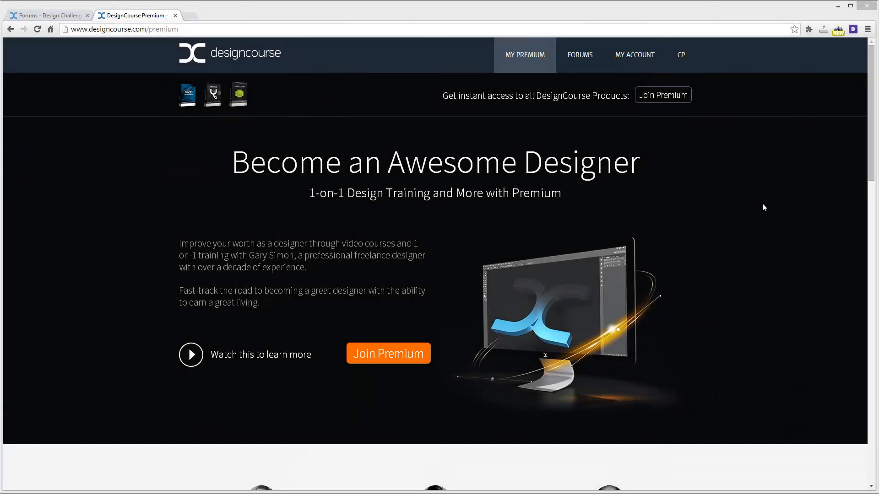
{"action": "mouse_move", "coordinate": [121, 57]}
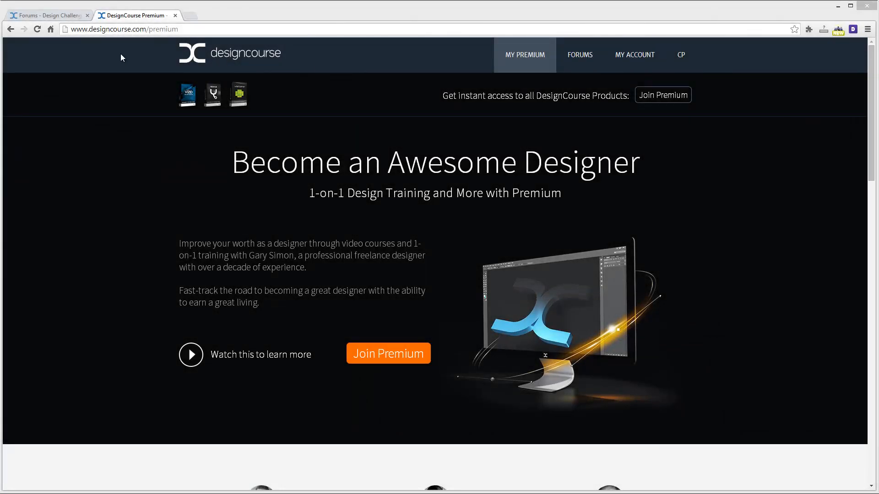
Return to the Premium page and scroll to the membership section with Mentor, VizID and WiseBanner
{"action": "left_click", "coordinate": [47, 16]}
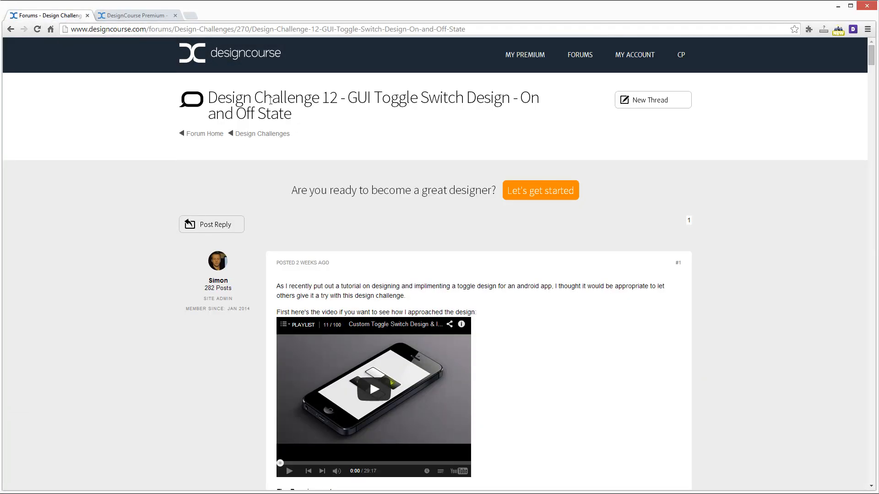
{"action": "mouse_move", "coordinate": [501, 97]}
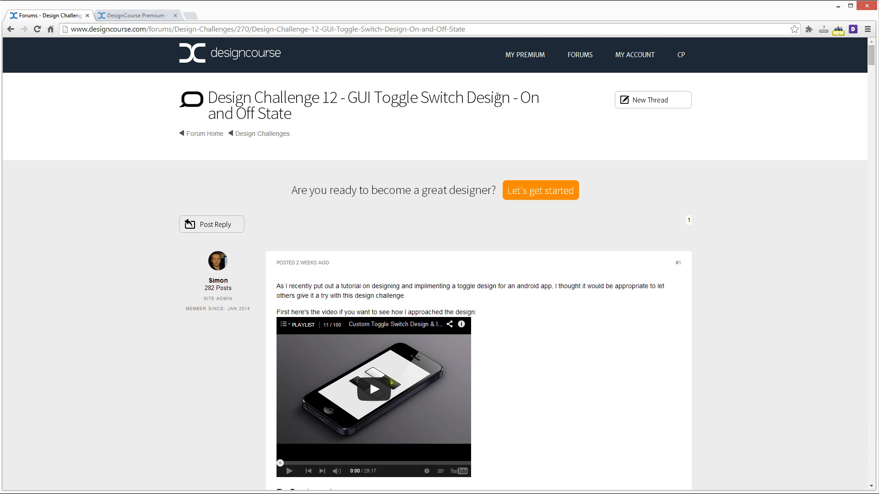
{"action": "left_click", "coordinate": [135, 16]}
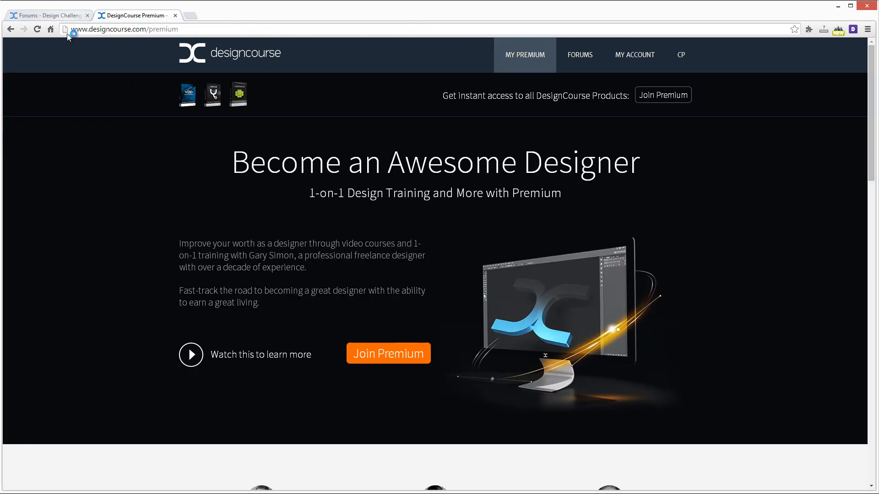
{"action": "left_click", "coordinate": [122, 28]}
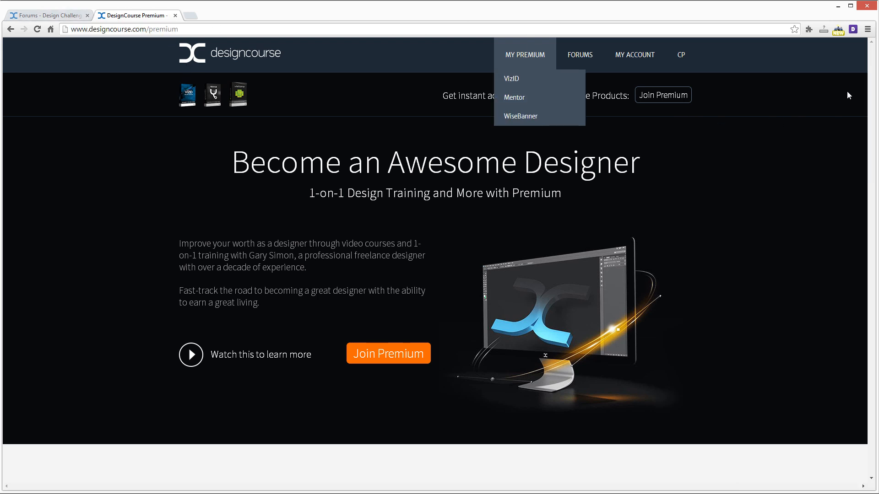
{"action": "scroll", "scroll_direction": "down", "scroll_amount": 3}
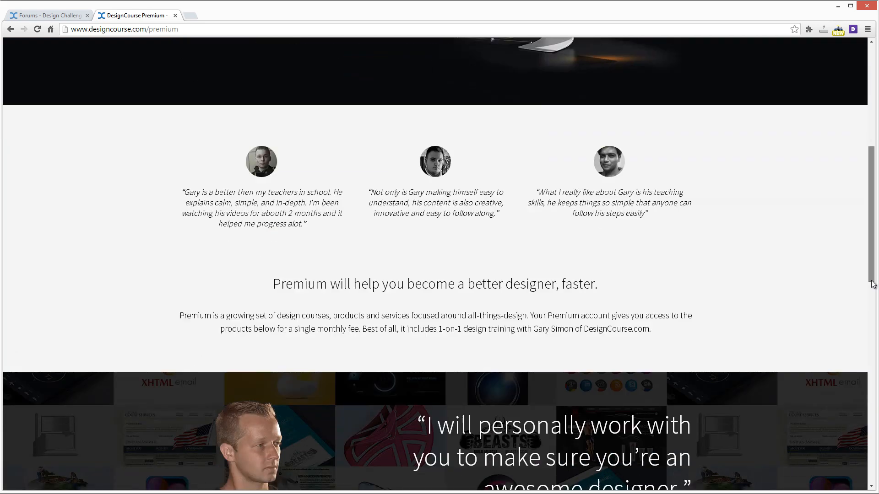
{"action": "scroll", "scroll_direction": "down", "scroll_amount": 3}
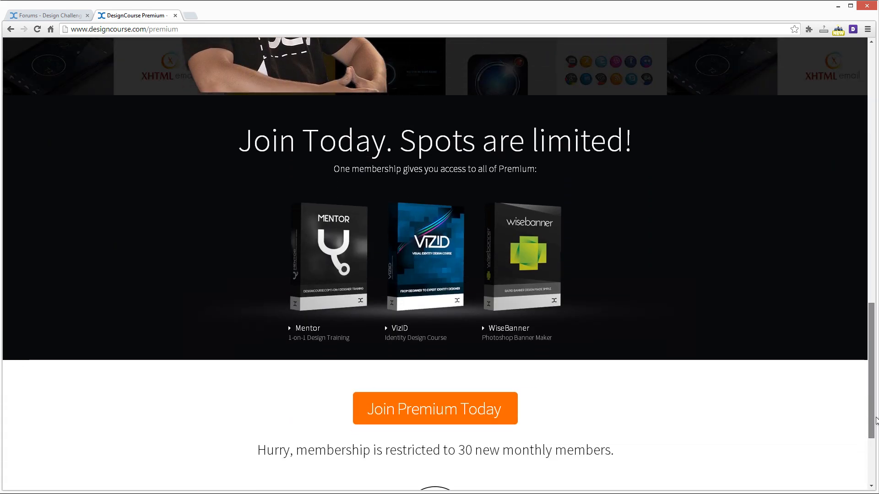
{"action": "mouse_move", "coordinate": [609, 229]}
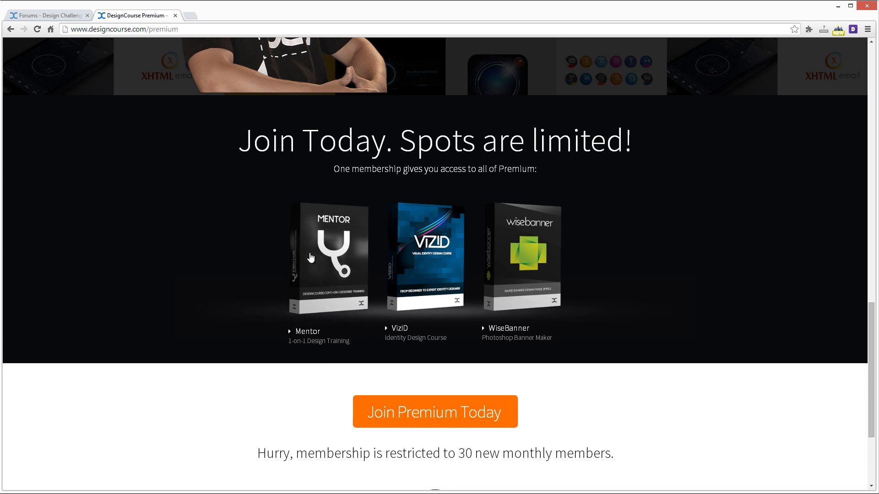
{"action": "mouse_move", "coordinate": [319, 345]}
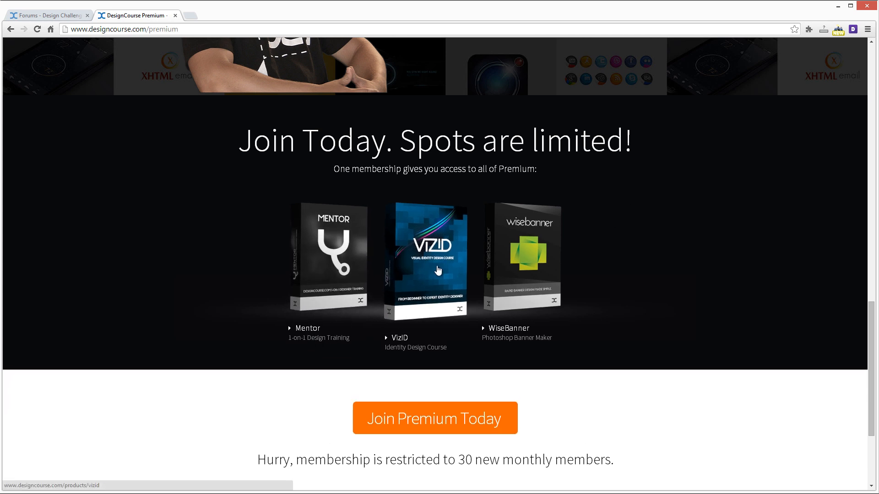
{"action": "mouse_move", "coordinate": [432, 257]}
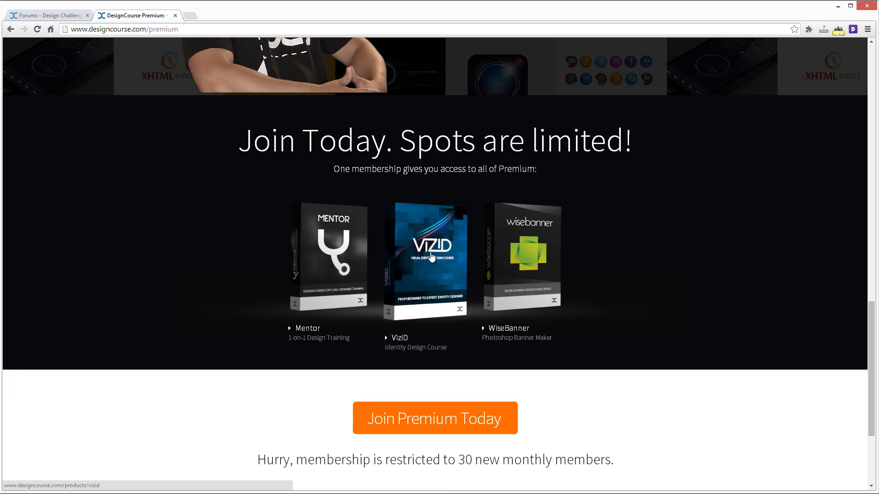
{"action": "mouse_move", "coordinate": [438, 269]}
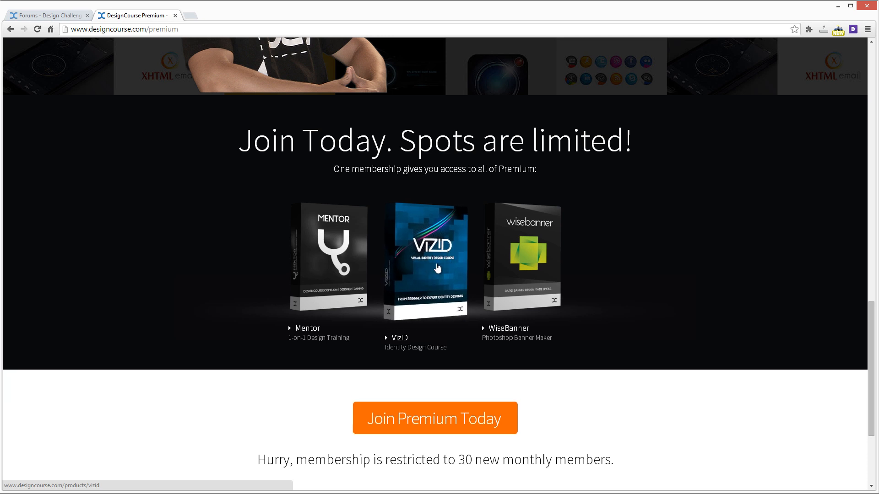
{"action": "mouse_move", "coordinate": [537, 264]}
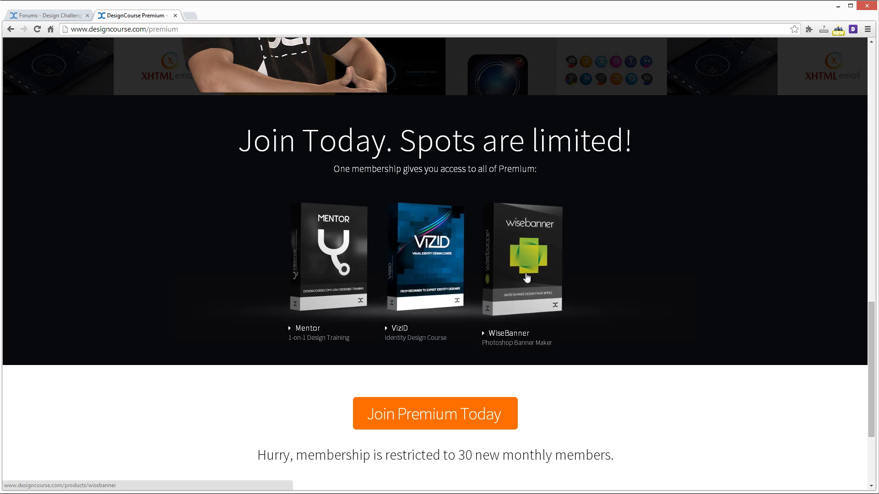
{"action": "mouse_move", "coordinate": [656, 235]}
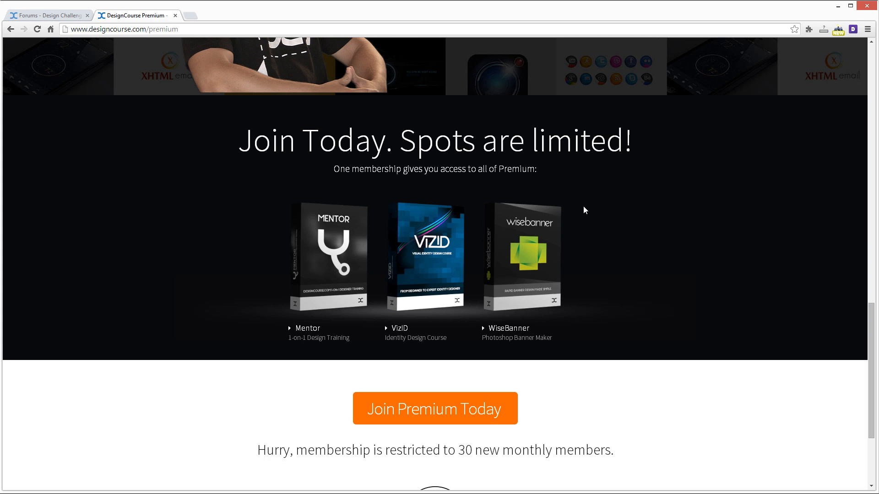
{"action": "mouse_move", "coordinate": [621, 211]}
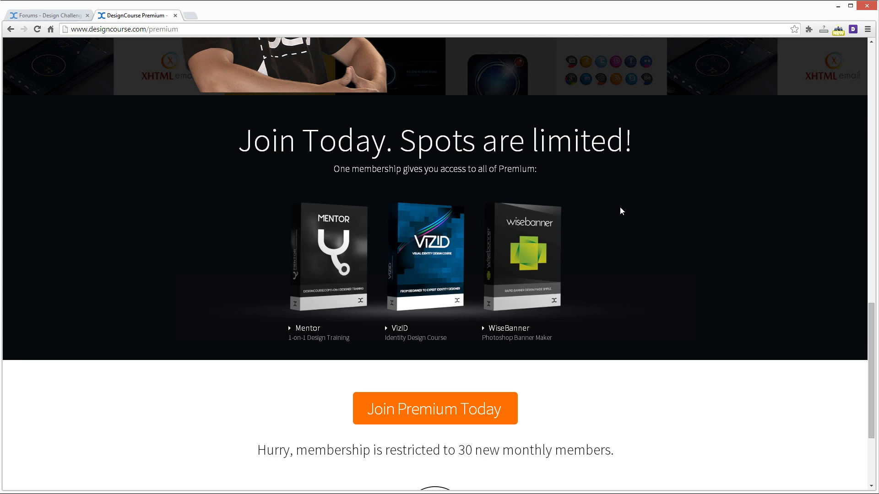
{"action": "mouse_move", "coordinate": [652, 225]}
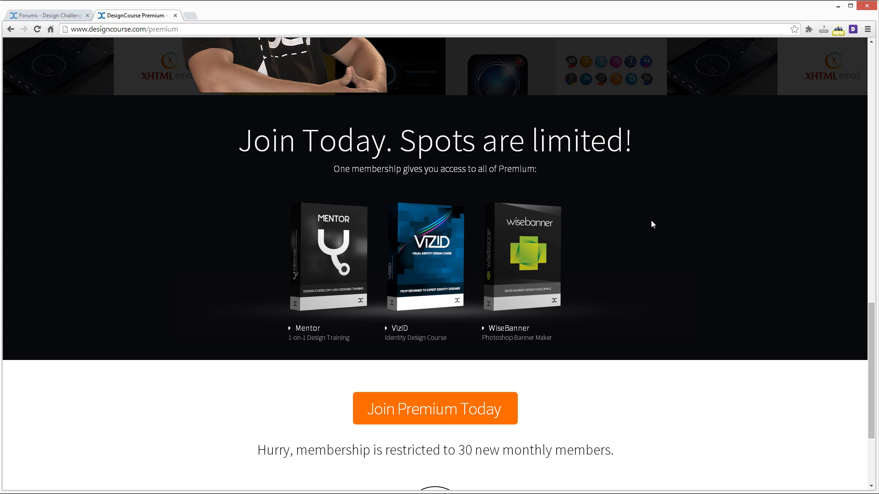
{"action": "mouse_move", "coordinate": [645, 219]}
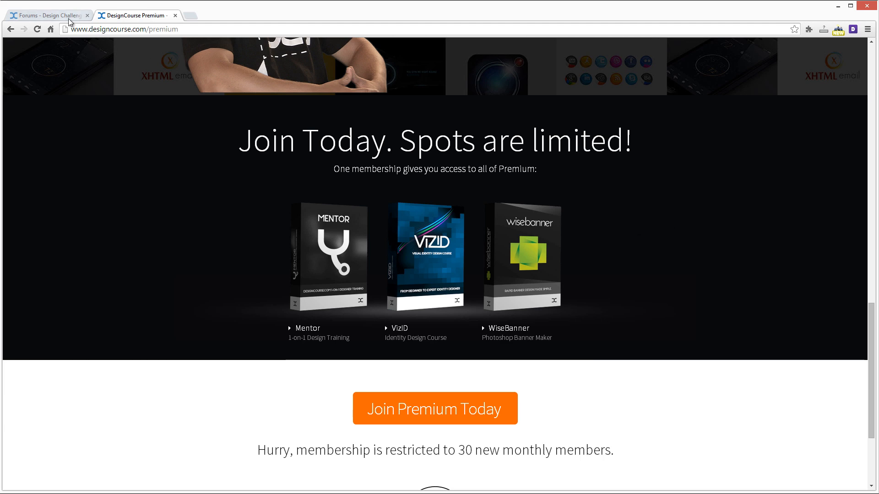
Switch back to the Design Challenge 12 thread and scroll past the inspiration images to the first reply
{"action": "left_click", "coordinate": [48, 15]}
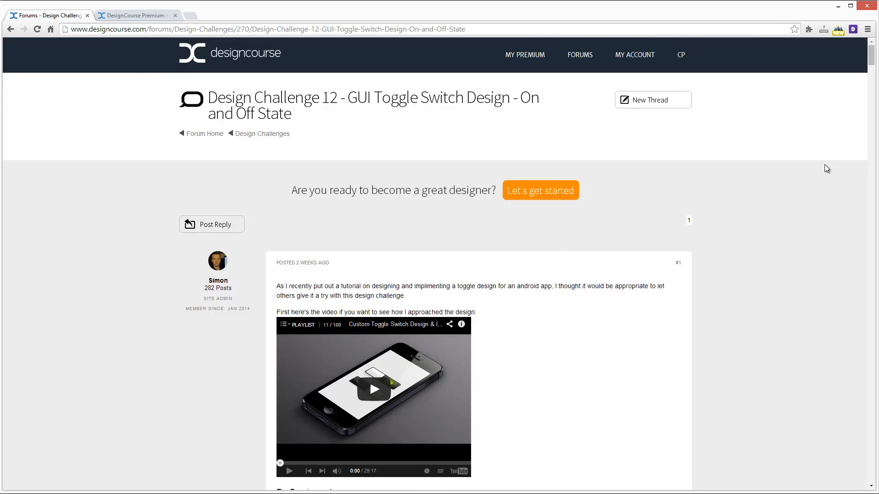
{"action": "scroll", "scroll_direction": "down", "scroll_amount": 3}
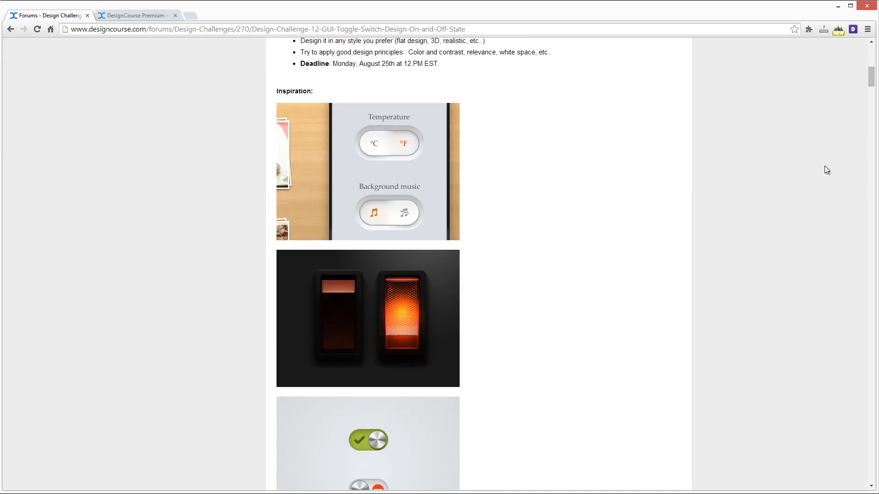
{"action": "scroll", "scroll_direction": "down", "scroll_amount": 3}
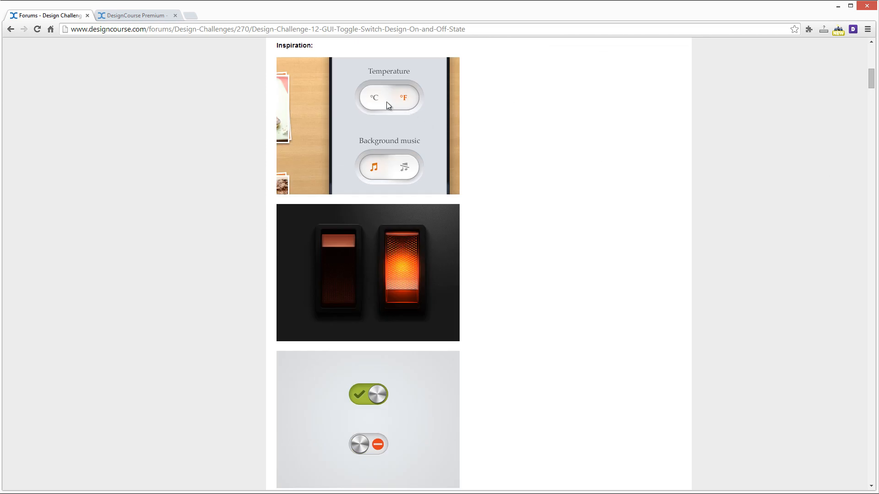
{"action": "scroll", "scroll_direction": "down", "scroll_amount": 3}
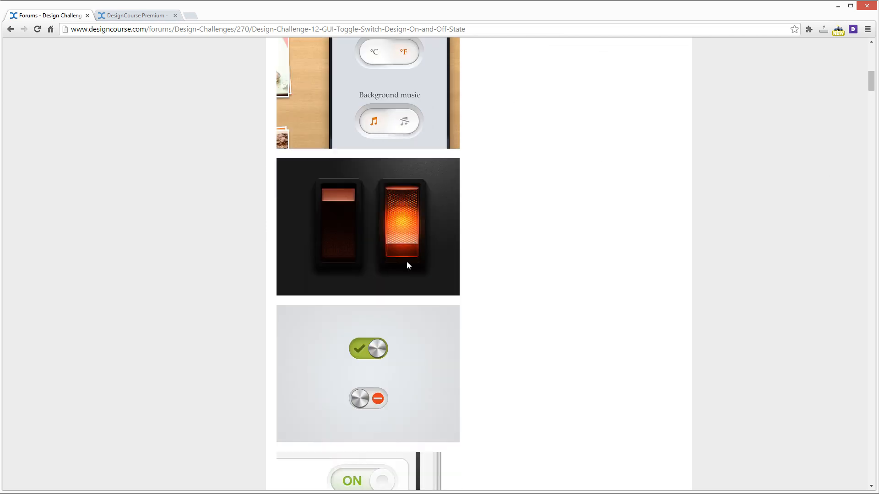
{"action": "scroll", "scroll_direction": "down", "scroll_amount": 3}
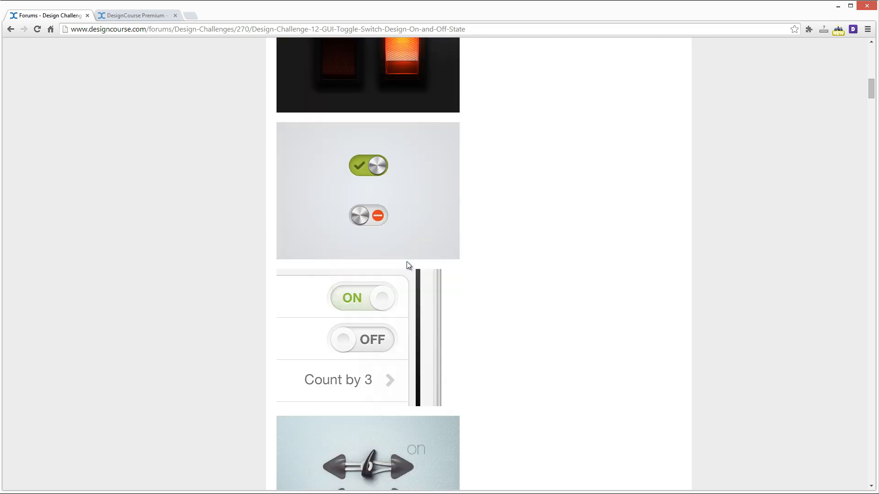
{"action": "scroll", "scroll_direction": "down", "scroll_amount": 3}
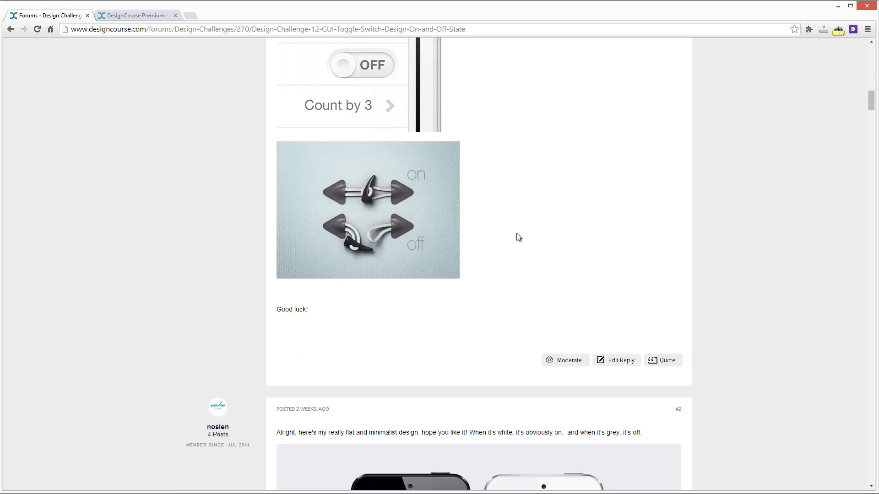
{"action": "scroll", "scroll_direction": "down", "scroll_amount": 3}
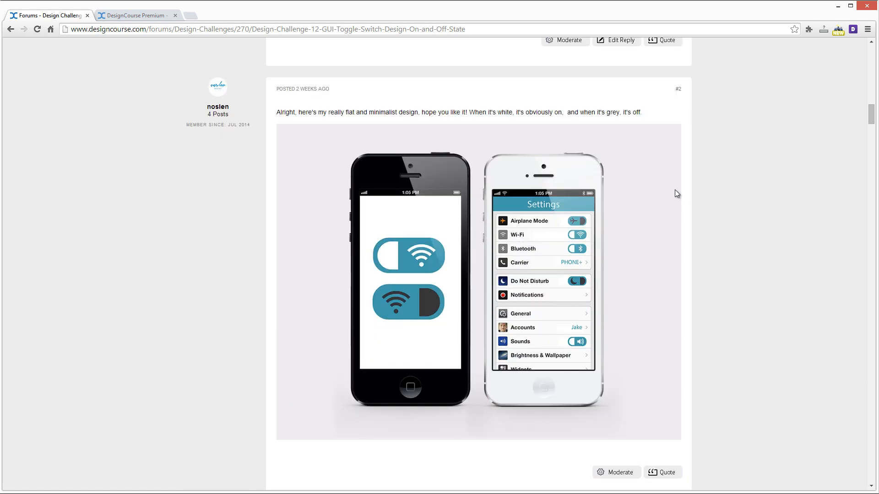
{"action": "mouse_move", "coordinate": [641, 210]}
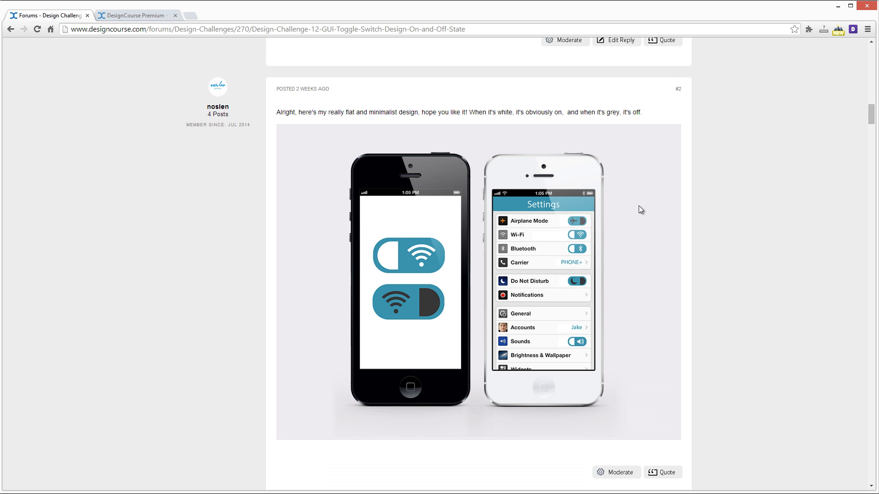
{"action": "mouse_move", "coordinate": [633, 219]}
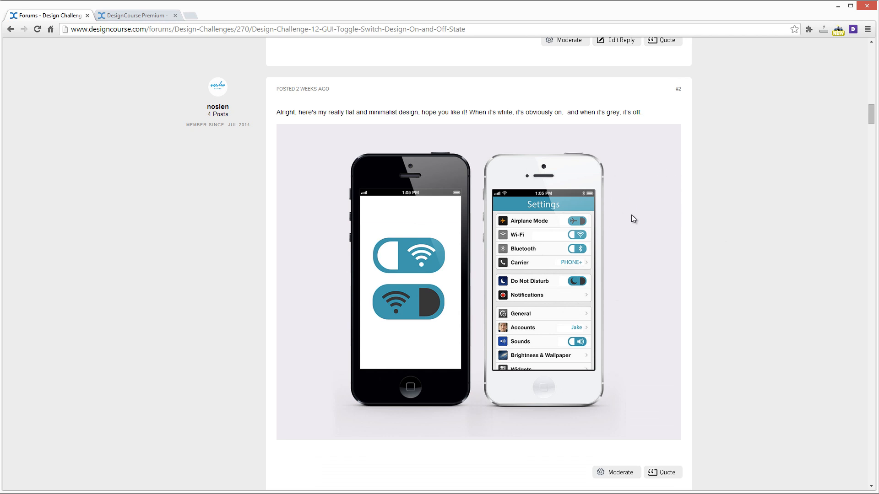
{"action": "mouse_move", "coordinate": [242, 126]}
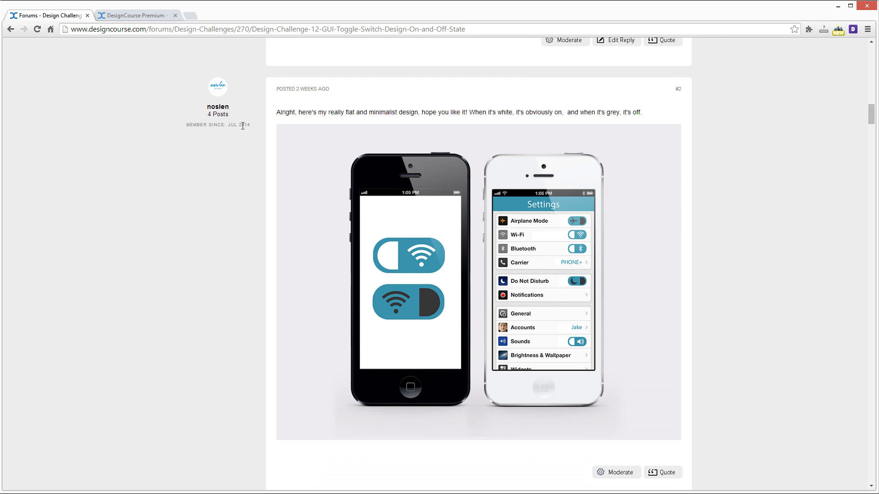
{"action": "mouse_move", "coordinate": [218, 108]}
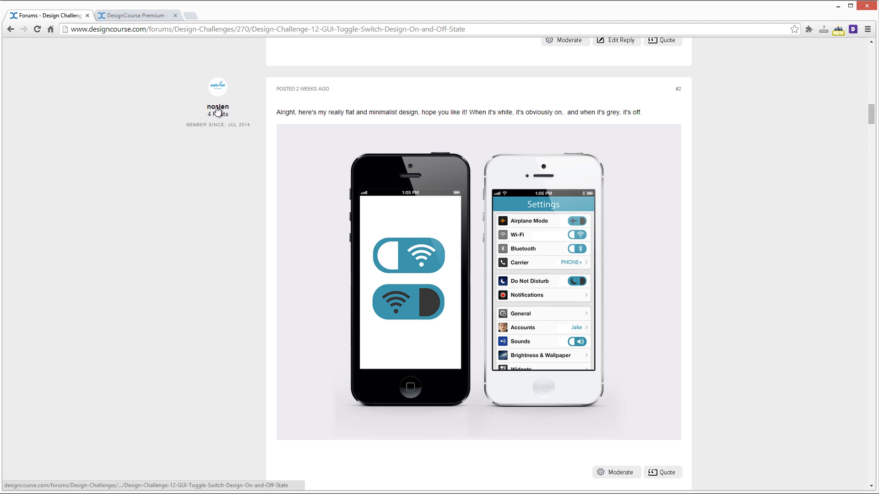
{"action": "mouse_move", "coordinate": [379, 123]}
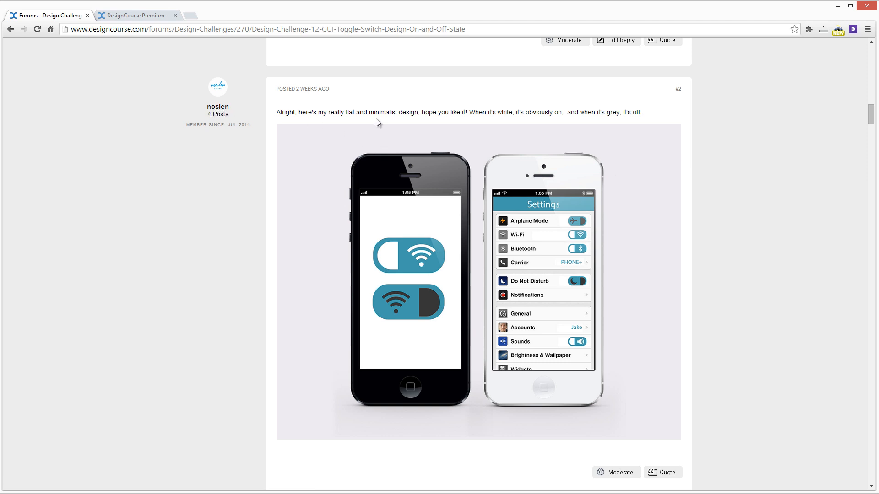
{"action": "mouse_move", "coordinate": [445, 286]}
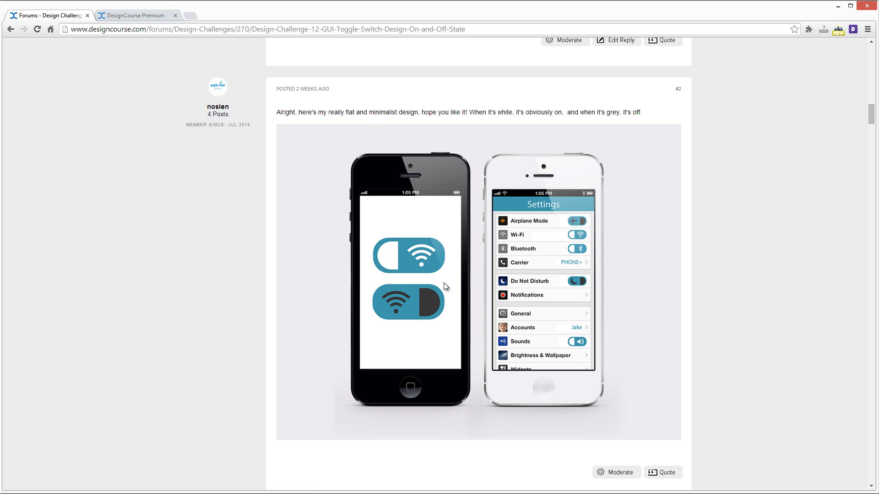
{"action": "mouse_move", "coordinate": [493, 311]}
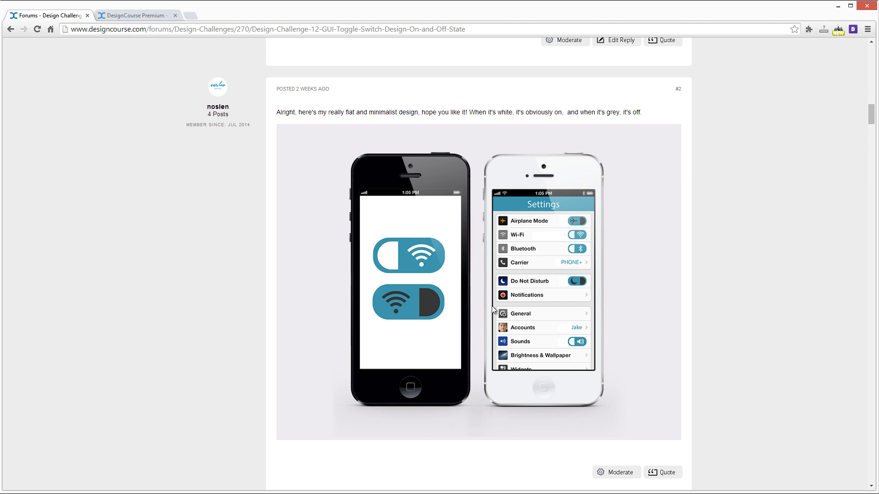
{"action": "mouse_move", "coordinate": [583, 238]}
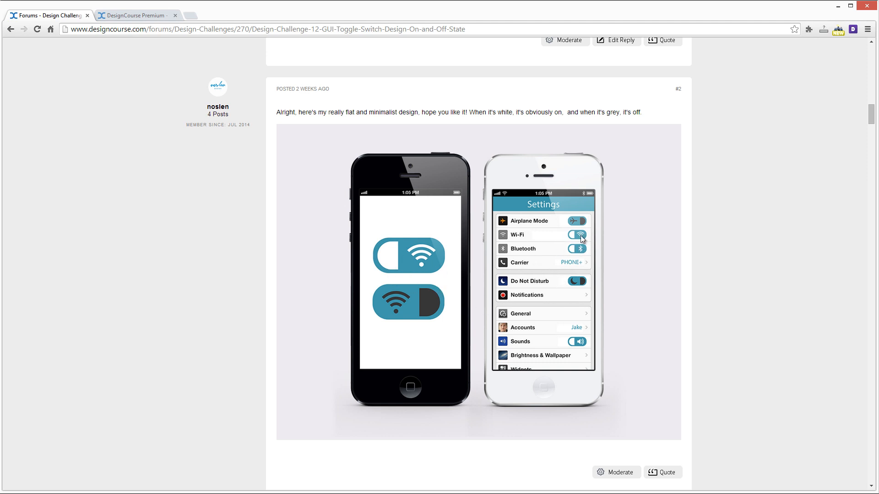
{"action": "mouse_move", "coordinate": [578, 274]}
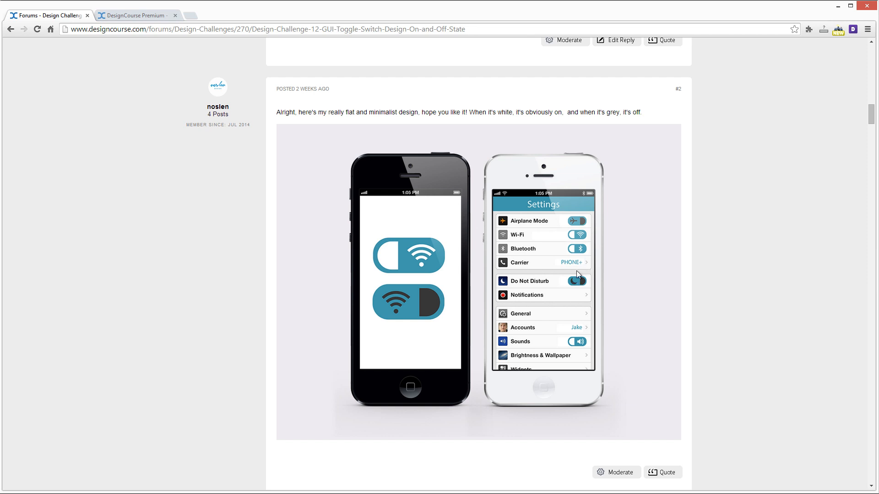
{"action": "mouse_move", "coordinate": [429, 291]}
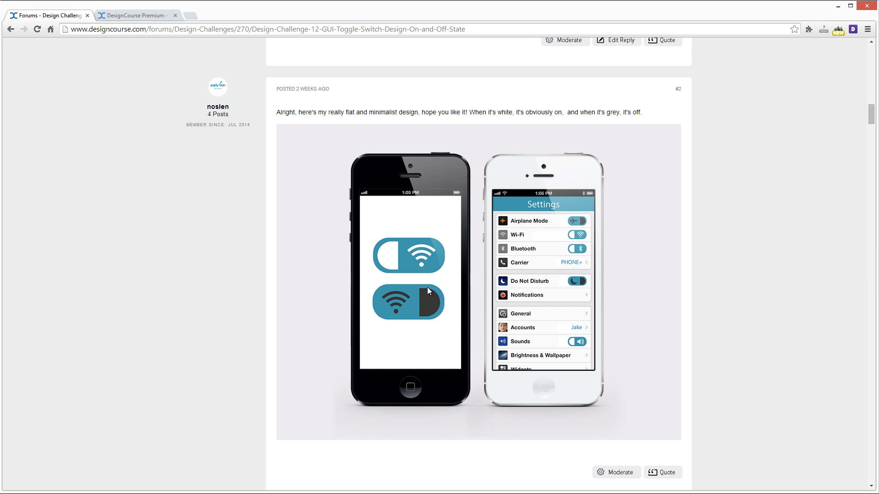
{"action": "mouse_move", "coordinate": [429, 255]}
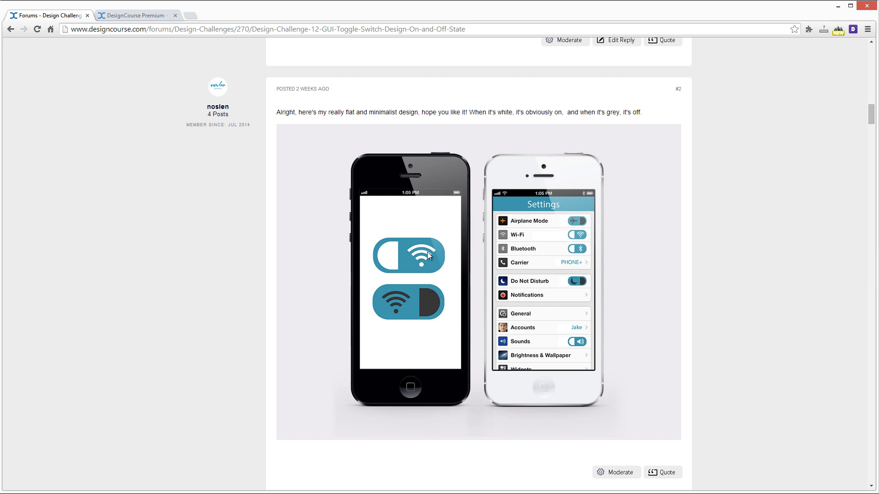
{"action": "mouse_move", "coordinate": [402, 274]}
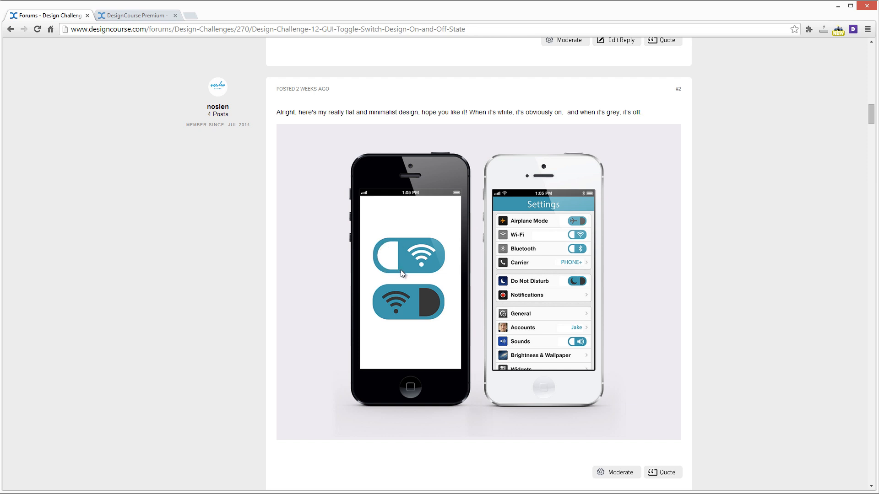
{"action": "mouse_move", "coordinate": [451, 278]}
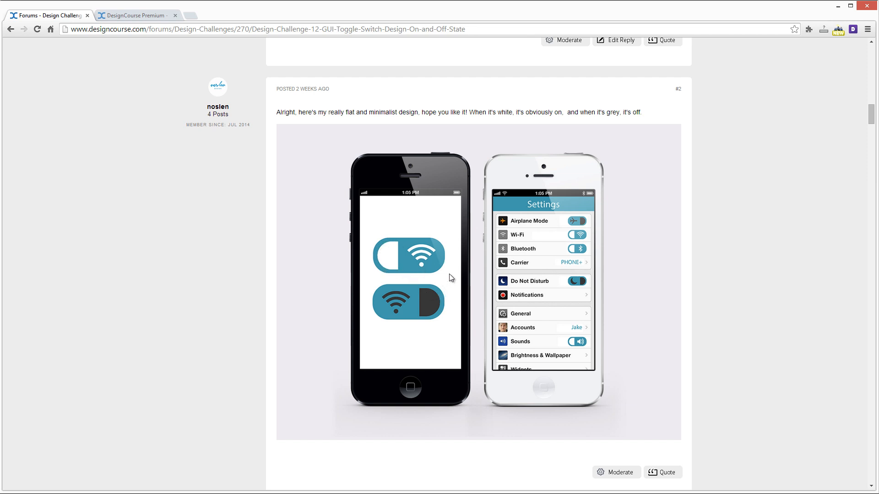
{"action": "mouse_move", "coordinate": [427, 249]}
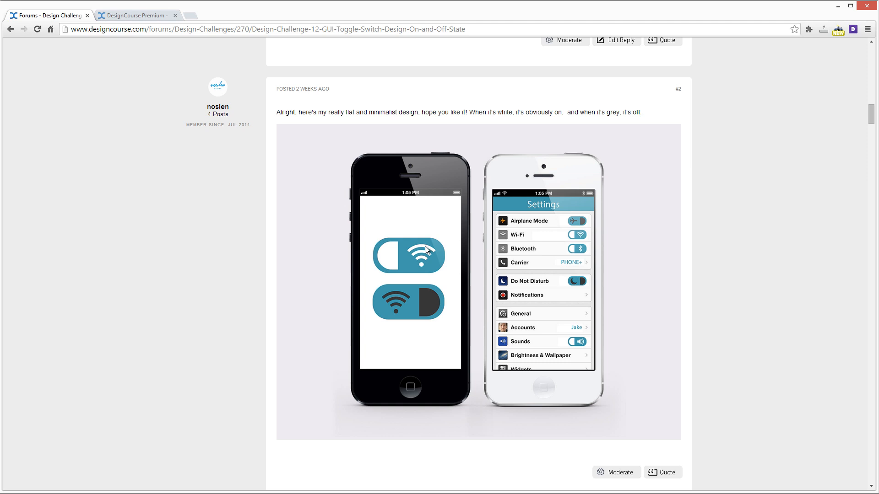
{"action": "mouse_move", "coordinate": [398, 273]}
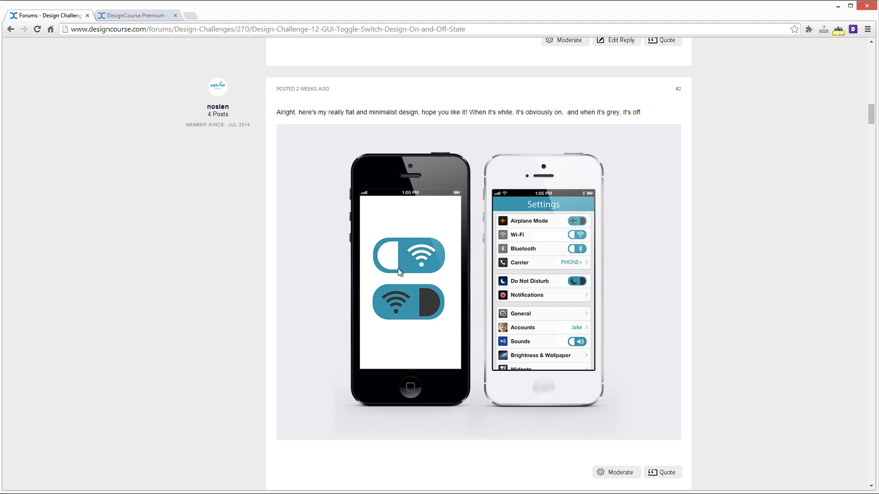
{"action": "mouse_move", "coordinate": [396, 246]}
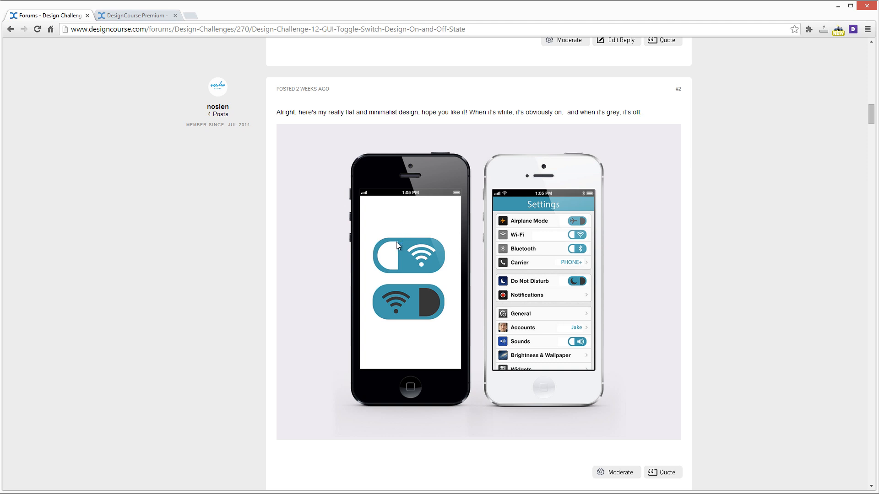
{"action": "mouse_move", "coordinate": [389, 272]}
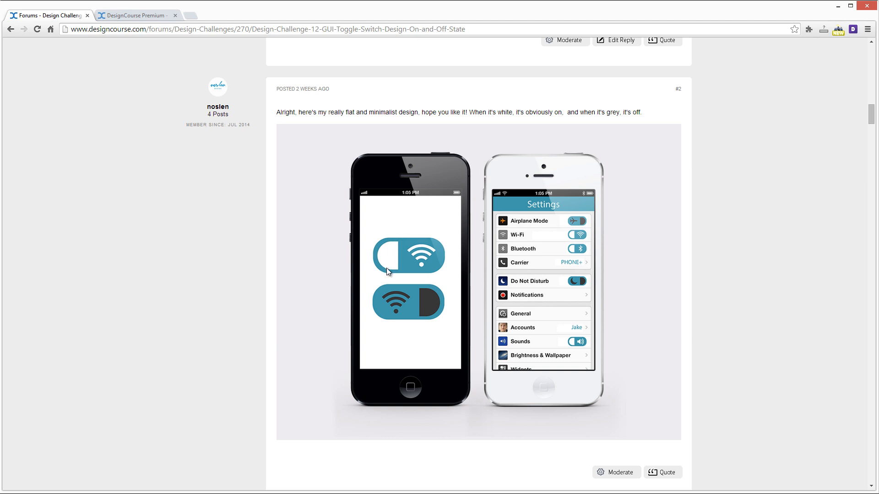
{"action": "mouse_move", "coordinate": [406, 255]}
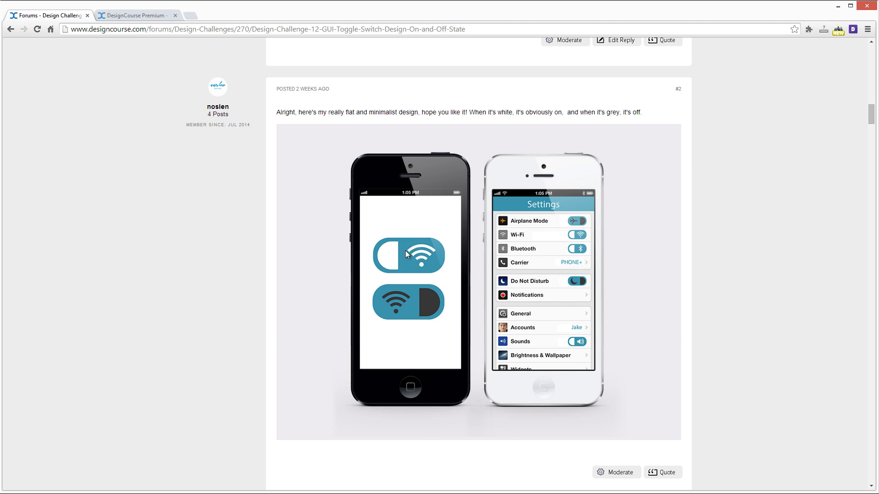
{"action": "mouse_move", "coordinate": [403, 259]}
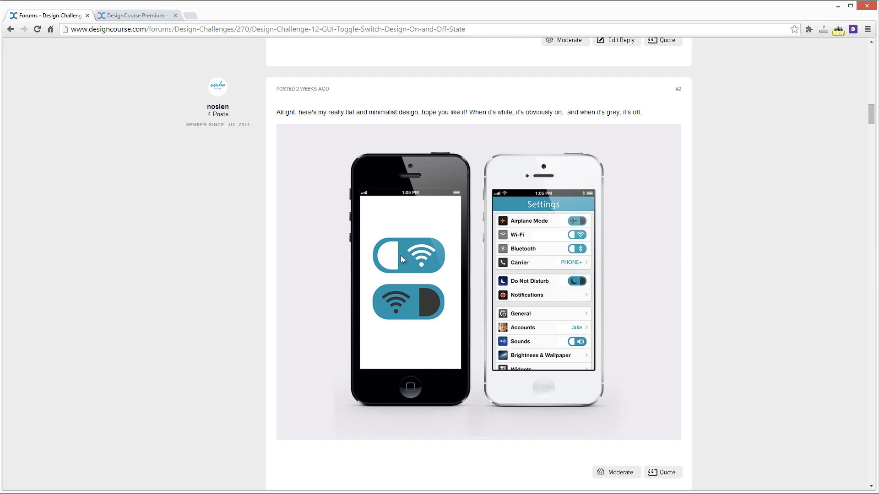
{"action": "mouse_move", "coordinate": [428, 254]}
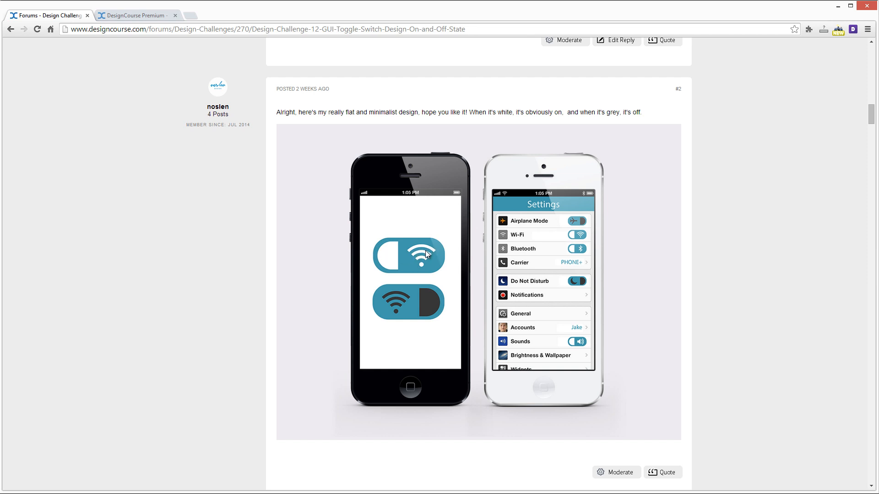
{"action": "mouse_move", "coordinate": [402, 263]}
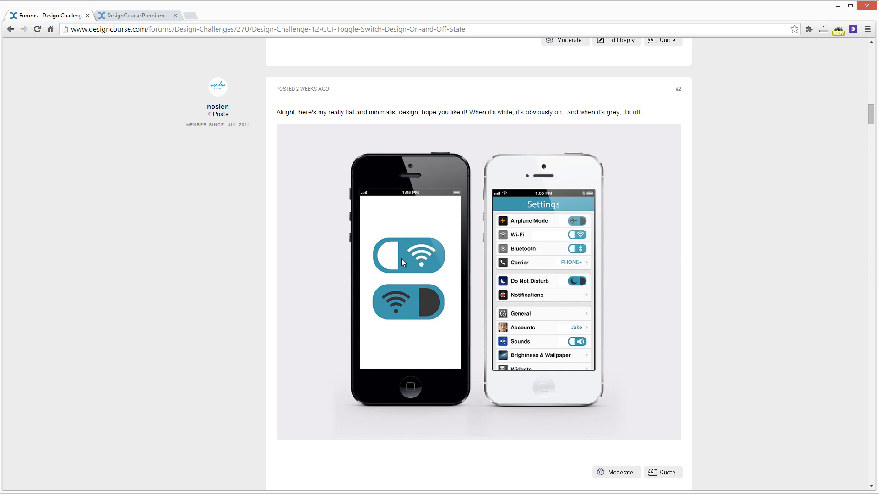
{"action": "mouse_move", "coordinate": [398, 246]}
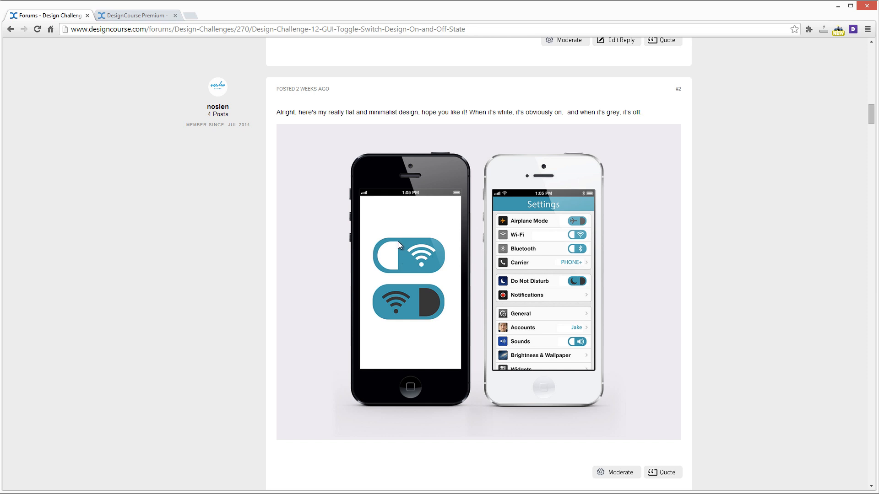
{"action": "mouse_move", "coordinate": [399, 274]}
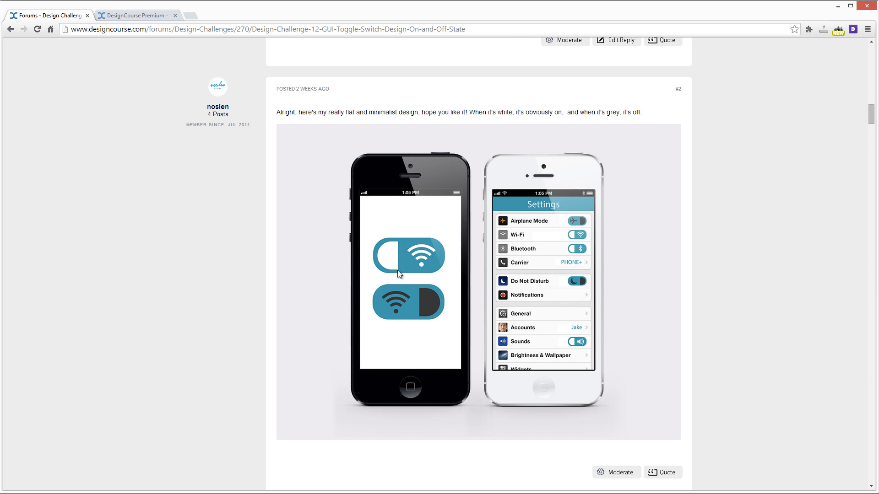
{"action": "mouse_move", "coordinate": [414, 260]}
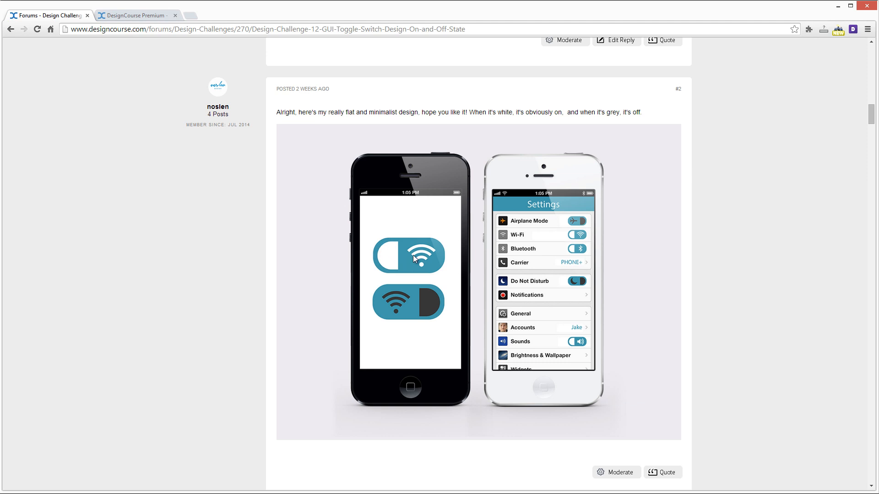
{"action": "mouse_move", "coordinate": [424, 257]}
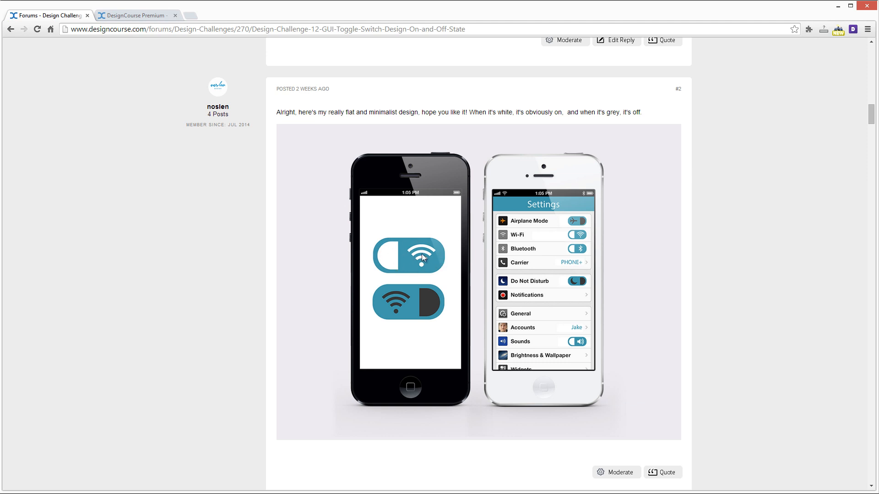
{"action": "mouse_move", "coordinate": [405, 256]}
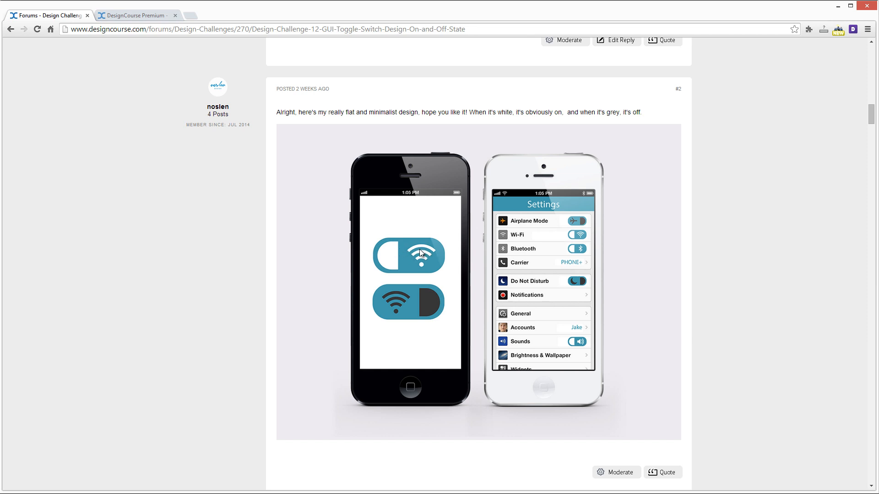
{"action": "mouse_move", "coordinate": [406, 261]}
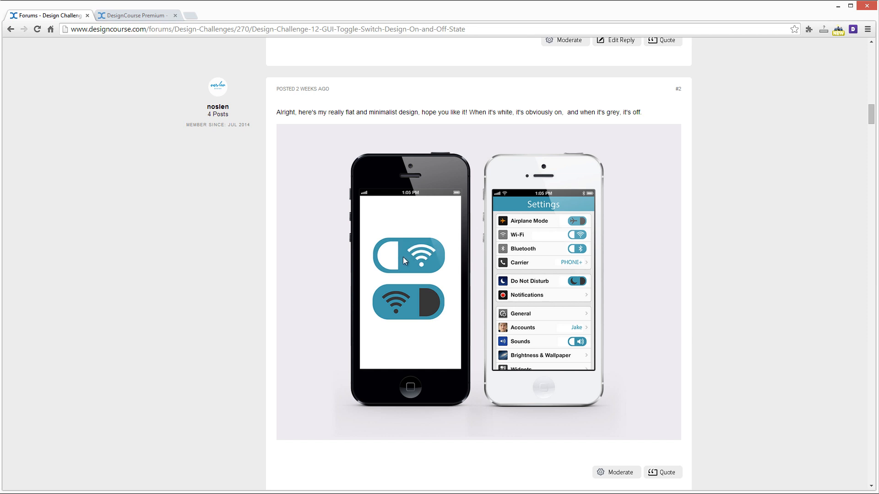
{"action": "mouse_move", "coordinate": [422, 256]}
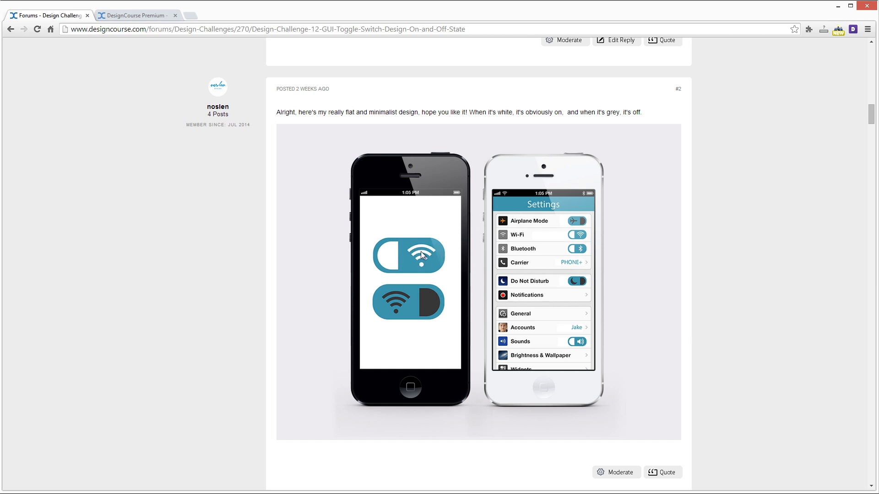
Play through the first animated ON/OFF toggle GIFs in entry #3
{"action": "scroll", "scroll_direction": "down", "scroll_amount": 3}
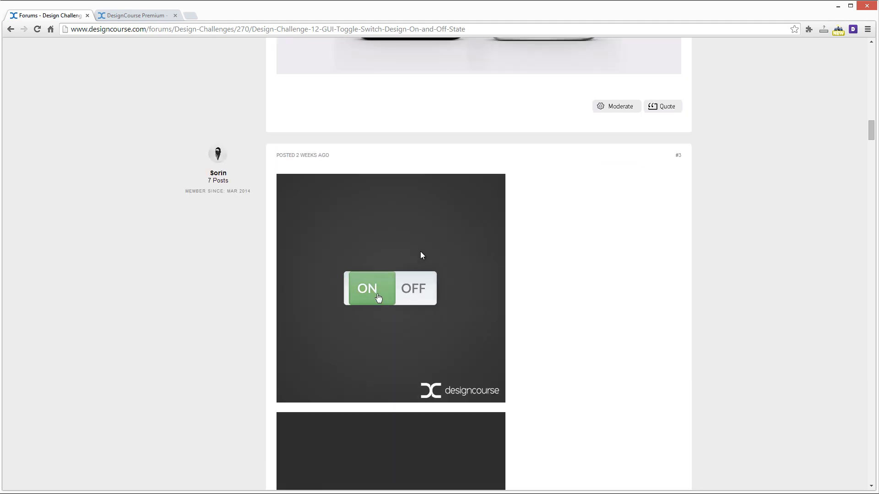
{"action": "left_click", "coordinate": [390, 289]}
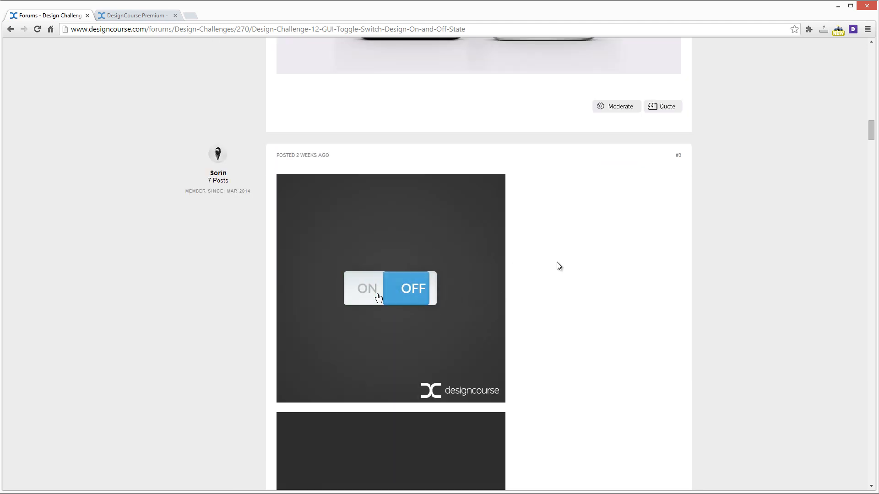
{"action": "scroll", "scroll_direction": "down", "scroll_amount": 3}
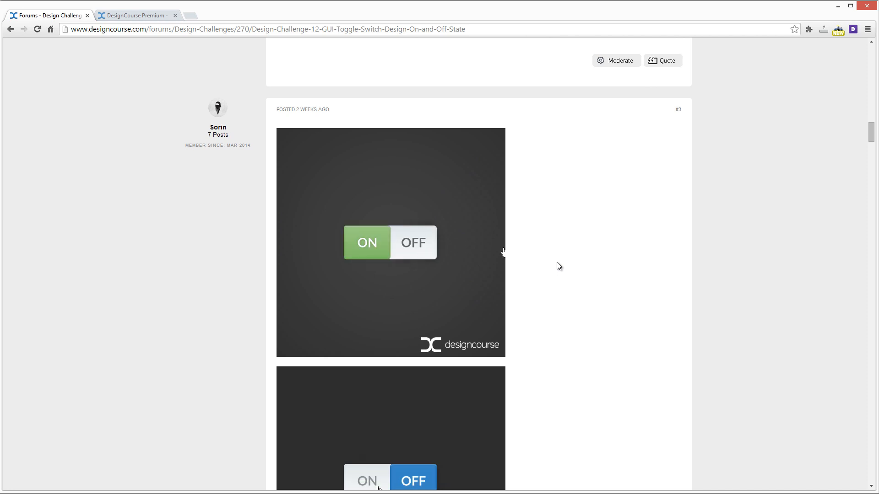
{"action": "scroll", "scroll_direction": "down", "scroll_amount": 3}
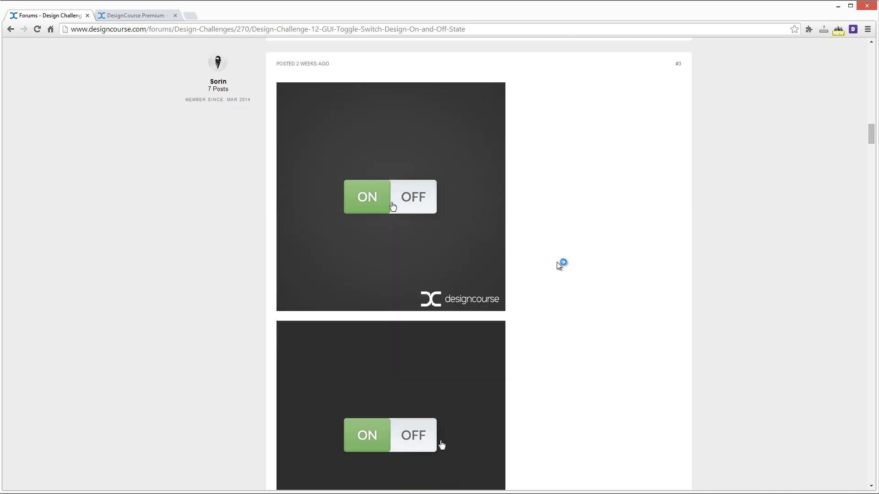
{"action": "left_click", "coordinate": [367, 196]}
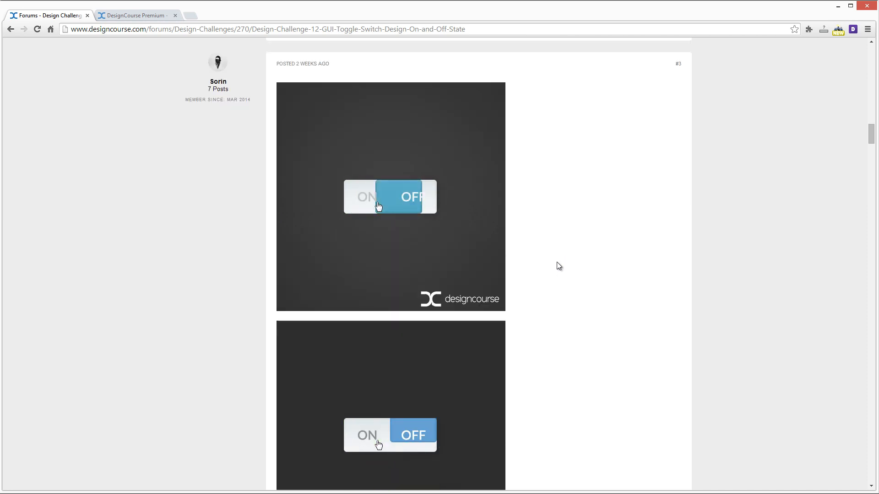
{"action": "scroll", "scroll_direction": "down", "scroll_amount": 3}
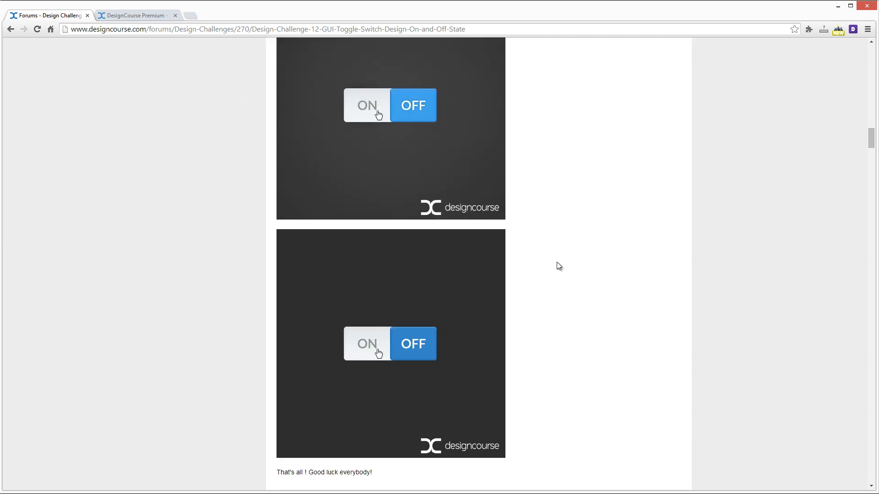
{"action": "left_click", "coordinate": [367, 105]}
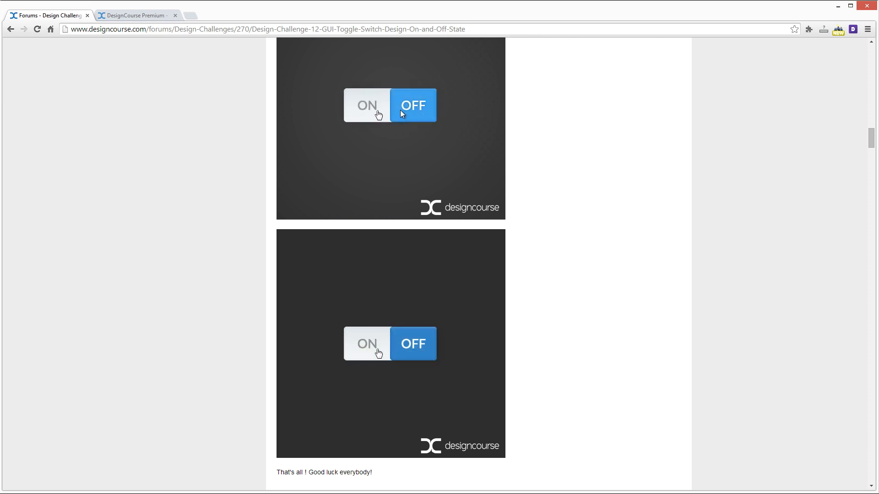
{"action": "left_click", "coordinate": [366, 105]}
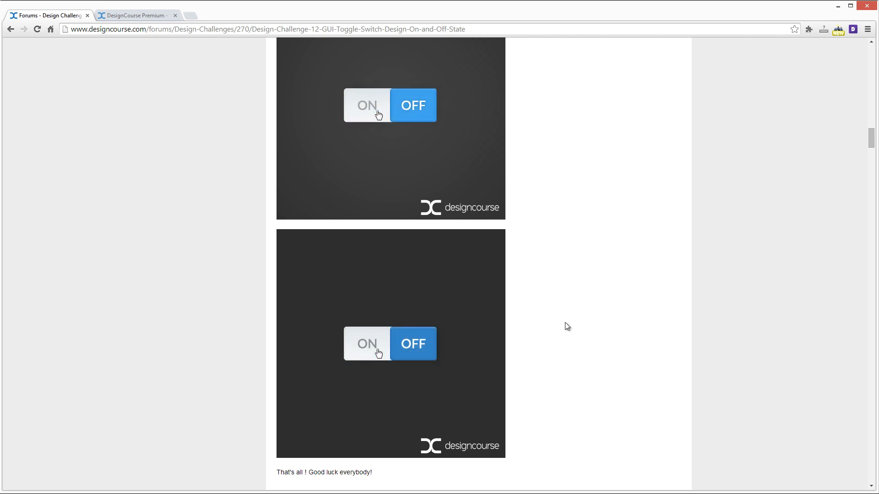
{"action": "left_click", "coordinate": [366, 105]}
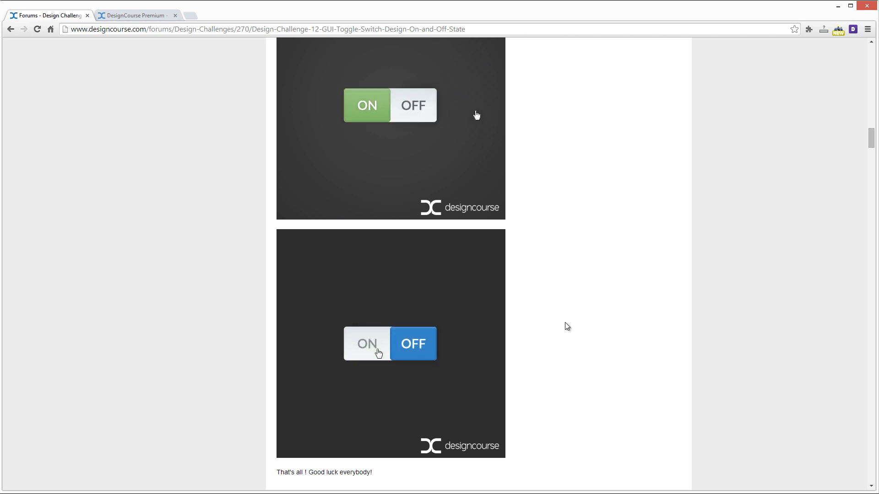
{"action": "scroll", "scroll_direction": "down", "scroll_amount": 3}
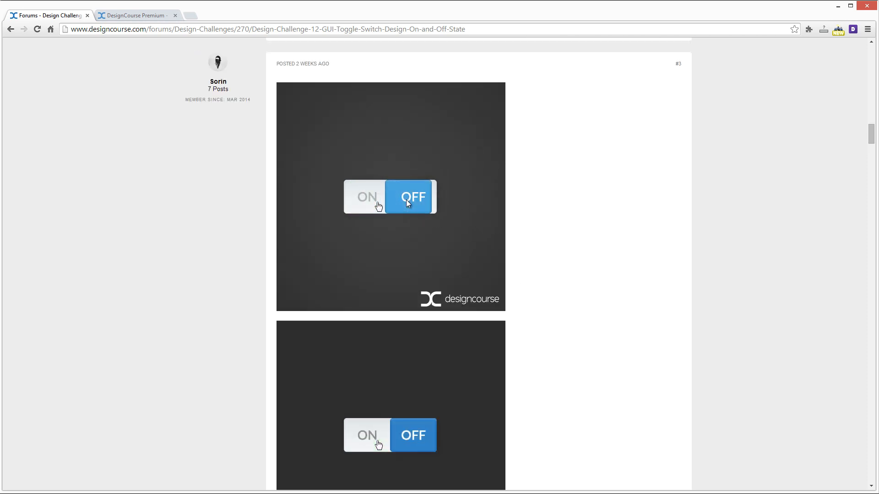
{"action": "scroll", "scroll_direction": "down", "scroll_amount": 3}
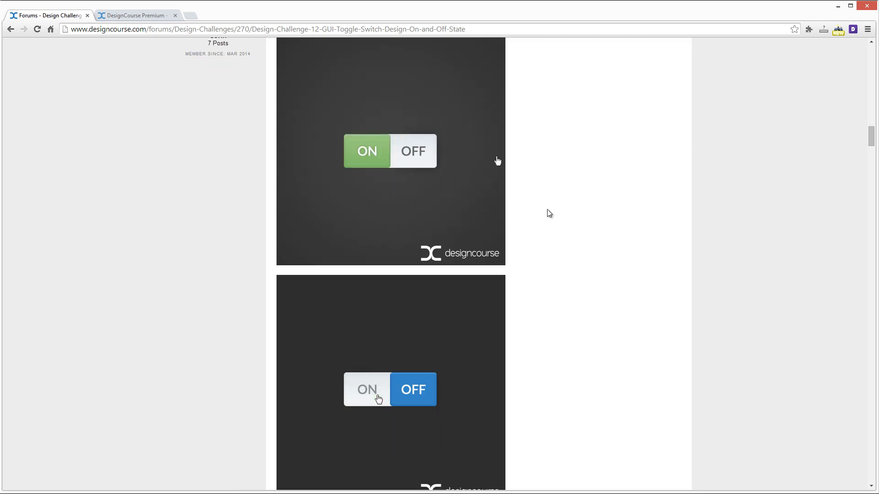
Replay entry #3's remaining toggle animations, then scroll past its good-luck note to entry #4
{"action": "left_click", "coordinate": [366, 390]}
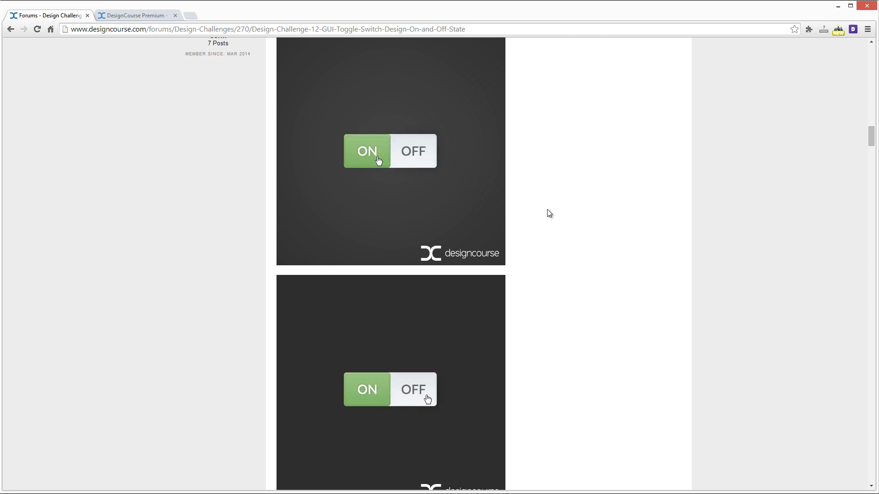
{"action": "left_click", "coordinate": [367, 151]}
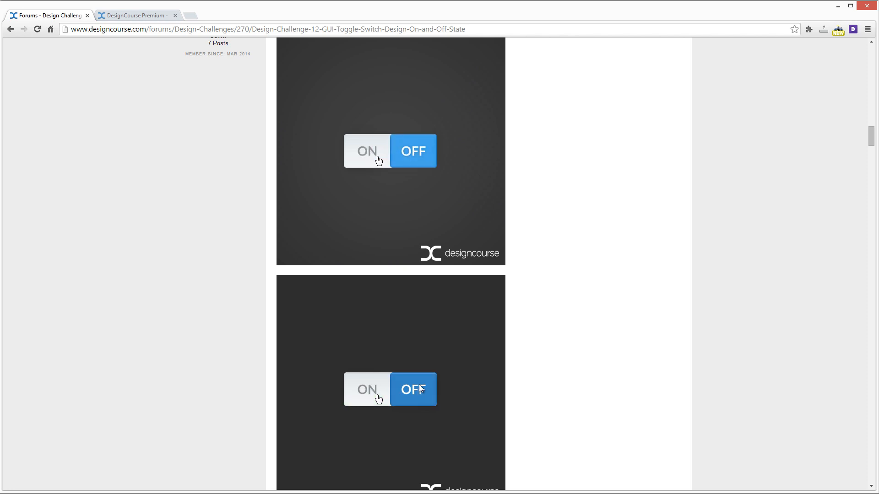
{"action": "left_click", "coordinate": [366, 151]}
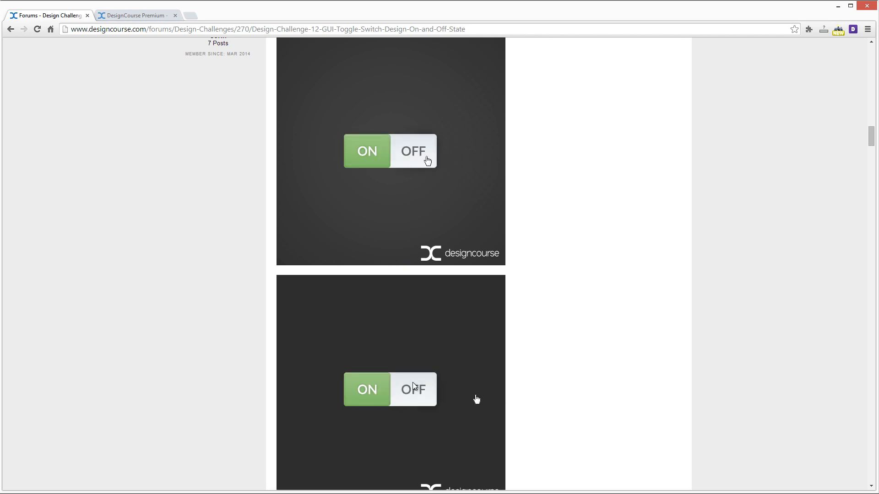
{"action": "left_click", "coordinate": [377, 161]}
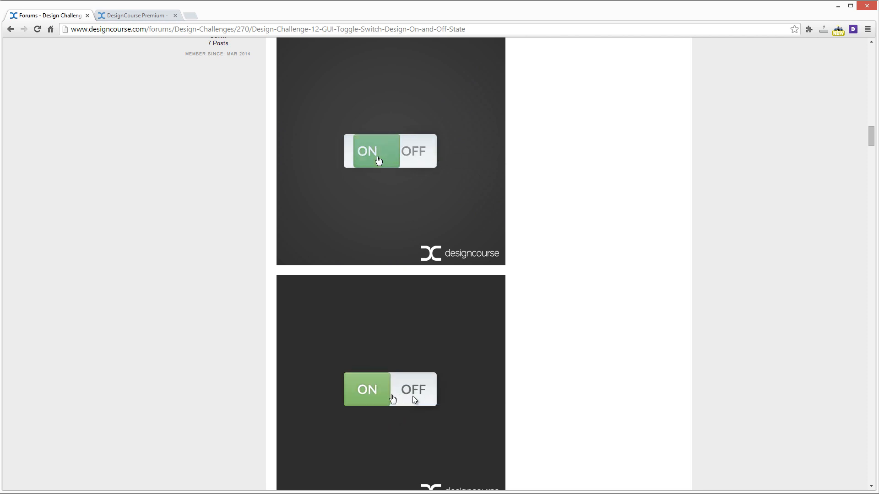
{"action": "left_click", "coordinate": [381, 151]}
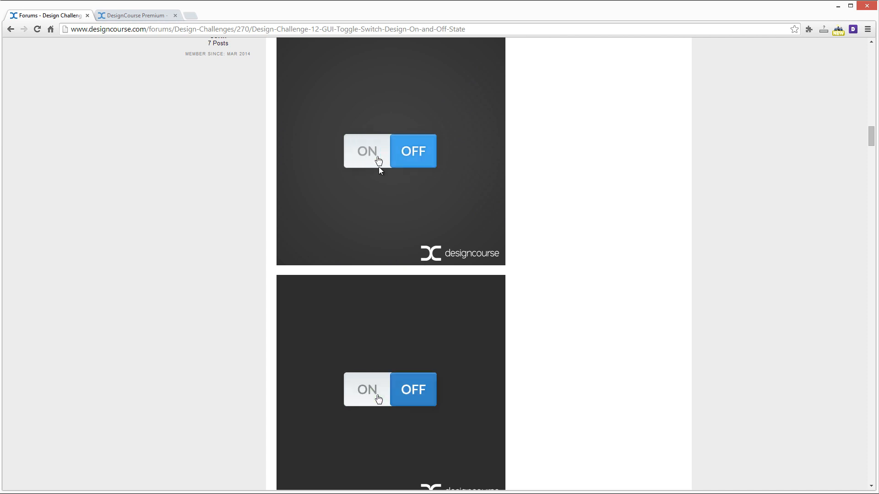
{"action": "scroll", "scroll_direction": "up", "scroll_amount": 3}
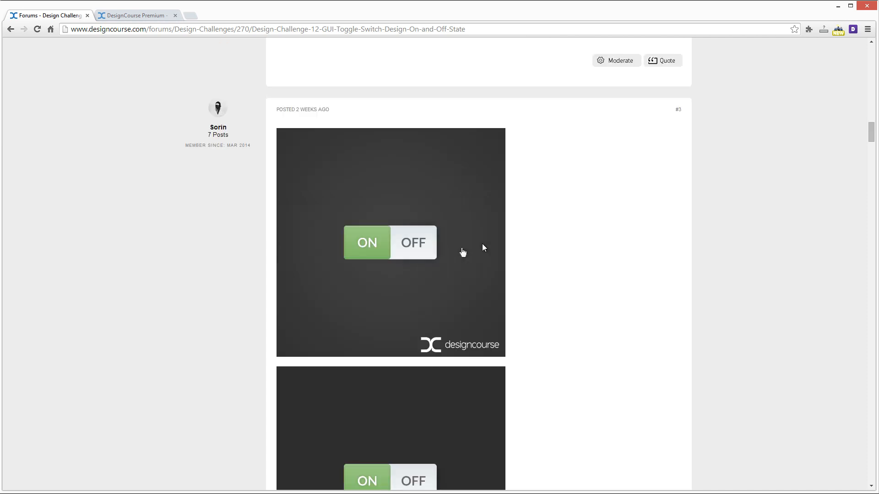
{"action": "scroll", "scroll_direction": "down", "scroll_amount": 3}
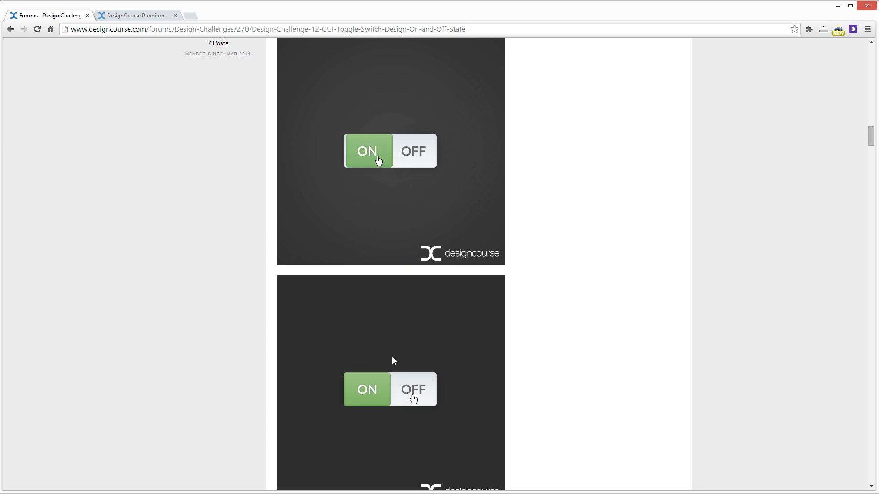
{"action": "left_click", "coordinate": [367, 152]}
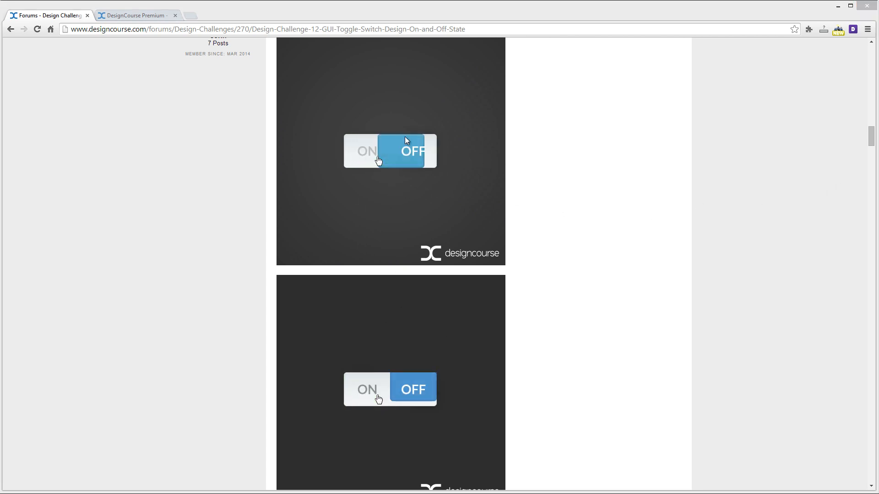
{"action": "left_click", "coordinate": [368, 151]}
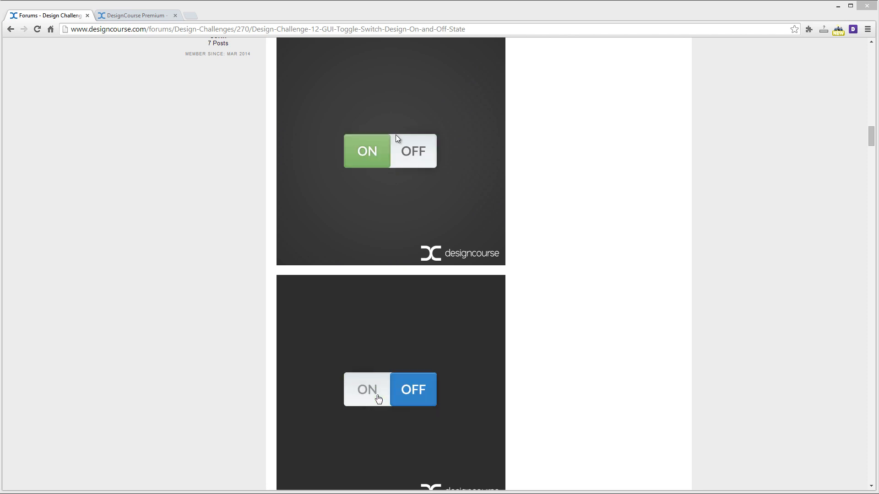
{"action": "left_click", "coordinate": [366, 390]}
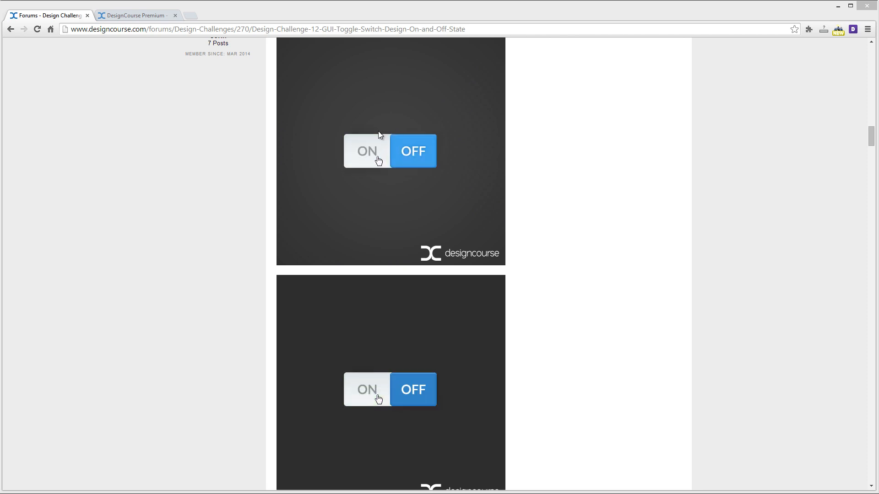
{"action": "left_click", "coordinate": [367, 151]}
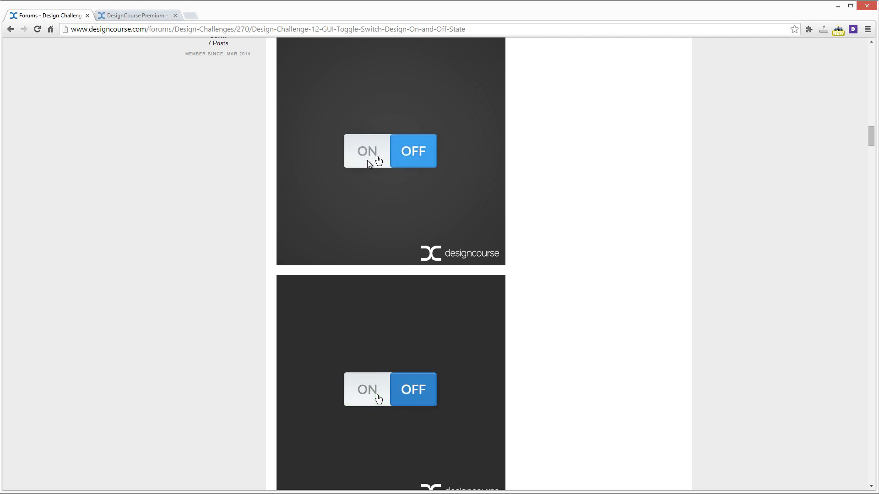
{"action": "left_click", "coordinate": [366, 151]}
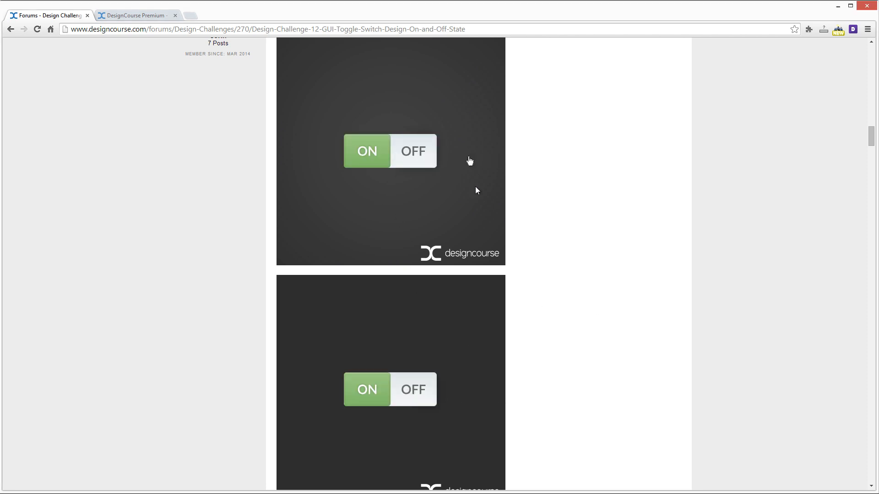
{"action": "scroll", "scroll_direction": "down", "scroll_amount": 3}
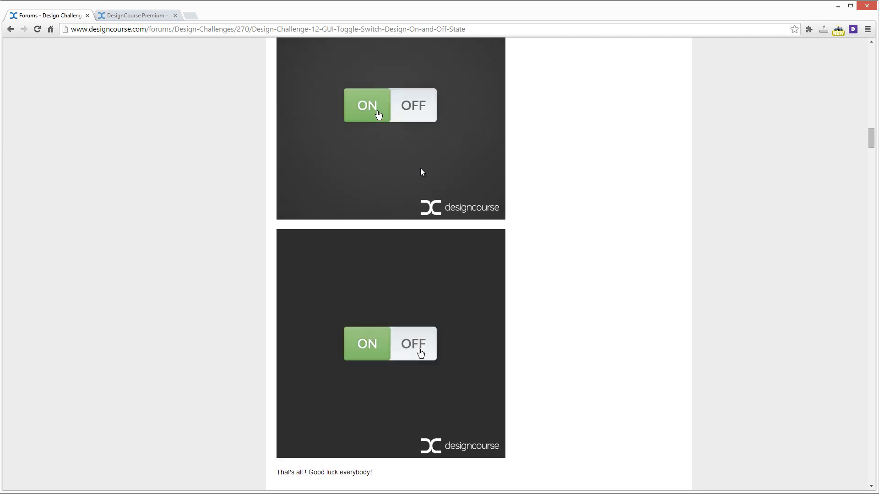
{"action": "scroll", "scroll_direction": "down", "scroll_amount": 3}
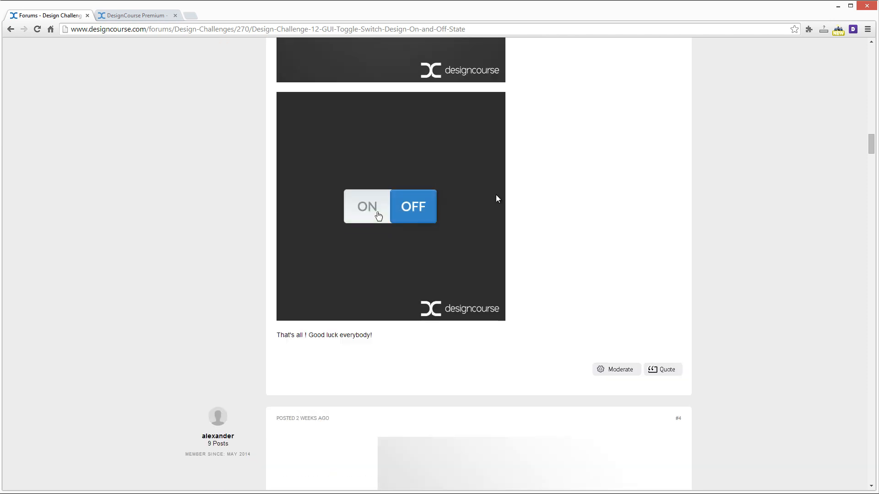
{"action": "scroll", "scroll_direction": "down", "scroll_amount": 3}
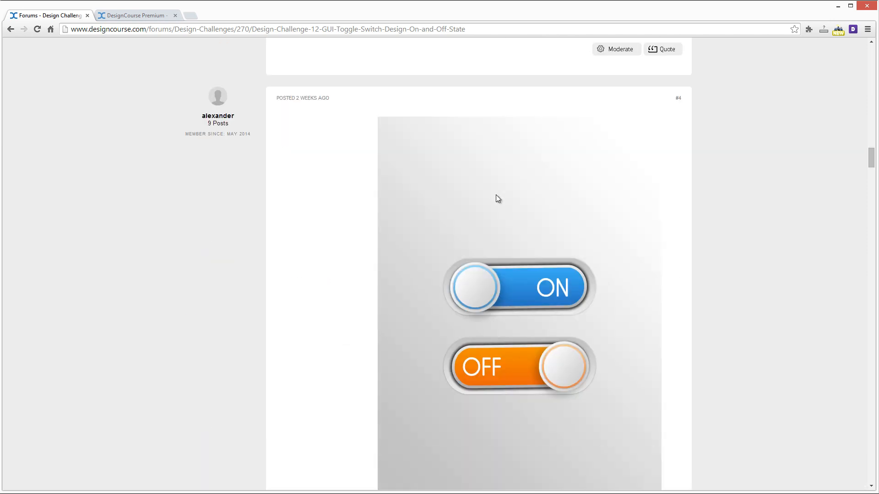
{"action": "scroll", "scroll_direction": "down", "scroll_amount": 3}
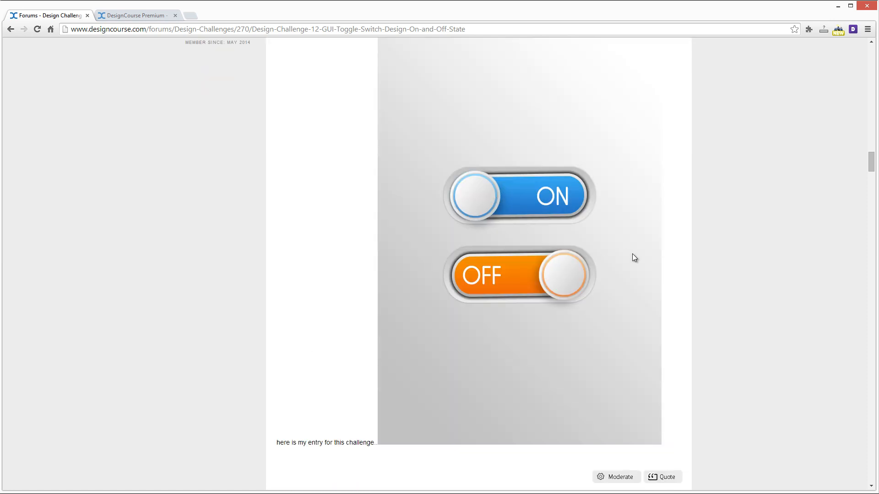
{"action": "scroll", "scroll_direction": "up", "scroll_amount": 3}
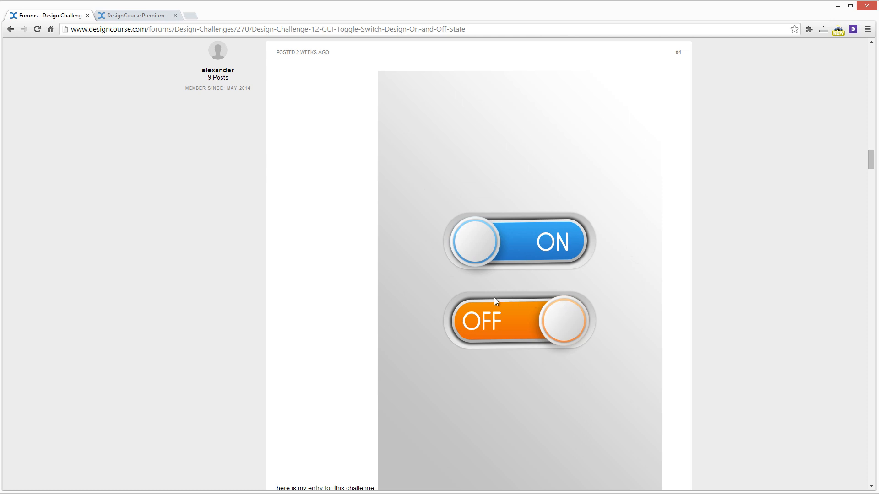
{"action": "mouse_move", "coordinate": [584, 251]}
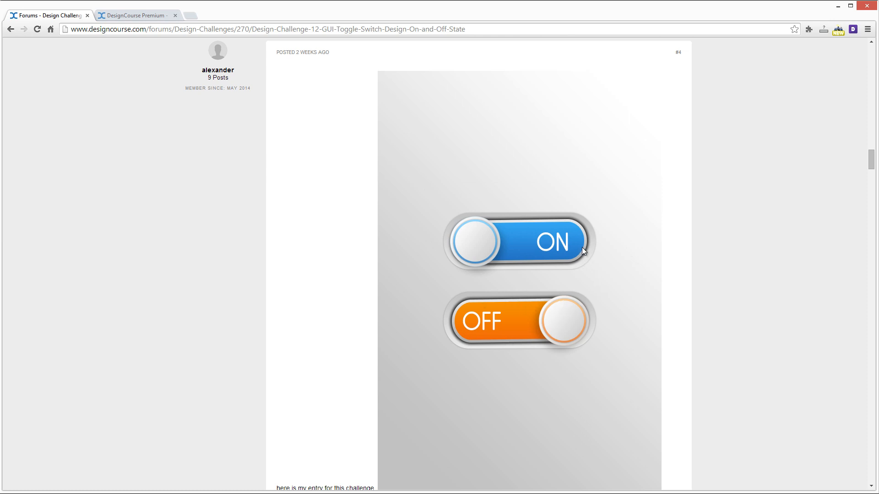
{"action": "mouse_move", "coordinate": [493, 223]}
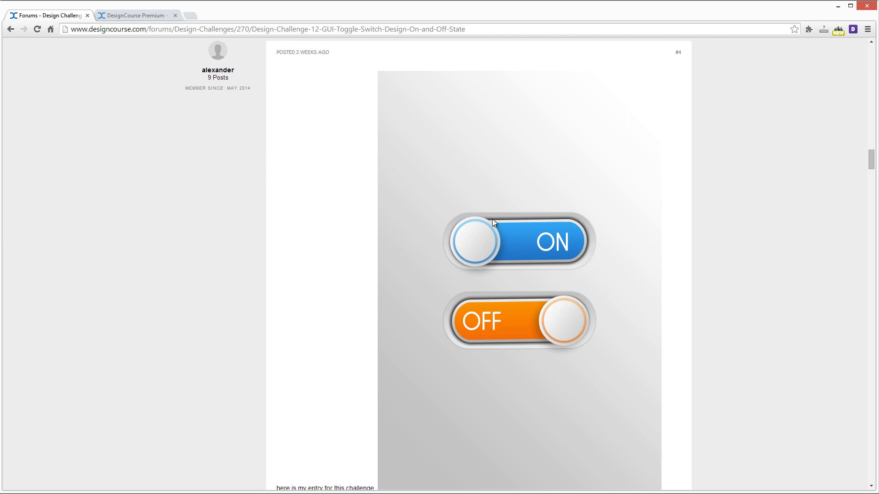
{"action": "mouse_move", "coordinate": [493, 270]}
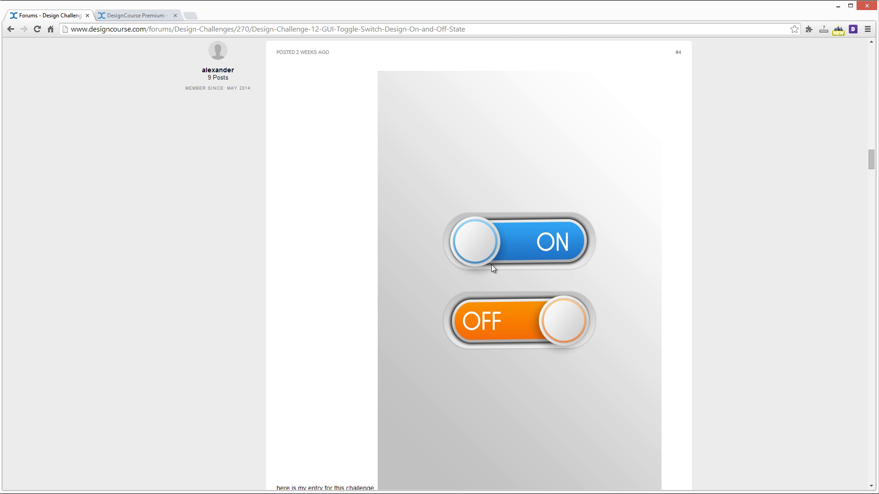
{"action": "mouse_move", "coordinate": [581, 258]}
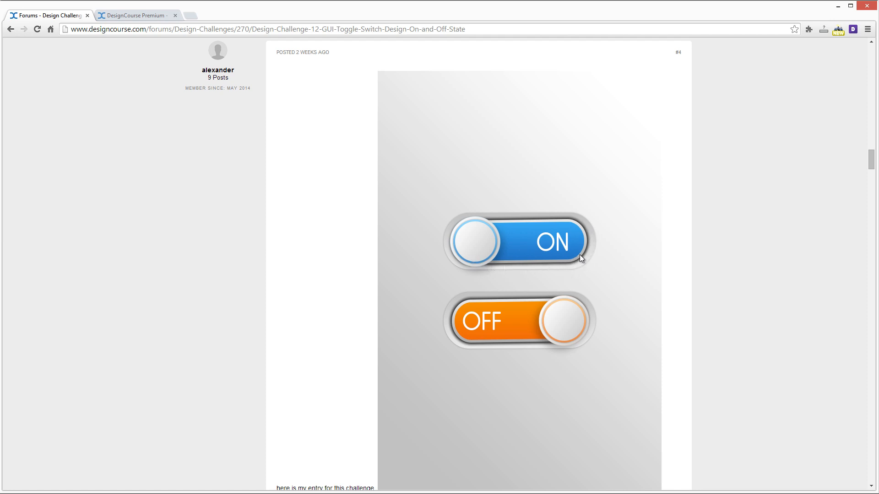
{"action": "mouse_move", "coordinate": [570, 221]}
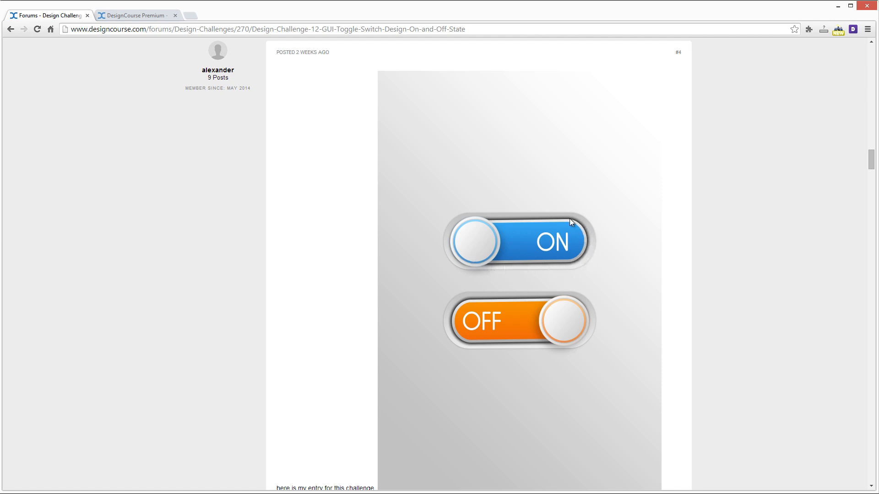
{"action": "mouse_move", "coordinate": [491, 219]}
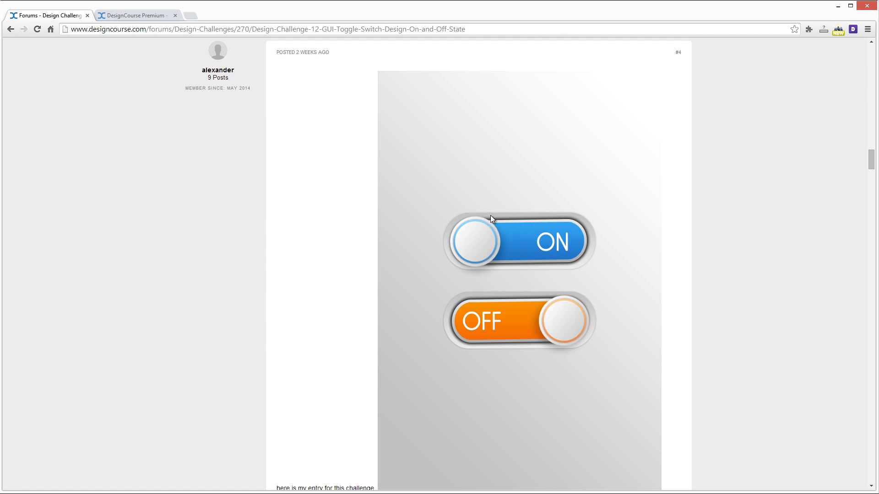
{"action": "mouse_move", "coordinate": [458, 243]}
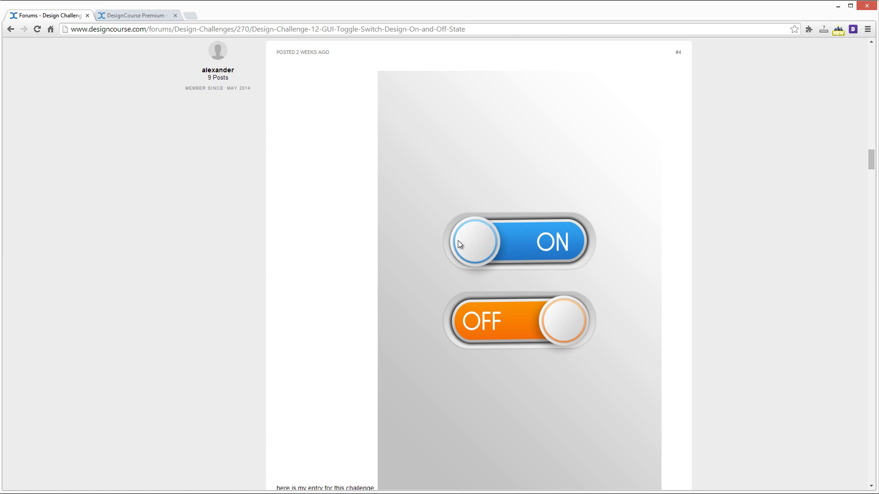
{"action": "mouse_move", "coordinate": [565, 219]}
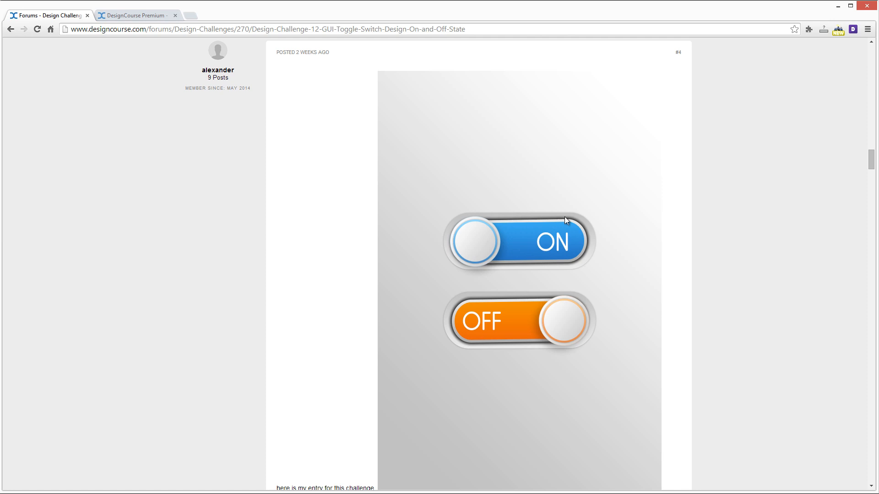
{"action": "mouse_move", "coordinate": [577, 256]}
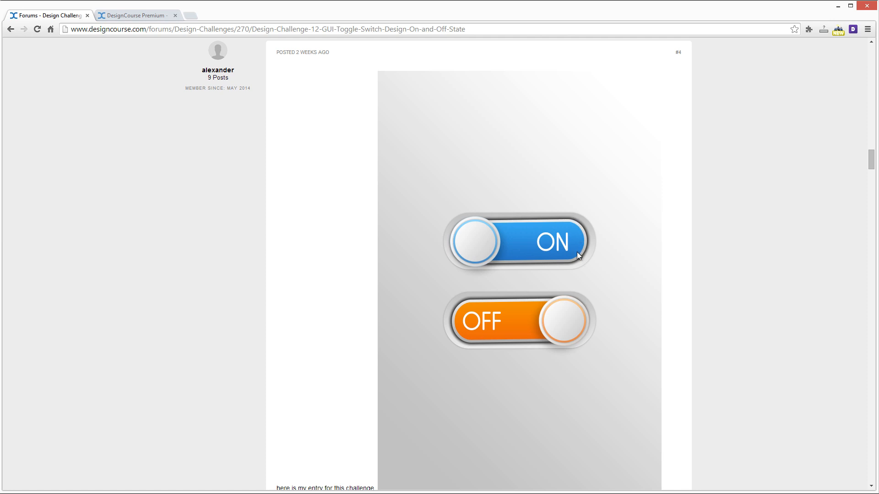
{"action": "mouse_move", "coordinate": [517, 267]}
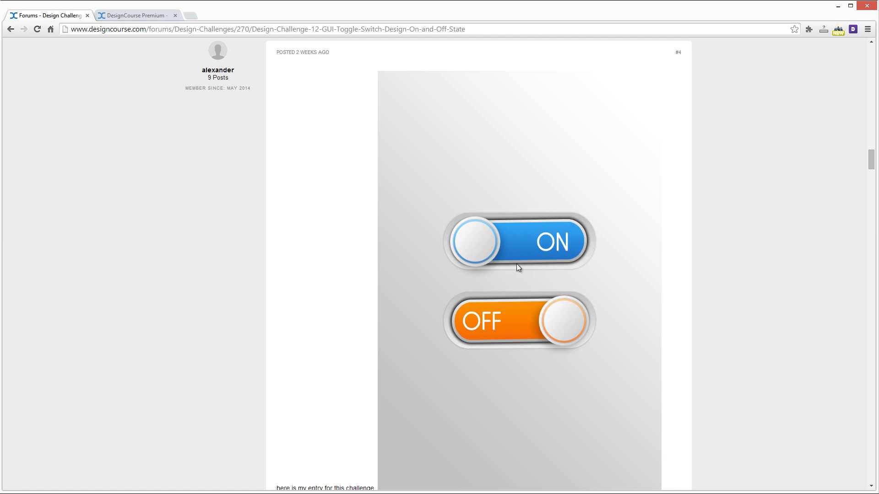
{"action": "mouse_move", "coordinate": [554, 219]}
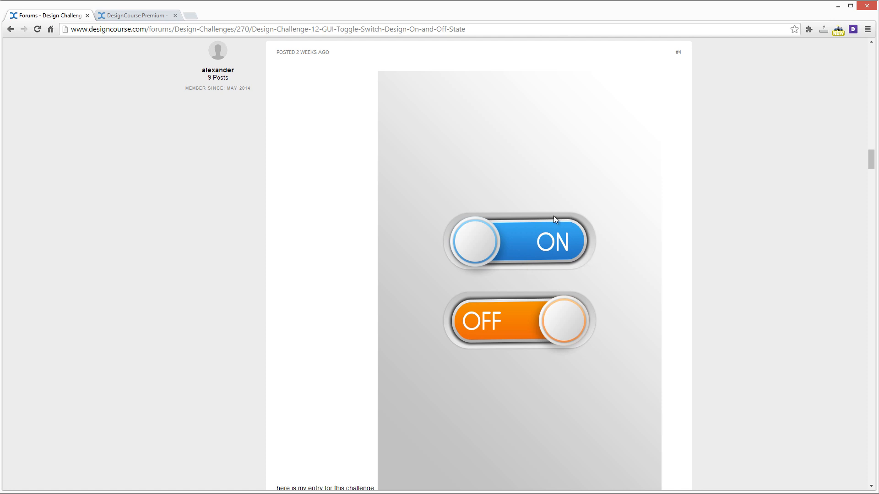
{"action": "mouse_move", "coordinate": [498, 219]}
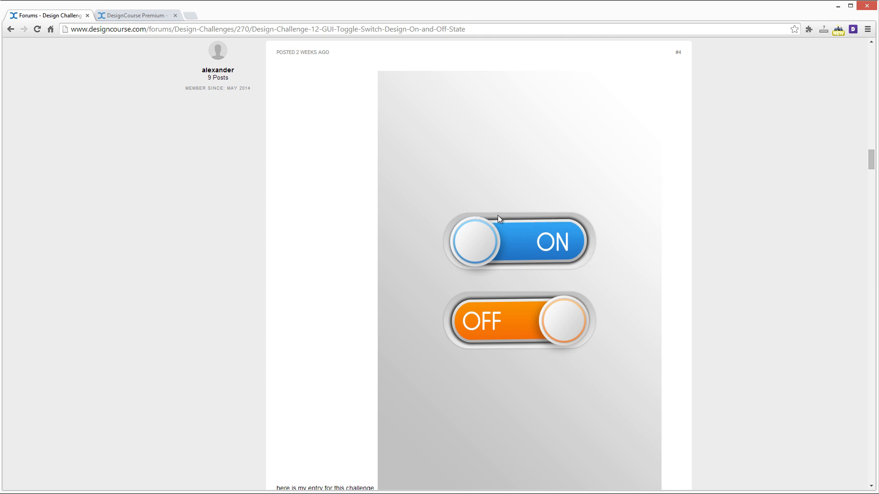
{"action": "scroll", "scroll_direction": "down", "scroll_amount": 3}
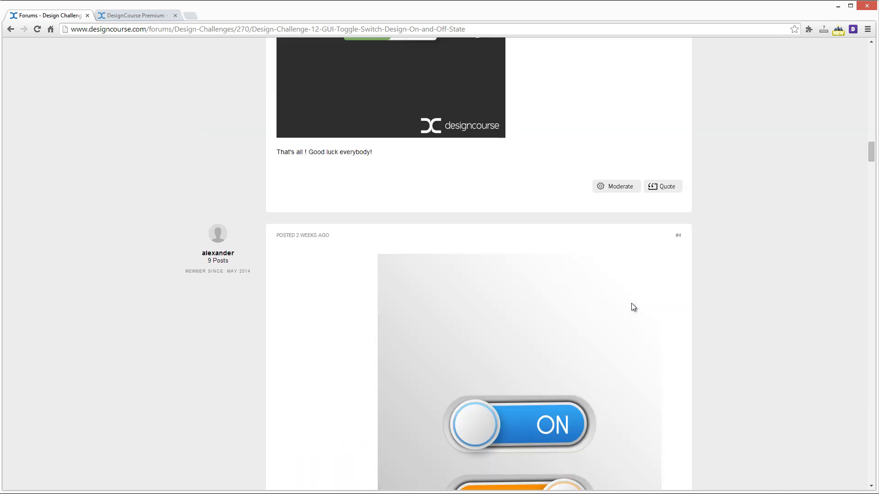
{"action": "scroll", "scroll_direction": "up", "scroll_amount": 3}
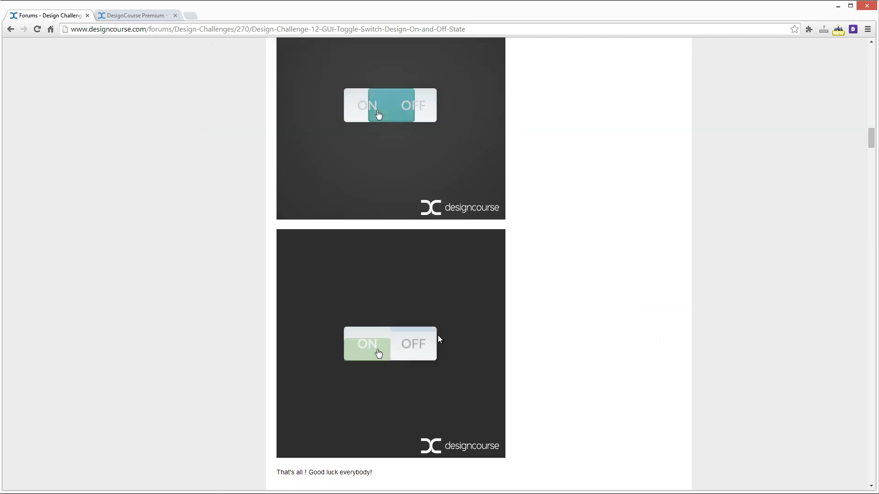
{"action": "scroll", "scroll_direction": "down", "scroll_amount": 3}
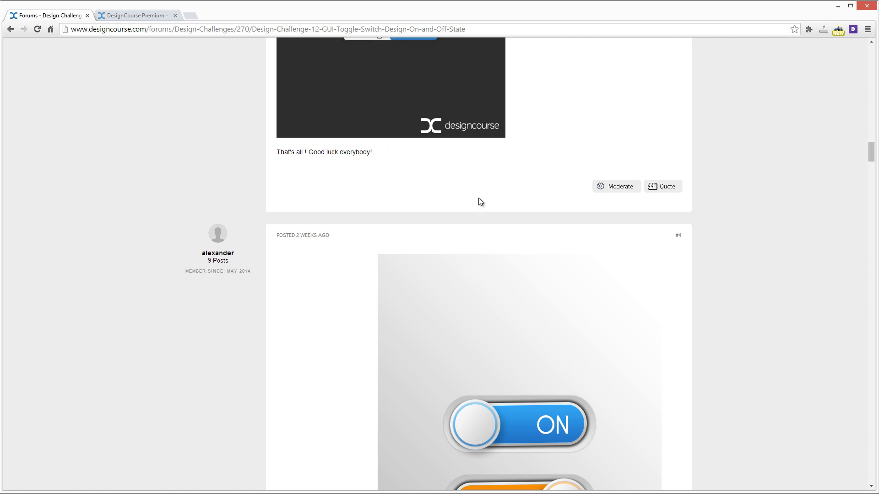
{"action": "scroll", "scroll_direction": "down", "scroll_amount": 3}
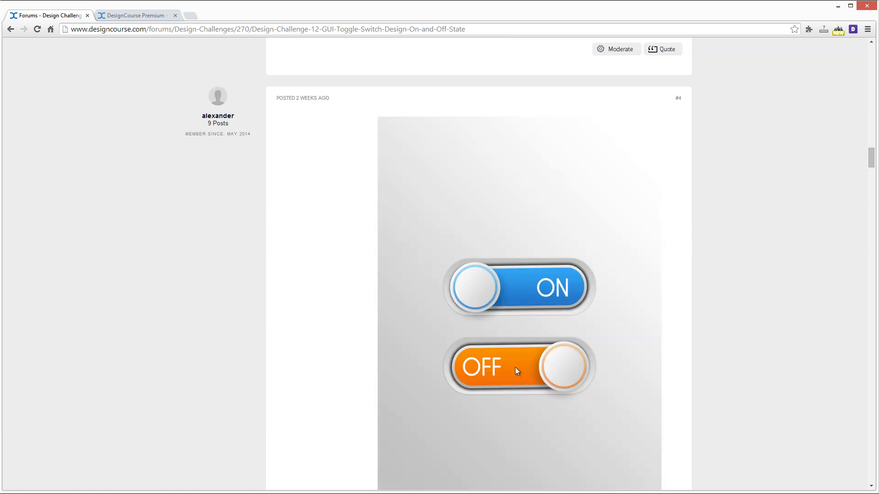
{"action": "mouse_move", "coordinate": [527, 339]}
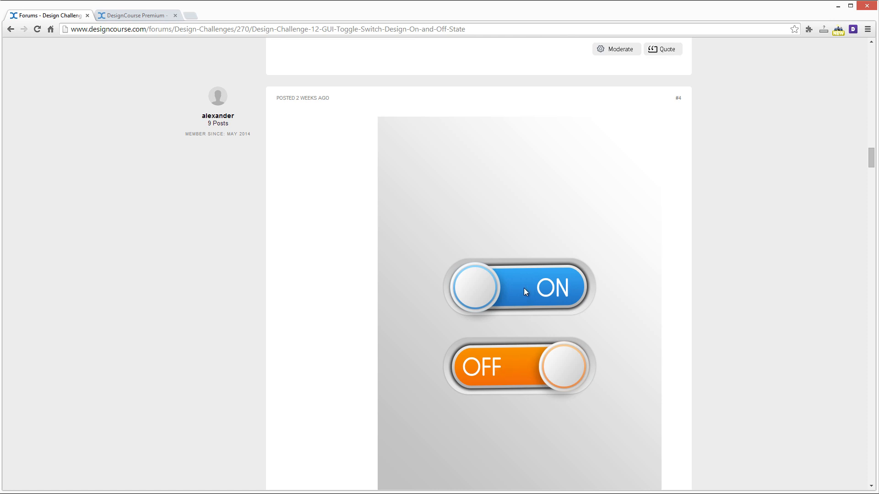
{"action": "scroll", "scroll_direction": "down", "scroll_amount": 3}
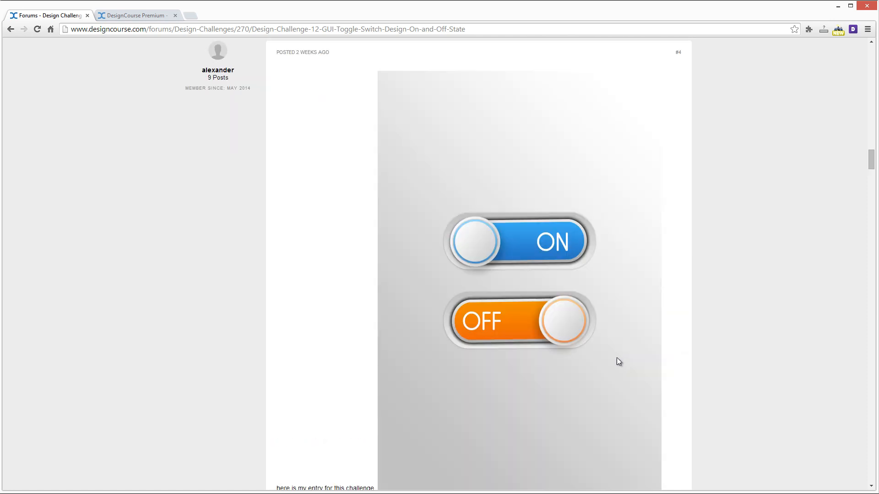
{"action": "mouse_move", "coordinate": [521, 324]}
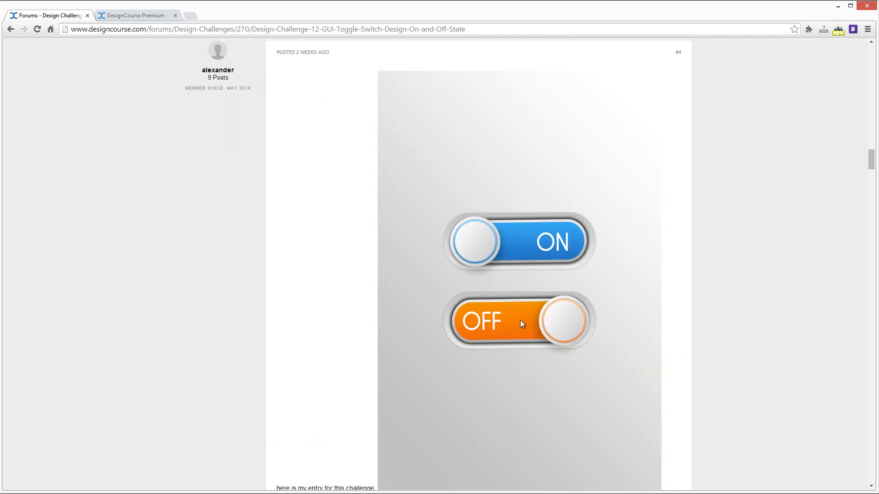
{"action": "scroll", "scroll_direction": "down", "scroll_amount": 3}
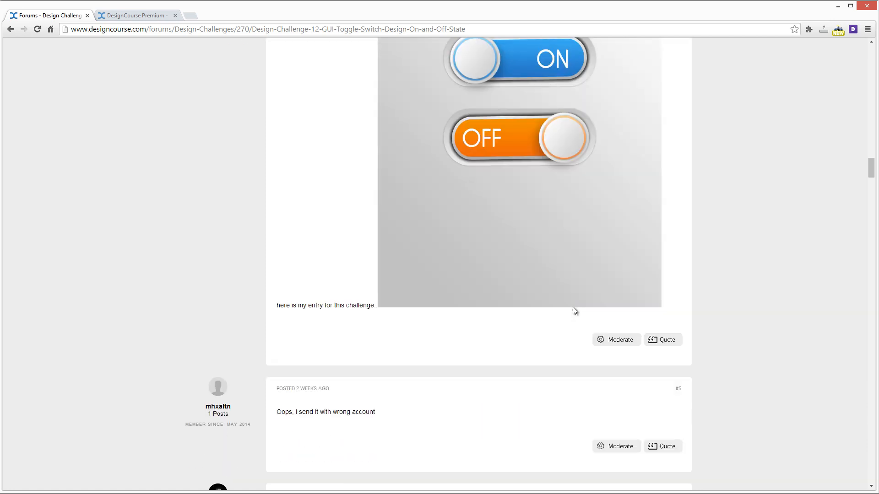
{"action": "scroll", "scroll_direction": "down", "scroll_amount": 3}
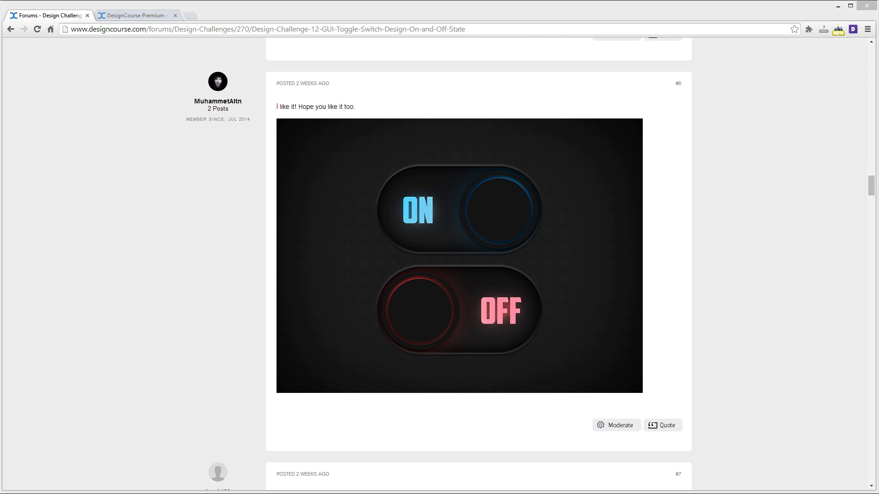
{"action": "mouse_move", "coordinate": [439, 302]}
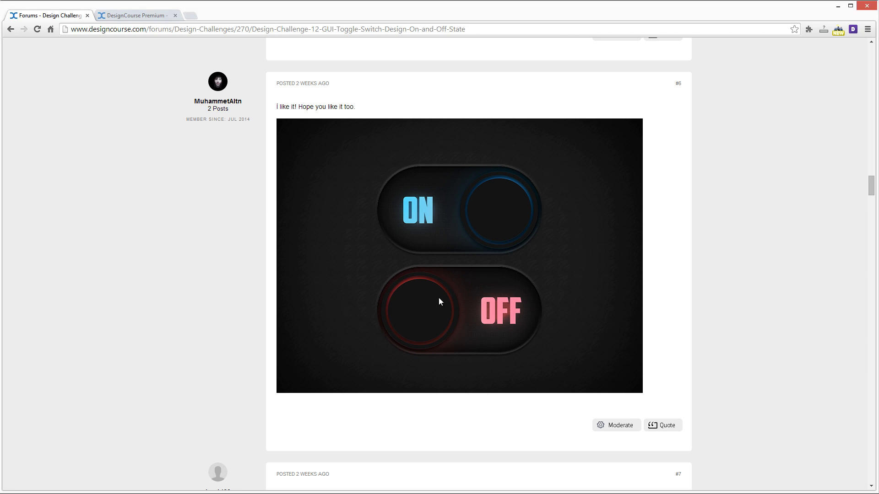
{"action": "mouse_move", "coordinate": [581, 200]}
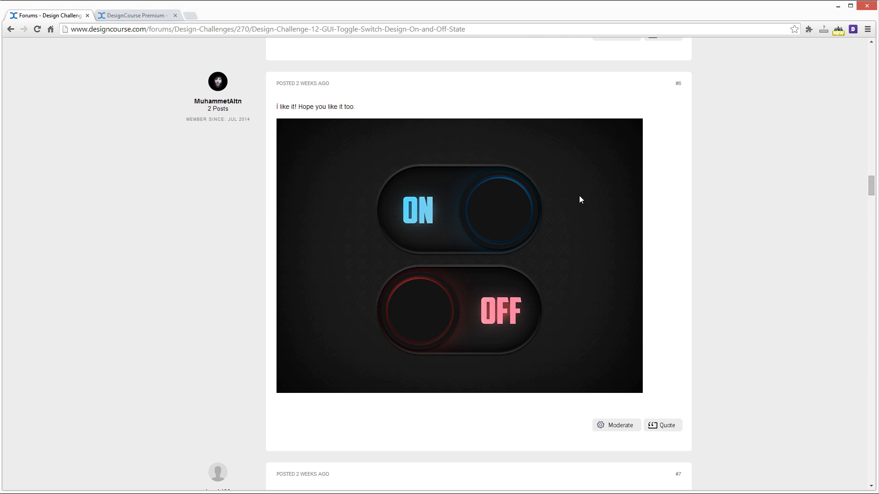
{"action": "mouse_move", "coordinate": [373, 145]}
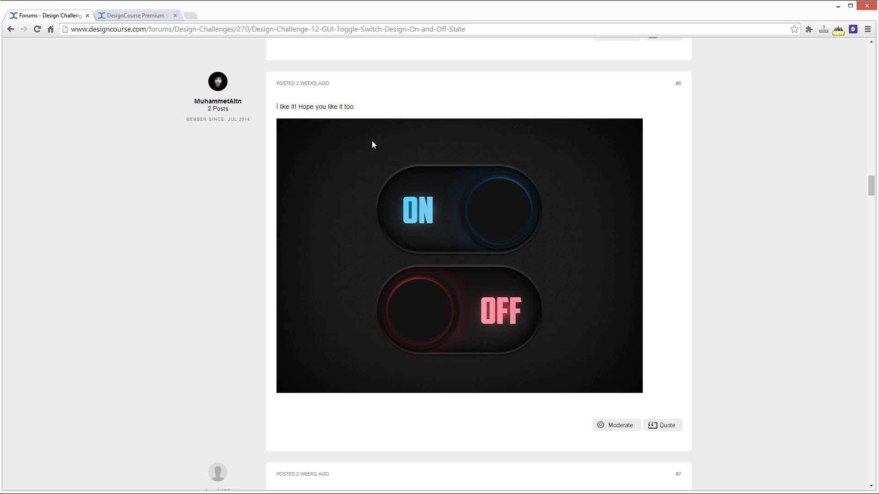
{"action": "mouse_move", "coordinate": [425, 223]}
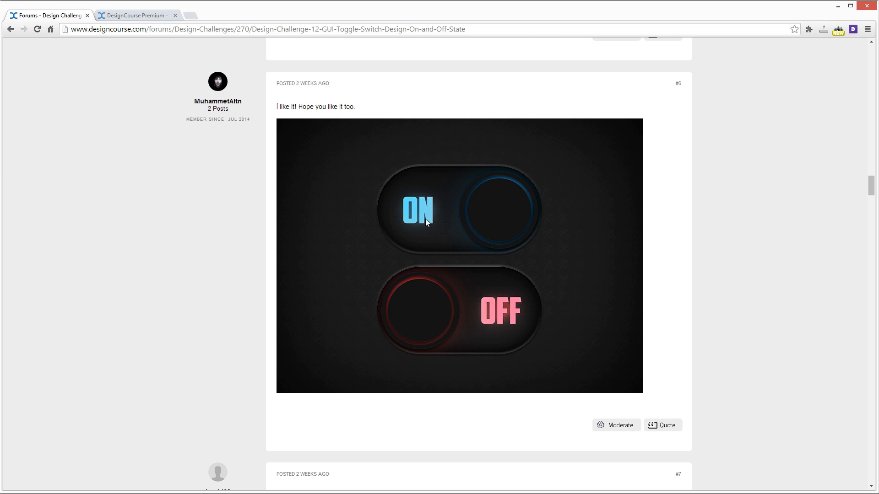
{"action": "mouse_move", "coordinate": [378, 234]}
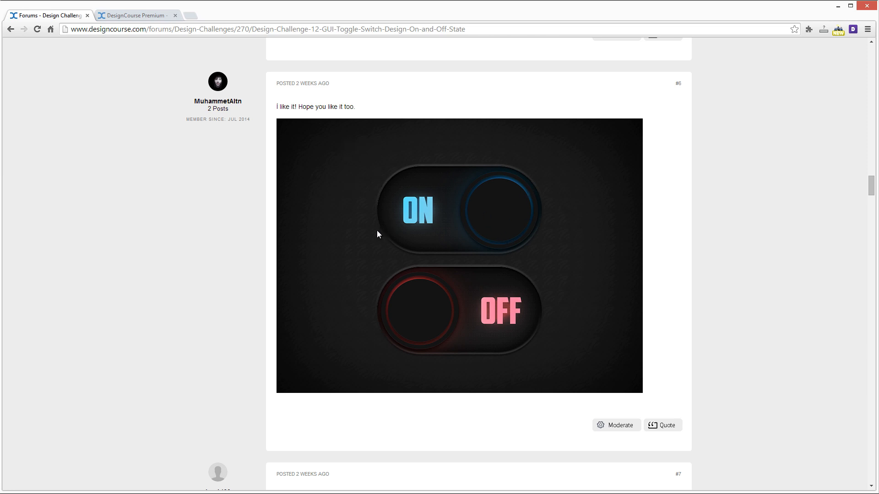
{"action": "mouse_move", "coordinate": [540, 196]}
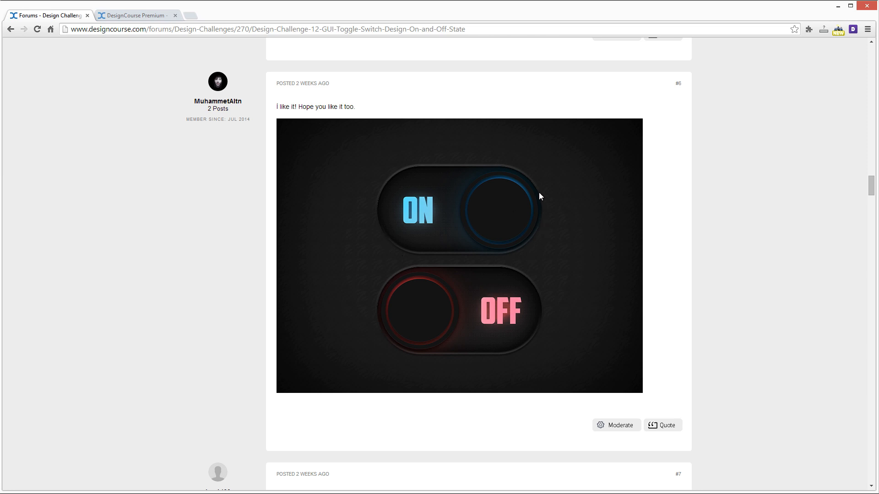
{"action": "mouse_move", "coordinate": [589, 294]}
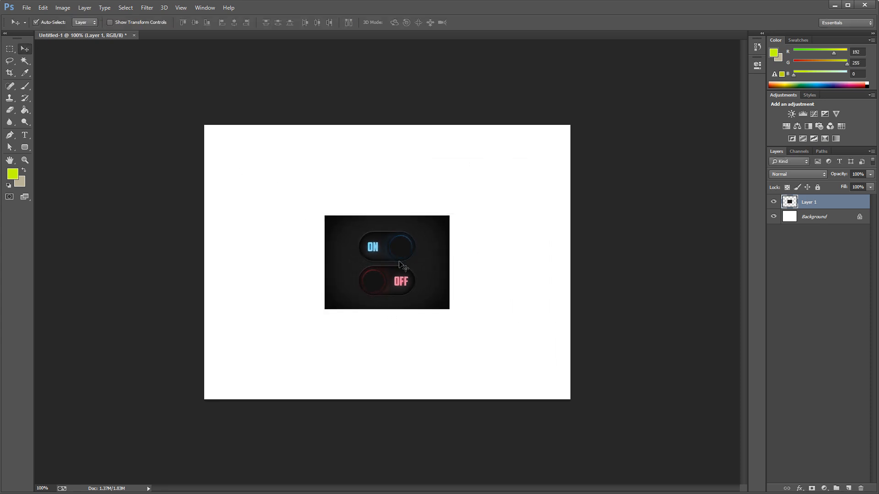
{"action": "mouse_move", "coordinate": [398, 252]}
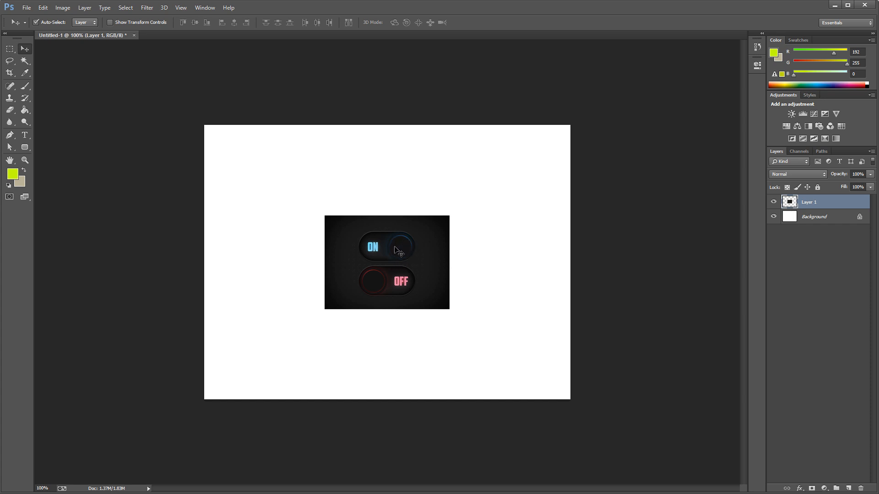
{"action": "mouse_move", "coordinate": [346, 237]}
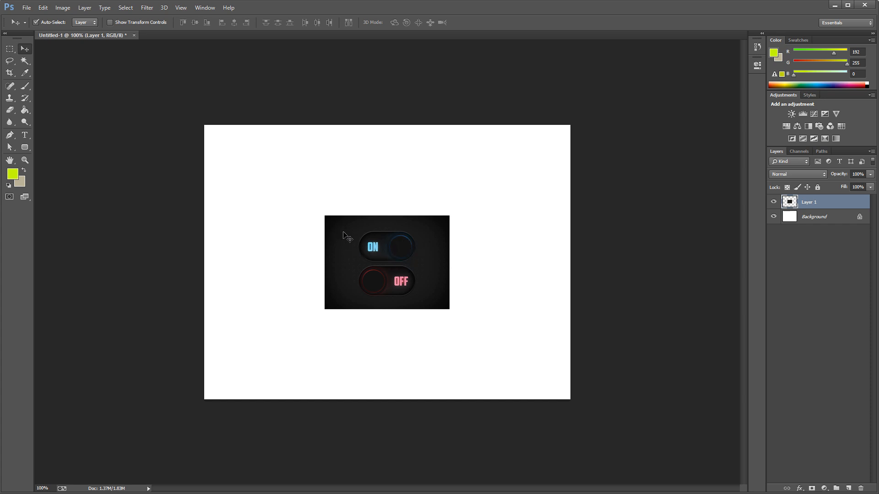
{"action": "mouse_move", "coordinate": [346, 242]}
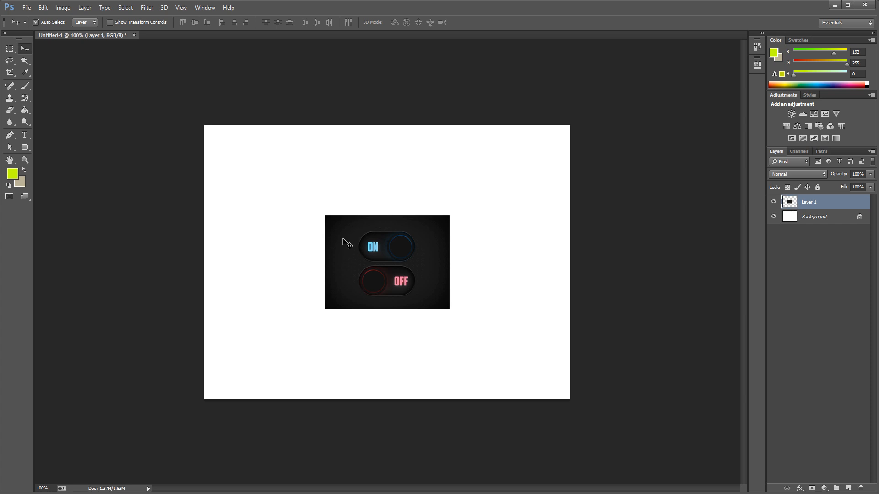
{"action": "mouse_move", "coordinate": [403, 244]}
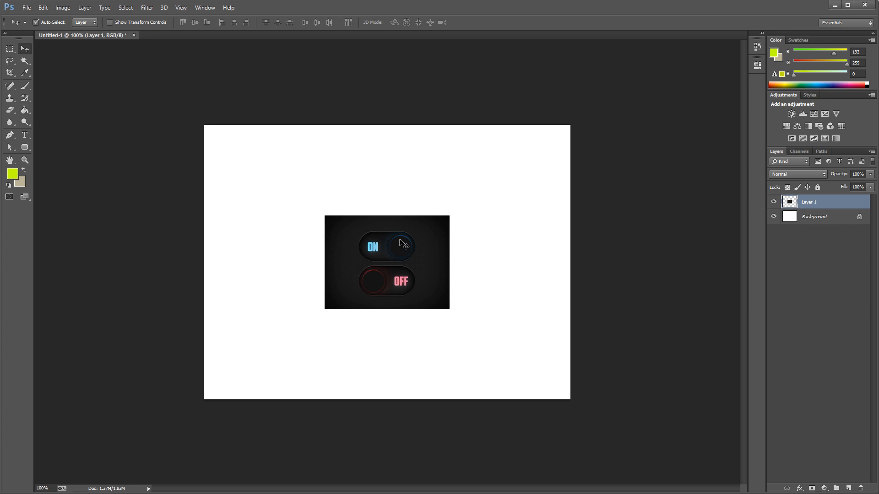
{"action": "mouse_move", "coordinate": [432, 249]}
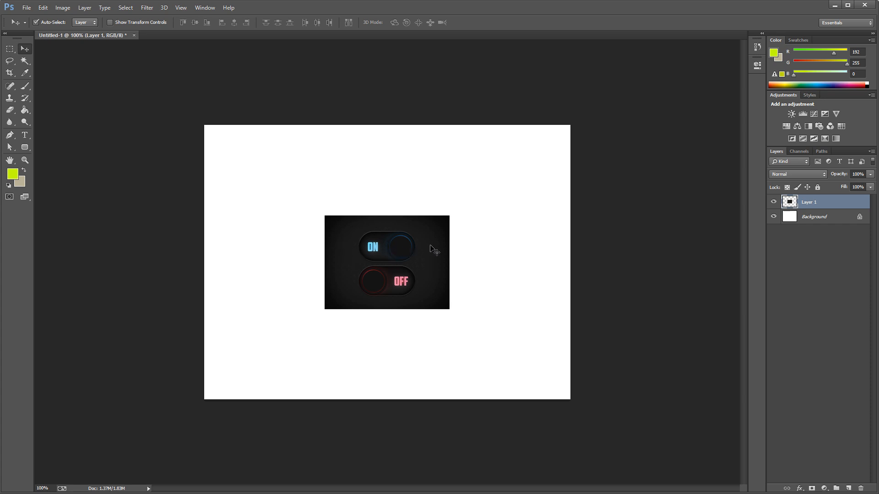
{"action": "mouse_move", "coordinate": [412, 249]}
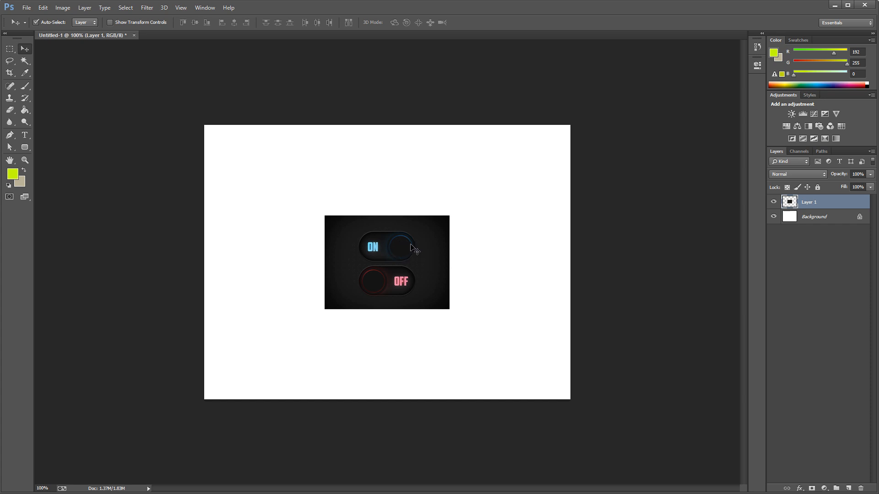
{"action": "mouse_move", "coordinate": [400, 243]}
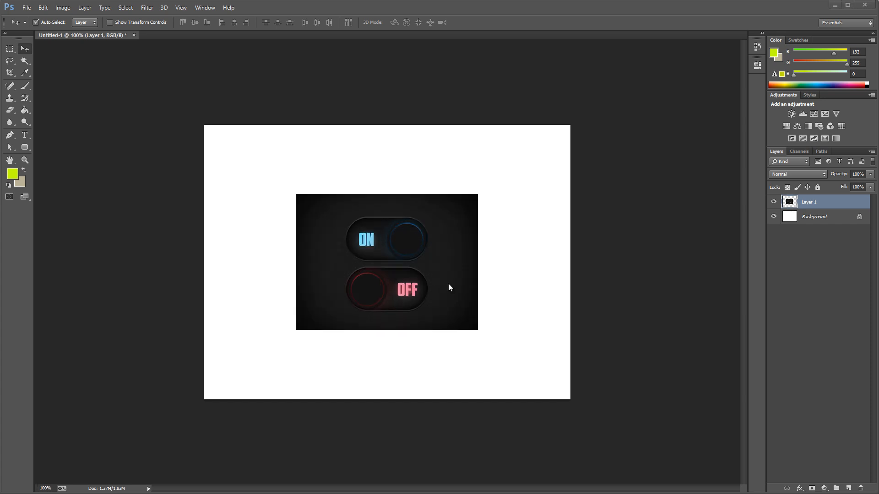
{"action": "mouse_move", "coordinate": [393, 259]}
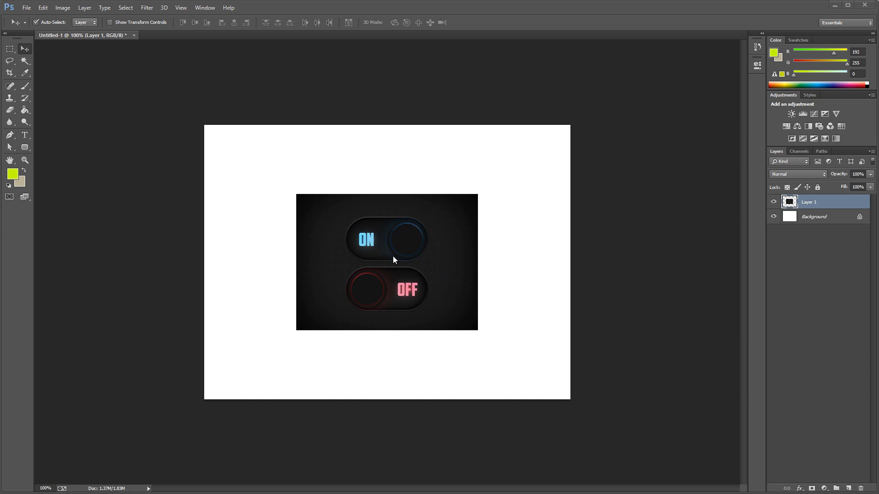
{"action": "mouse_move", "coordinate": [407, 240]}
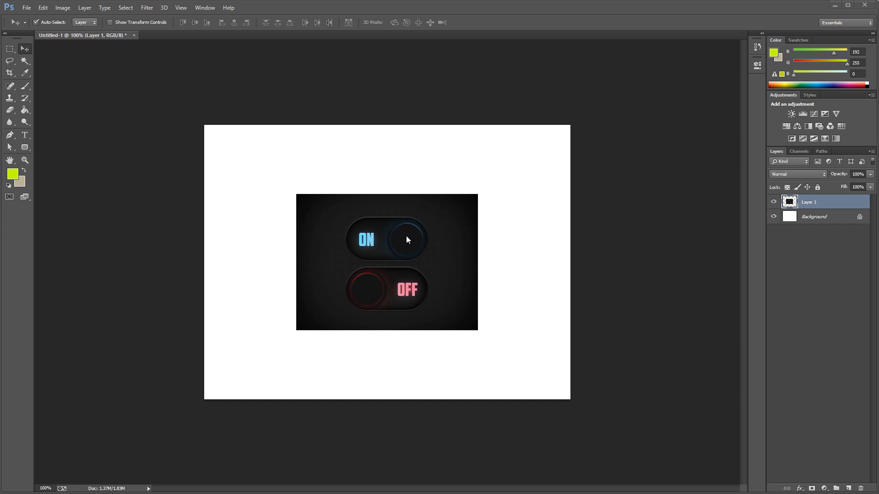
{"action": "mouse_move", "coordinate": [327, 354]}
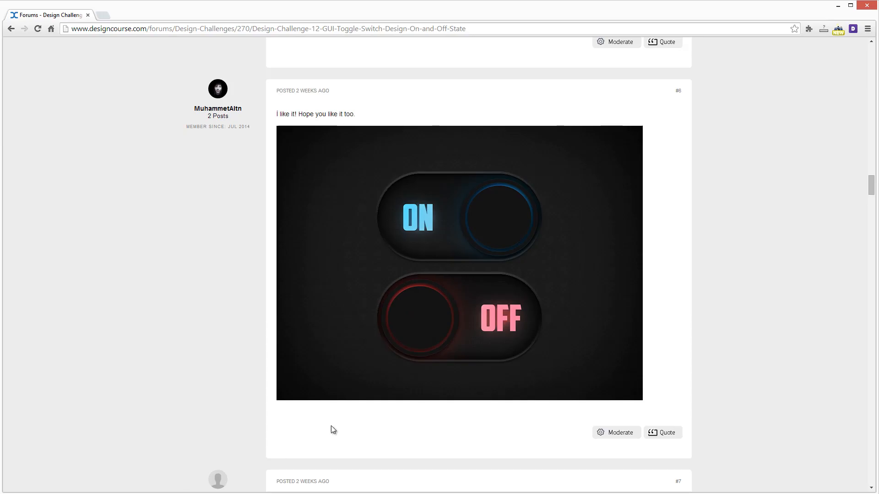
{"action": "mouse_move", "coordinate": [407, 287]}
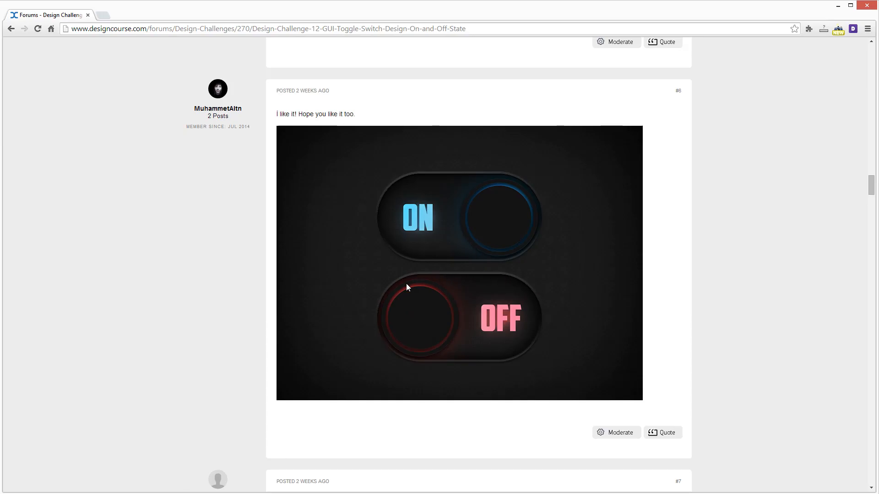
{"action": "mouse_move", "coordinate": [596, 287]}
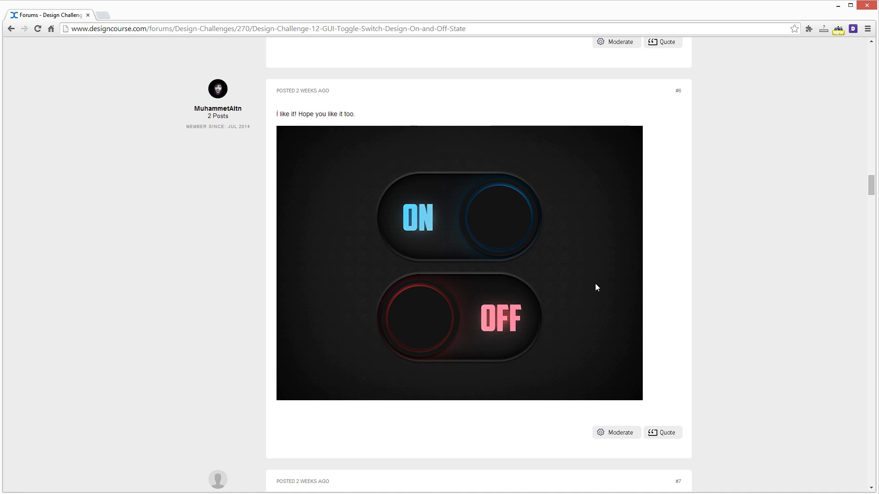
{"action": "scroll", "scroll_direction": "down", "scroll_amount": 3}
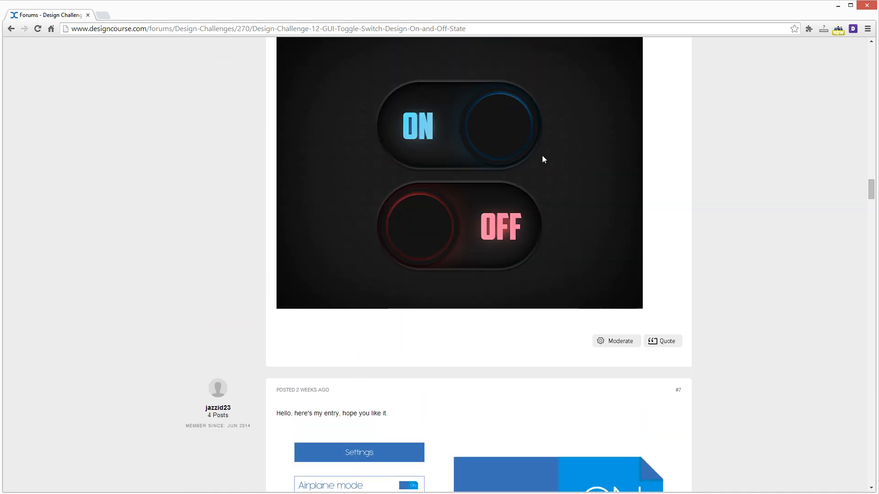
{"action": "scroll", "scroll_direction": "down", "scroll_amount": 3}
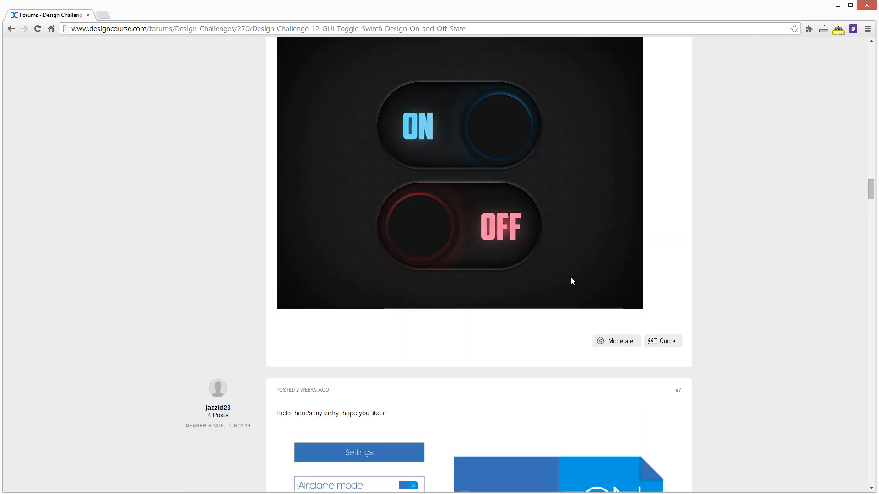
{"action": "scroll", "scroll_direction": "down", "scroll_amount": 3}
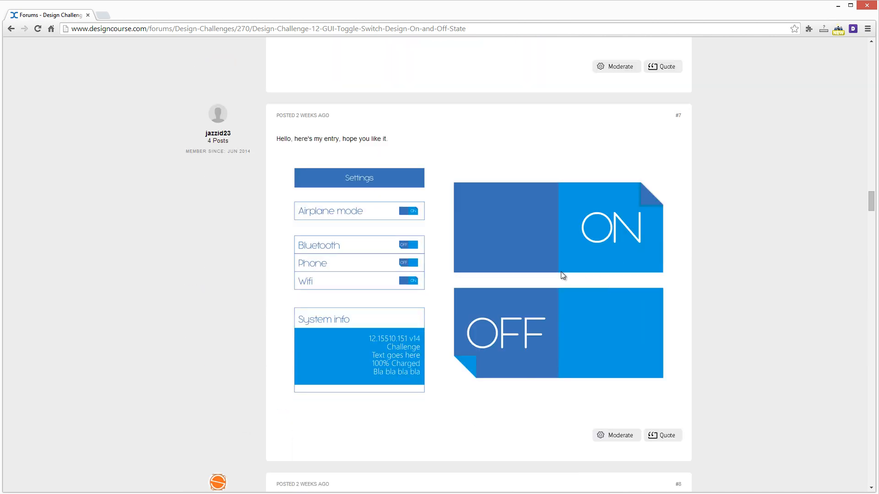
{"action": "mouse_move", "coordinate": [479, 255]}
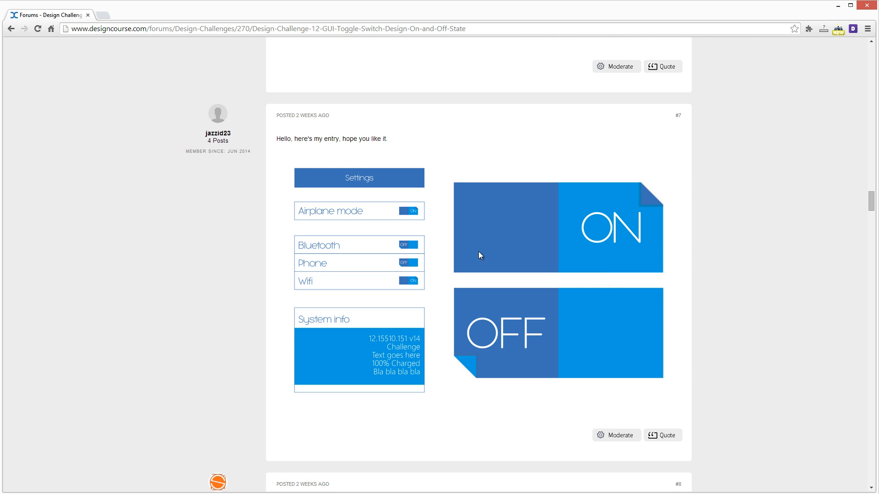
{"action": "mouse_move", "coordinate": [555, 311]}
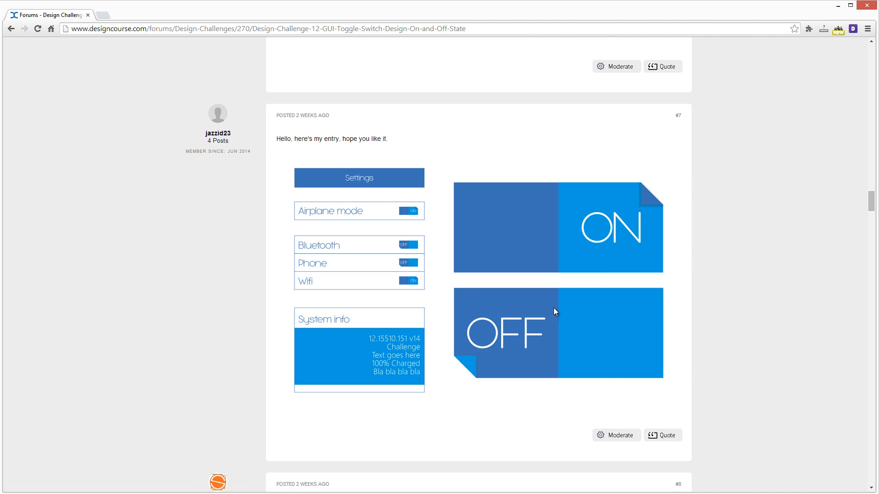
{"action": "mouse_move", "coordinate": [618, 287]}
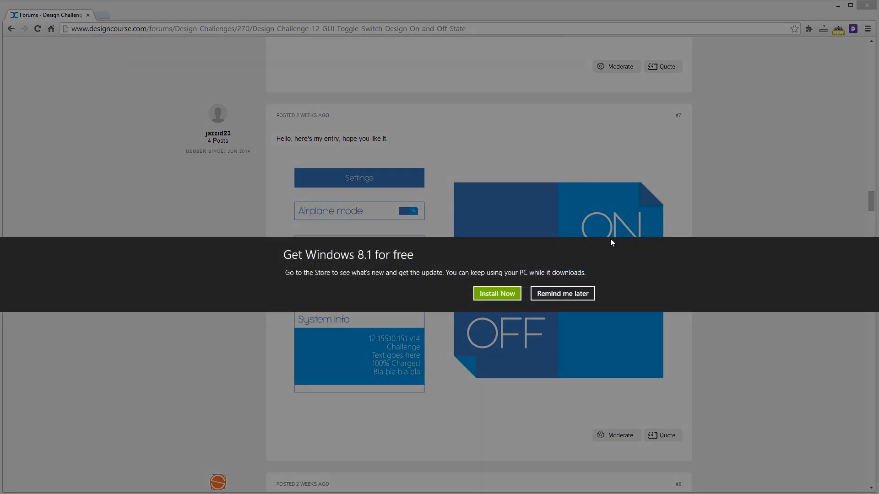
{"action": "mouse_move", "coordinate": [462, 263]}
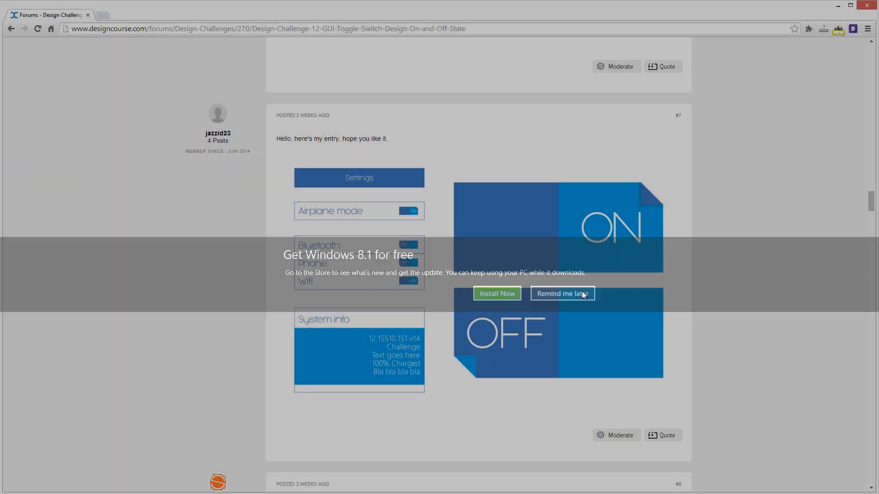
Choose 'Remind me later' to dismiss the Windows 8.1 free-upgrade prompt
{"action": "left_click", "coordinate": [562, 293]}
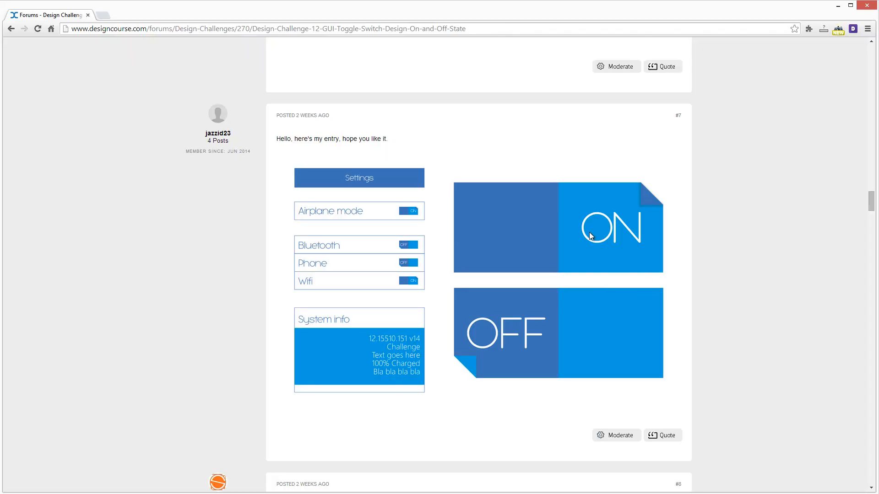
{"action": "mouse_move", "coordinate": [753, 254]}
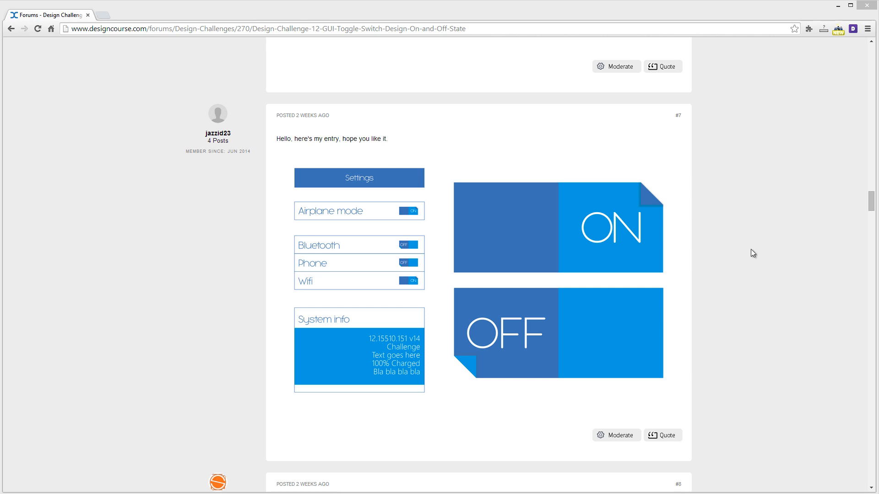
{"action": "mouse_move", "coordinate": [463, 235]}
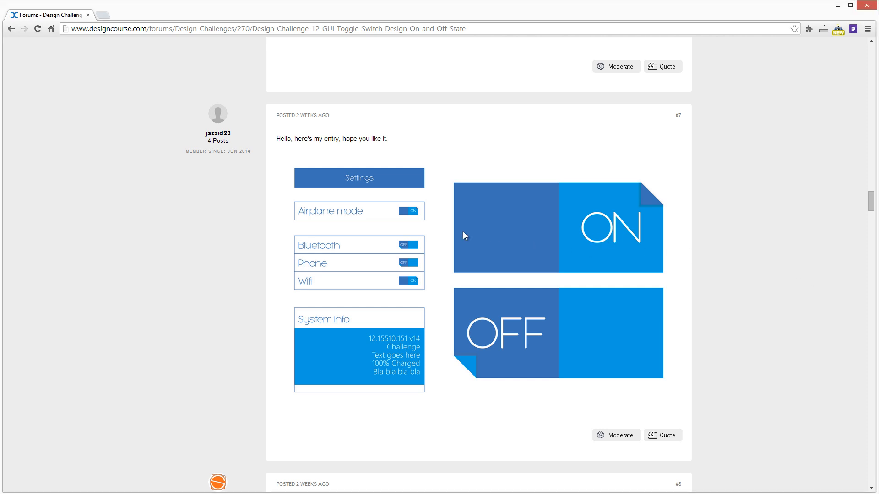
{"action": "mouse_move", "coordinate": [433, 256]}
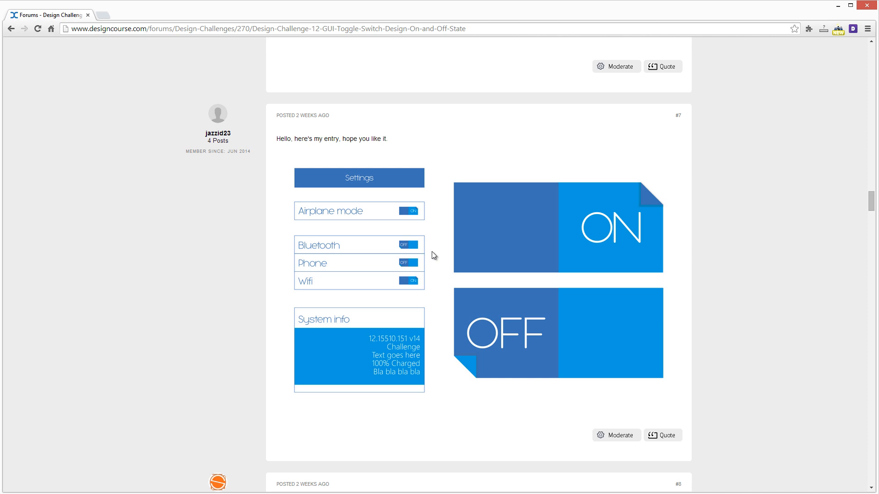
{"action": "mouse_move", "coordinate": [517, 254]}
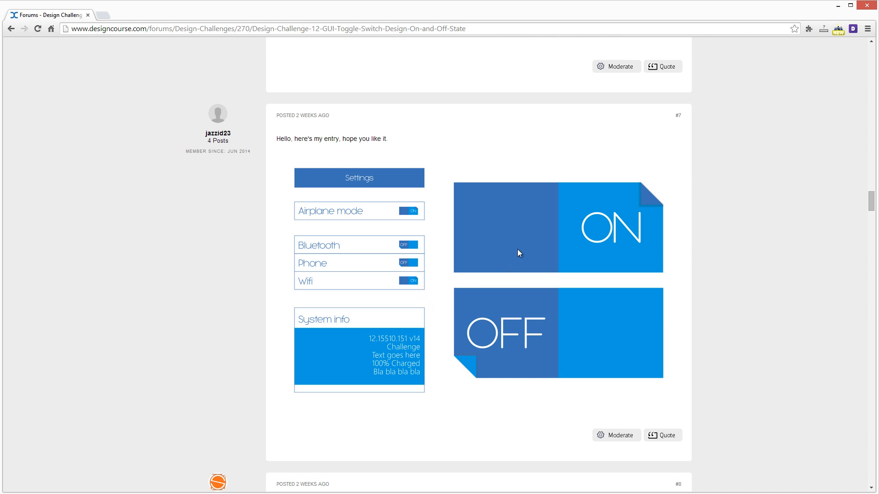
{"action": "mouse_move", "coordinate": [621, 236]}
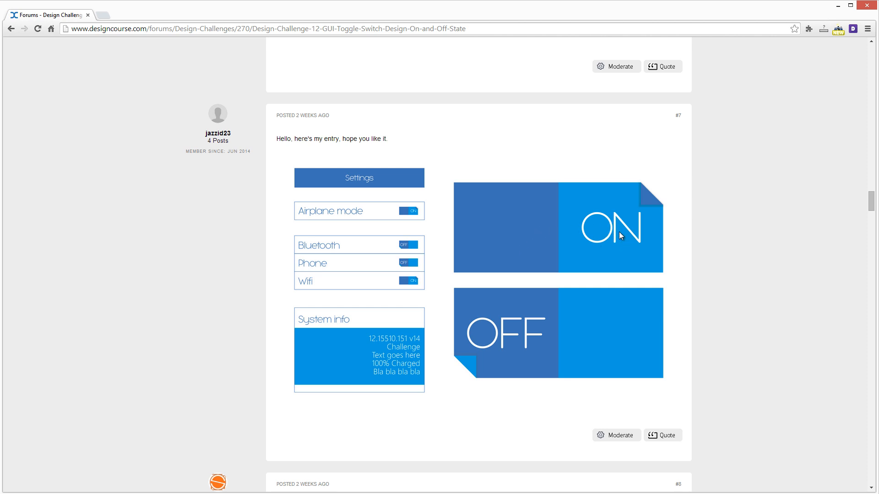
{"action": "mouse_move", "coordinate": [620, 232]}
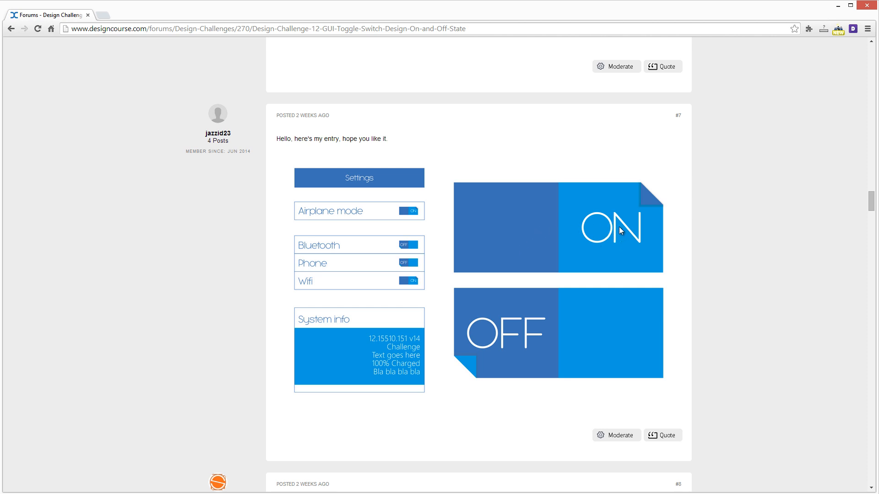
{"action": "mouse_move", "coordinate": [498, 232]}
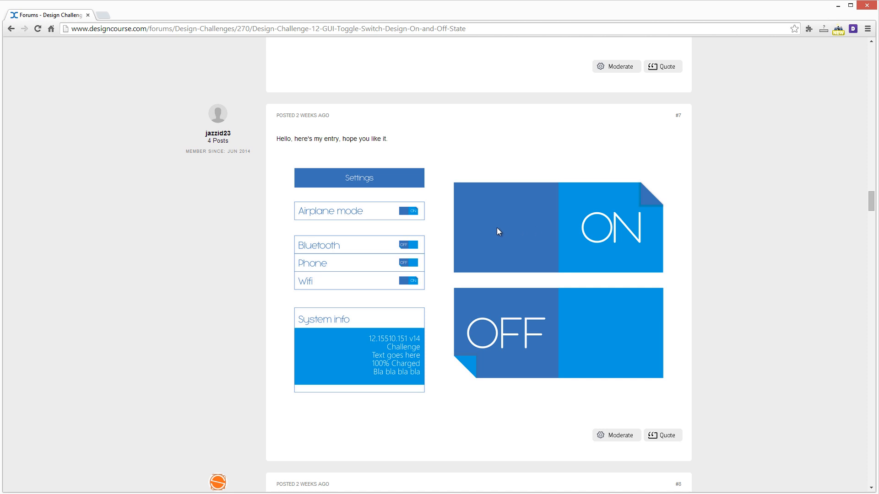
{"action": "mouse_move", "coordinate": [648, 228]}
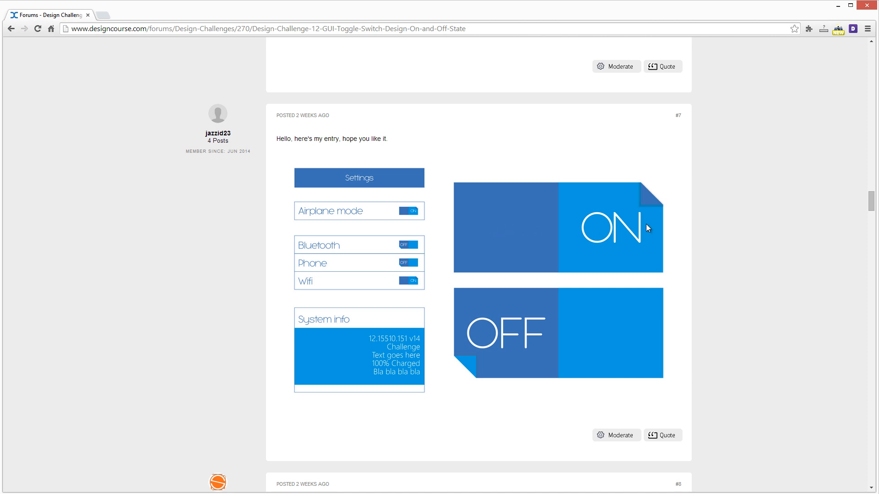
{"action": "mouse_move", "coordinate": [625, 216]}
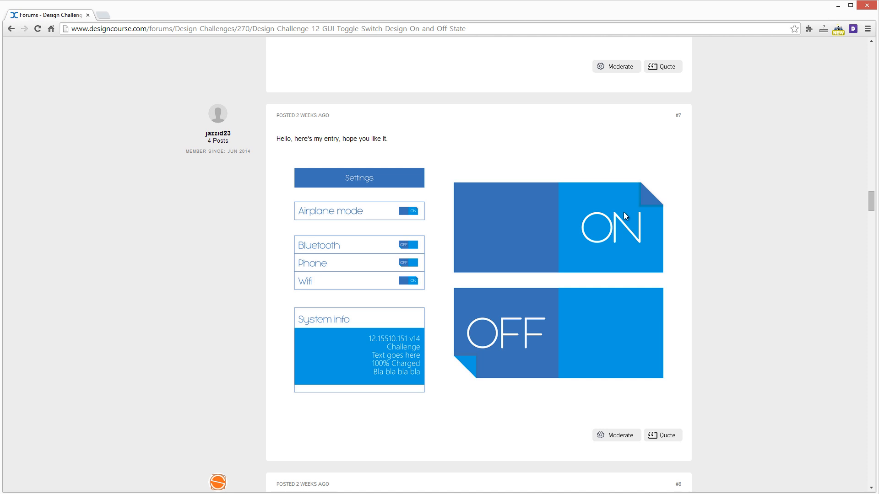
{"action": "mouse_move", "coordinate": [616, 280]}
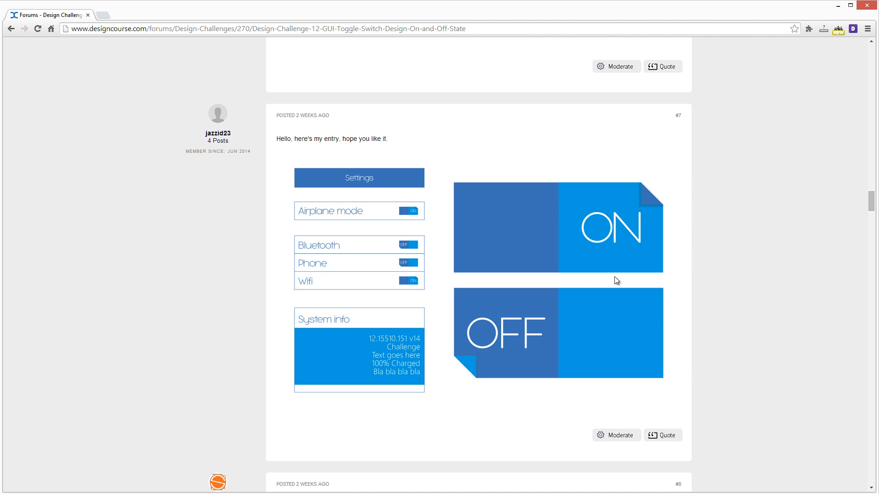
{"action": "mouse_move", "coordinate": [619, 259]}
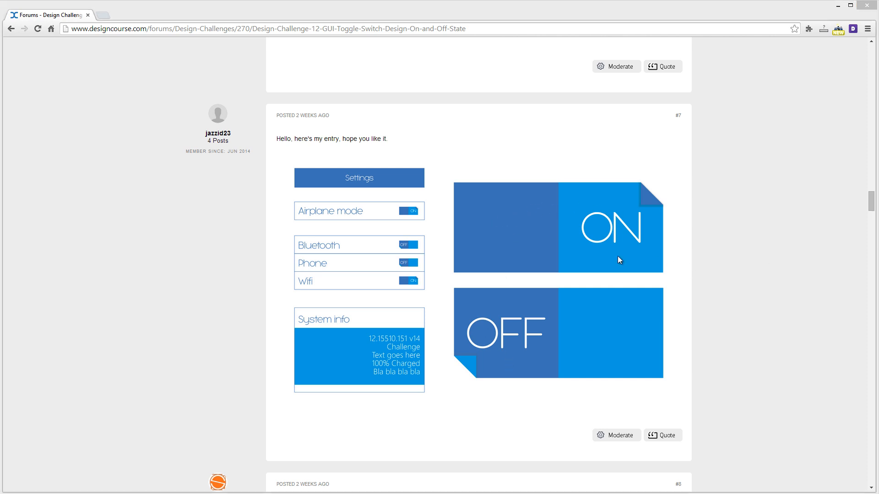
{"action": "mouse_move", "coordinate": [503, 246]}
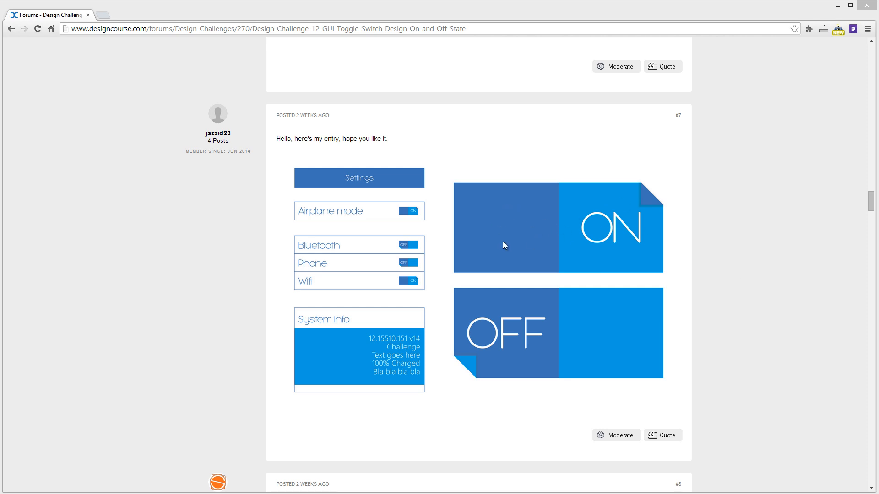
{"action": "mouse_move", "coordinate": [514, 258]}
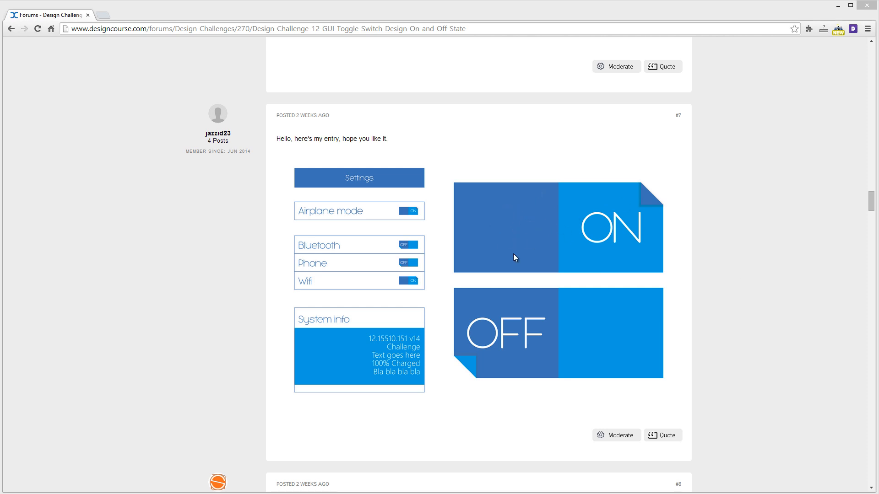
{"action": "mouse_move", "coordinate": [620, 321]}
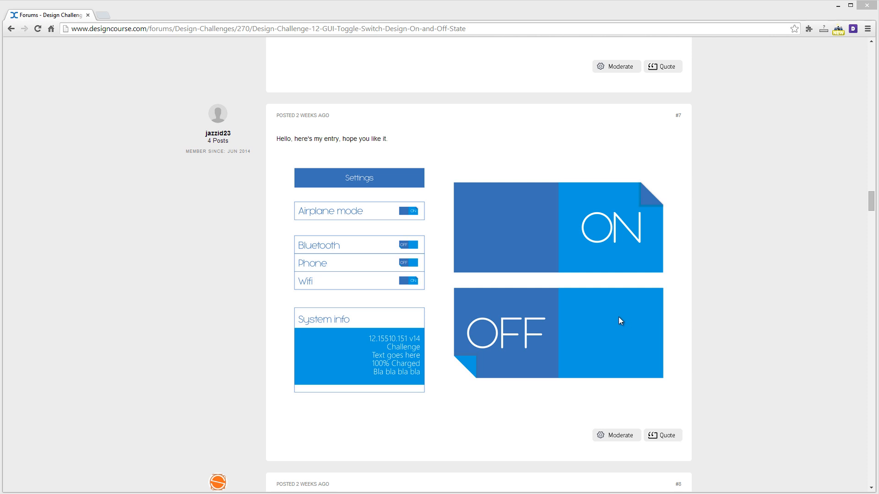
{"action": "mouse_move", "coordinate": [605, 334]}
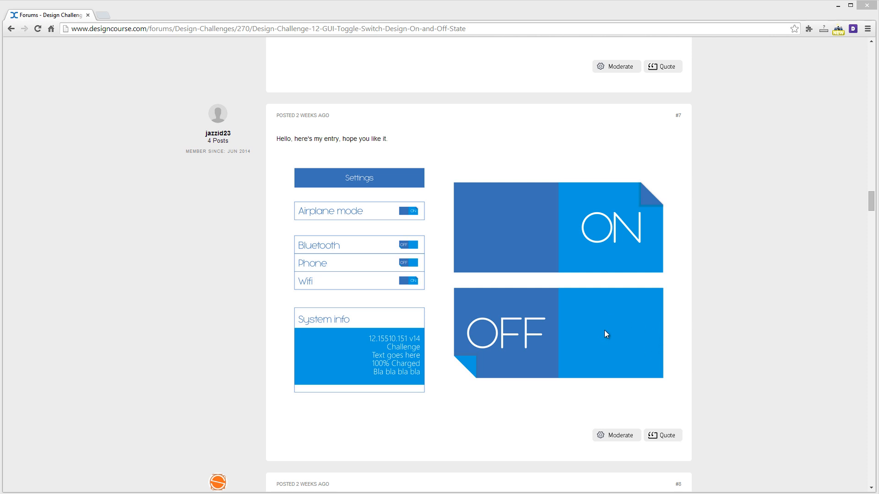
{"action": "mouse_move", "coordinate": [605, 321]}
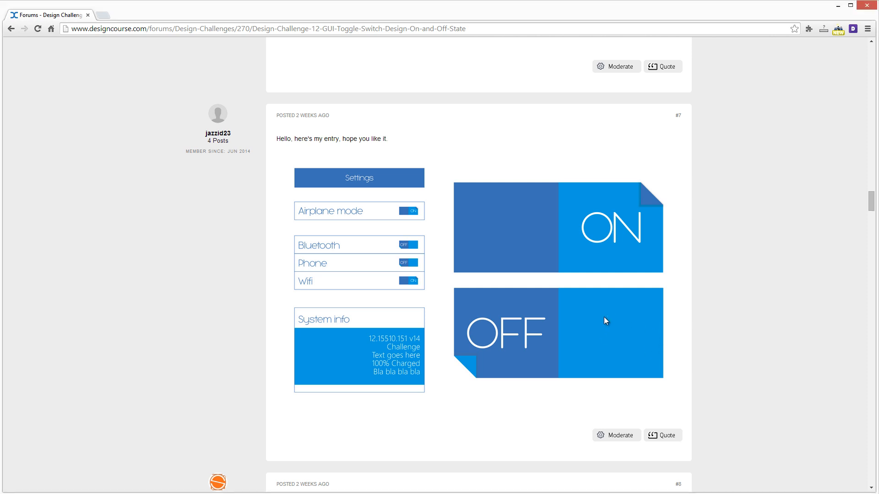
{"action": "mouse_move", "coordinate": [430, 281]}
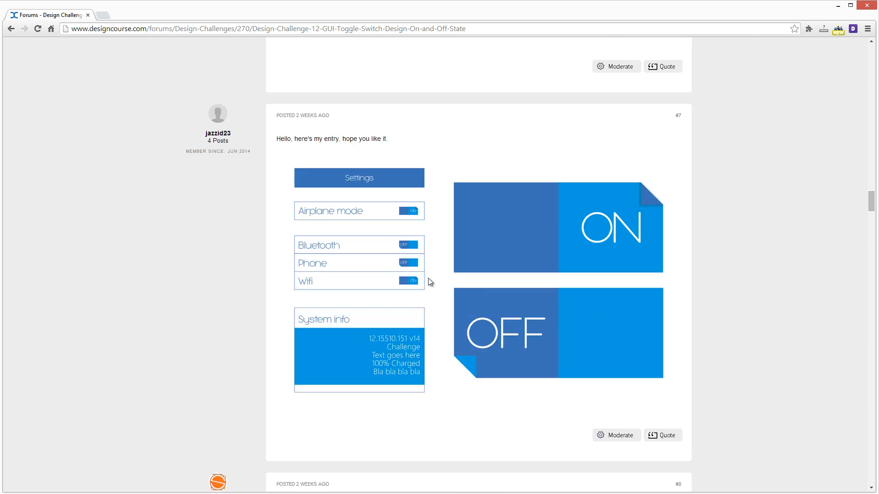
{"action": "mouse_move", "coordinate": [615, 213]}
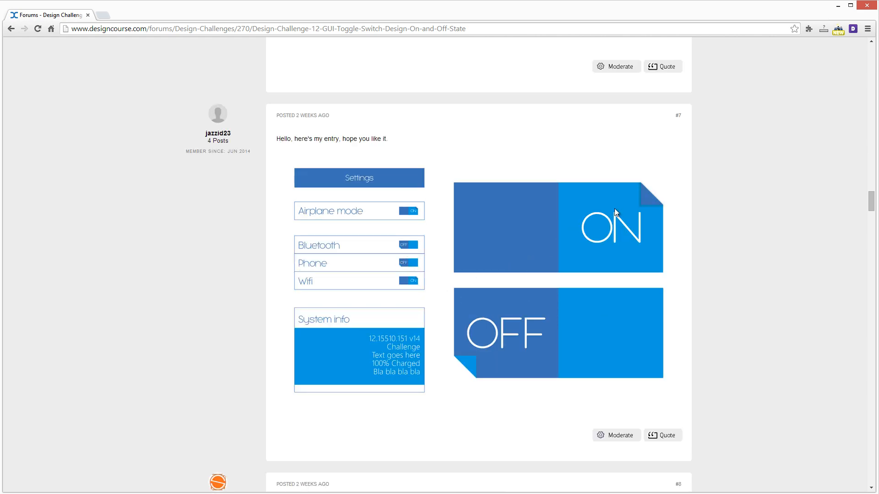
{"action": "mouse_move", "coordinate": [632, 208]}
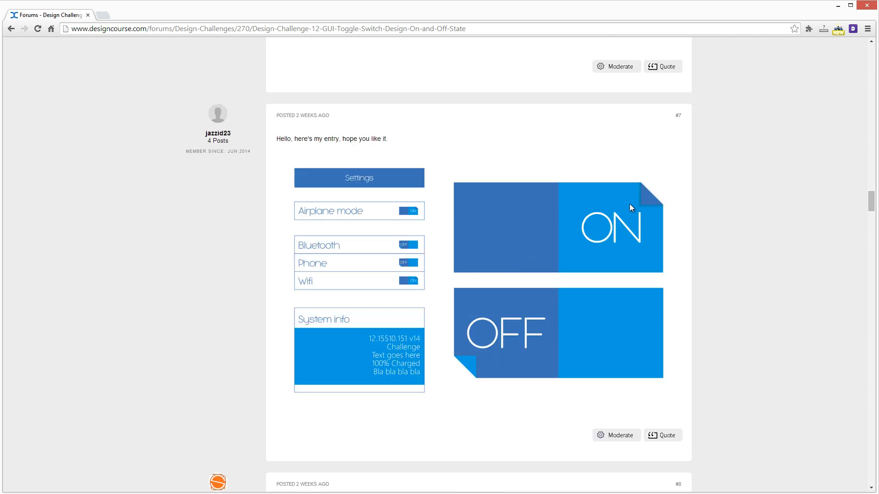
{"action": "mouse_move", "coordinate": [656, 204]}
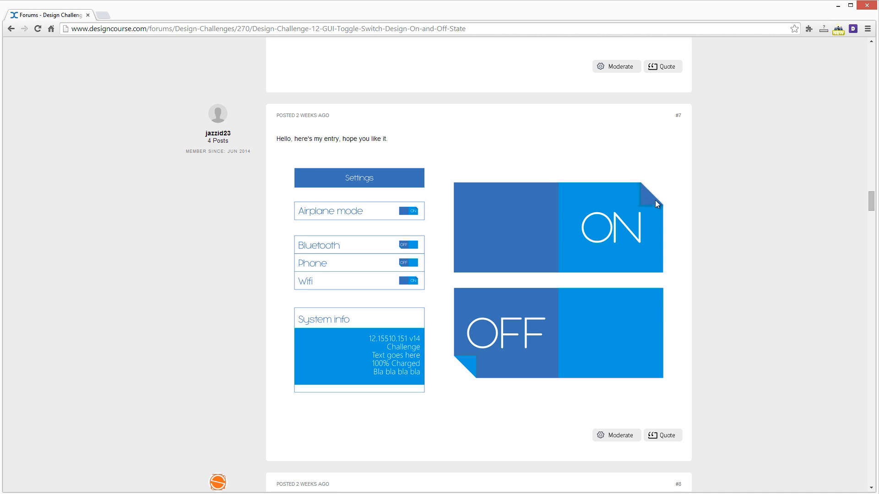
{"action": "mouse_move", "coordinate": [476, 378]}
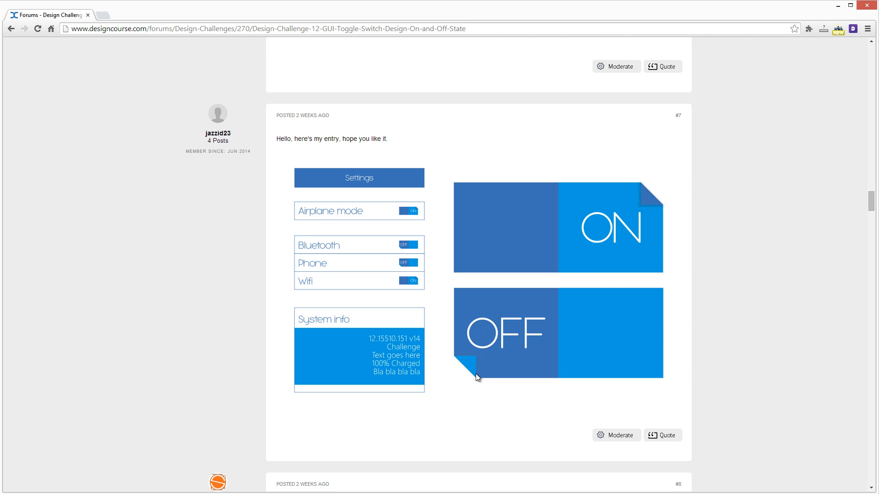
{"action": "mouse_move", "coordinate": [405, 274]}
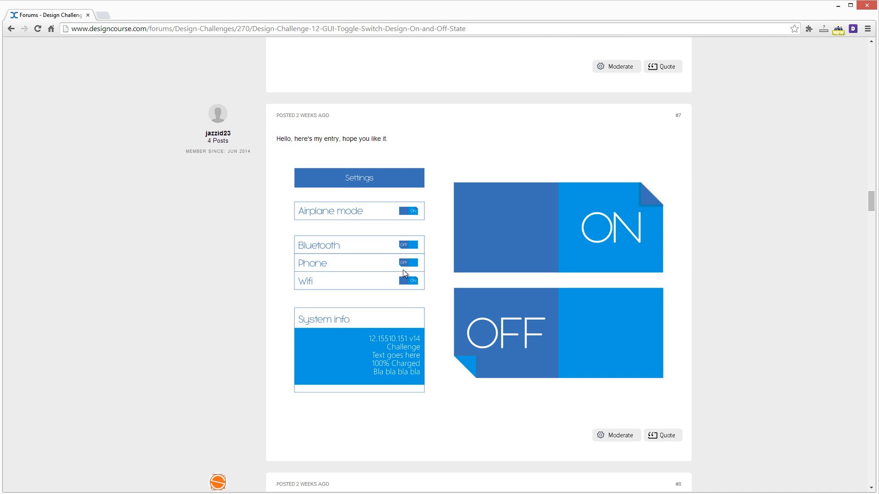
{"action": "mouse_move", "coordinate": [562, 293]}
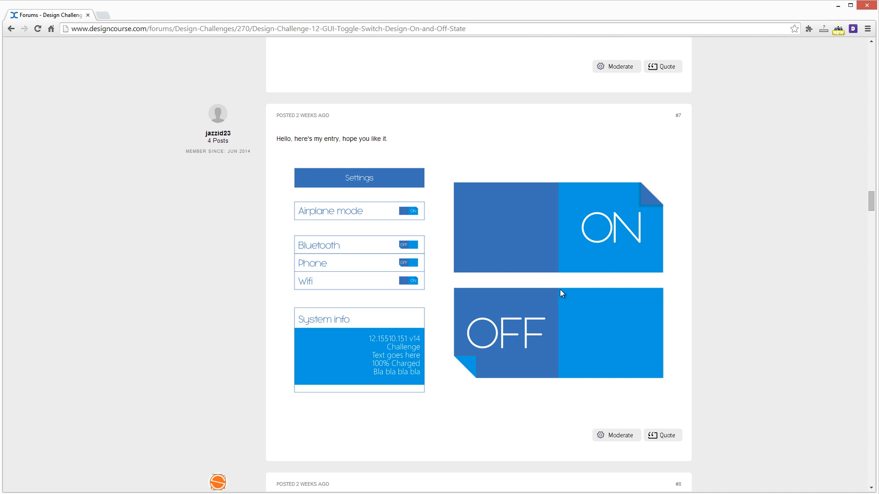
{"action": "mouse_move", "coordinate": [583, 204]}
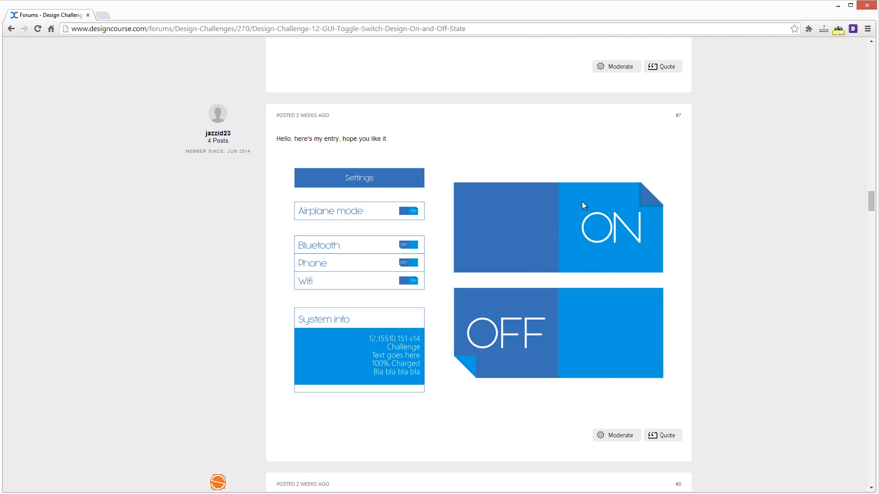
{"action": "scroll", "scroll_direction": "down", "scroll_amount": 3}
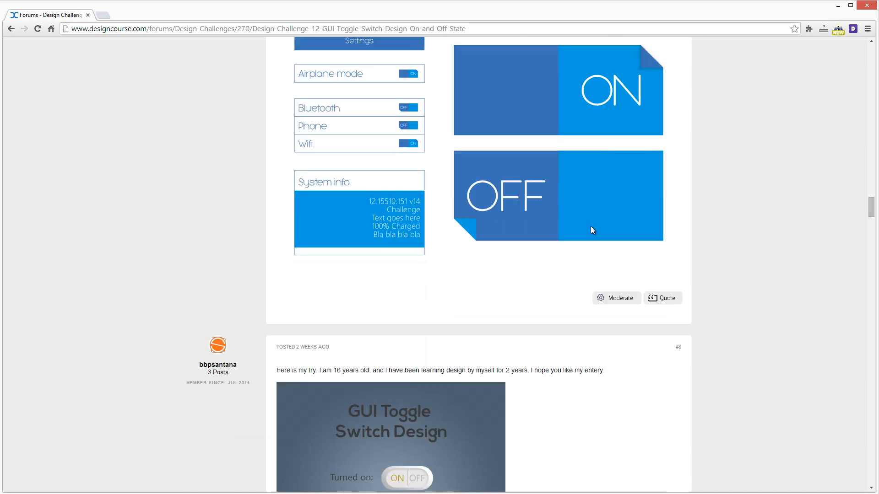
{"action": "scroll", "scroll_direction": "down", "scroll_amount": 3}
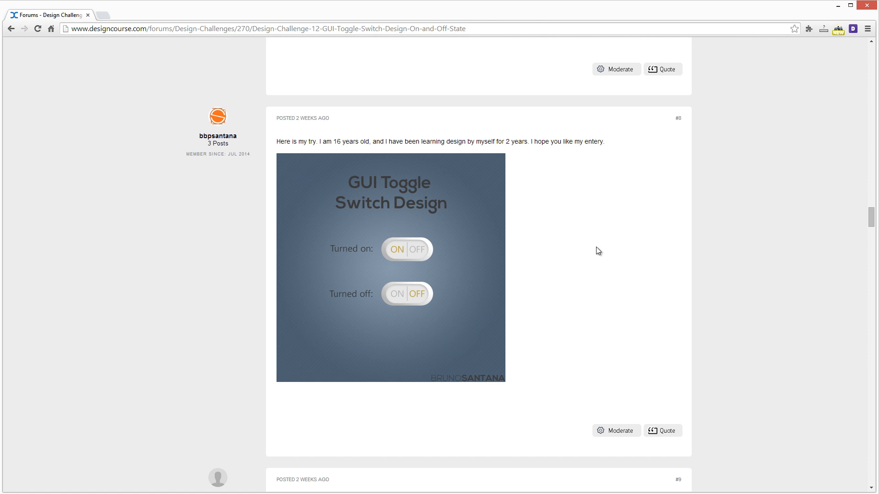
{"action": "mouse_move", "coordinate": [398, 255]}
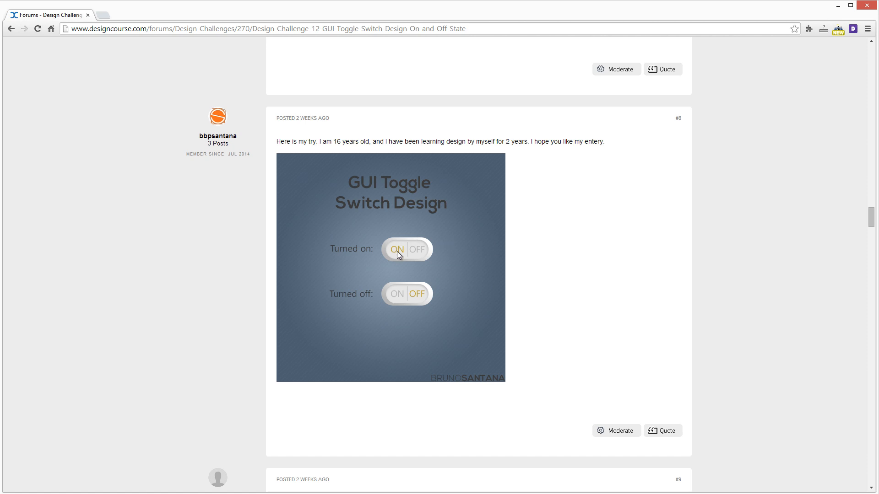
{"action": "mouse_move", "coordinate": [448, 270]}
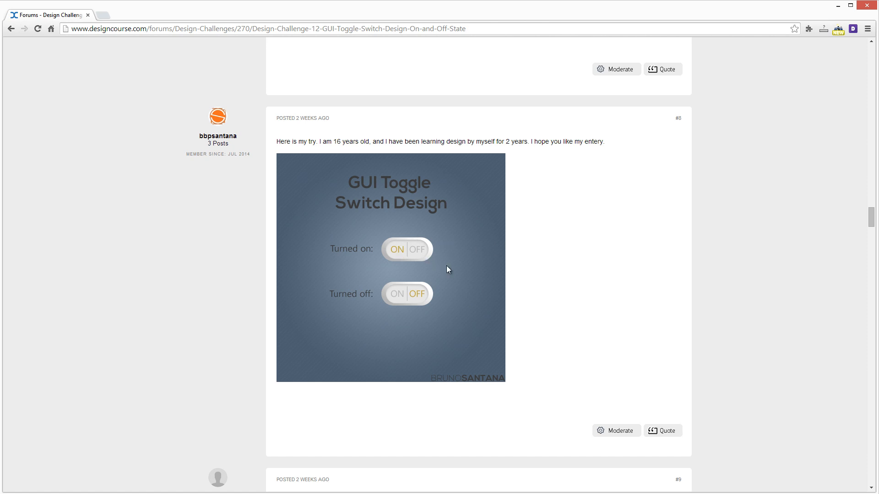
{"action": "mouse_move", "coordinate": [445, 265]}
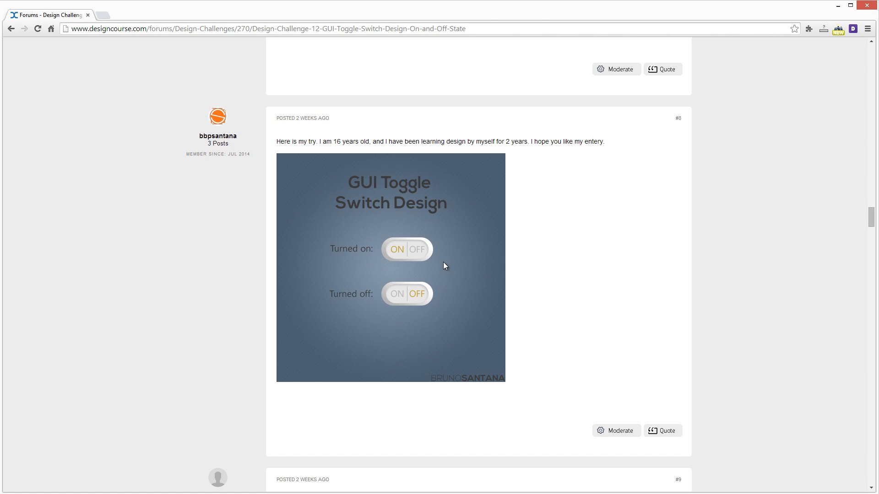
{"action": "mouse_move", "coordinate": [396, 249]}
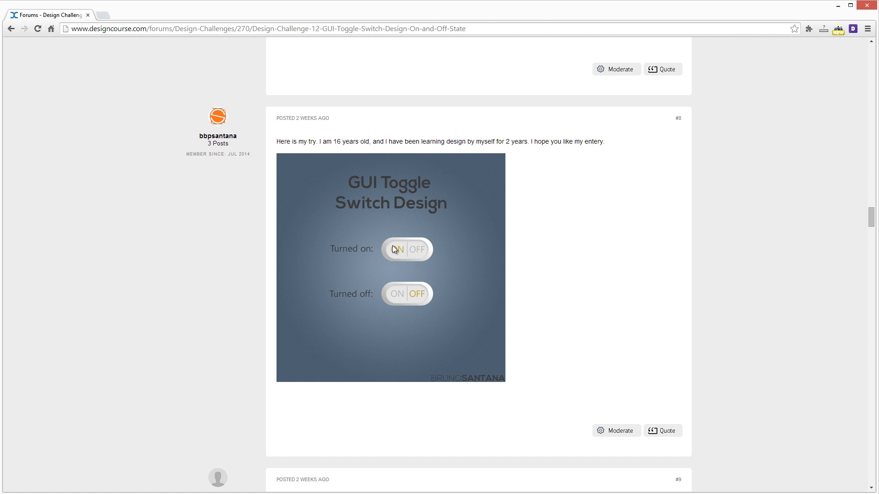
{"action": "mouse_move", "coordinate": [395, 254]}
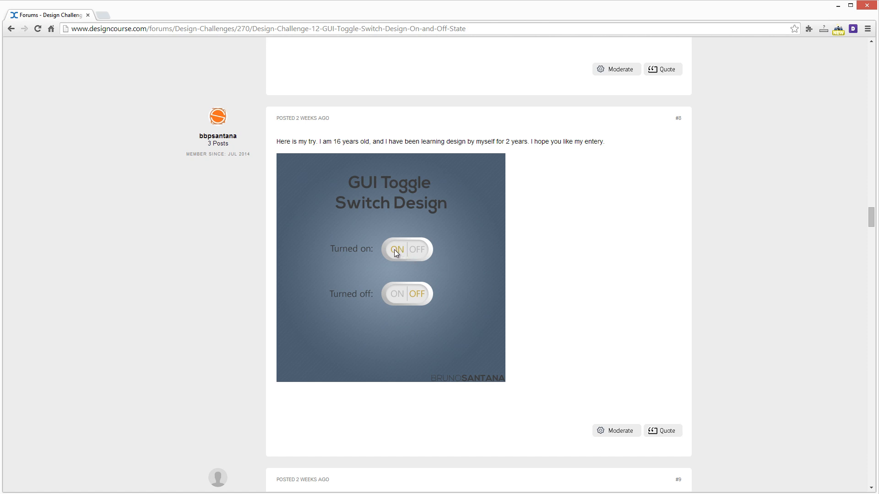
{"action": "mouse_move", "coordinate": [399, 253]}
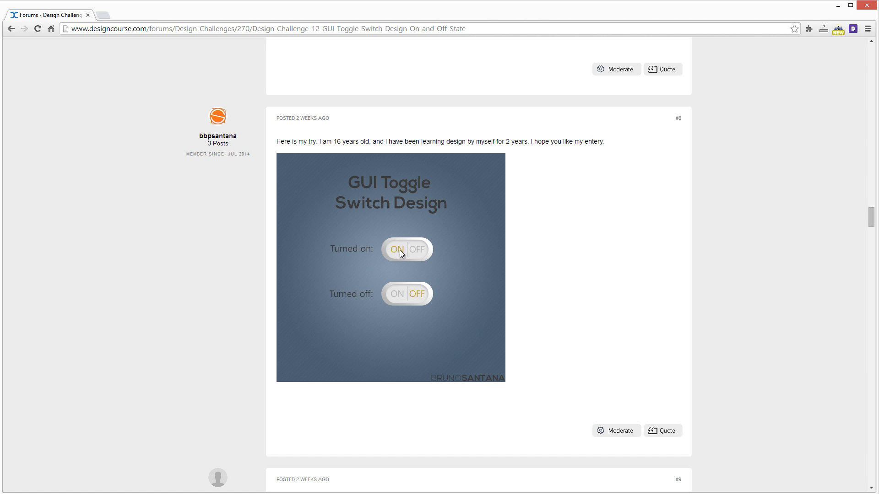
{"action": "mouse_move", "coordinate": [440, 277]}
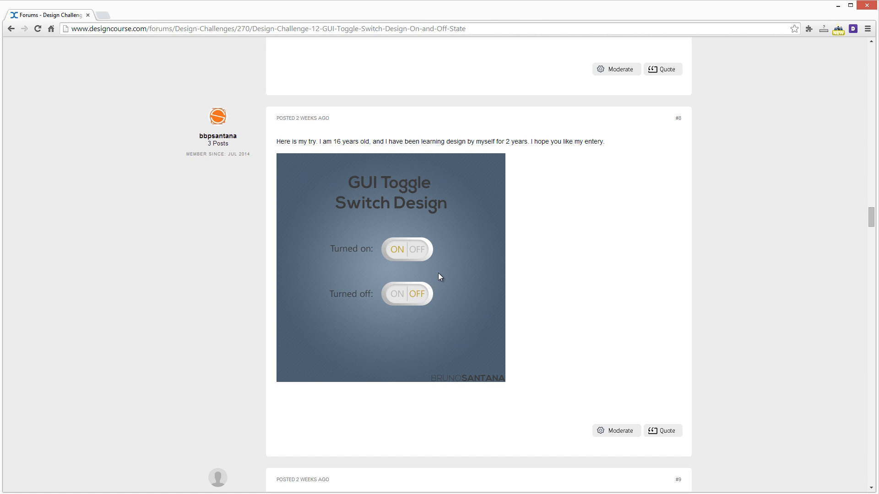
{"action": "mouse_move", "coordinate": [431, 245]}
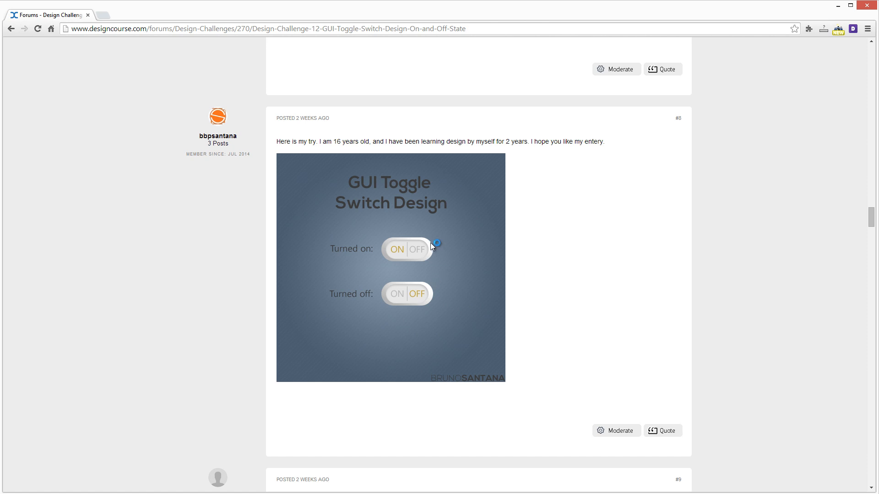
{"action": "mouse_move", "coordinate": [439, 247]}
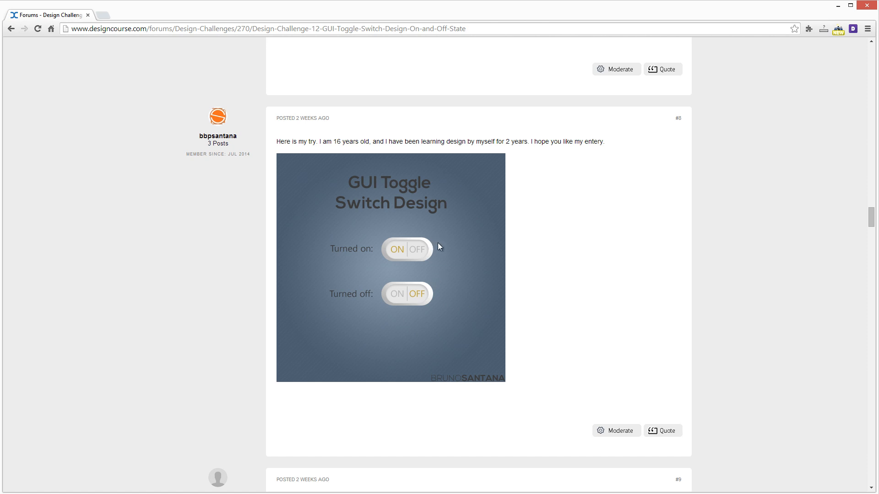
{"action": "mouse_move", "coordinate": [409, 261]}
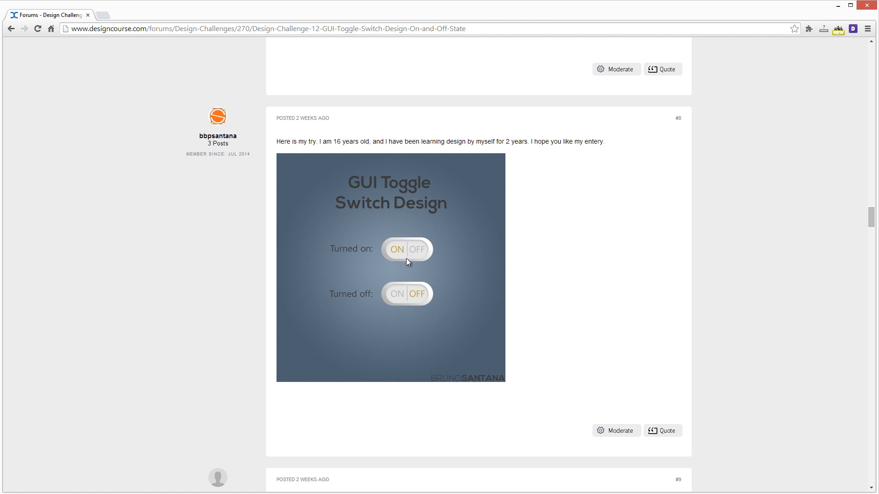
{"action": "mouse_move", "coordinate": [581, 262]}
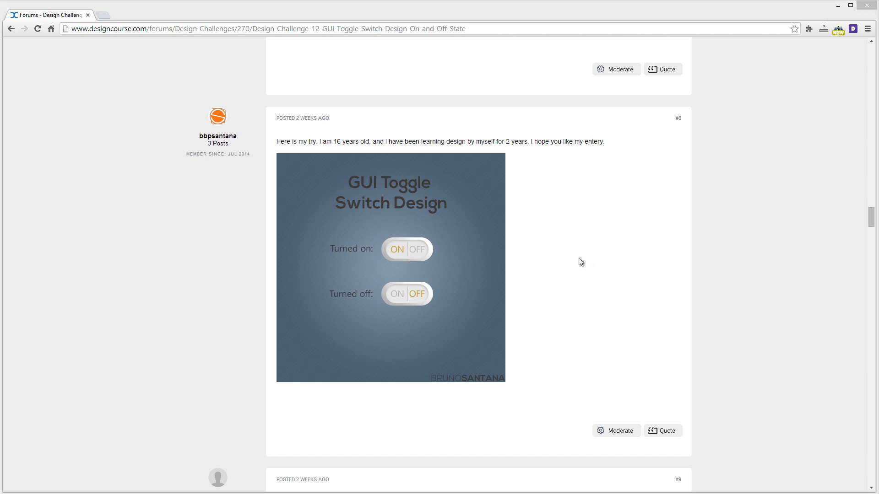
{"action": "mouse_move", "coordinate": [417, 295]}
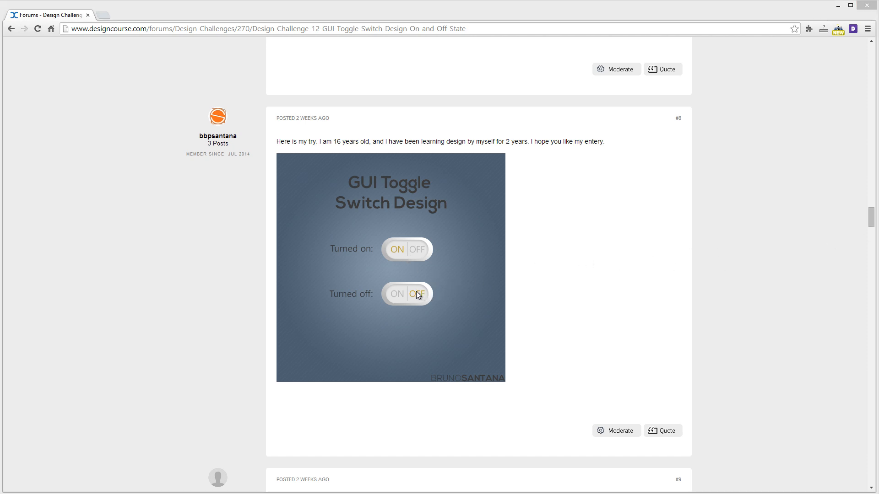
{"action": "mouse_move", "coordinate": [420, 296]}
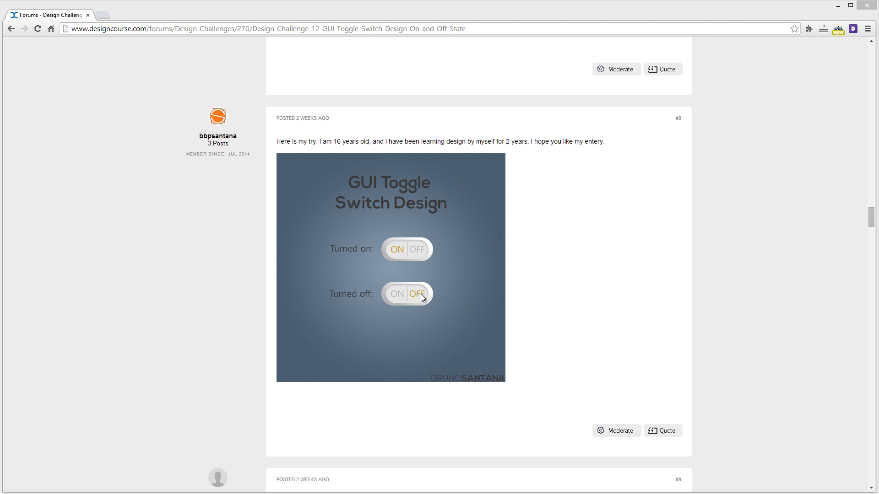
{"action": "mouse_move", "coordinate": [413, 297]}
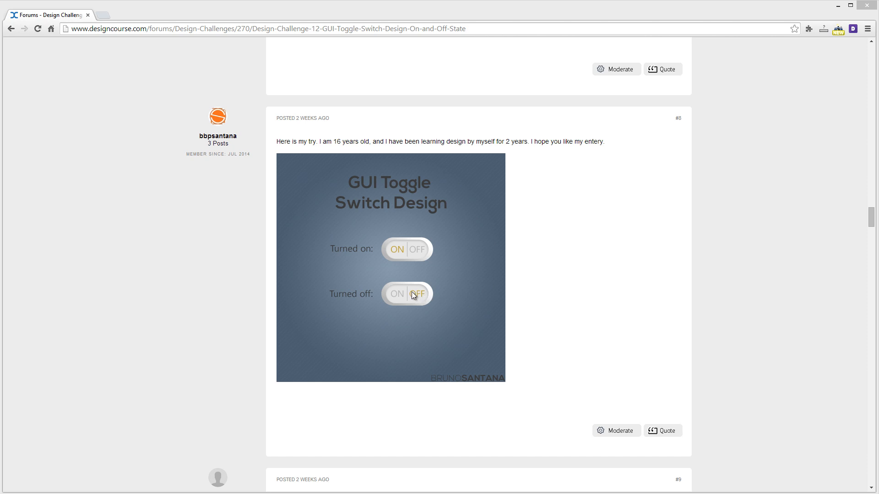
{"action": "mouse_move", "coordinate": [415, 297]}
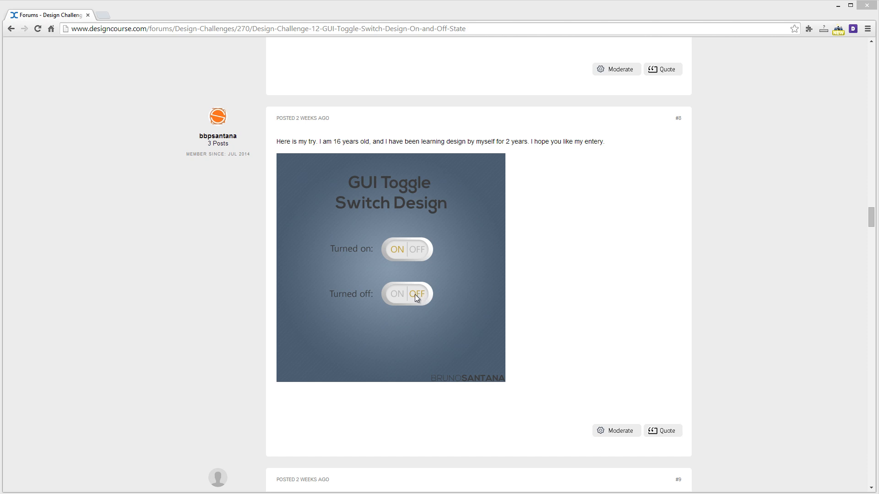
{"action": "mouse_move", "coordinate": [405, 256]}
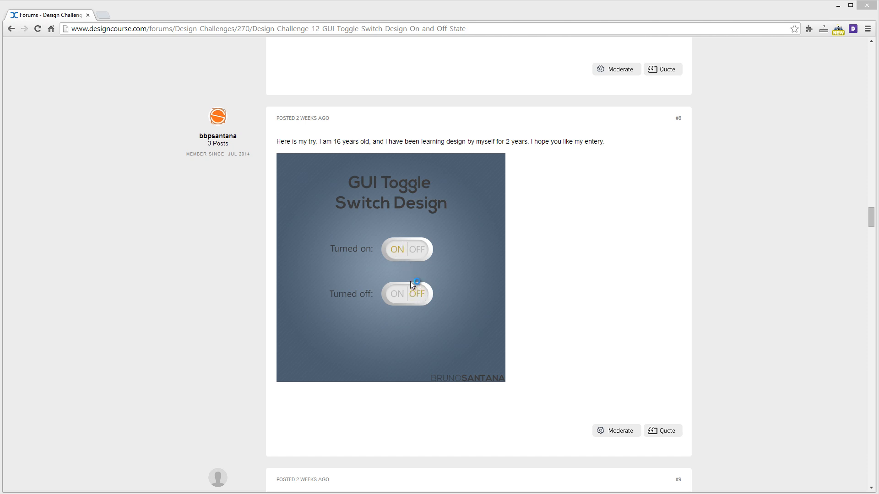
{"action": "mouse_move", "coordinate": [383, 235]}
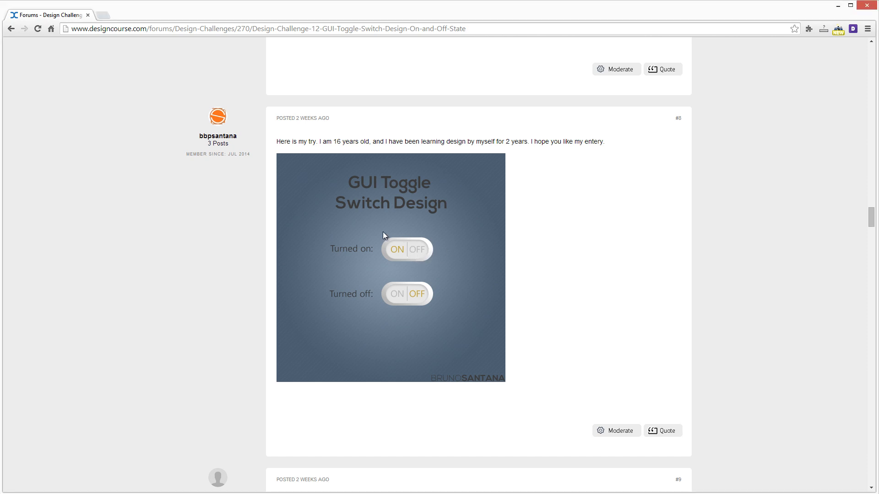
{"action": "mouse_move", "coordinate": [400, 282]}
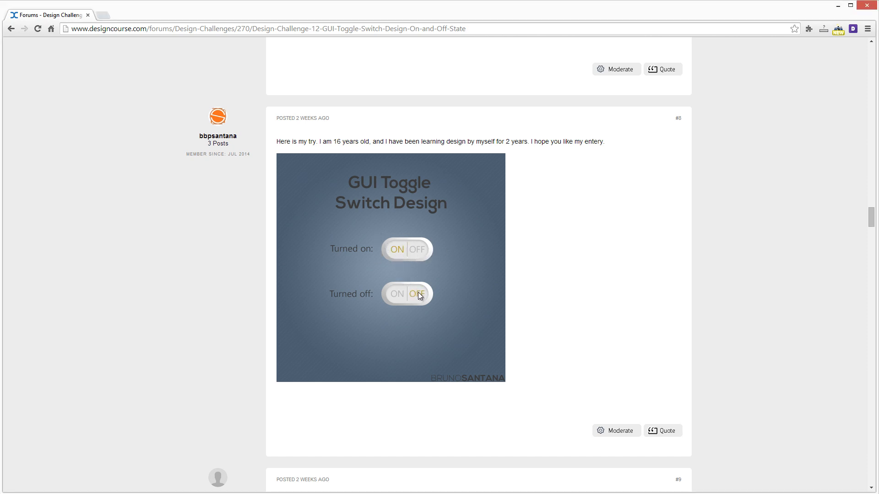
{"action": "mouse_move", "coordinate": [406, 288]}
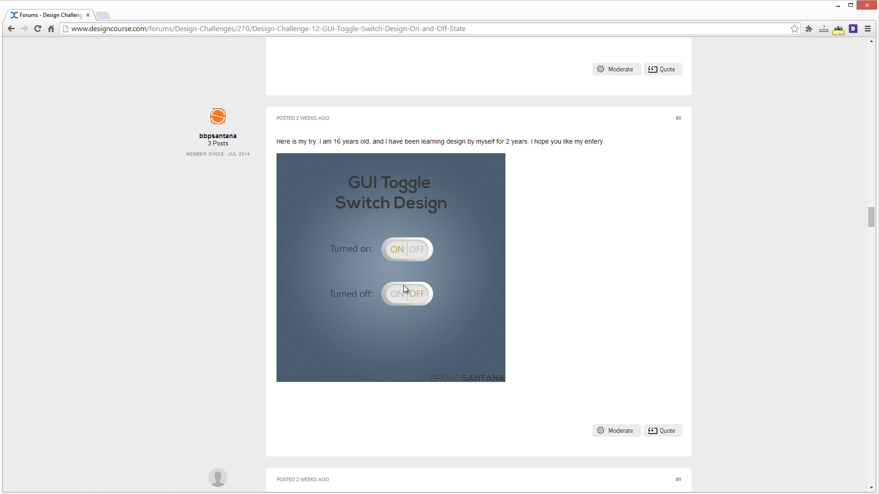
{"action": "mouse_move", "coordinate": [429, 288]}
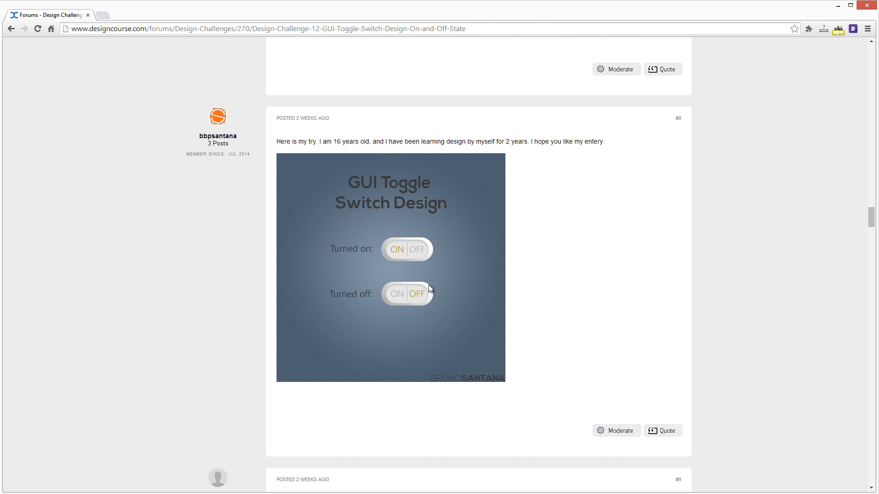
{"action": "mouse_move", "coordinate": [420, 286]}
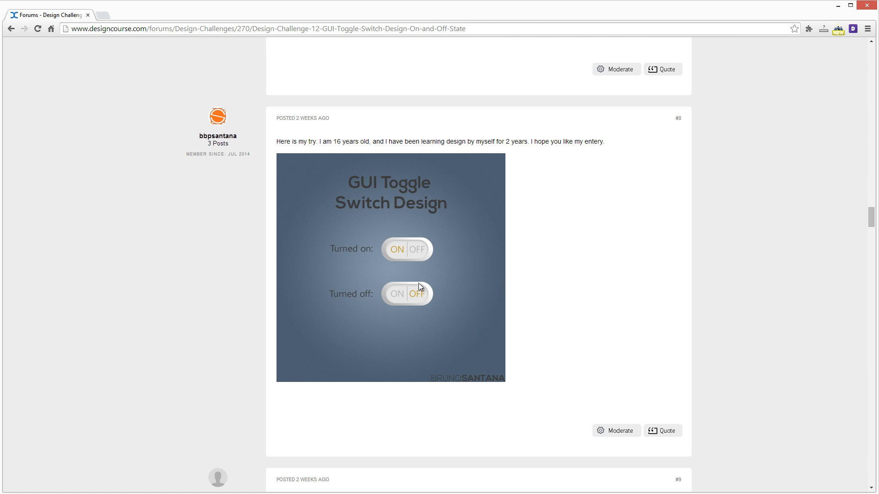
{"action": "mouse_move", "coordinate": [414, 274]}
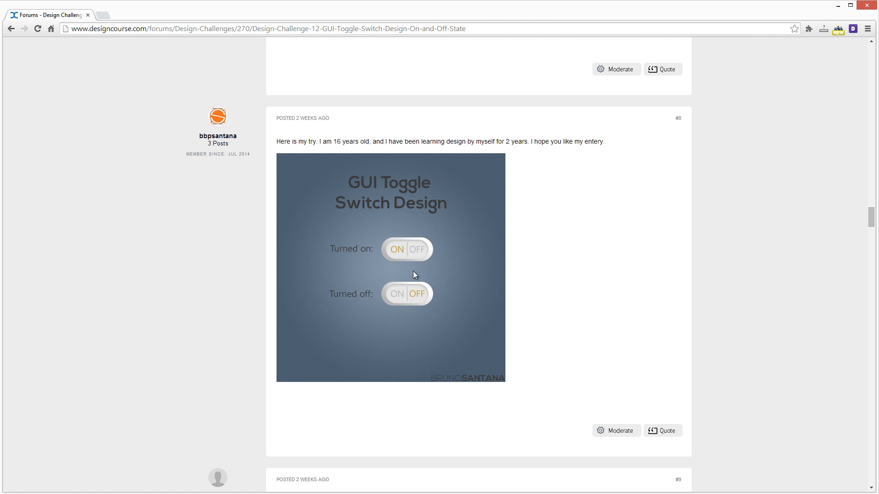
{"action": "mouse_move", "coordinate": [417, 301]}
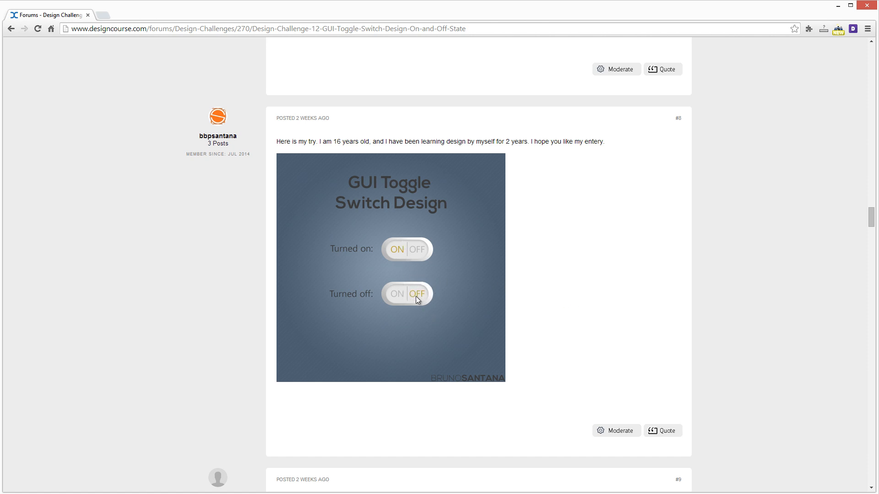
{"action": "mouse_move", "coordinate": [430, 297]}
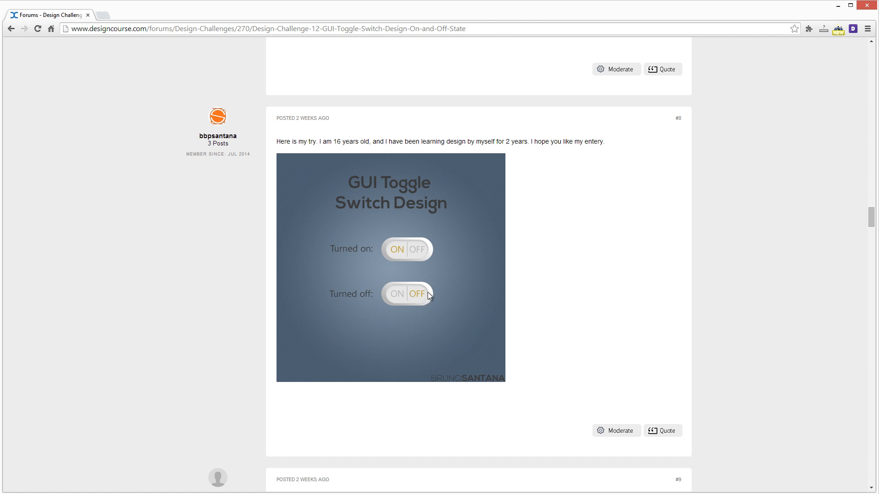
{"action": "mouse_move", "coordinate": [393, 254]}
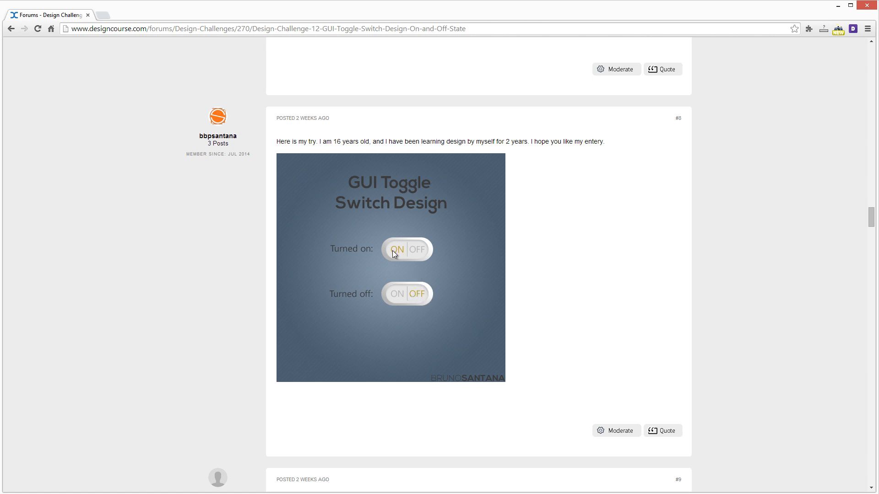
{"action": "mouse_move", "coordinate": [412, 294]}
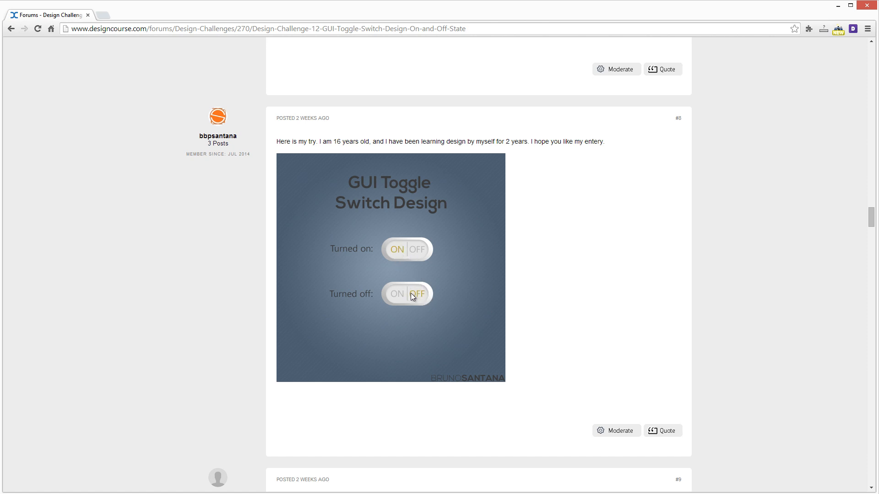
{"action": "mouse_move", "coordinate": [417, 298]}
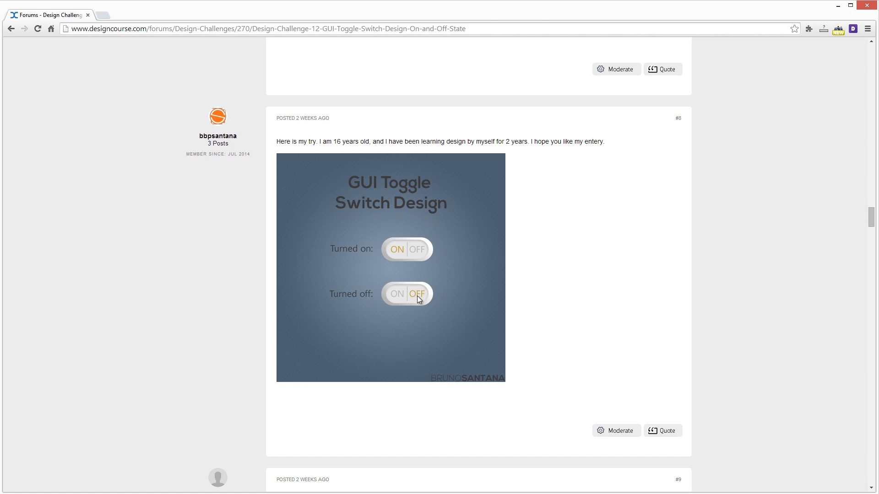
{"action": "mouse_move", "coordinate": [415, 298]}
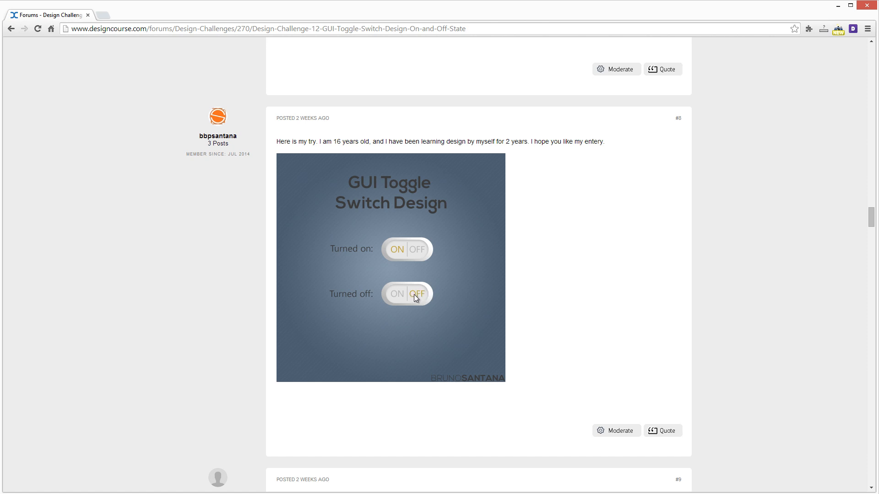
{"action": "mouse_move", "coordinate": [402, 282]}
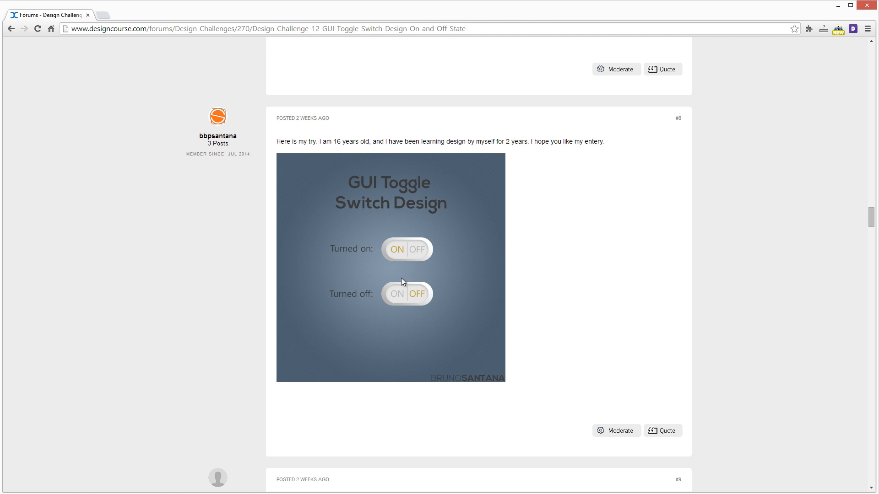
{"action": "mouse_move", "coordinate": [406, 249]}
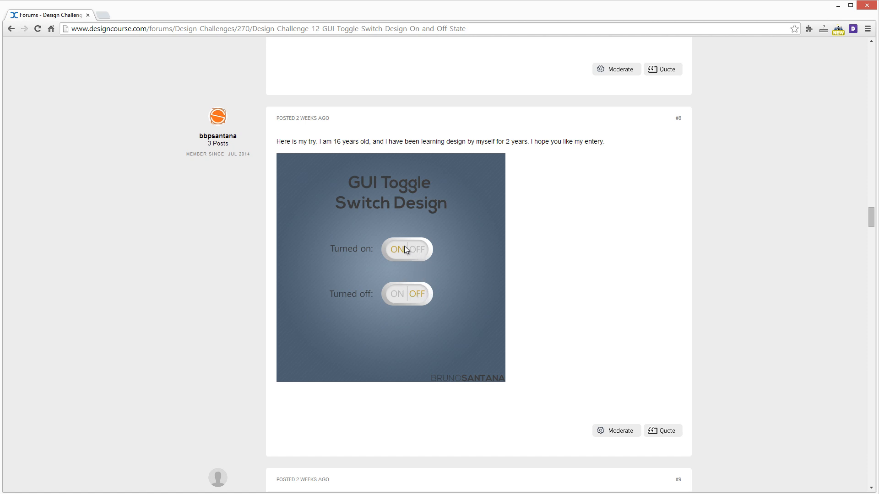
{"action": "mouse_move", "coordinate": [418, 286]}
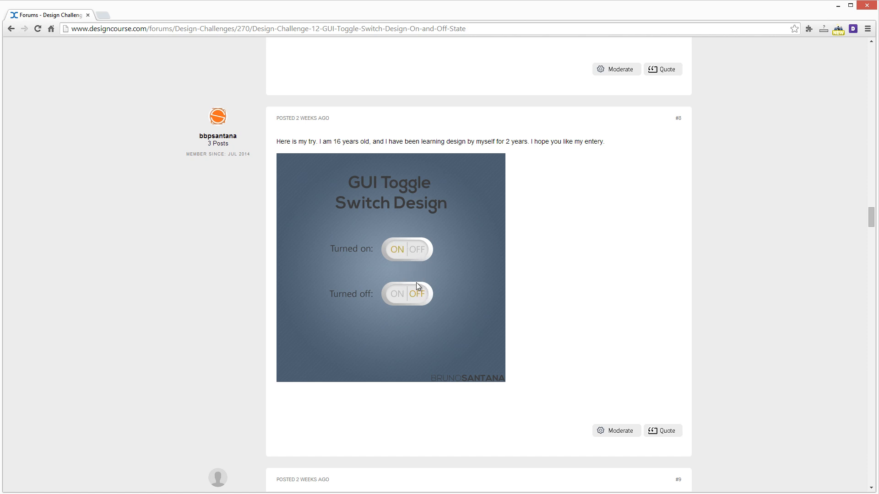
{"action": "scroll", "scroll_direction": "down", "scroll_amount": 3}
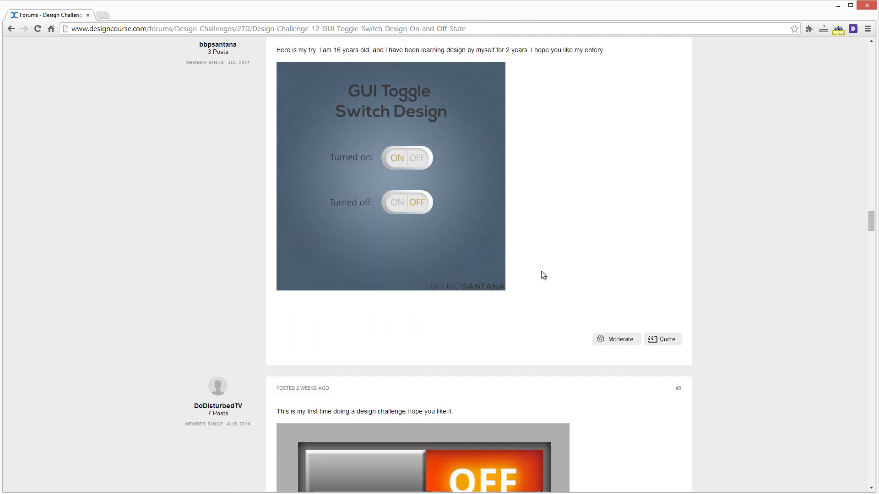
{"action": "scroll", "scroll_direction": "down", "scroll_amount": 3}
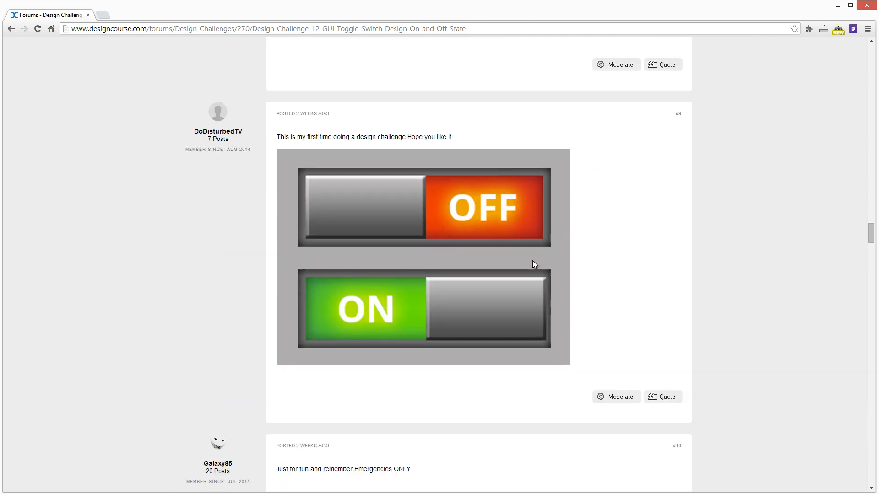
{"action": "mouse_move", "coordinate": [367, 134]}
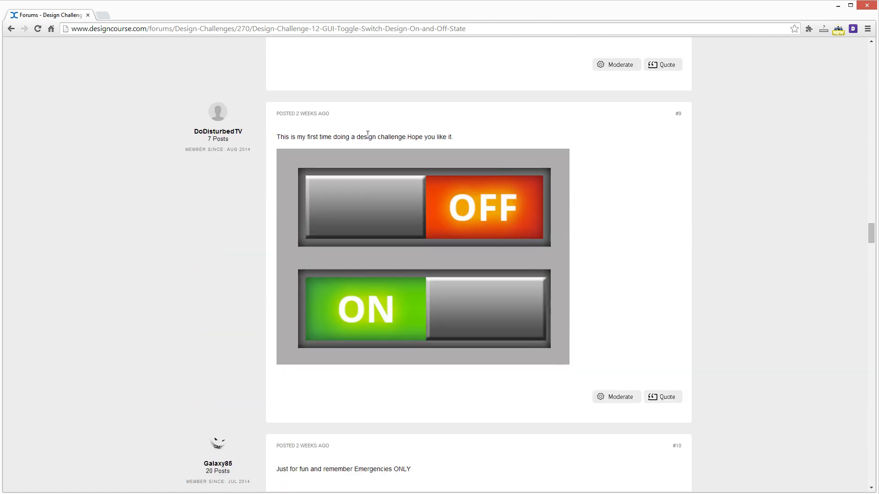
{"action": "mouse_move", "coordinate": [547, 274]}
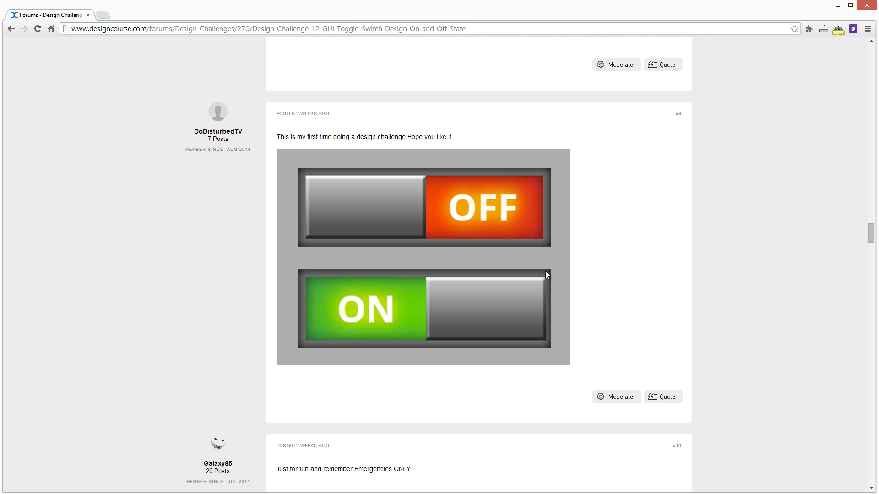
{"action": "mouse_move", "coordinate": [557, 270]}
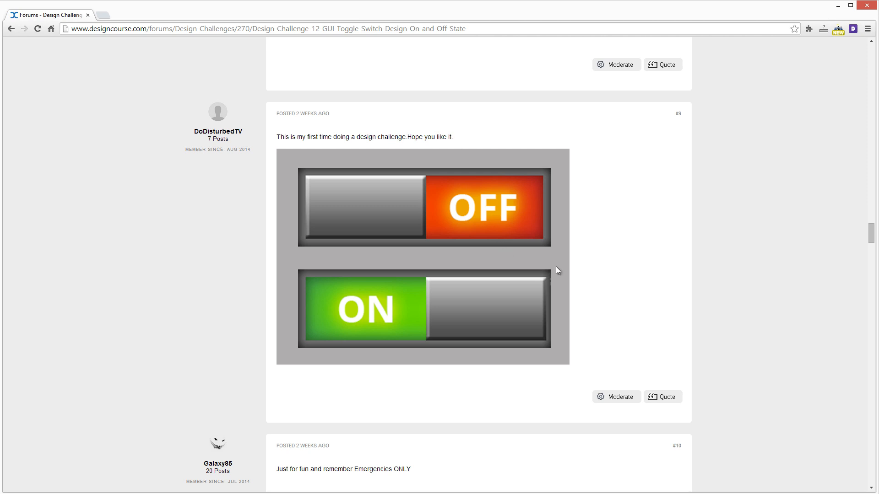
{"action": "mouse_move", "coordinate": [559, 299]}
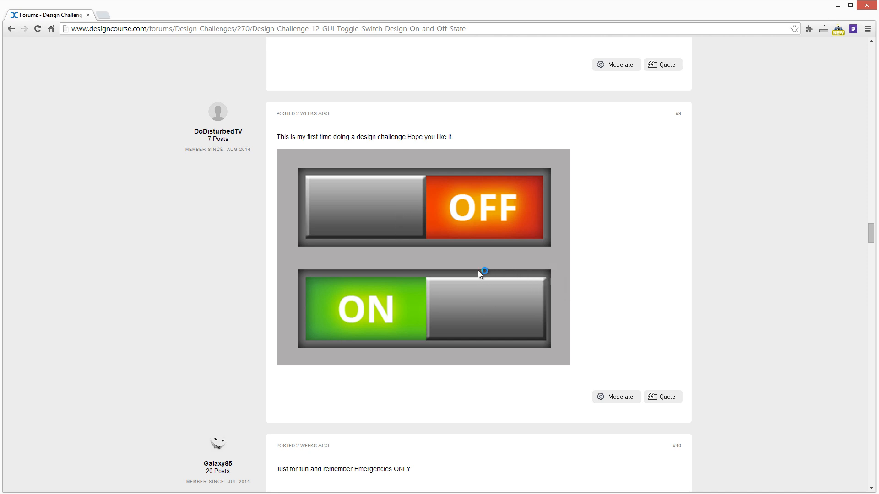
{"action": "mouse_move", "coordinate": [470, 276]}
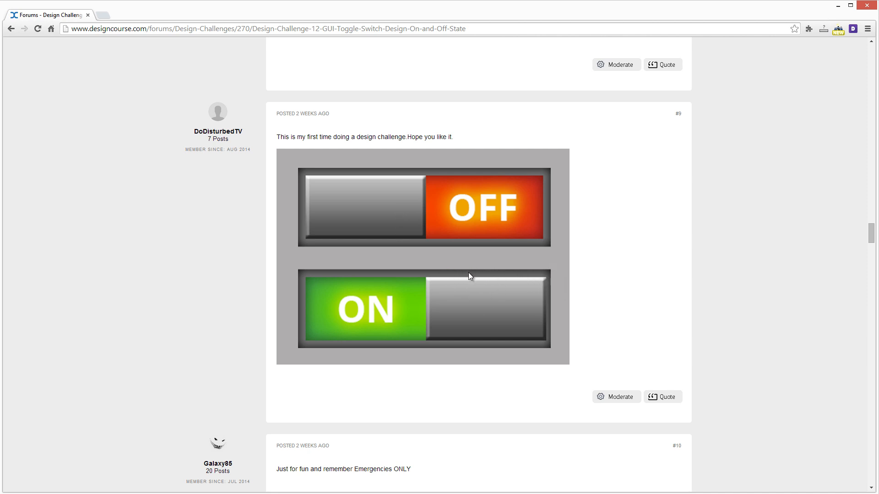
{"action": "mouse_move", "coordinate": [872, 246]}
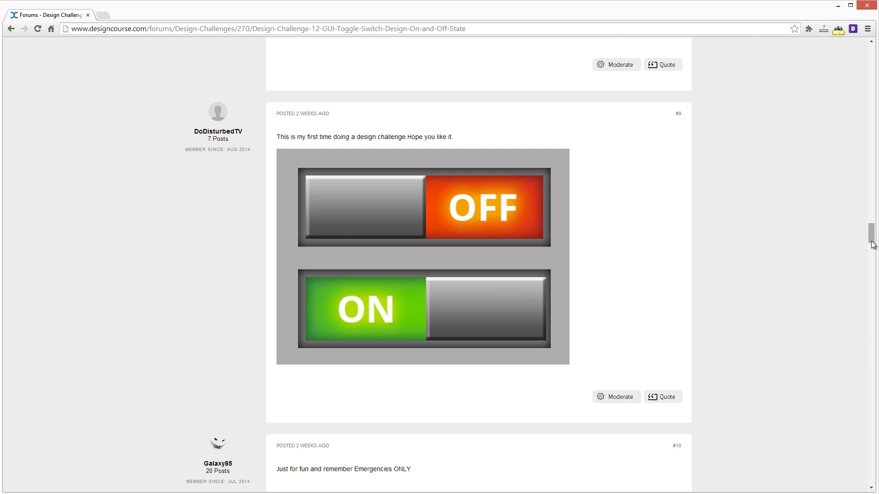
{"action": "mouse_move", "coordinate": [515, 218]}
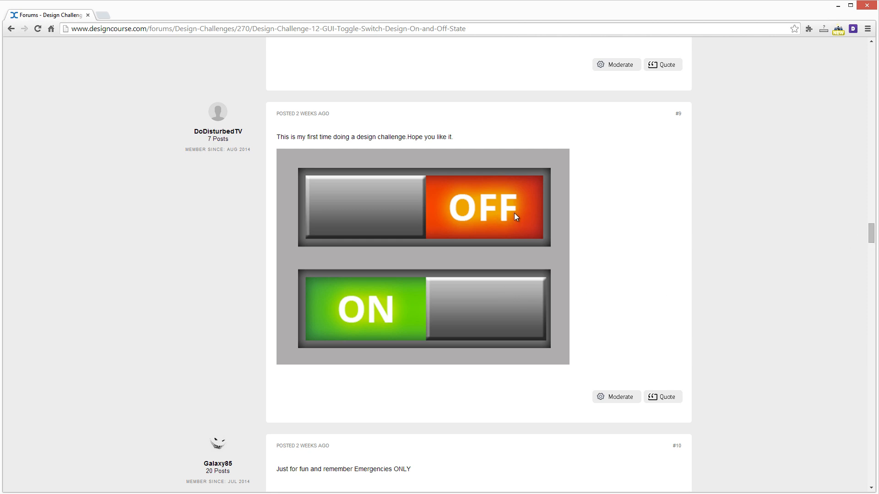
Scroll back up the thread to alexander's entry #4 with blue ON and orange OFF pill toggles
{"action": "scroll", "scroll_direction": "up", "scroll_amount": 3}
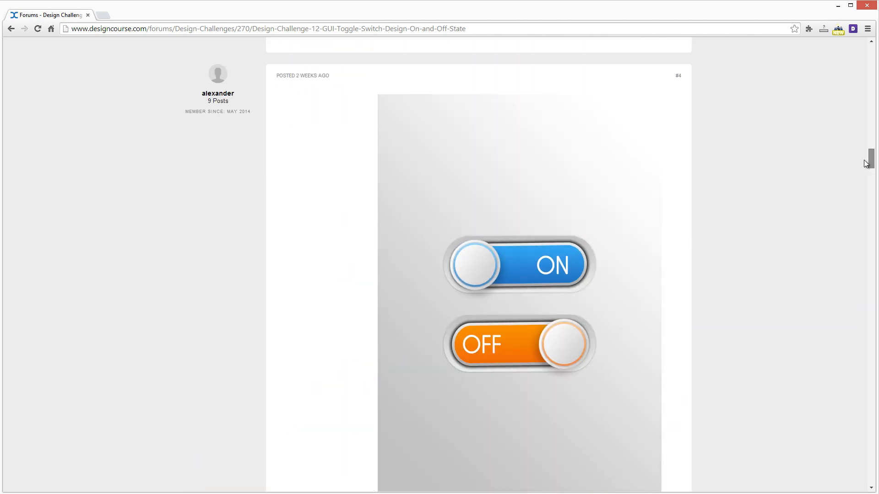
{"action": "mouse_move", "coordinate": [577, 265]}
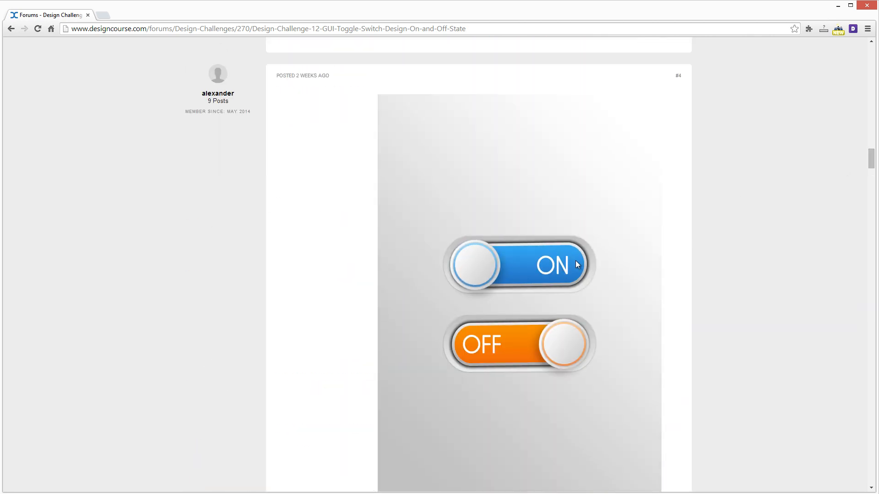
{"action": "scroll", "scroll_direction": "down", "scroll_amount": 3}
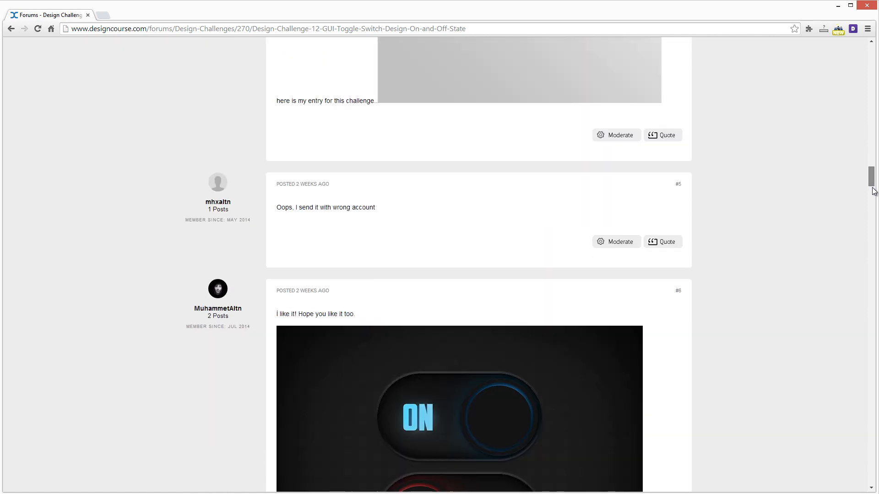
{"action": "scroll", "scroll_direction": "up", "scroll_amount": 3}
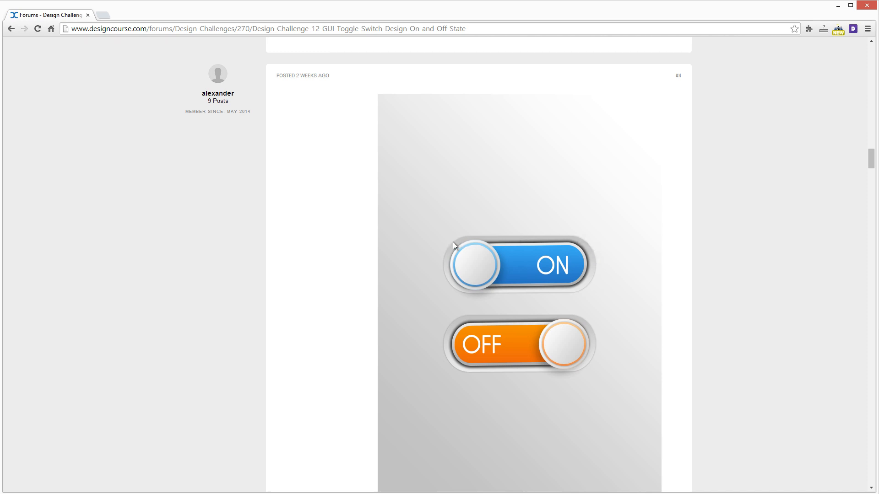
{"action": "mouse_move", "coordinate": [535, 267]}
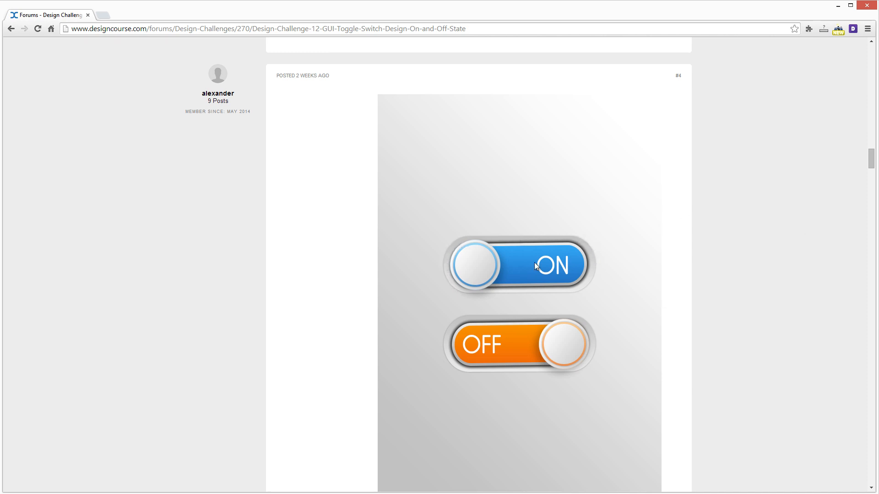
{"action": "mouse_move", "coordinate": [568, 246]}
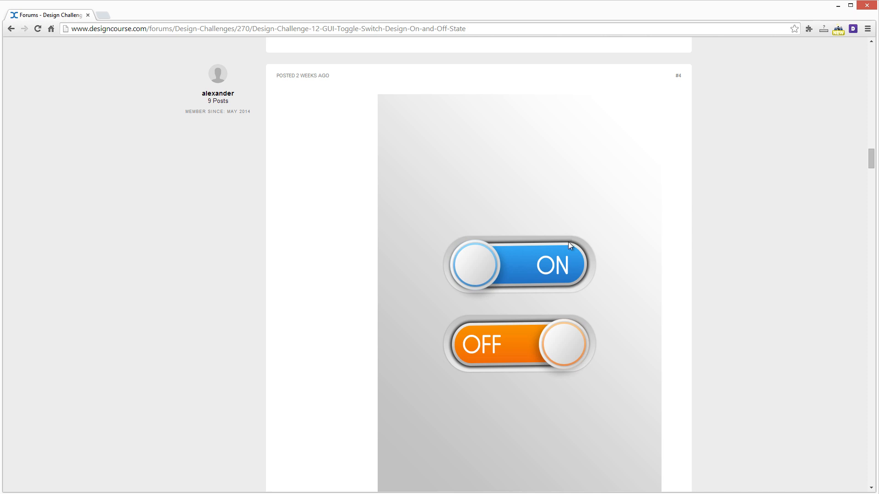
{"action": "mouse_move", "coordinate": [470, 280]}
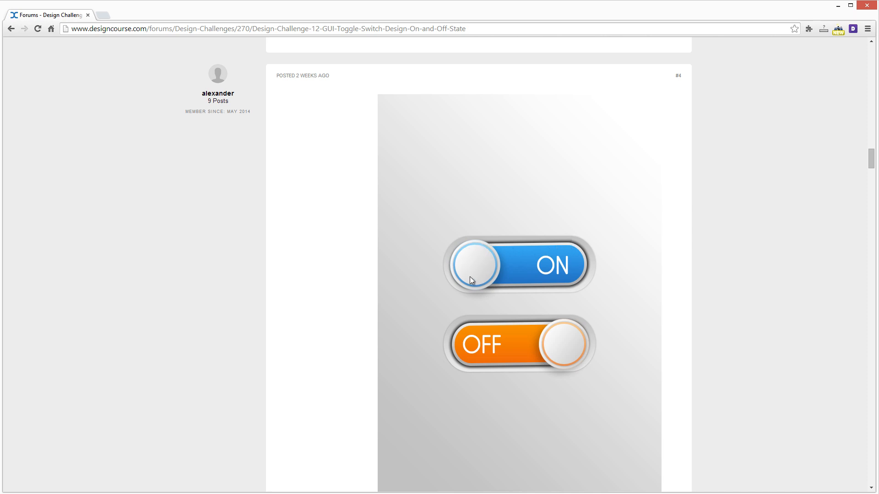
{"action": "mouse_move", "coordinate": [517, 241]}
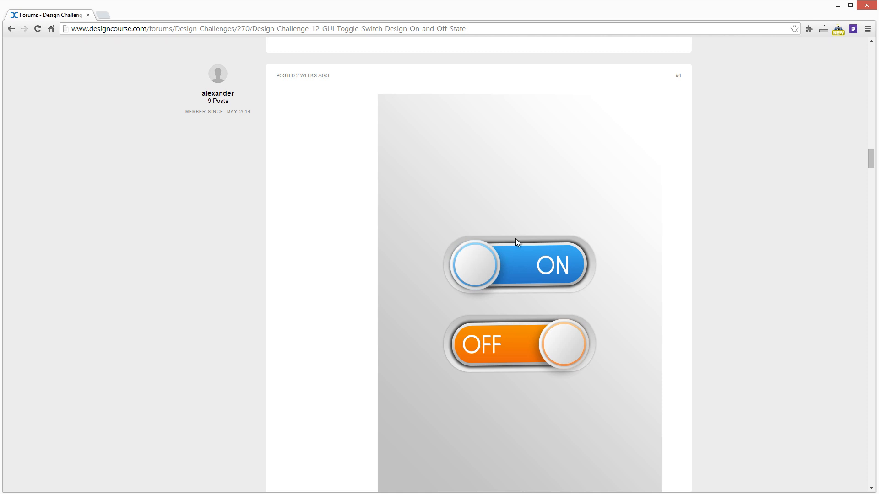
{"action": "mouse_move", "coordinate": [861, 170]}
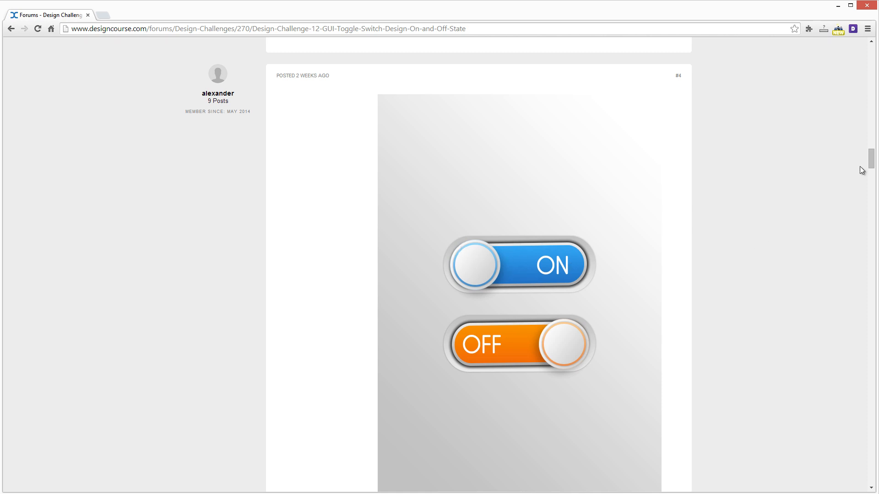
Scroll back down to DoDisturbedTV's entry #9 with its OFF and green ON tiles
{"action": "scroll", "scroll_direction": "down", "scroll_amount": 3}
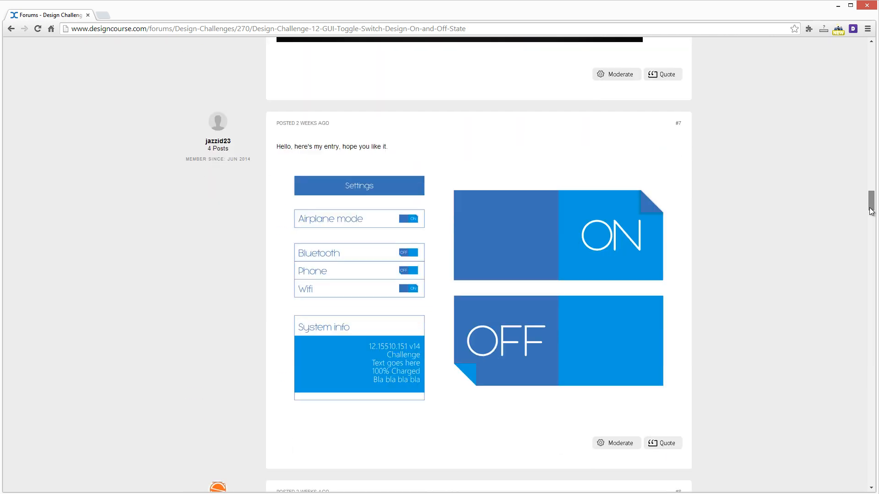
{"action": "scroll", "scroll_direction": "down", "scroll_amount": 3}
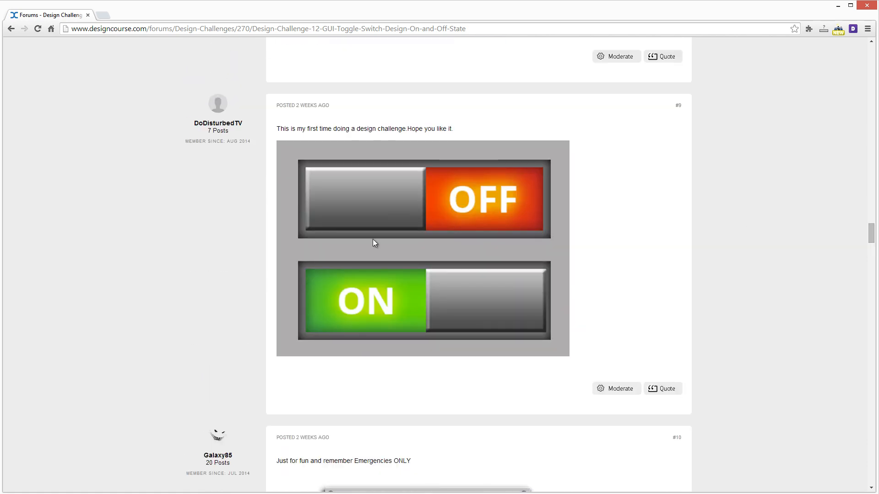
{"action": "mouse_move", "coordinate": [438, 197]}
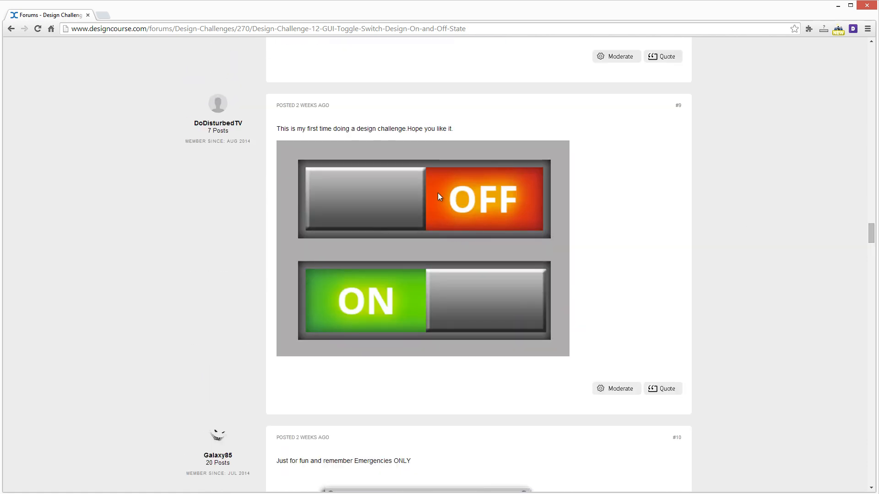
{"action": "mouse_move", "coordinate": [461, 199]}
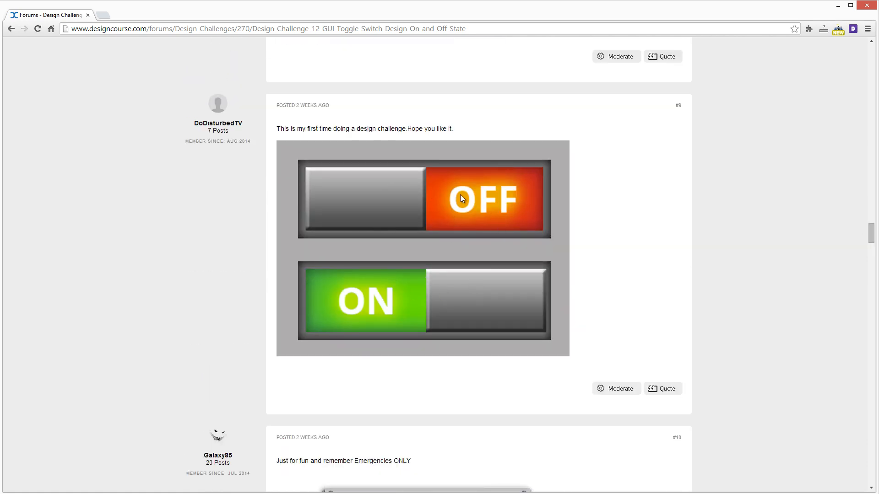
{"action": "mouse_move", "coordinate": [467, 201]}
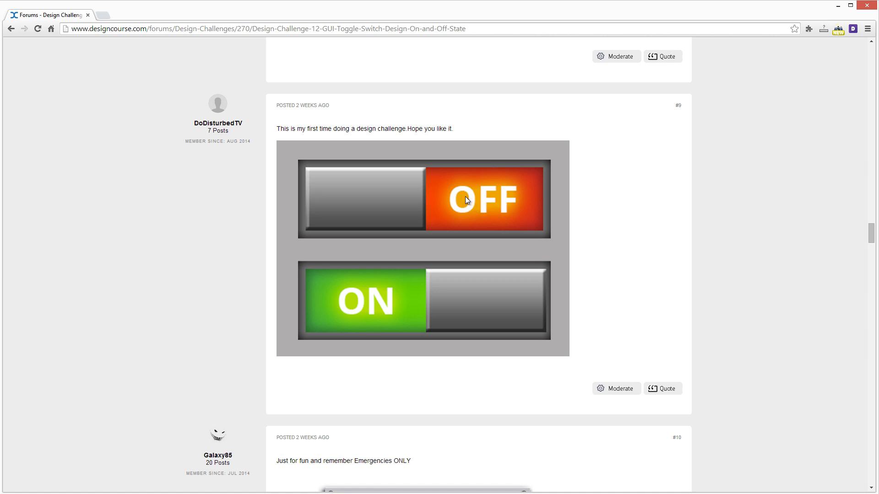
{"action": "mouse_move", "coordinate": [459, 198]}
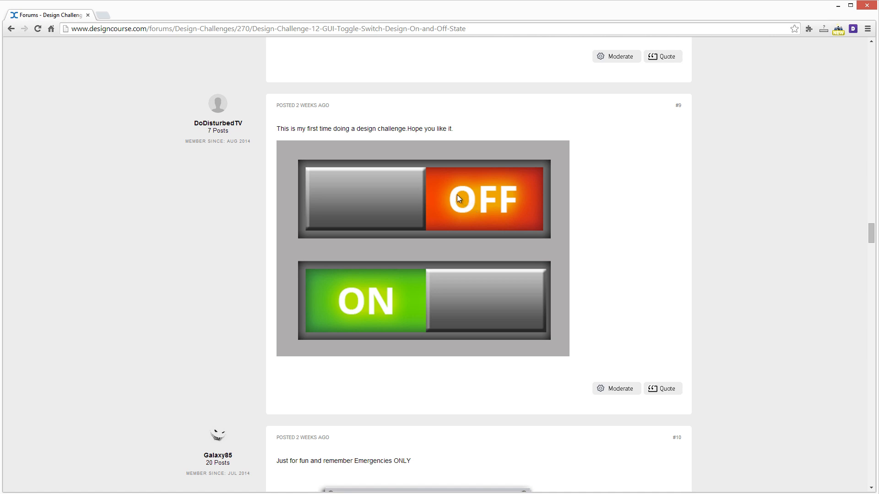
{"action": "mouse_move", "coordinate": [345, 180]}
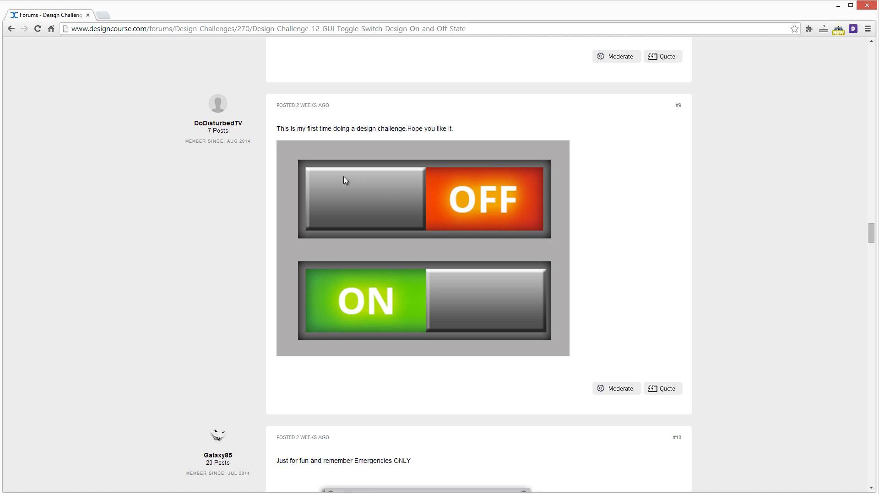
{"action": "mouse_move", "coordinate": [344, 194]}
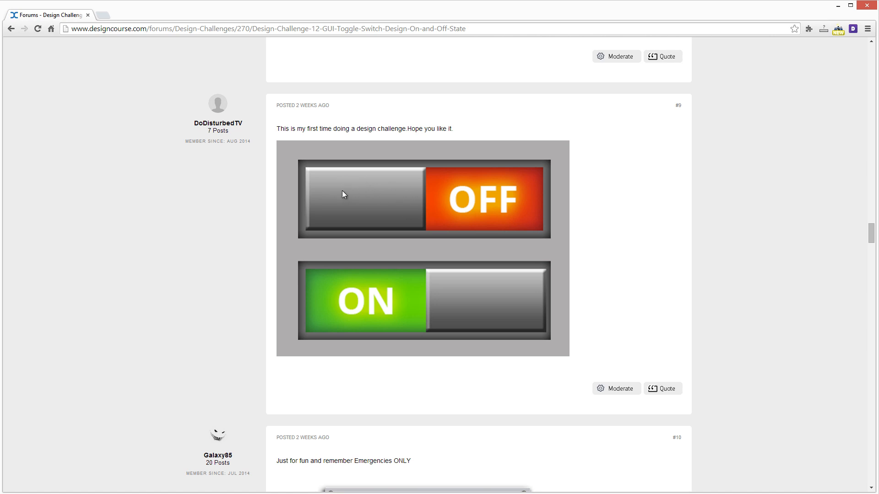
{"action": "mouse_move", "coordinate": [871, 235]}
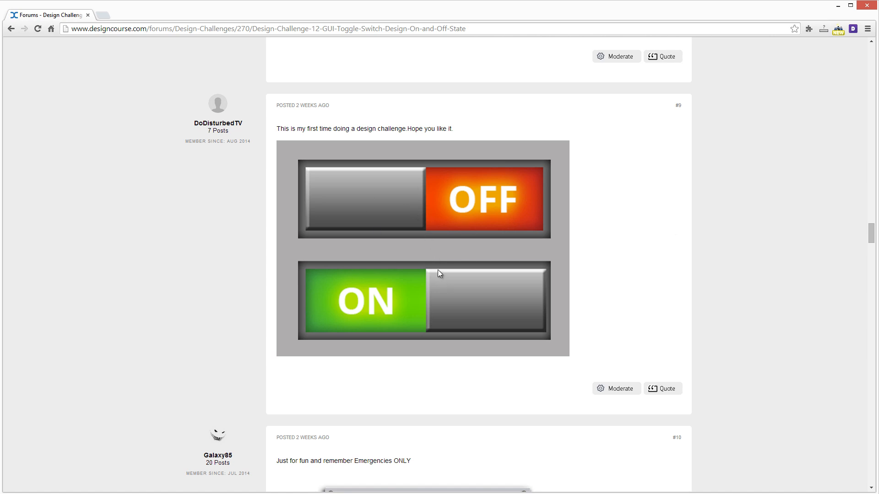
{"action": "mouse_move", "coordinate": [520, 301]}
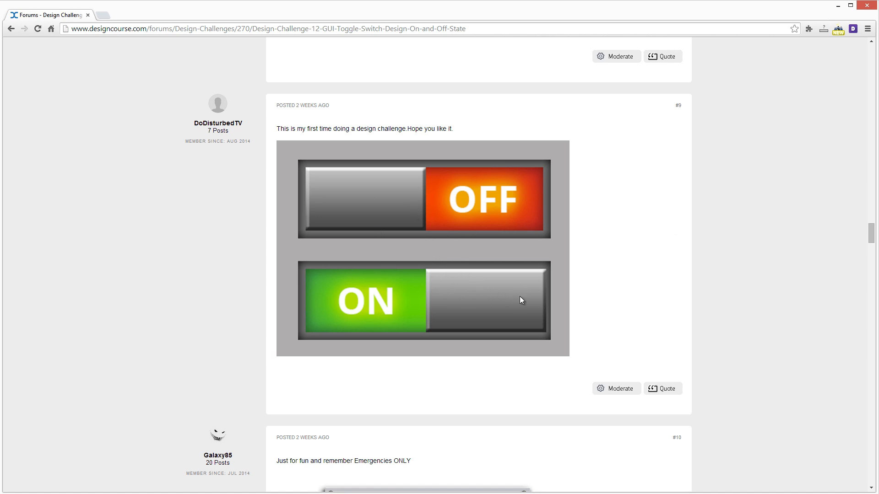
{"action": "mouse_move", "coordinate": [631, 286]}
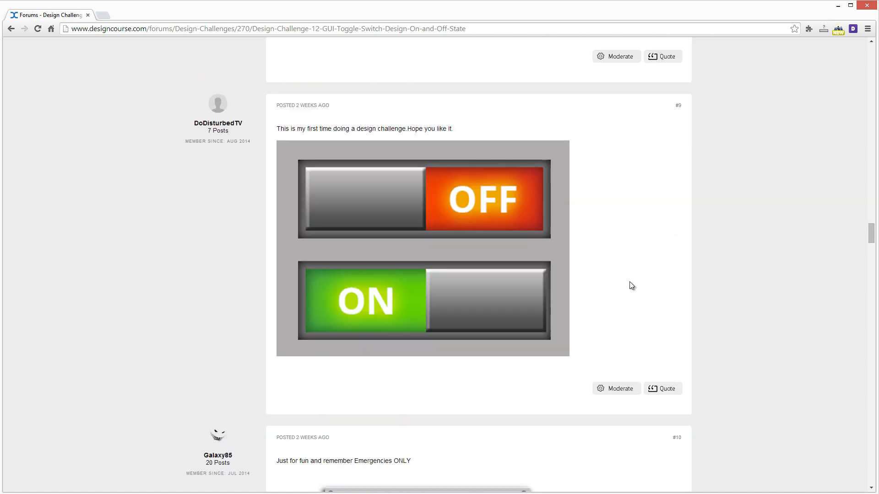
{"action": "mouse_move", "coordinate": [395, 263]}
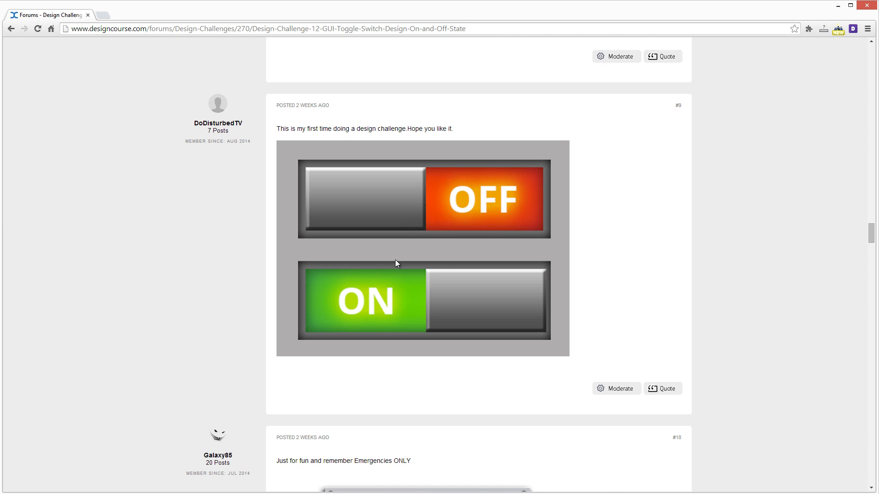
{"action": "mouse_move", "coordinate": [381, 310]}
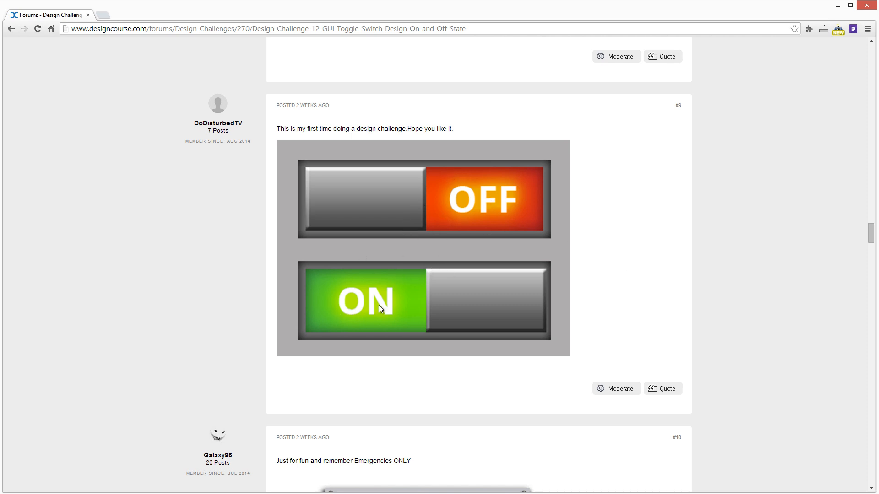
{"action": "mouse_move", "coordinate": [493, 200]}
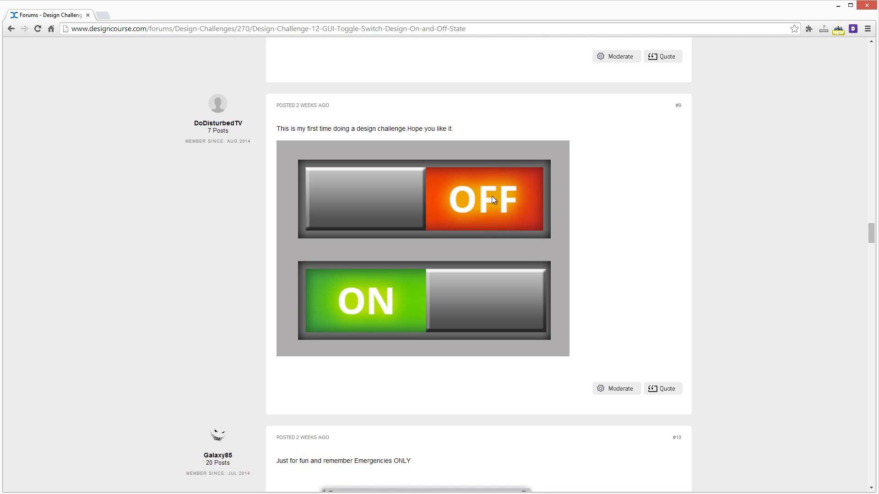
{"action": "mouse_move", "coordinate": [531, 205]}
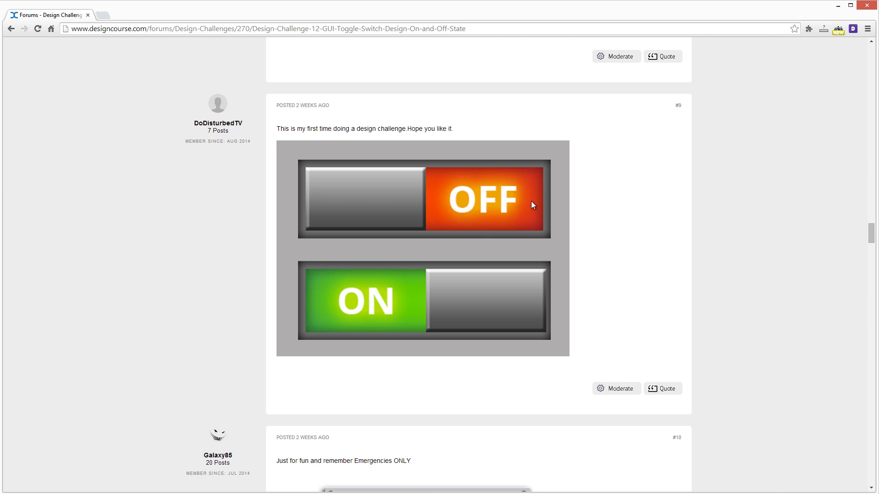
{"action": "scroll", "scroll_direction": "up", "scroll_amount": 3}
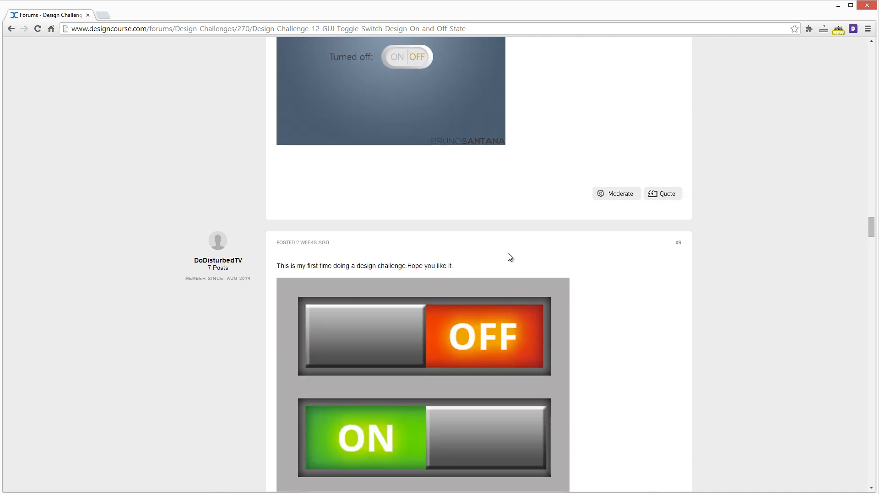
Scroll to Galaxy85's entry #10, the EMERGENCIES ONLY brain switch panel, with #11 starting below
{"action": "scroll", "scroll_direction": "down", "scroll_amount": 3}
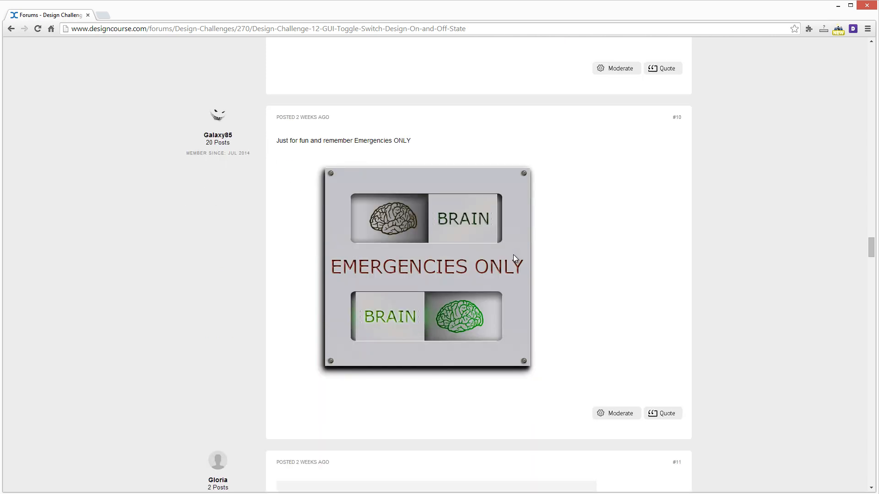
{"action": "mouse_move", "coordinate": [522, 263]}
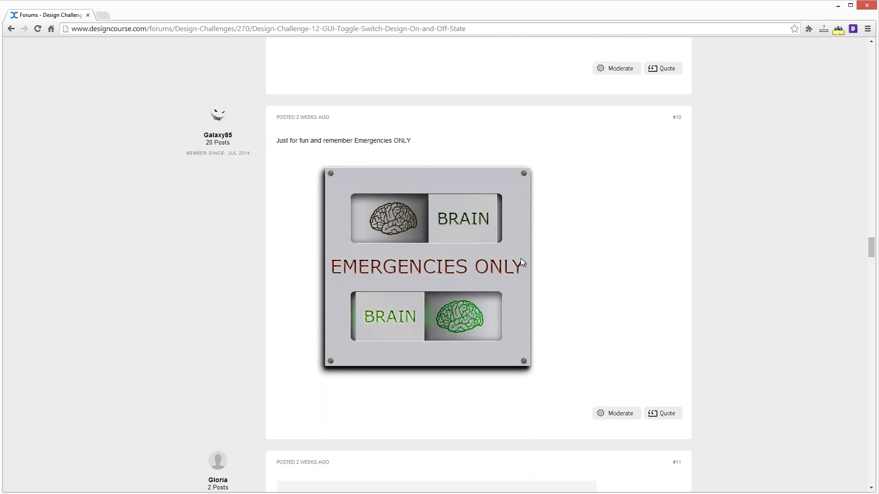
{"action": "mouse_move", "coordinate": [520, 263]}
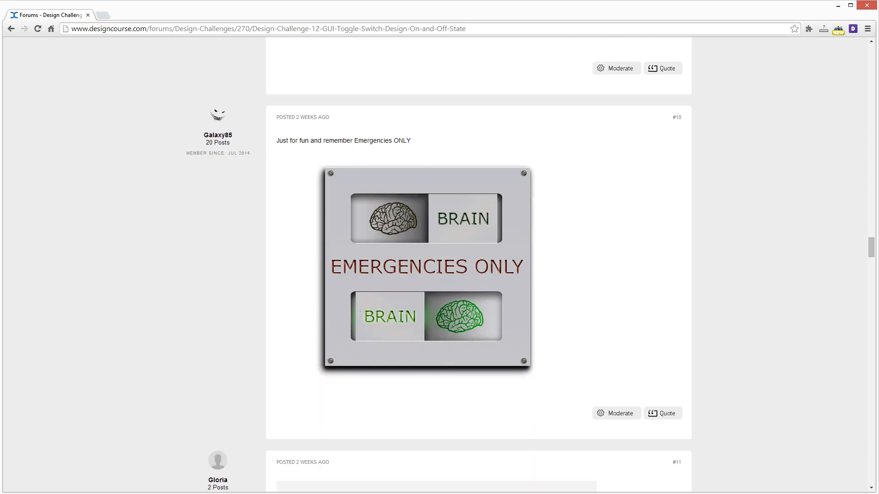
{"action": "mouse_move", "coordinate": [393, 323]}
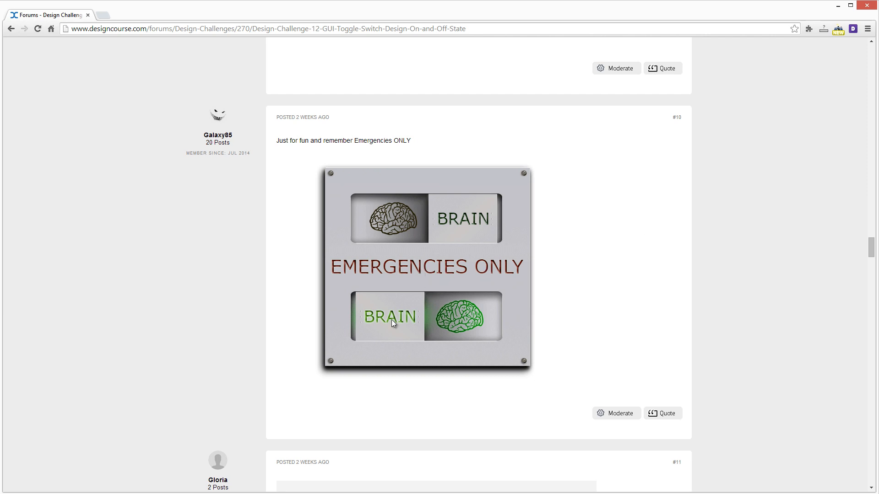
{"action": "mouse_move", "coordinate": [391, 261]}
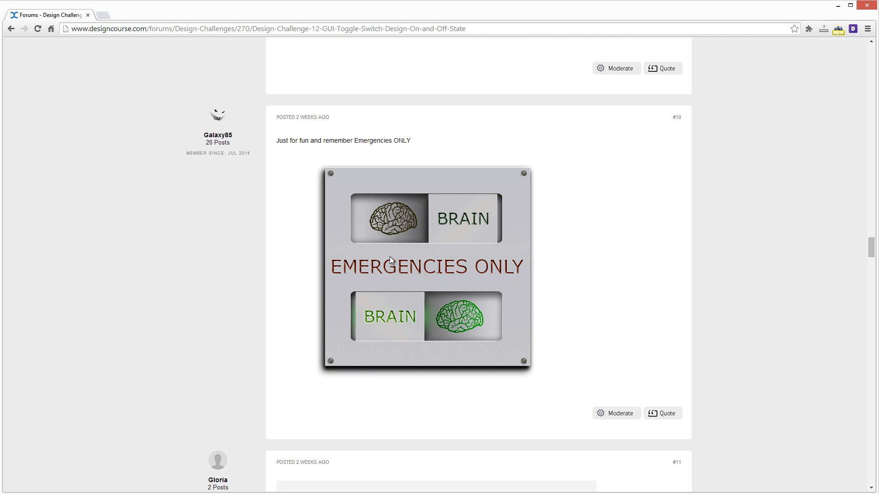
{"action": "mouse_move", "coordinate": [418, 228]}
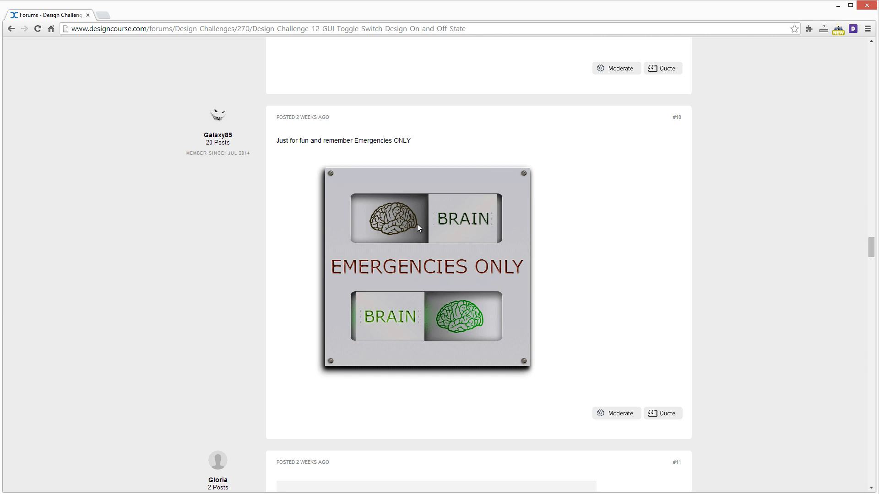
{"action": "mouse_move", "coordinate": [405, 224]}
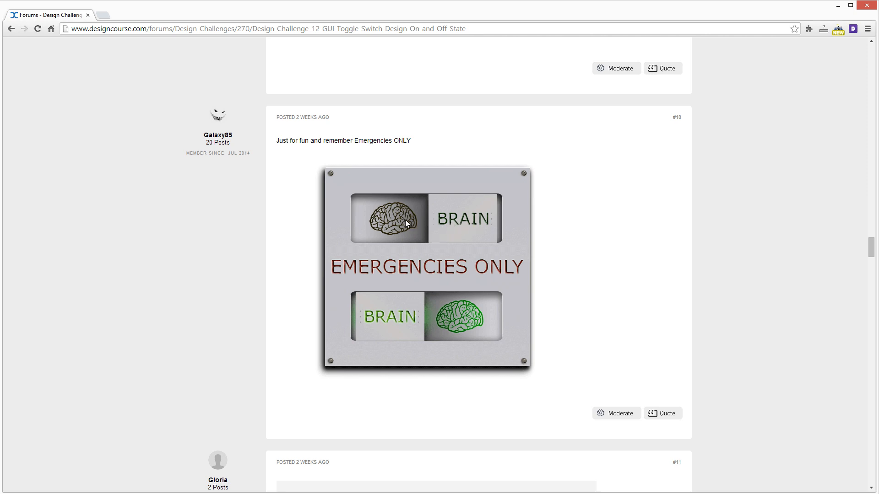
{"action": "mouse_move", "coordinate": [478, 228]}
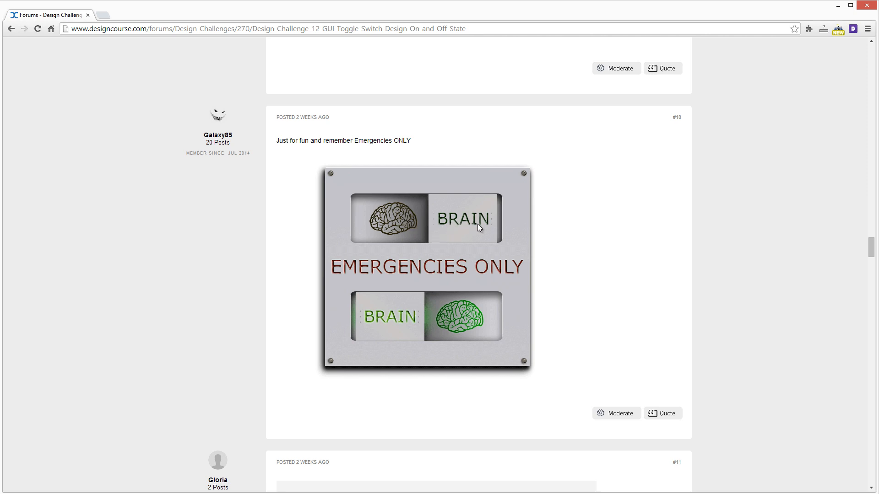
{"action": "mouse_move", "coordinate": [463, 223]}
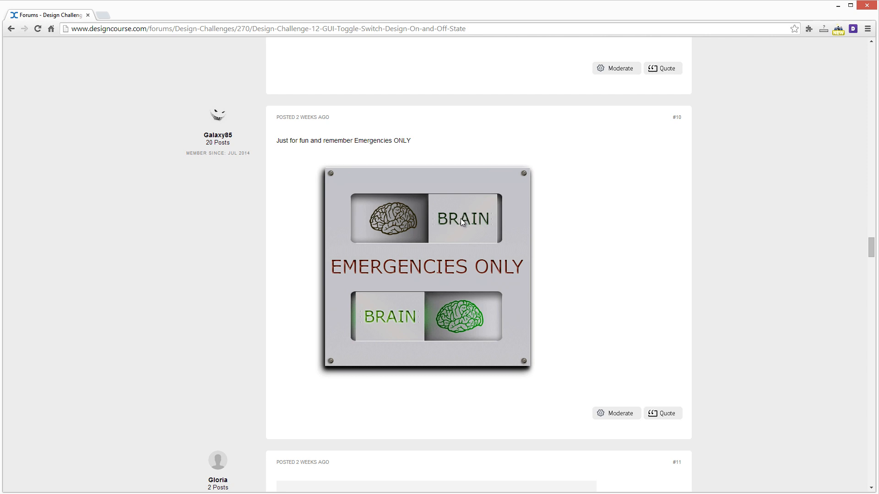
{"action": "mouse_move", "coordinate": [440, 211]}
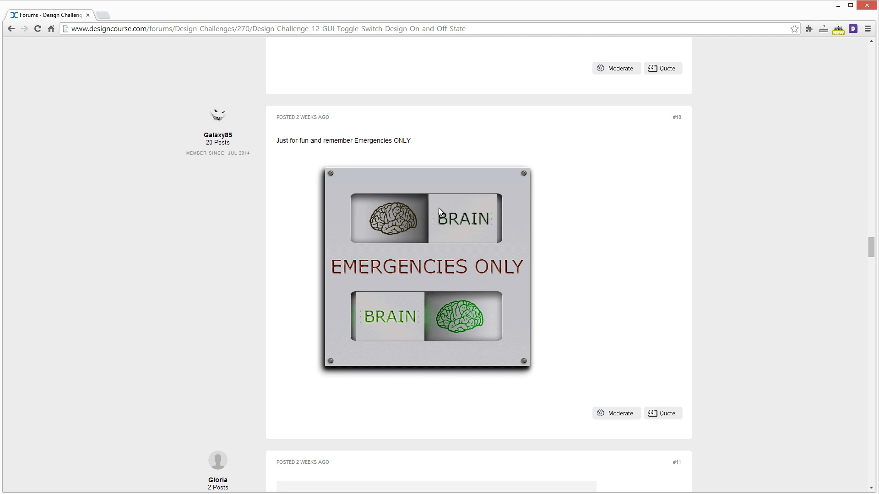
{"action": "mouse_move", "coordinate": [479, 225]}
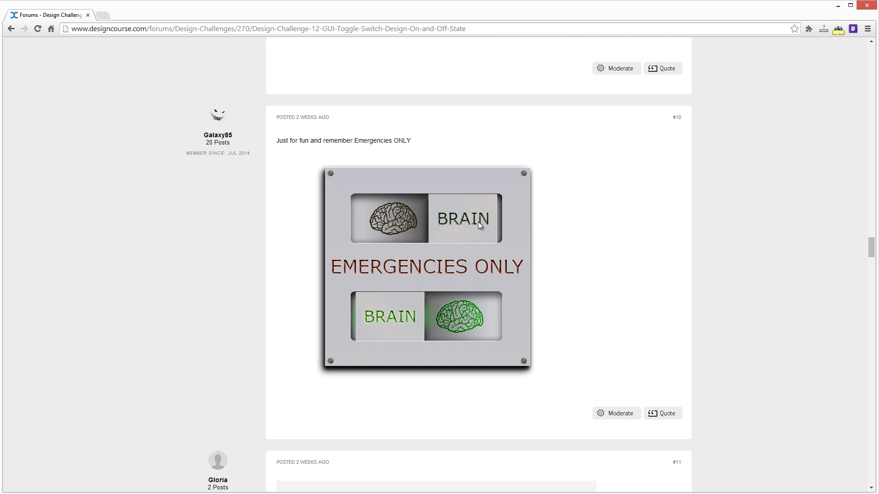
{"action": "mouse_move", "coordinate": [466, 225]}
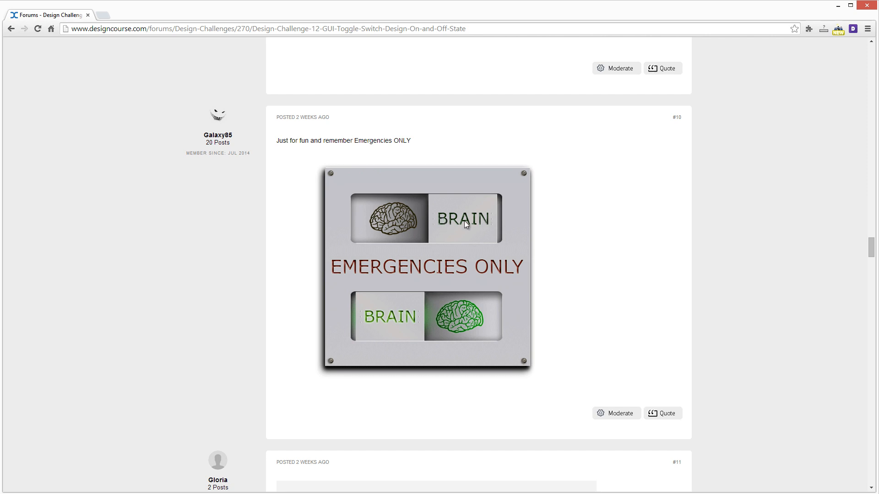
{"action": "mouse_move", "coordinate": [456, 219]}
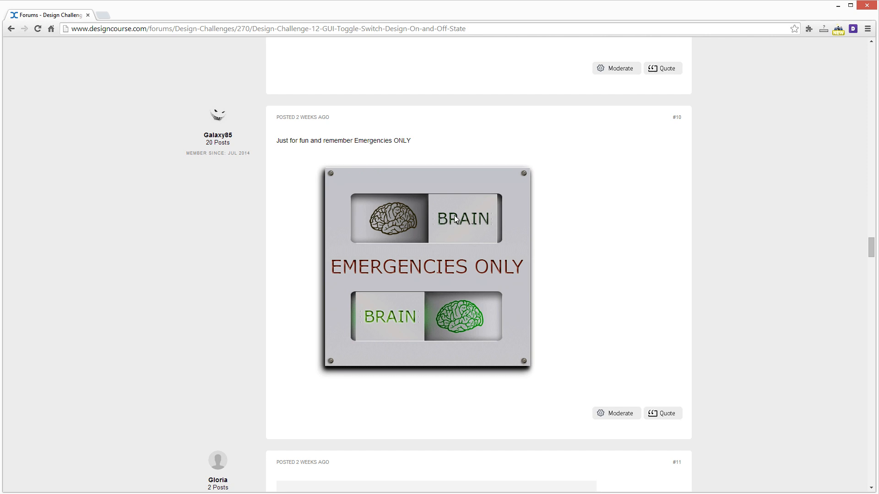
{"action": "mouse_move", "coordinate": [443, 302]}
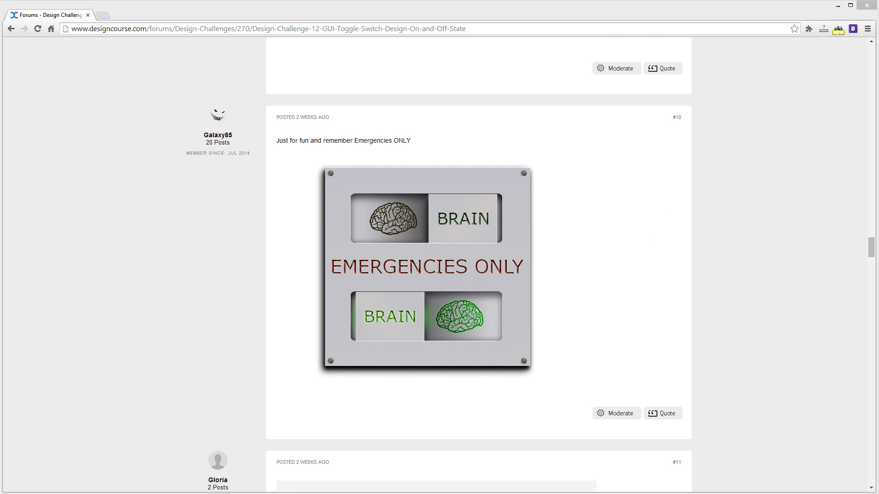
{"action": "mouse_move", "coordinate": [330, 180]}
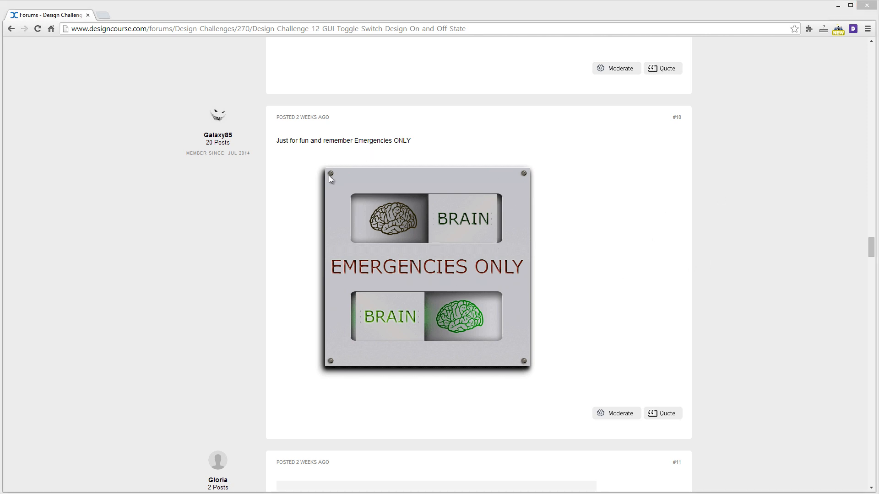
{"action": "mouse_move", "coordinate": [327, 214]}
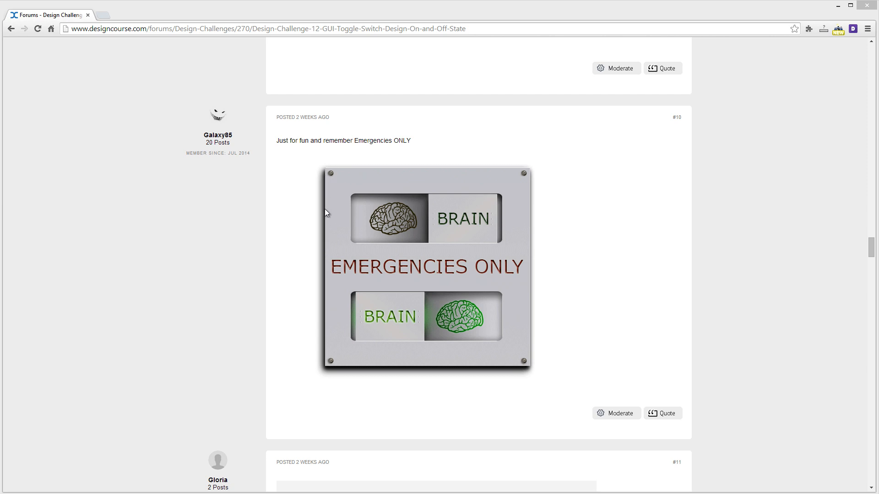
{"action": "mouse_move", "coordinate": [451, 190]}
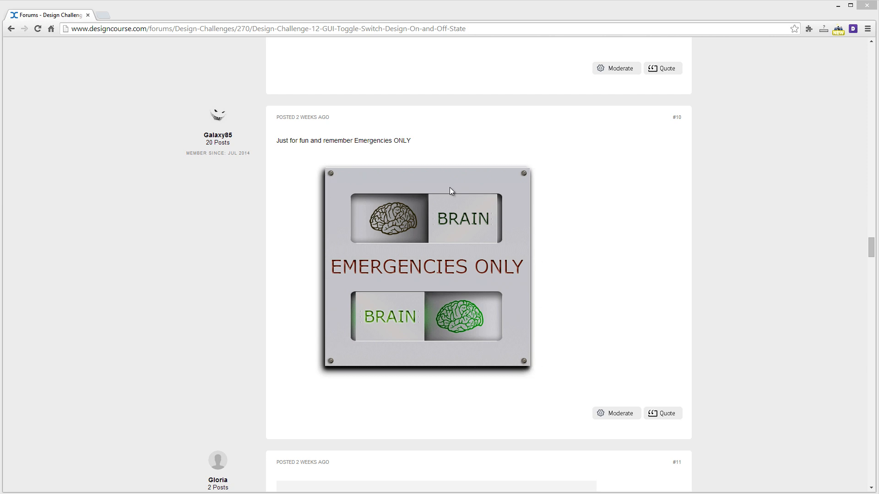
{"action": "mouse_move", "coordinate": [443, 272]}
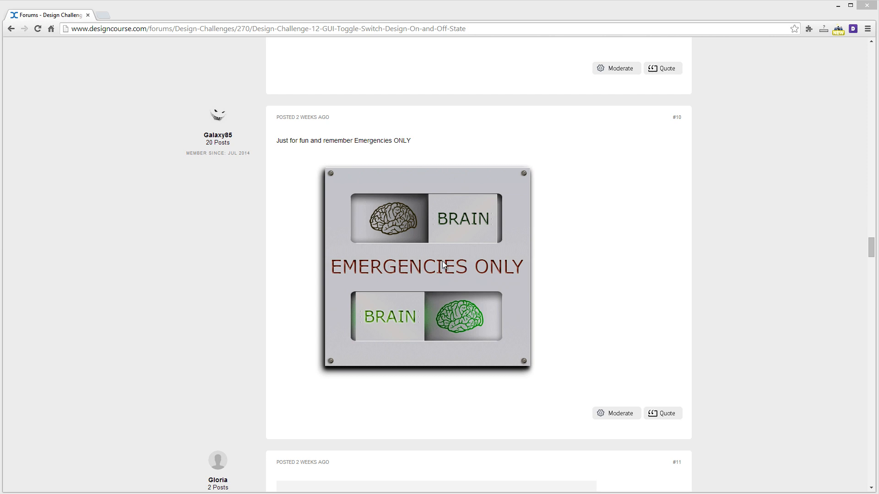
{"action": "mouse_move", "coordinate": [545, 276]}
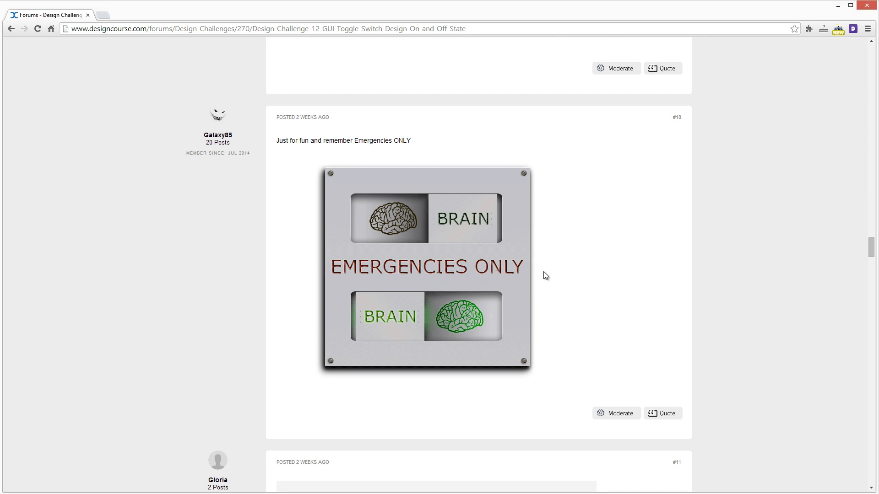
{"action": "mouse_move", "coordinate": [442, 245]}
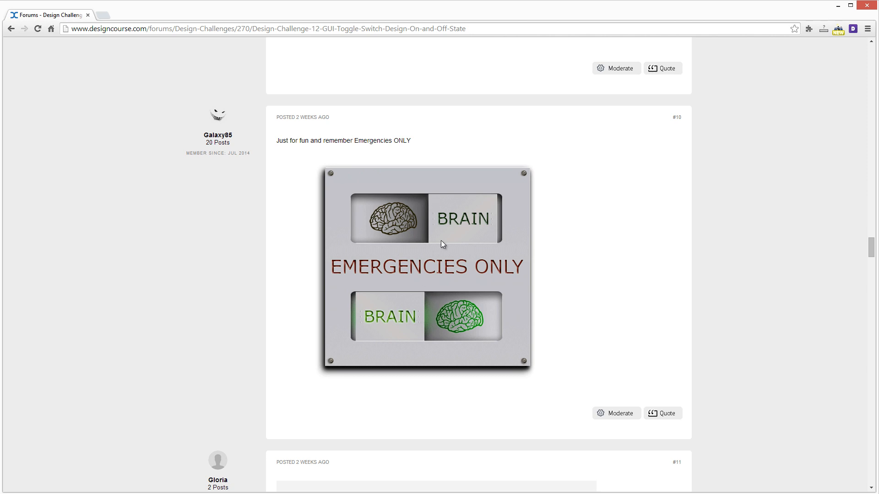
{"action": "scroll", "scroll_direction": "down", "scroll_amount": 3}
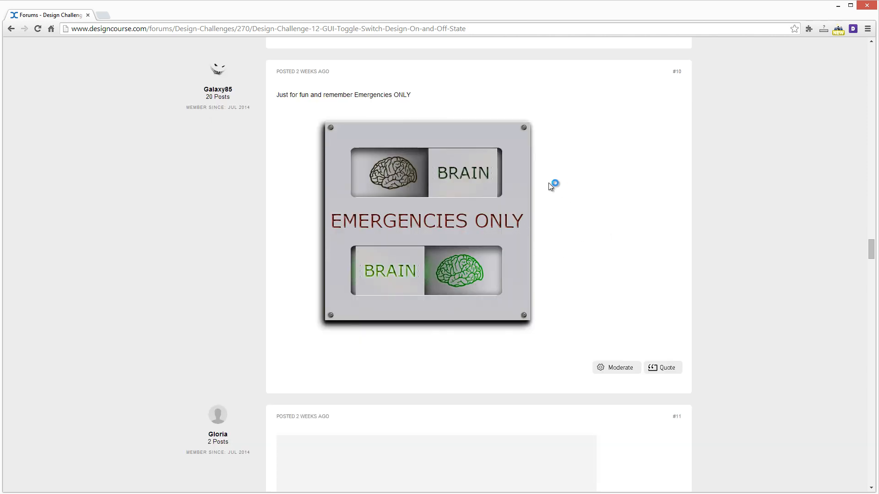
{"action": "mouse_move", "coordinate": [438, 271]}
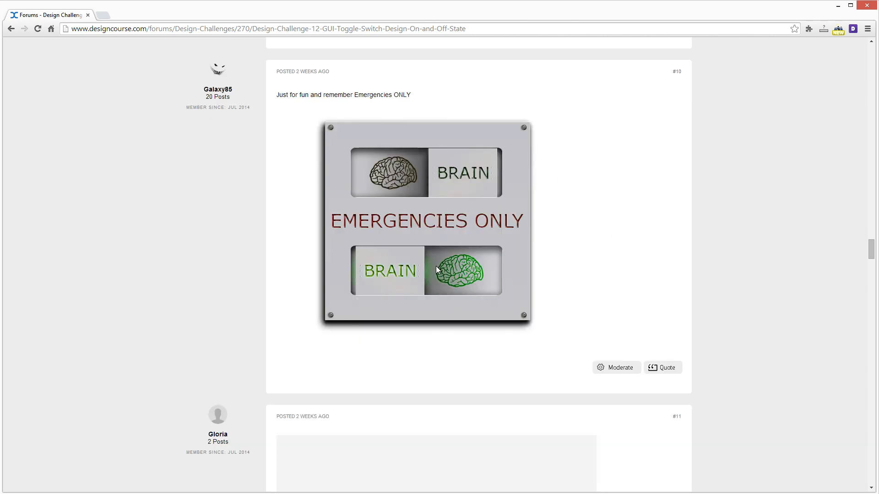
{"action": "scroll", "scroll_direction": "down", "scroll_amount": 3}
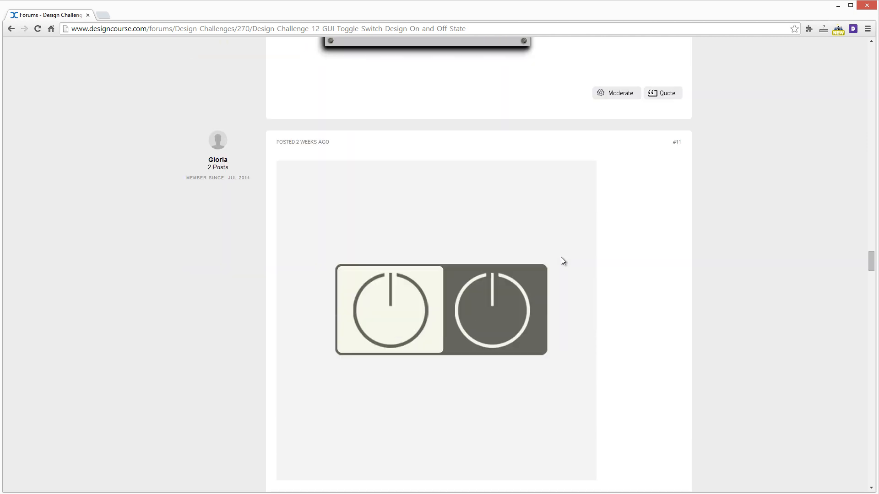
{"action": "scroll", "scroll_direction": "down", "scroll_amount": 3}
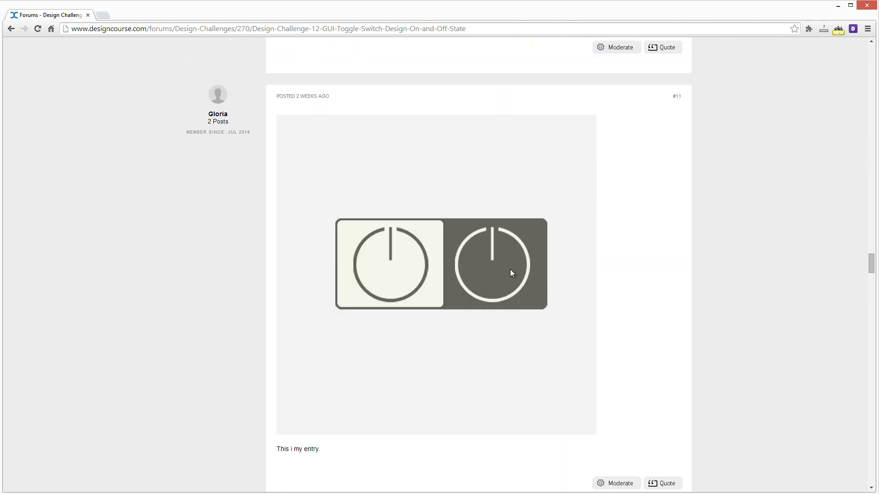
{"action": "scroll", "scroll_direction": "down", "scroll_amount": 3}
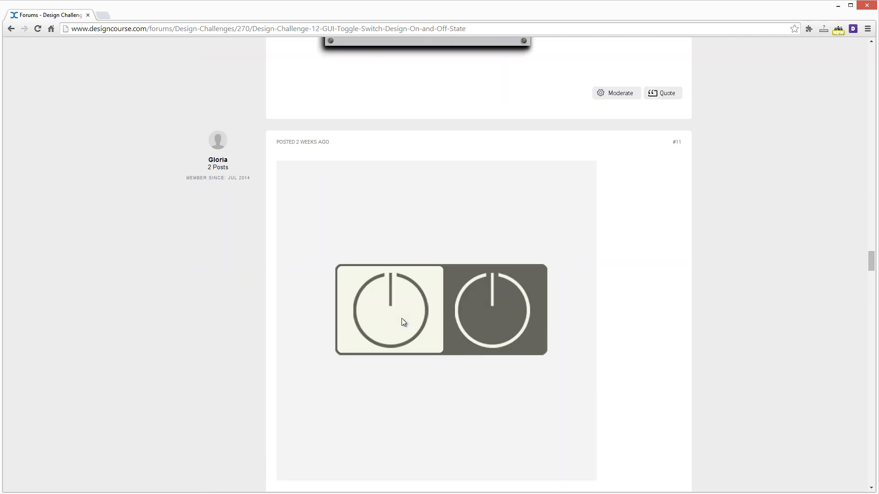
{"action": "mouse_move", "coordinate": [466, 328]}
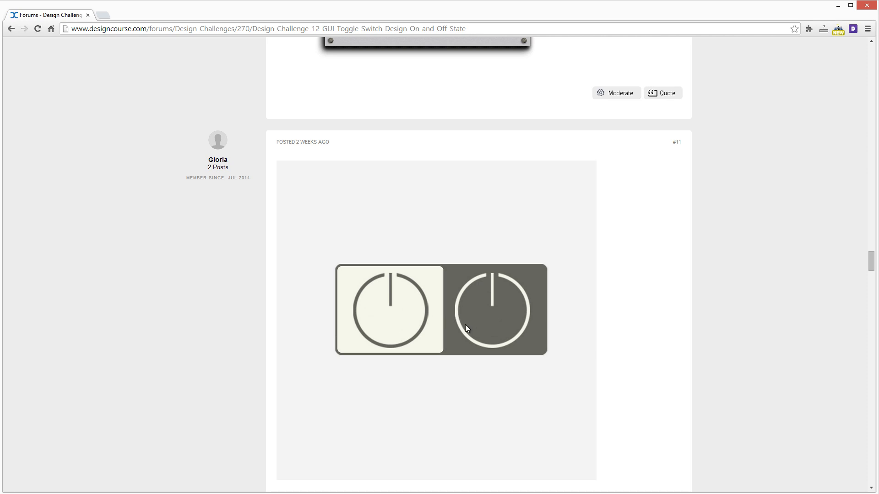
{"action": "mouse_move", "coordinate": [469, 288]}
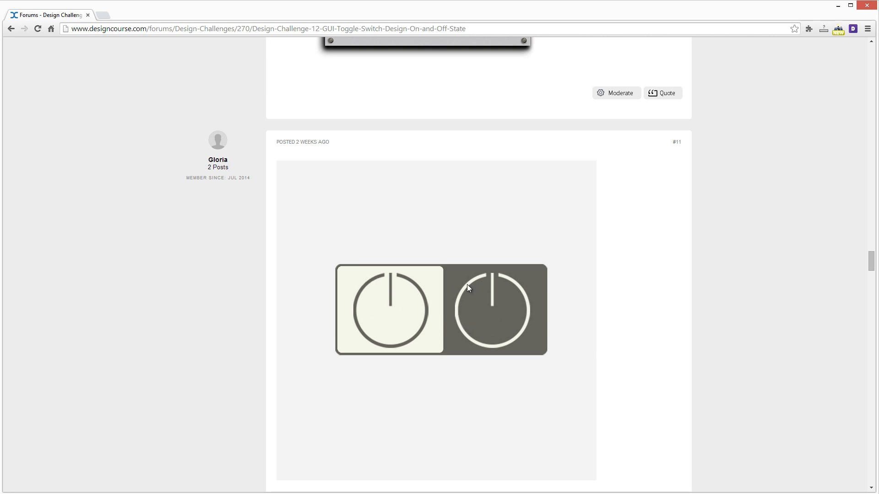
{"action": "mouse_move", "coordinate": [442, 398]}
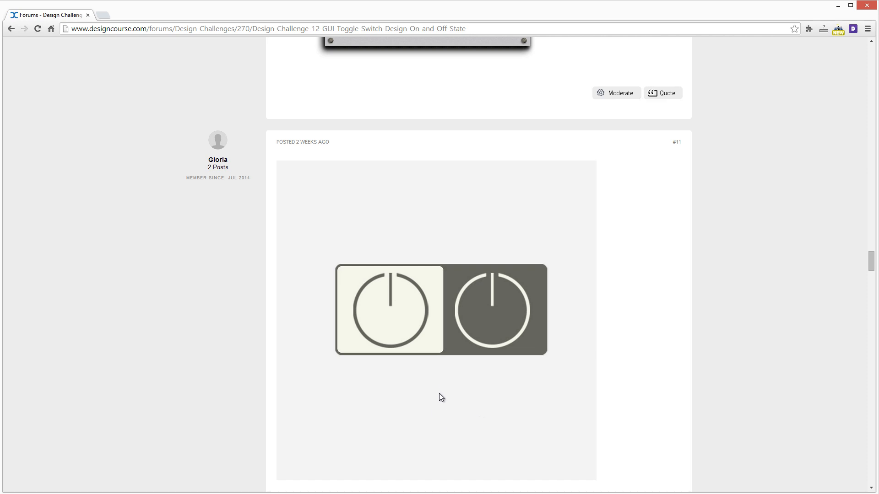
{"action": "mouse_move", "coordinate": [489, 444]}
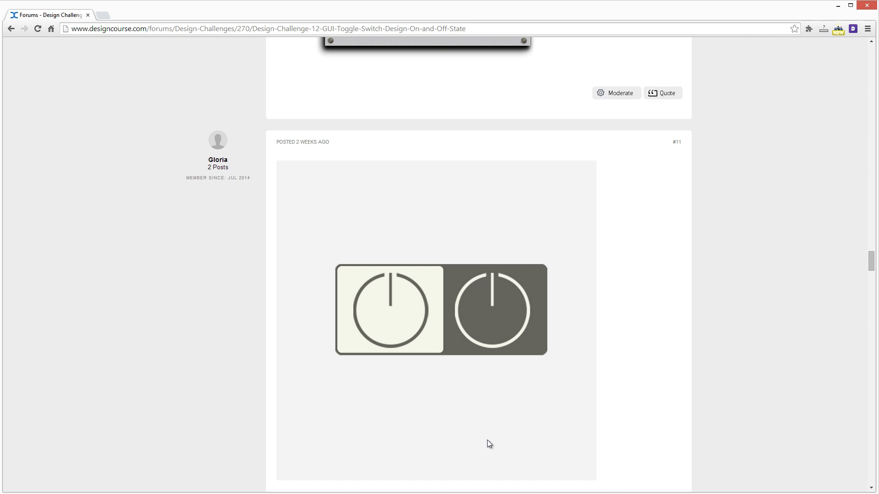
{"action": "scroll", "scroll_direction": "down", "scroll_amount": 3}
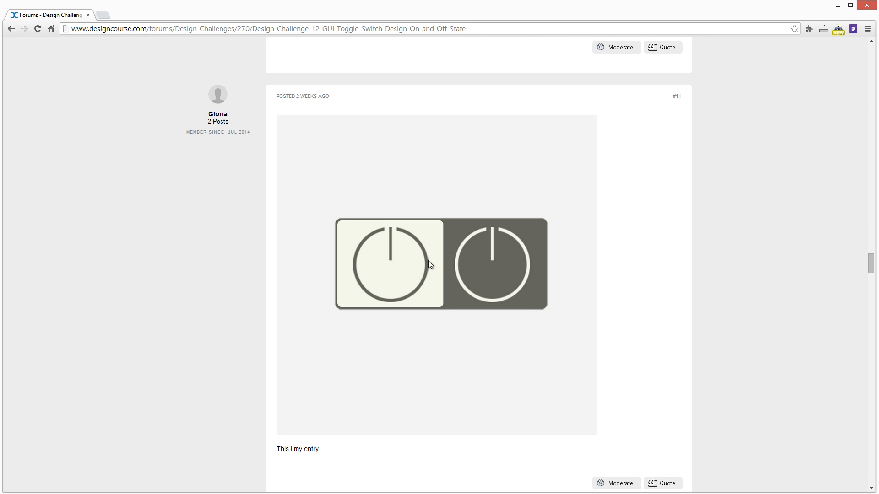
{"action": "mouse_move", "coordinate": [428, 270]}
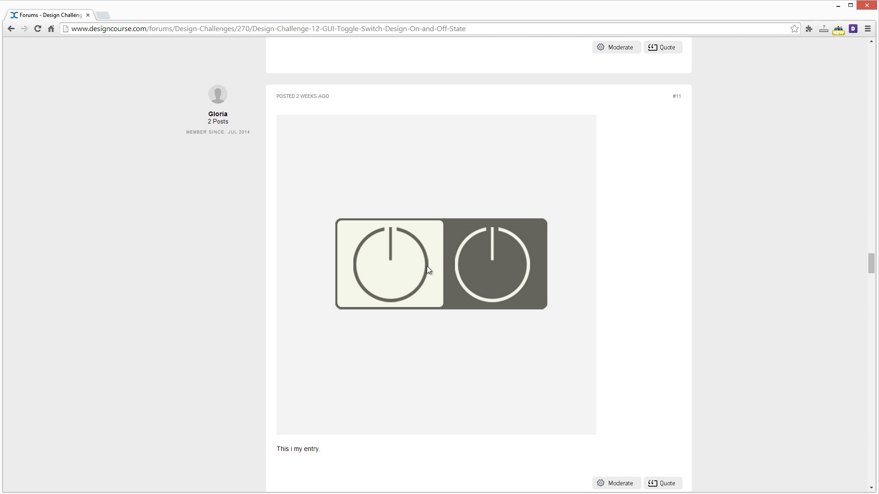
{"action": "mouse_move", "coordinate": [457, 271]}
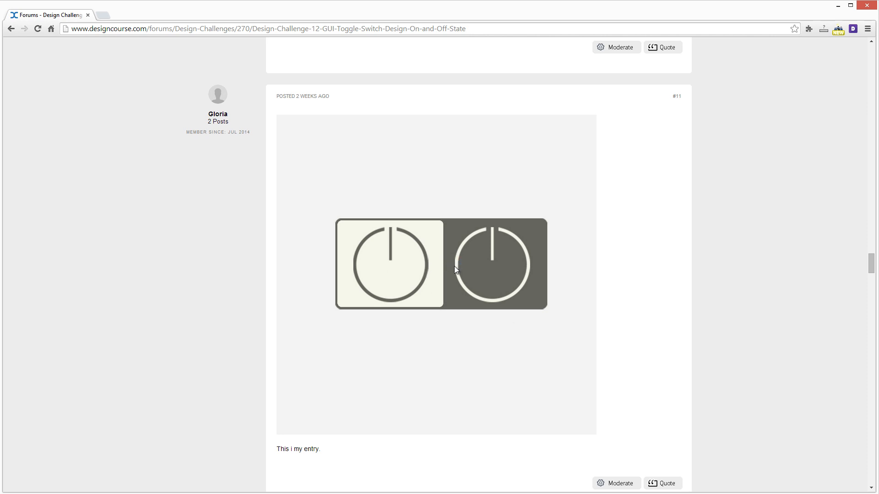
{"action": "mouse_move", "coordinate": [426, 266]}
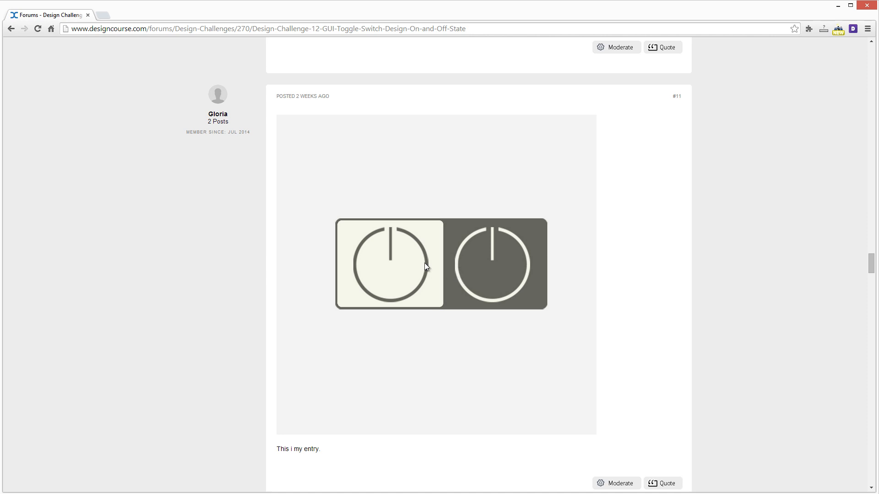
{"action": "mouse_move", "coordinate": [396, 233]}
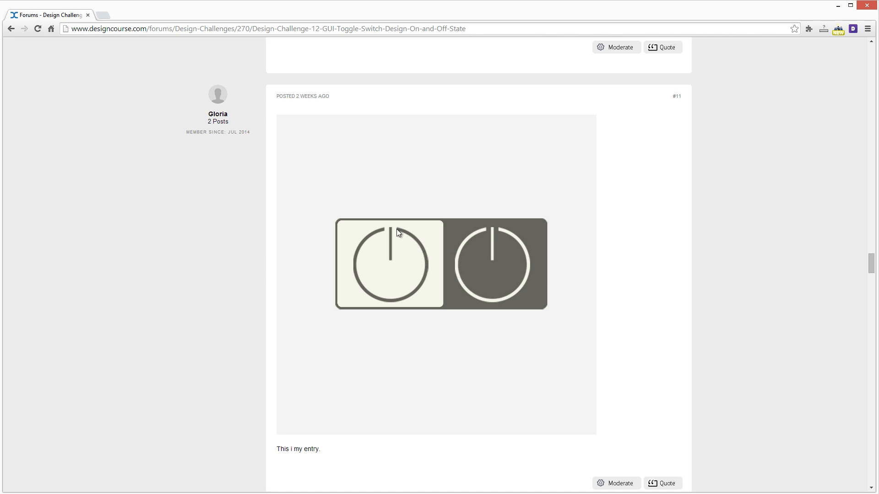
{"action": "mouse_move", "coordinate": [405, 304]}
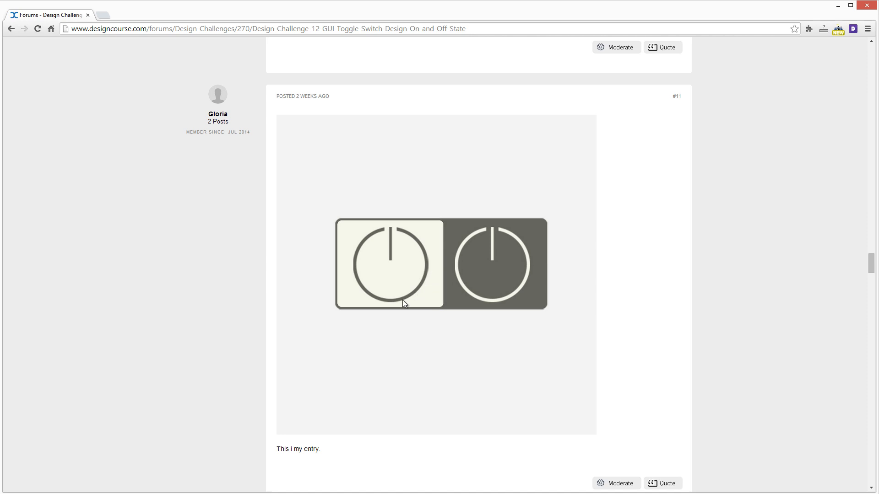
{"action": "mouse_move", "coordinate": [425, 264]}
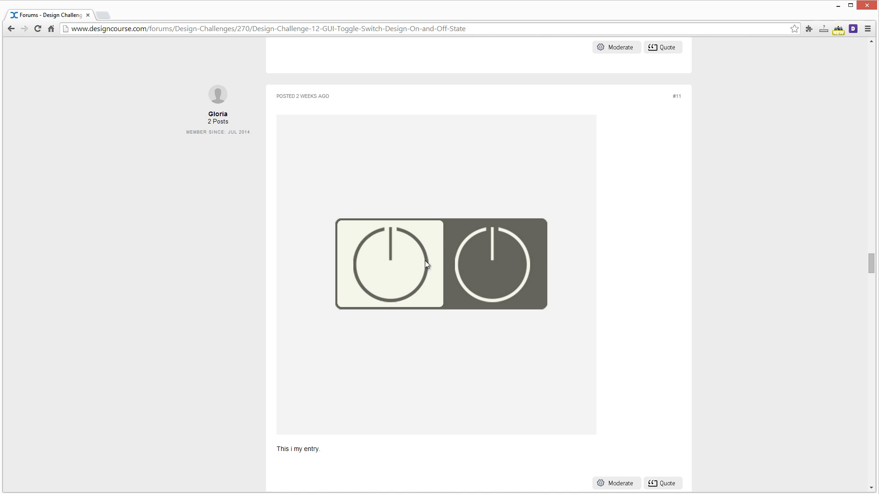
{"action": "mouse_move", "coordinate": [419, 255]}
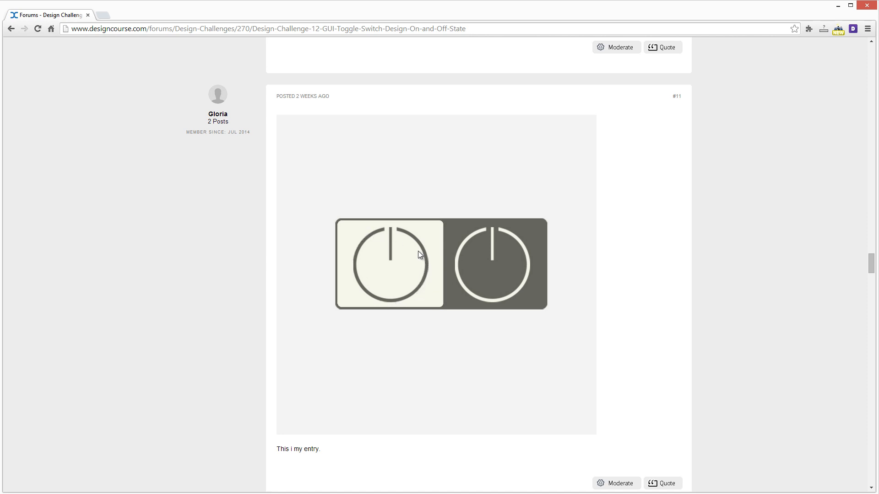
{"action": "mouse_move", "coordinate": [428, 268]}
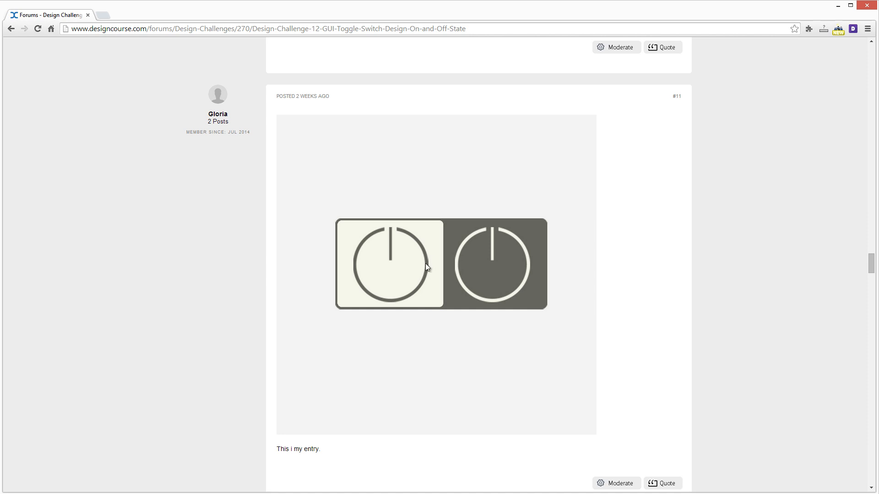
{"action": "mouse_move", "coordinate": [431, 311]}
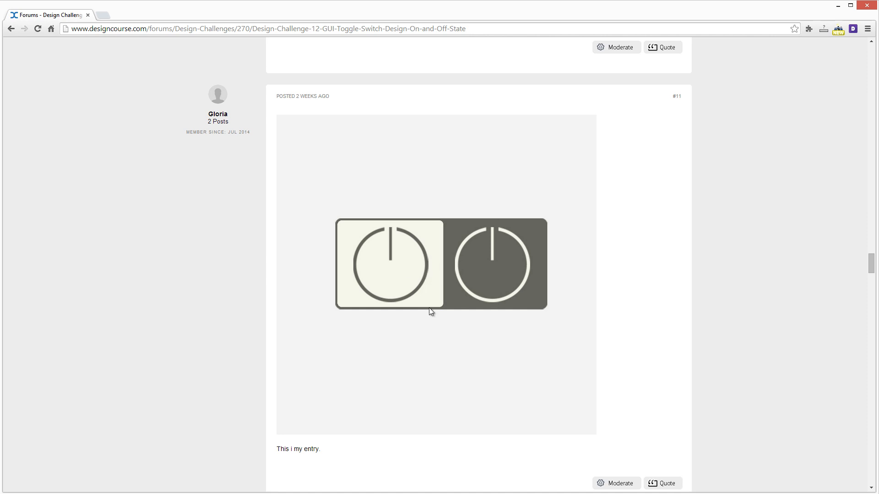
{"action": "mouse_move", "coordinate": [534, 362]}
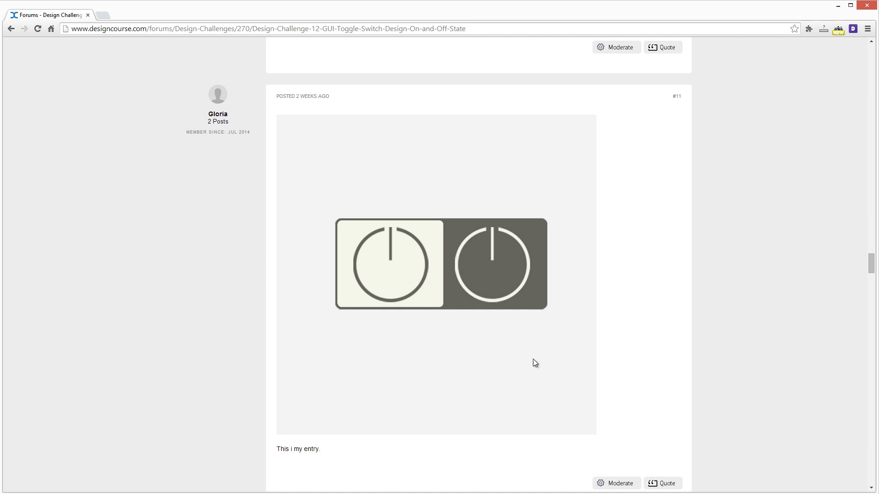
{"action": "mouse_move", "coordinate": [492, 357]}
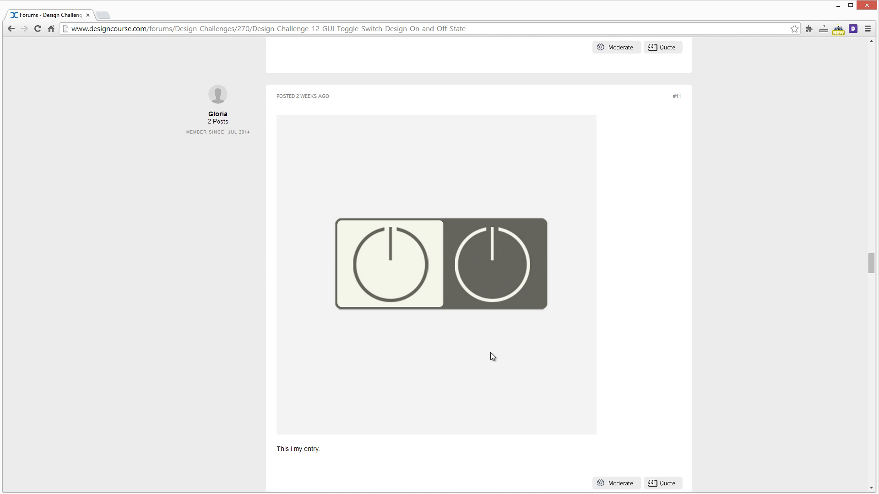
{"action": "mouse_move", "coordinate": [501, 285]}
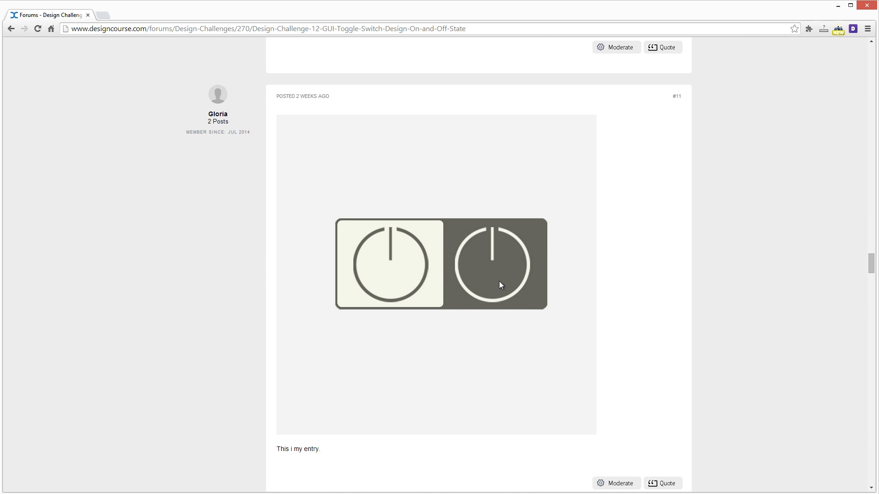
{"action": "mouse_move", "coordinate": [516, 262]}
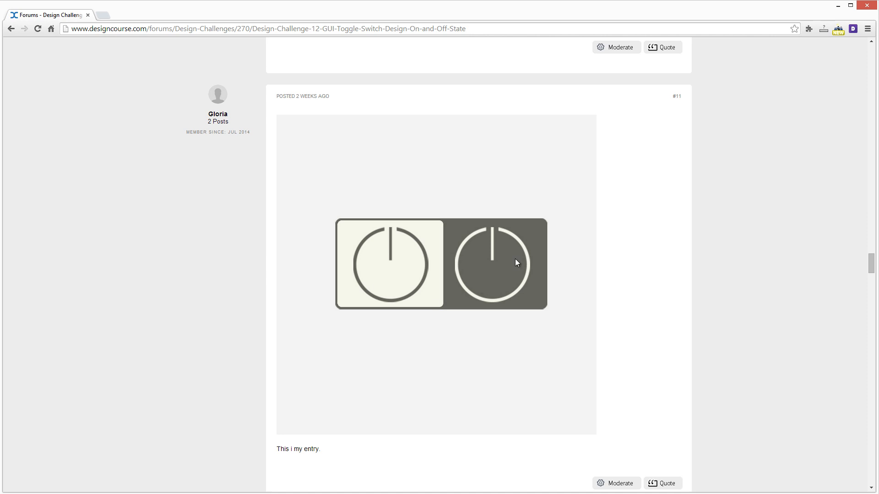
Scroll past Mxv.design's semi-realistic entry #12 until noslen's entry #13 appears
{"action": "scroll", "scroll_direction": "down", "scroll_amount": 3}
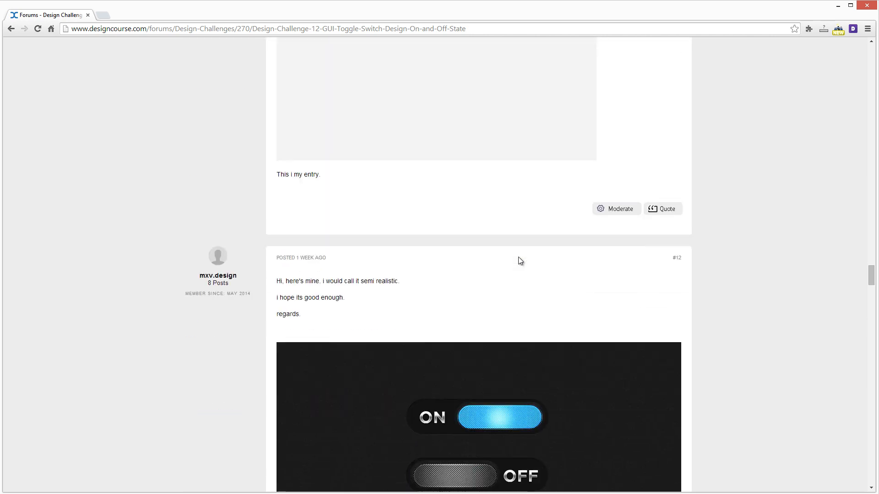
{"action": "scroll", "scroll_direction": "down", "scroll_amount": 3}
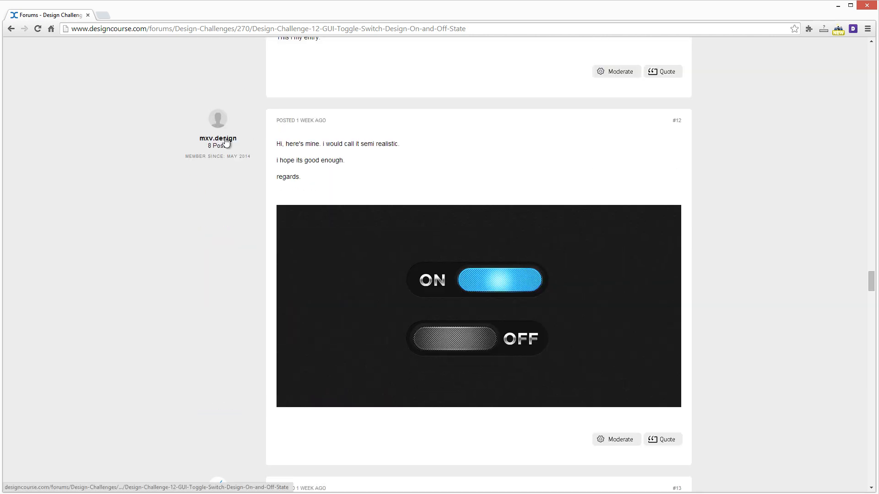
{"action": "mouse_move", "coordinate": [333, 135]}
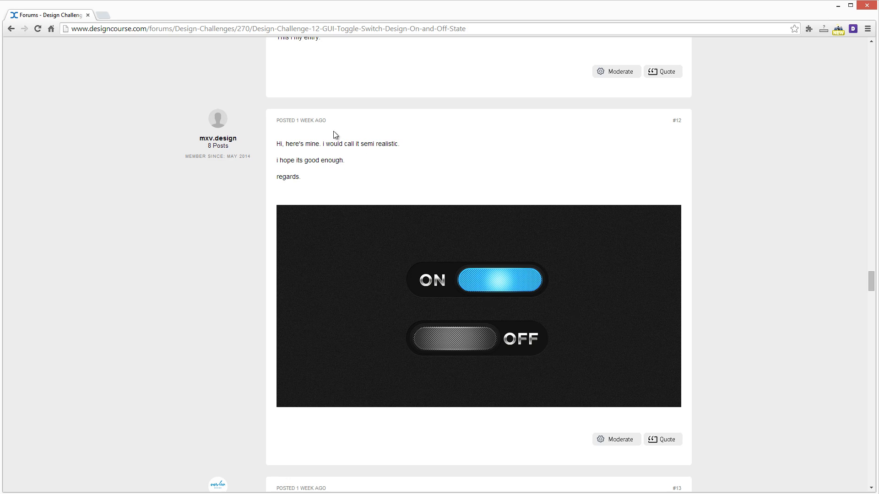
{"action": "mouse_move", "coordinate": [326, 170]}
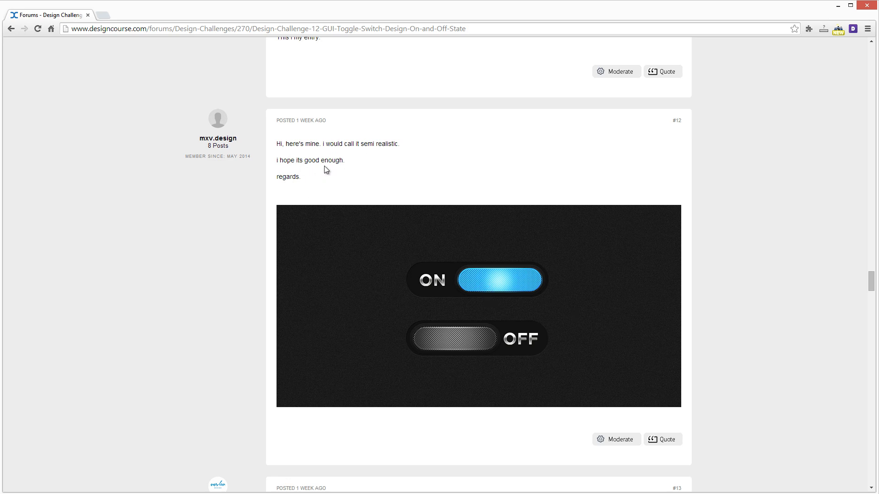
{"action": "mouse_move", "coordinate": [335, 160]}
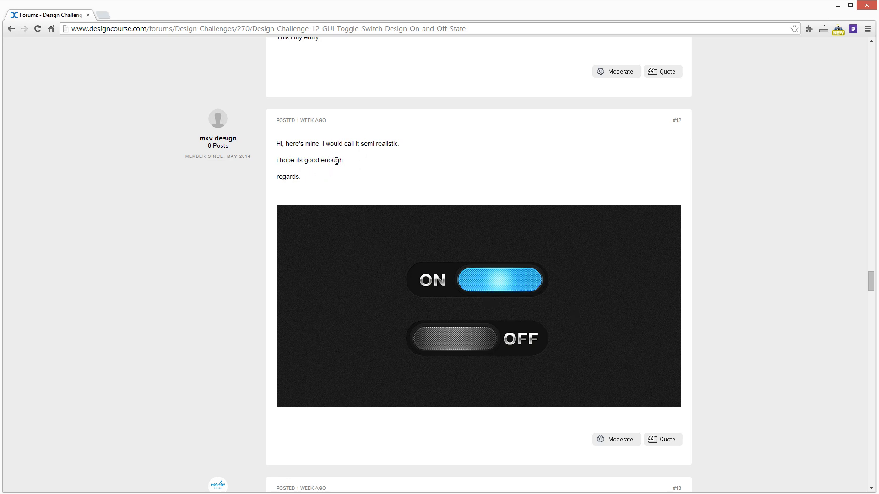
{"action": "scroll", "scroll_direction": "down", "scroll_amount": 3}
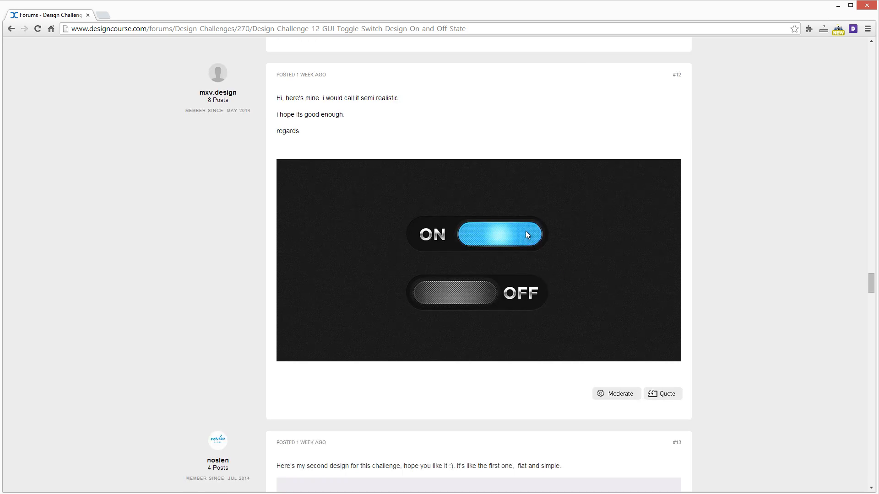
{"action": "mouse_move", "coordinate": [460, 236]}
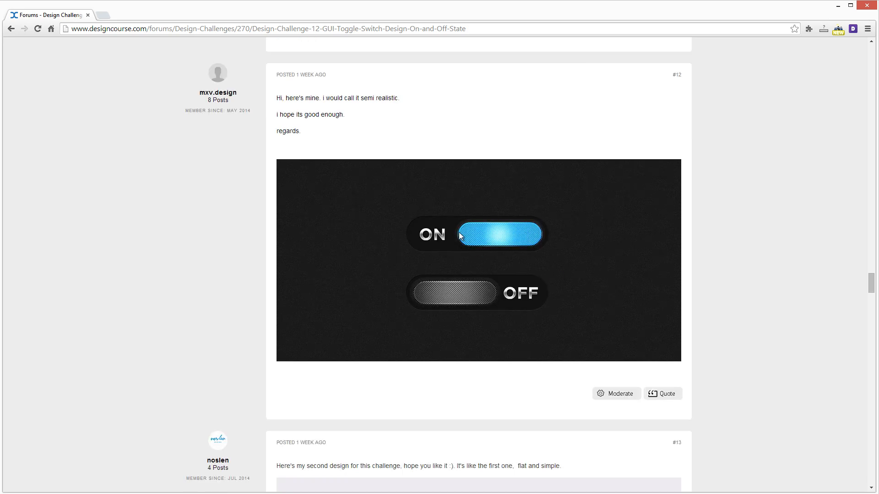
{"action": "mouse_move", "coordinate": [504, 241]}
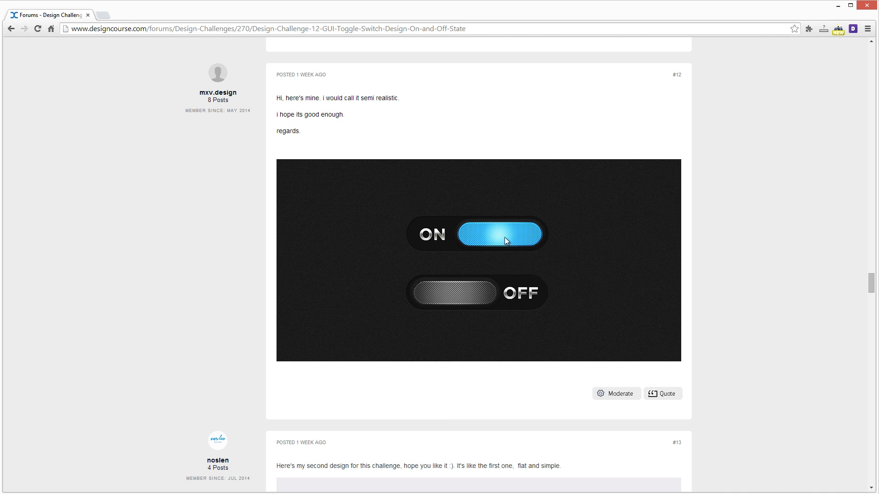
{"action": "mouse_move", "coordinate": [492, 224]}
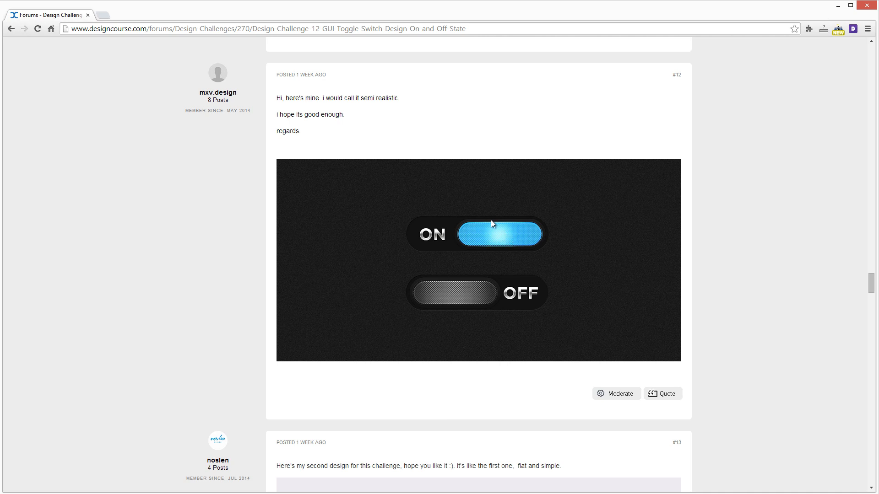
{"action": "mouse_move", "coordinate": [446, 223]}
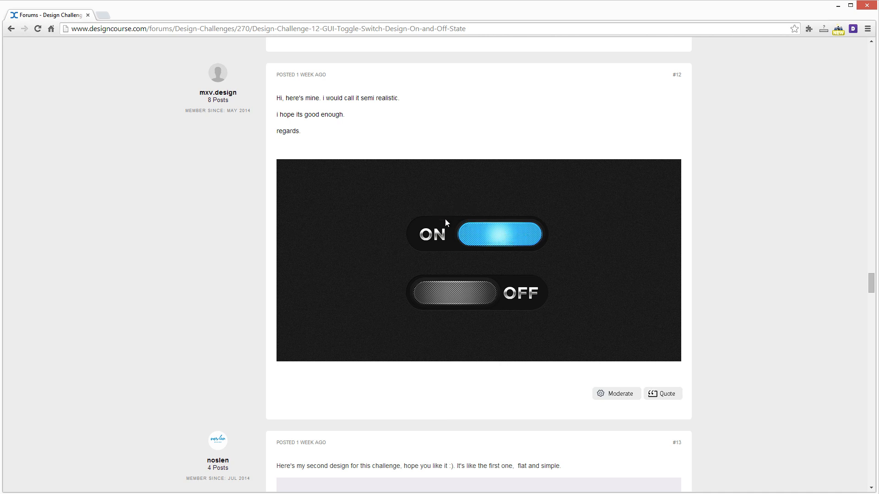
{"action": "mouse_move", "coordinate": [489, 263]}
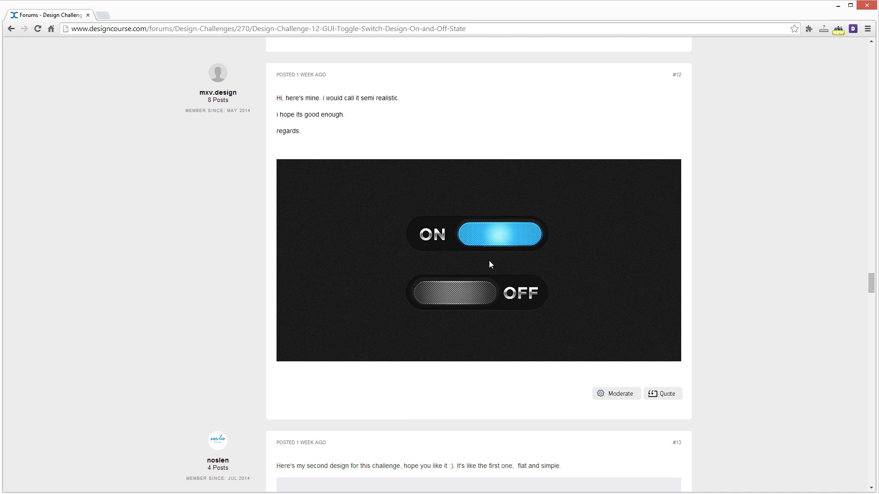
{"action": "mouse_move", "coordinate": [466, 284]}
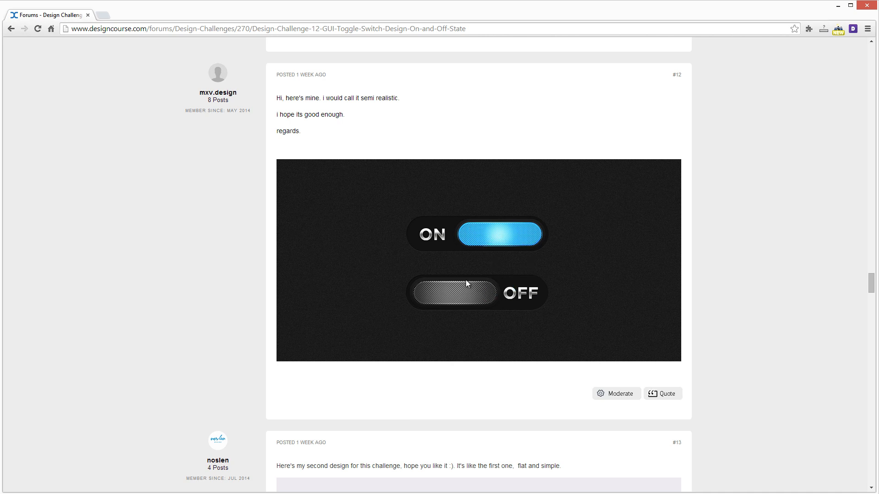
{"action": "mouse_move", "coordinate": [505, 237]}
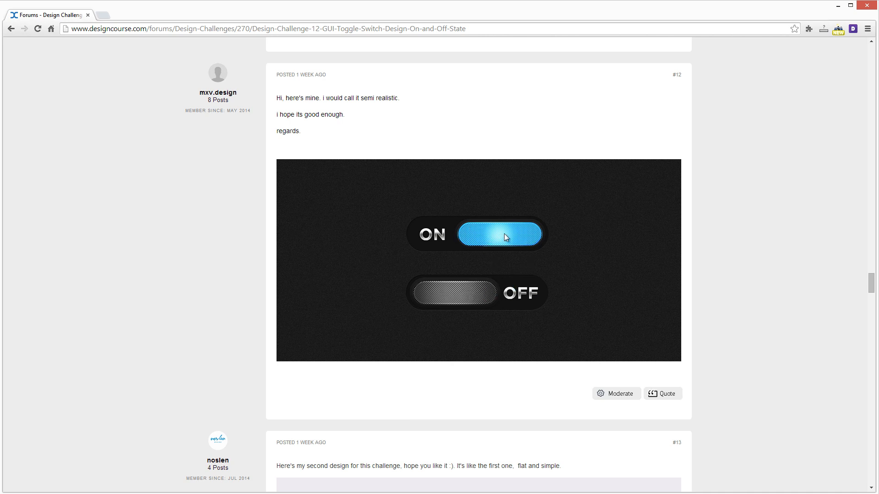
{"action": "mouse_move", "coordinate": [521, 304]}
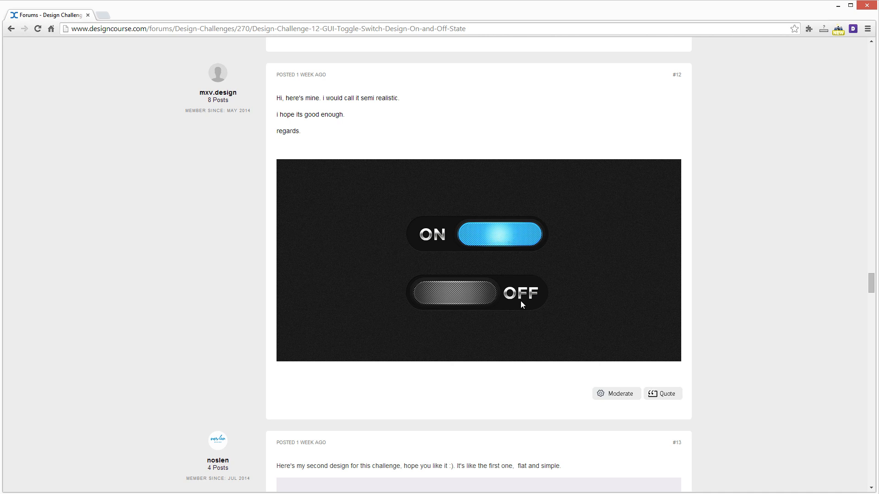
{"action": "mouse_move", "coordinate": [400, 218]}
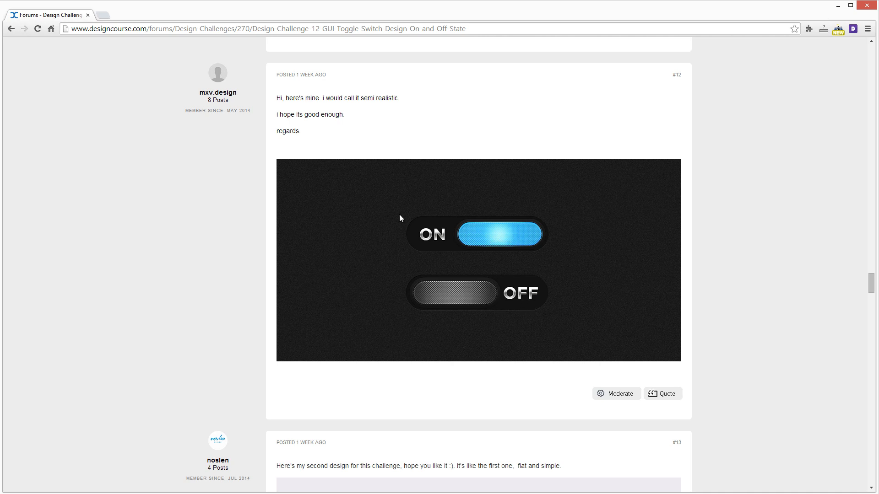
{"action": "mouse_move", "coordinate": [440, 236]}
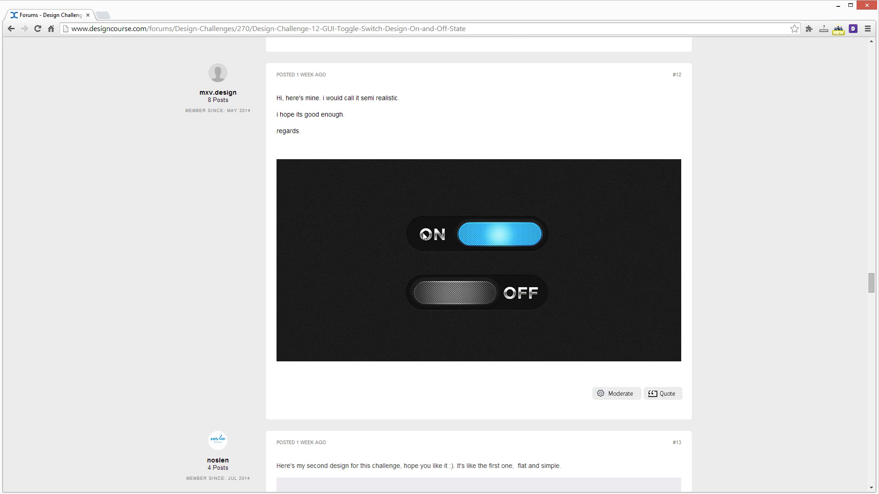
{"action": "mouse_move", "coordinate": [428, 238]}
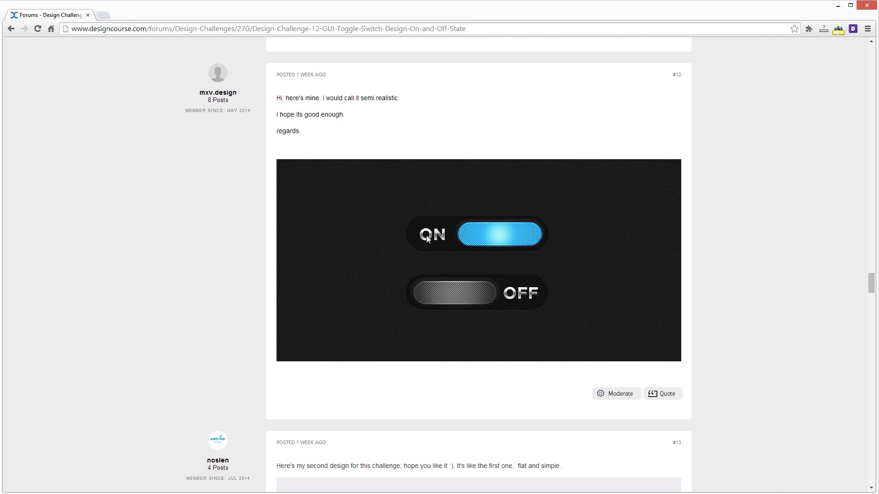
{"action": "mouse_move", "coordinate": [432, 237]}
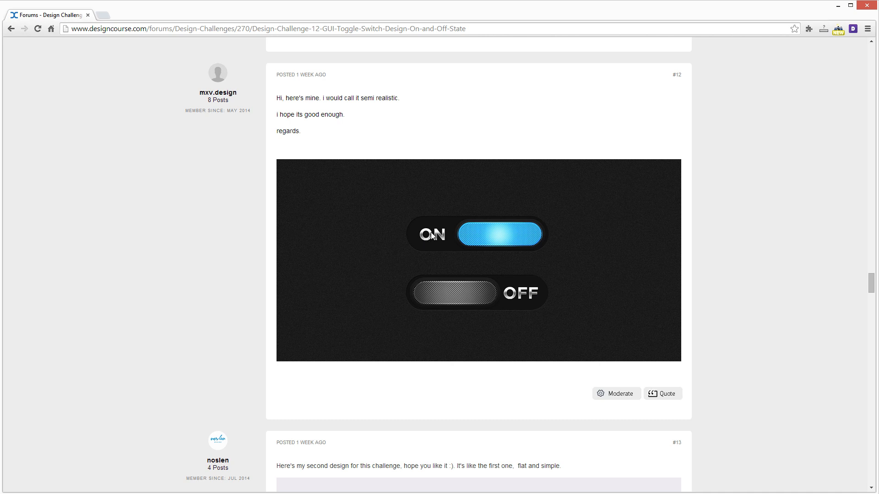
{"action": "mouse_move", "coordinate": [445, 248]}
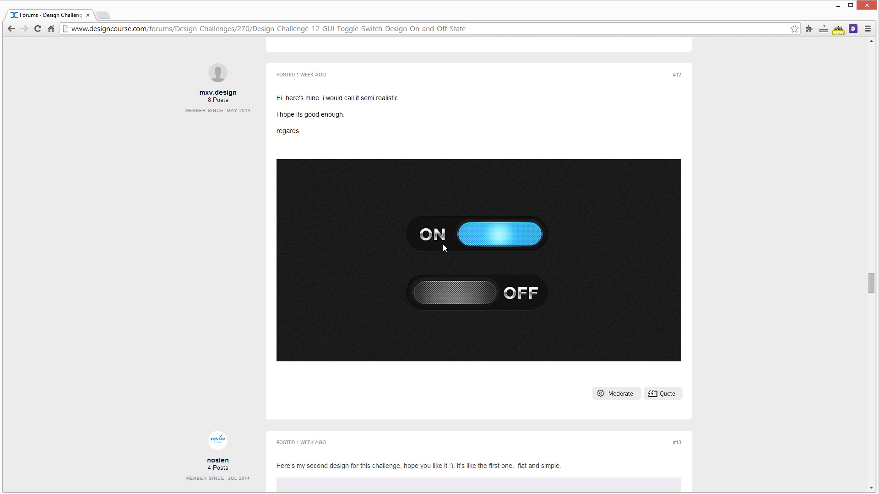
{"action": "scroll", "scroll_direction": "down", "scroll_amount": 3}
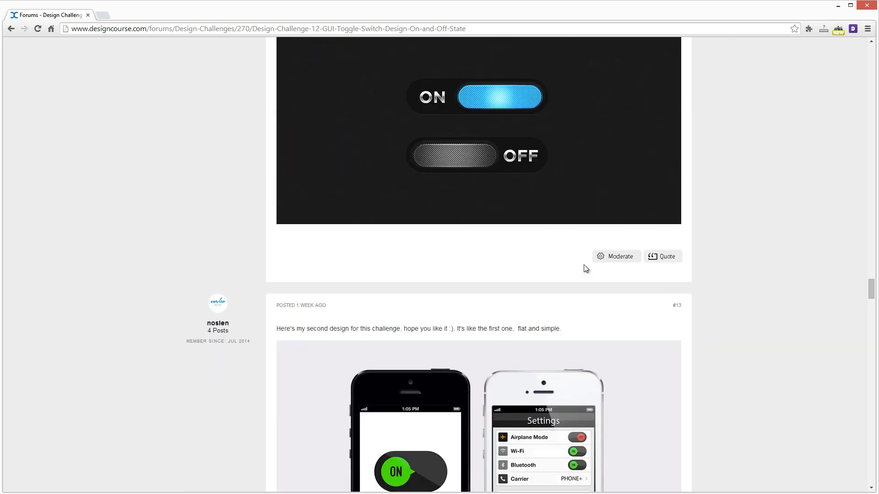
Scroll past noslen's phone mockups to ramra's entry #14 with NINJA MODE, SUNGLASSES and SHIRT checkboxes
{"action": "scroll", "scroll_direction": "down", "scroll_amount": 3}
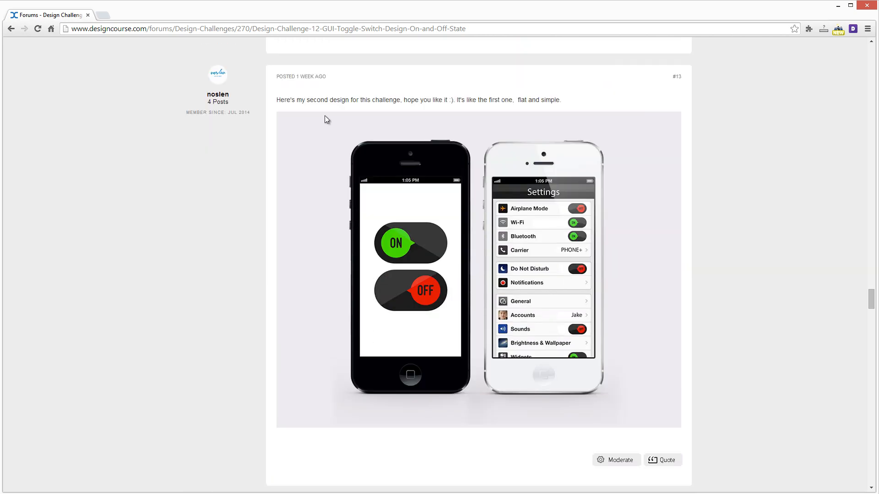
{"action": "mouse_move", "coordinate": [480, 99]}
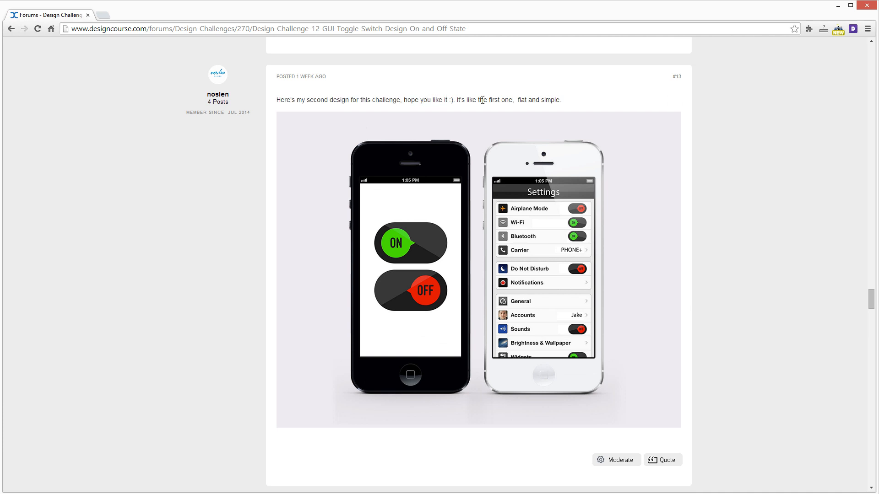
{"action": "mouse_move", "coordinate": [626, 248]}
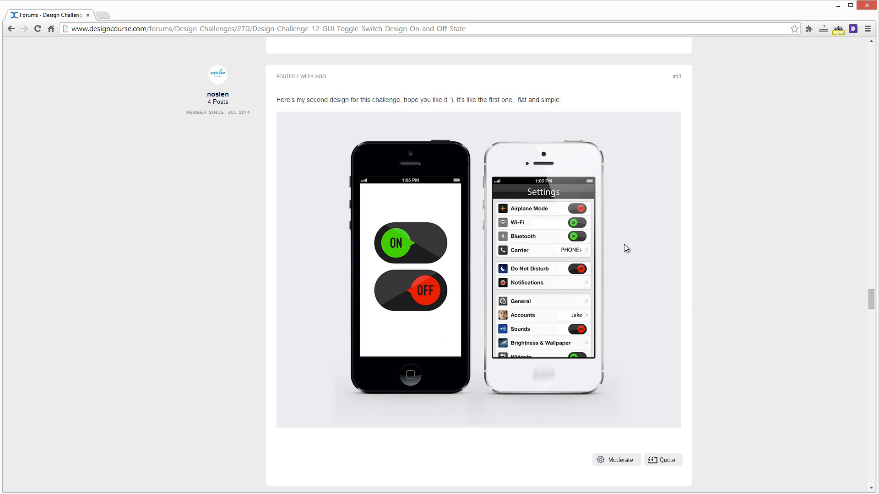
{"action": "scroll", "scroll_direction": "down", "scroll_amount": 3}
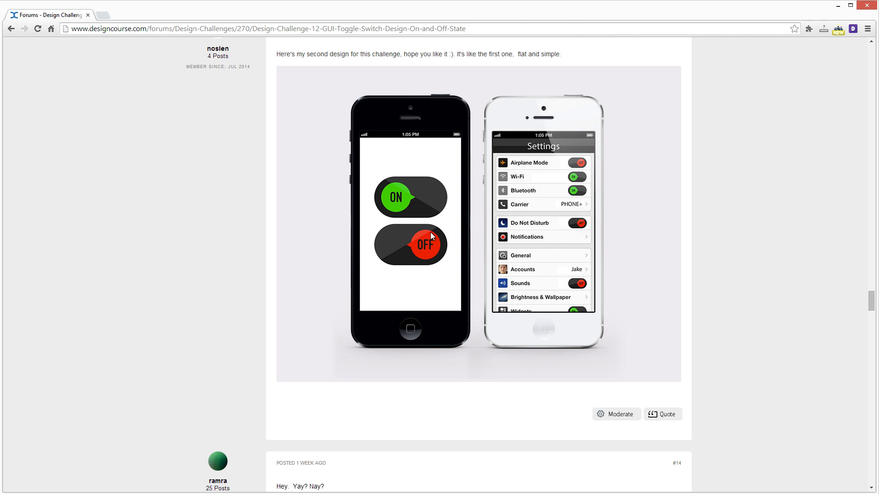
{"action": "mouse_move", "coordinate": [521, 202]}
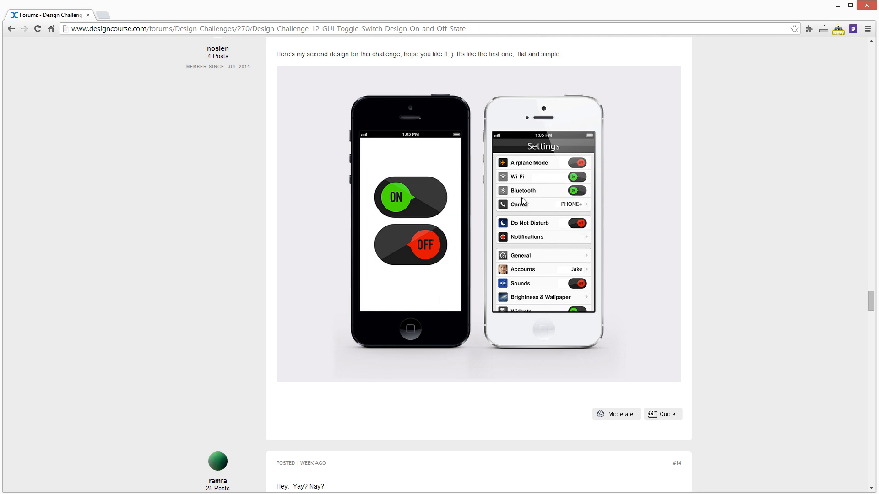
{"action": "mouse_move", "coordinate": [567, 167]}
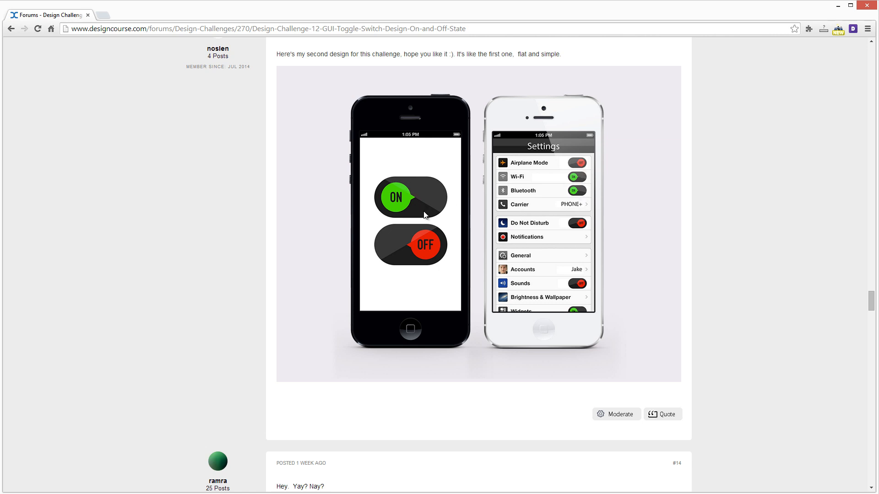
{"action": "mouse_move", "coordinate": [543, 242]}
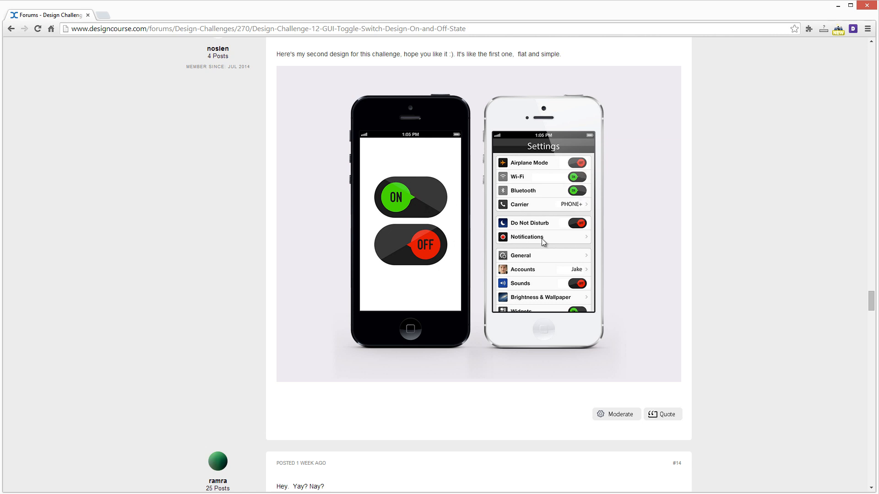
{"action": "scroll", "scroll_direction": "down", "scroll_amount": 3}
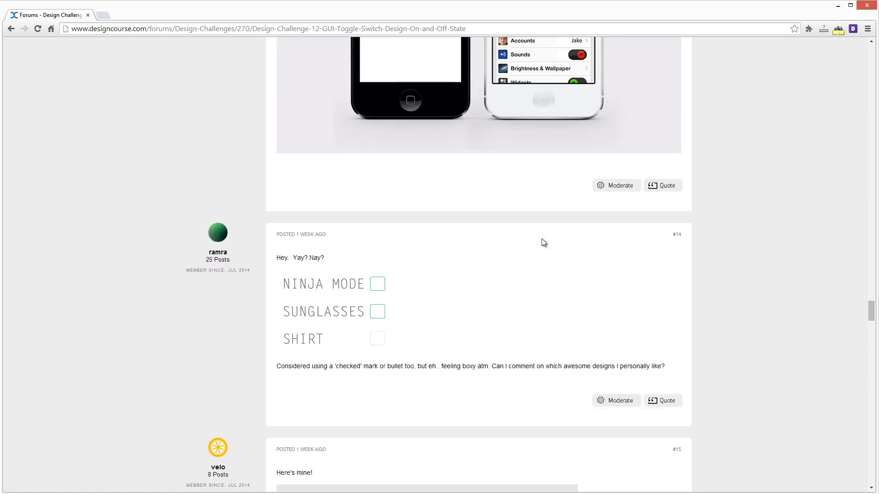
Scroll below ramra's checkboxes to Velo's entry #15 green ON and red OFF half-pill tiles
{"action": "scroll", "scroll_direction": "down", "scroll_amount": 3}
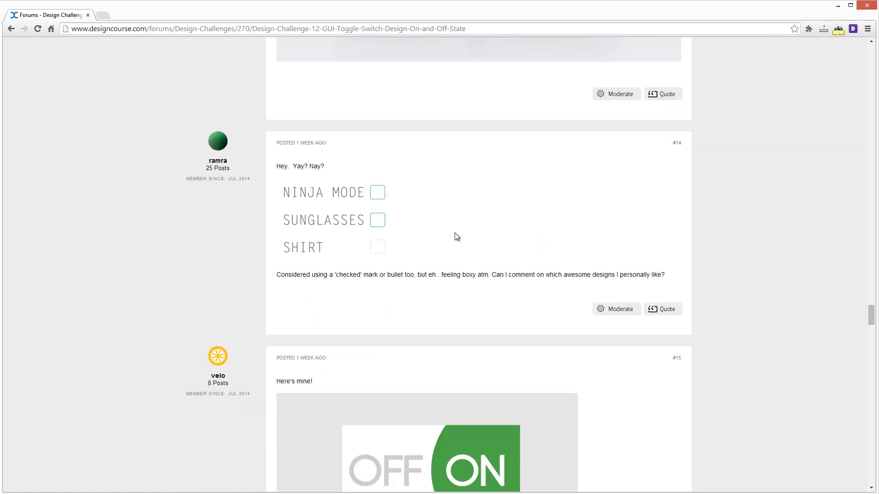
{"action": "mouse_move", "coordinate": [353, 172]}
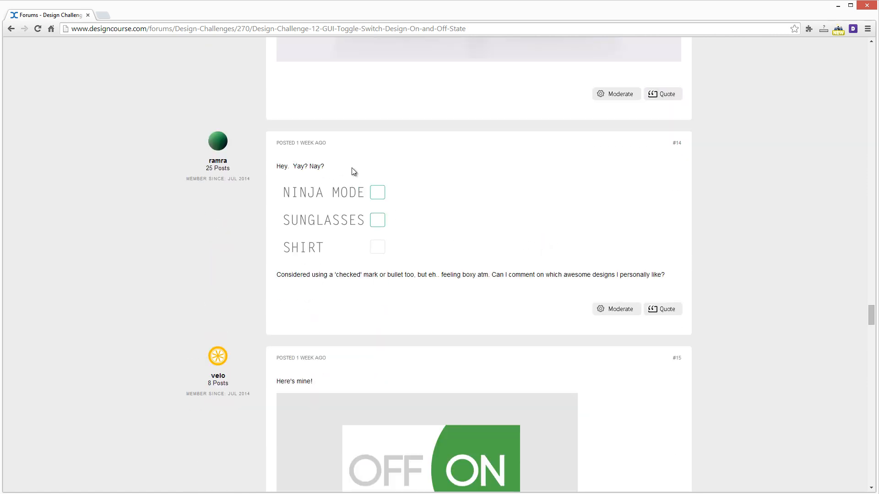
{"action": "mouse_move", "coordinate": [356, 176]}
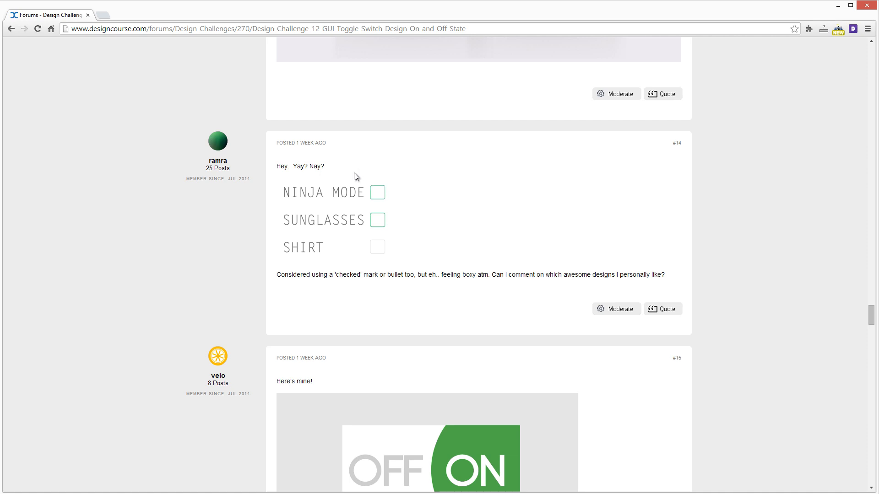
{"action": "mouse_move", "coordinate": [348, 274]}
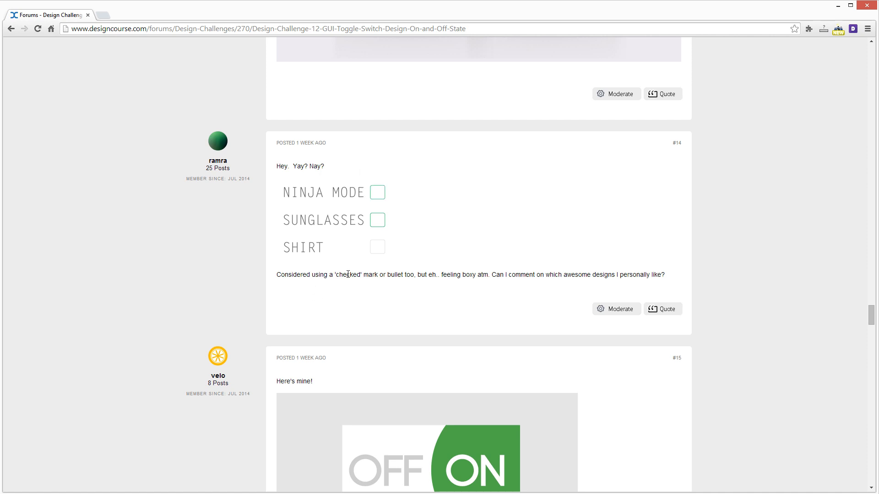
{"action": "mouse_move", "coordinate": [412, 192]}
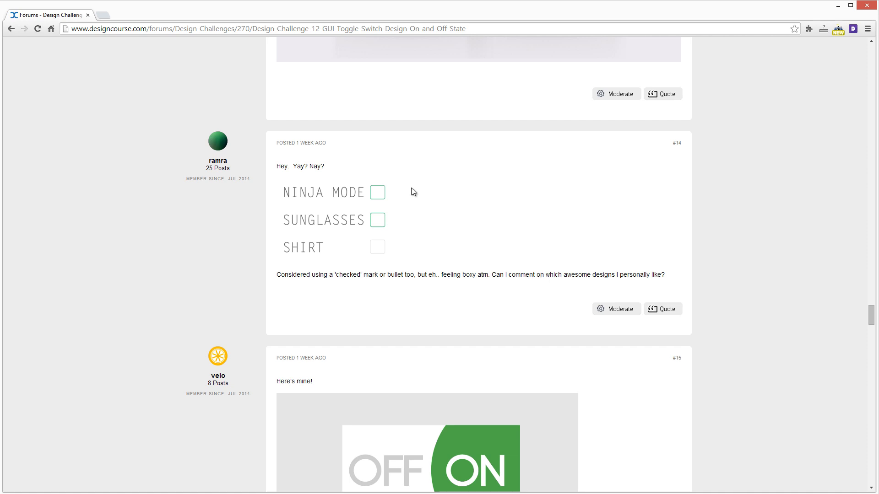
{"action": "mouse_move", "coordinate": [378, 192]}
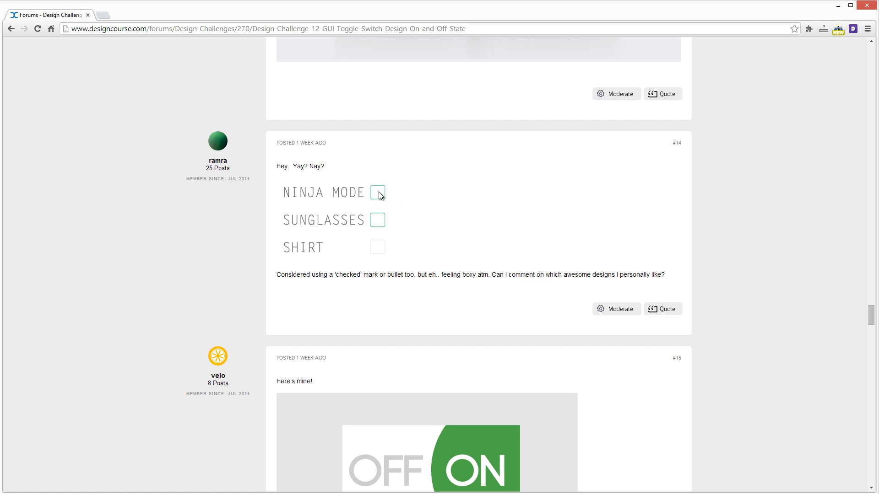
{"action": "mouse_move", "coordinate": [414, 212]}
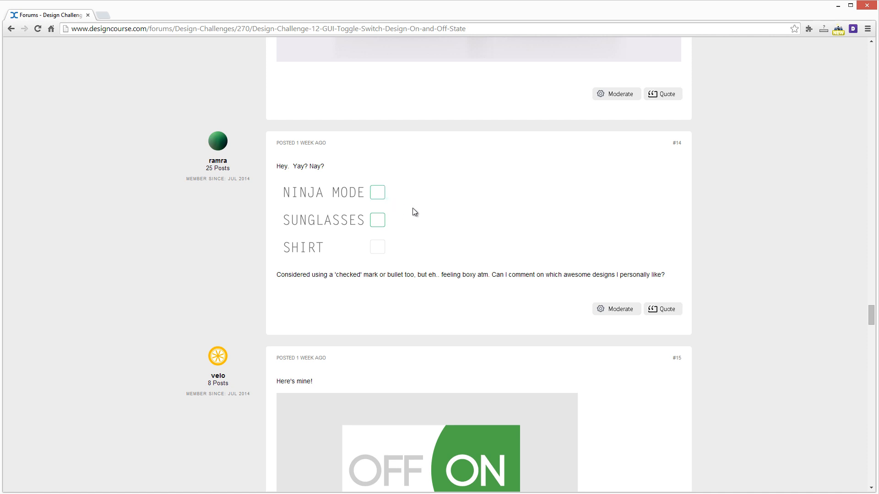
{"action": "scroll", "scroll_direction": "down", "scroll_amount": 3}
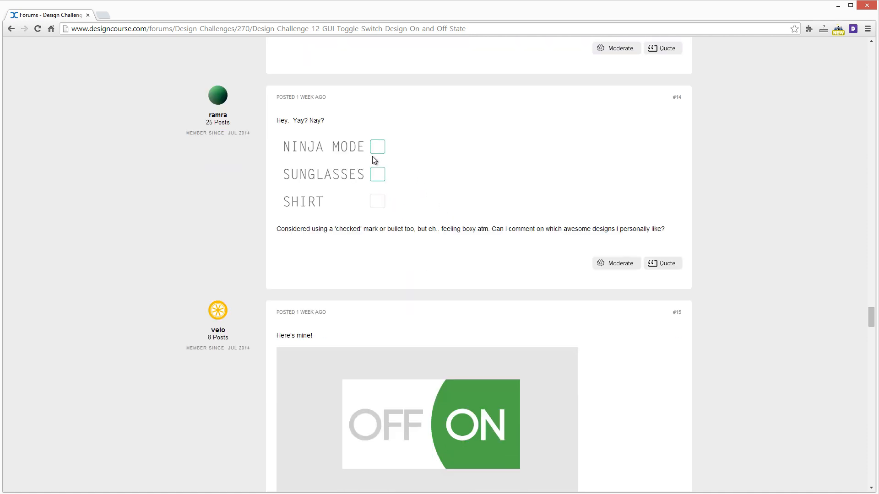
{"action": "scroll", "scroll_direction": "down", "scroll_amount": 3}
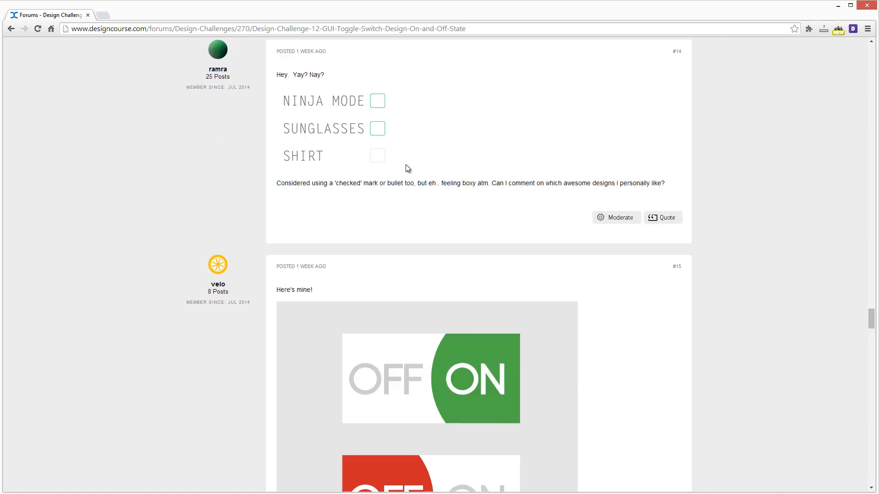
{"action": "scroll", "scroll_direction": "down", "scroll_amount": 3}
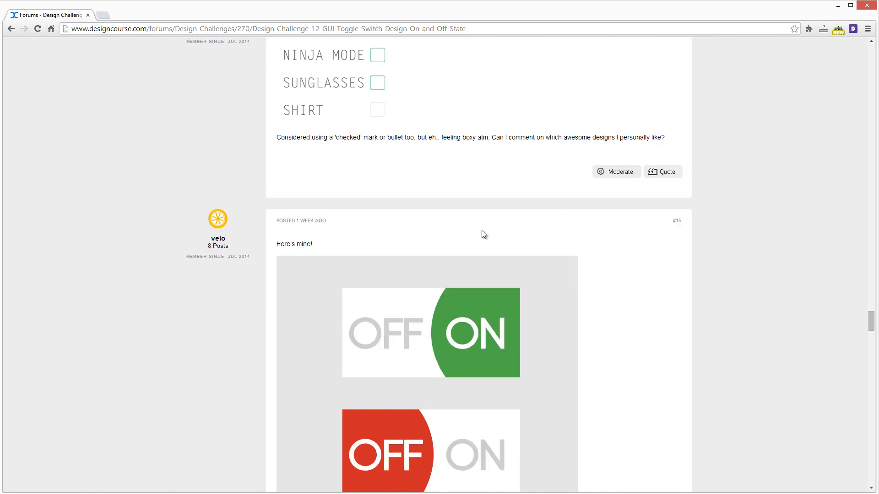
Scroll down through Velo's flat red OFF and green ON toggles to the Notification Center iPhone mockup
{"action": "scroll", "scroll_direction": "down", "scroll_amount": 3}
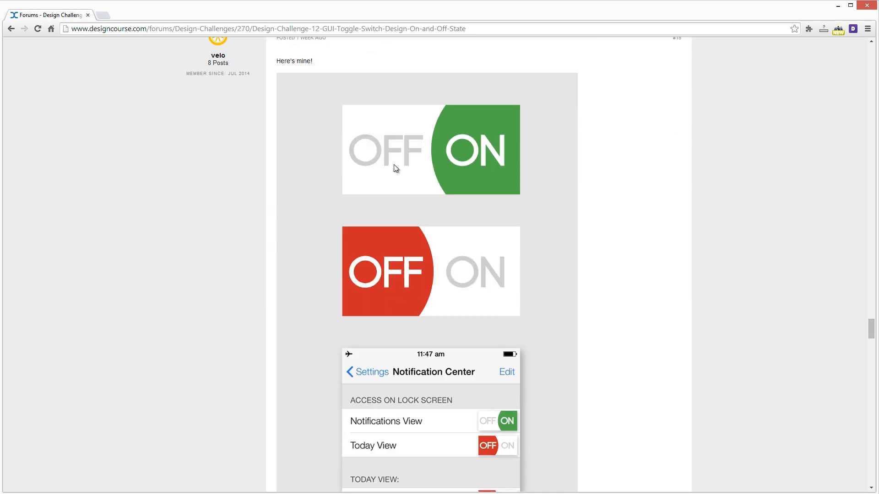
{"action": "scroll", "scroll_direction": "down", "scroll_amount": 3}
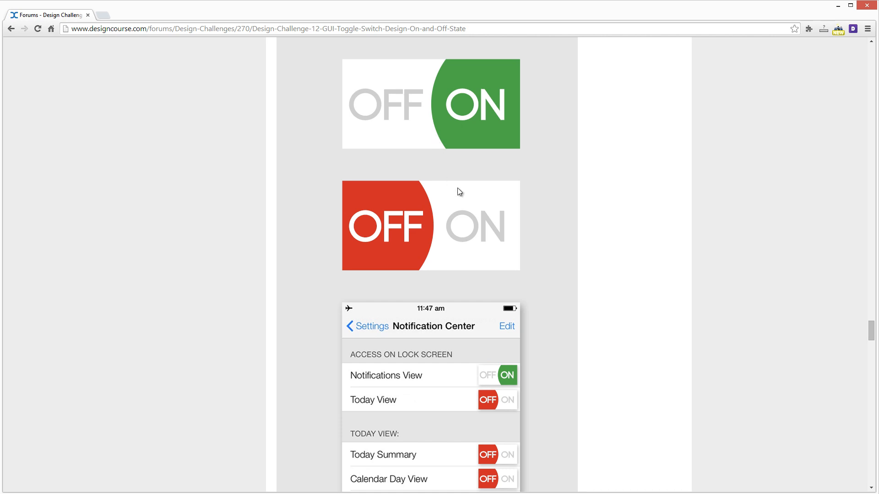
{"action": "scroll", "scroll_direction": "down", "scroll_amount": 3}
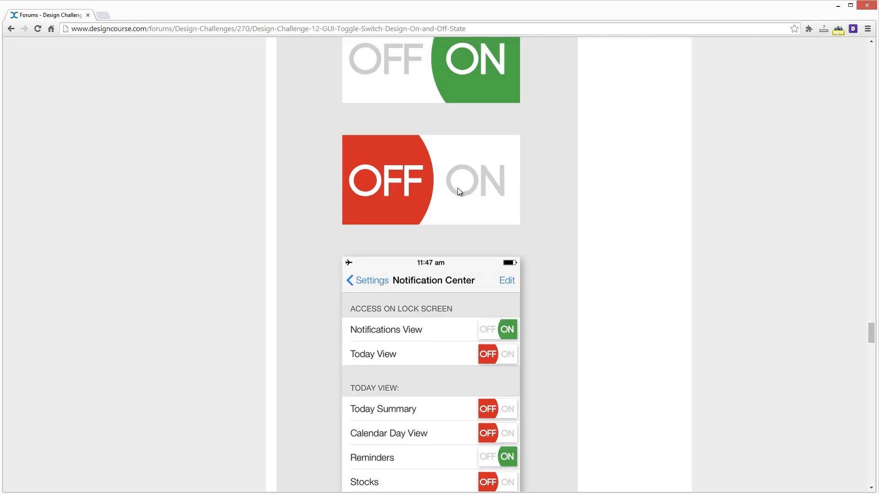
{"action": "mouse_move", "coordinate": [506, 369]}
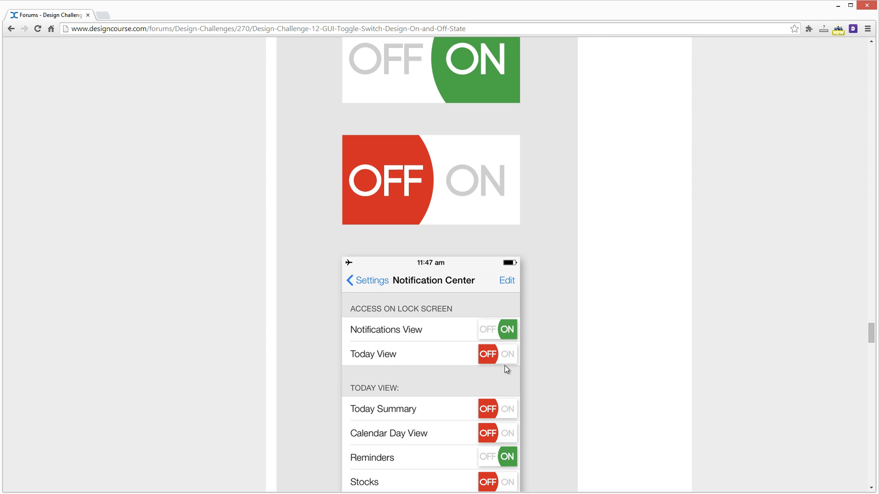
{"action": "mouse_move", "coordinate": [479, 328]}
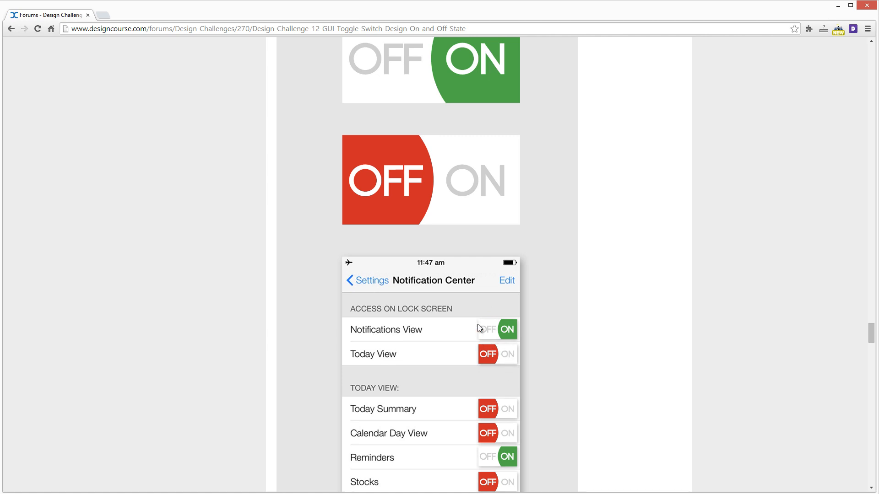
{"action": "mouse_move", "coordinate": [478, 322]}
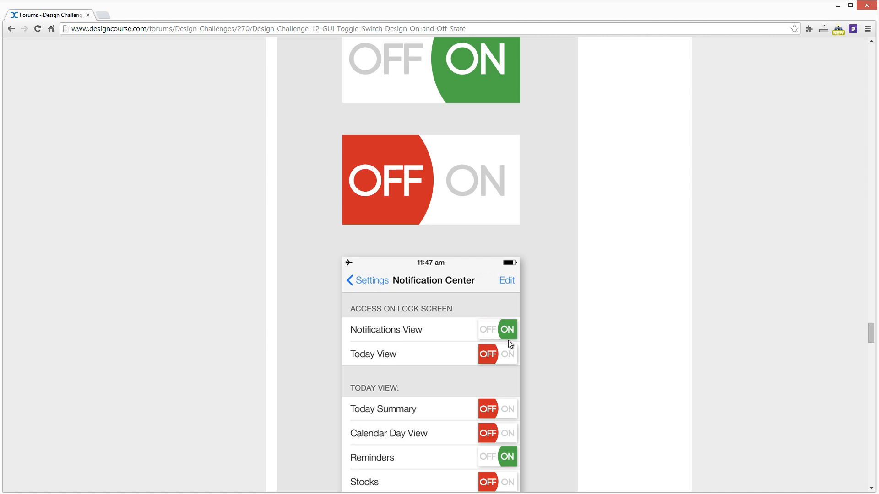
{"action": "mouse_move", "coordinate": [515, 352]}
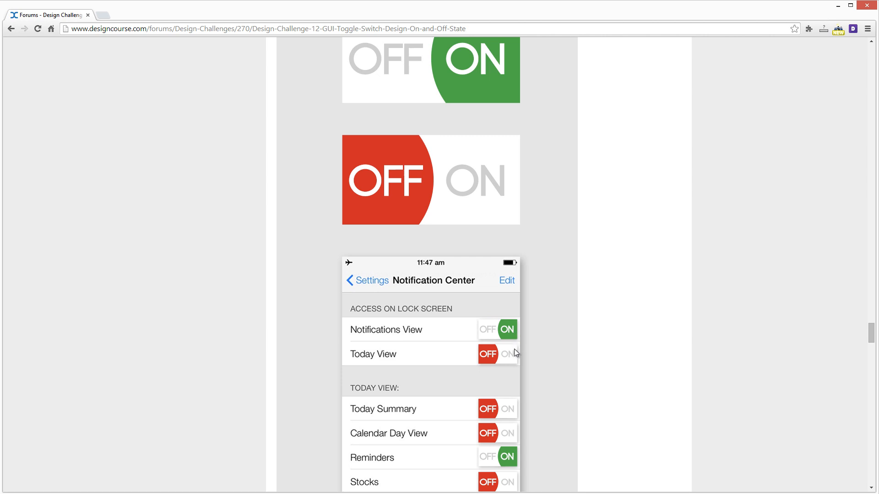
{"action": "mouse_move", "coordinate": [394, 196]}
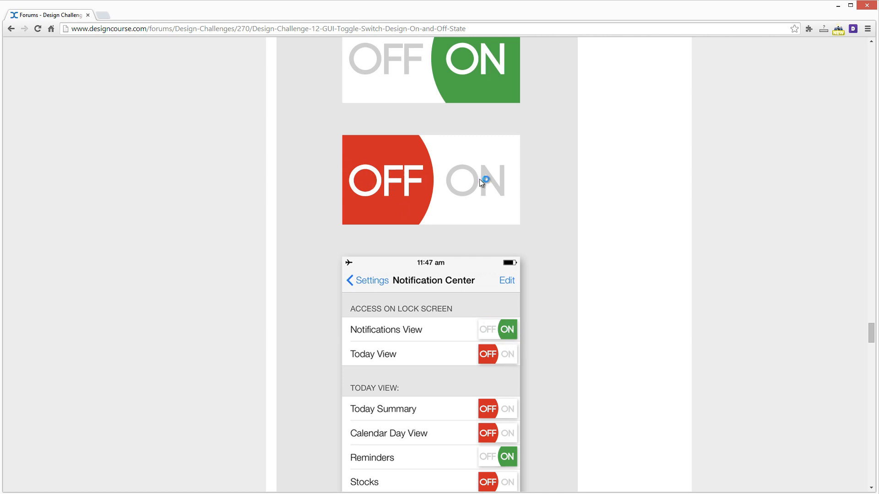
{"action": "mouse_move", "coordinate": [408, 173]}
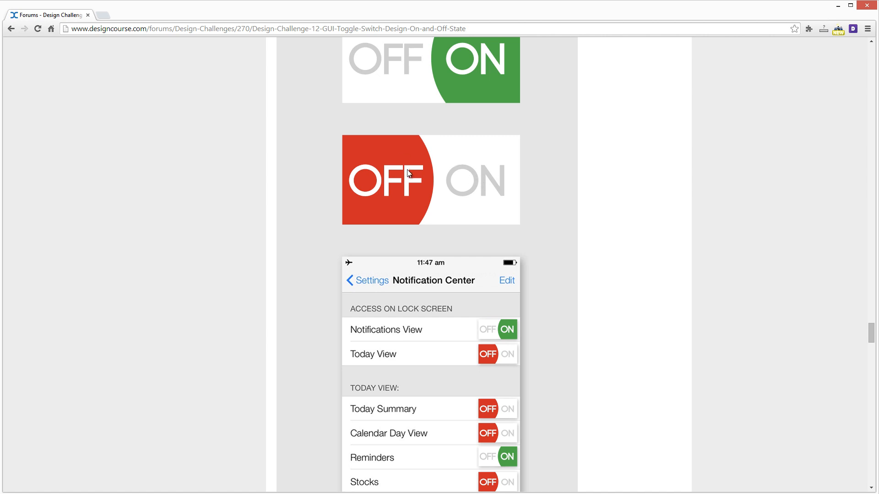
{"action": "mouse_move", "coordinate": [424, 166]}
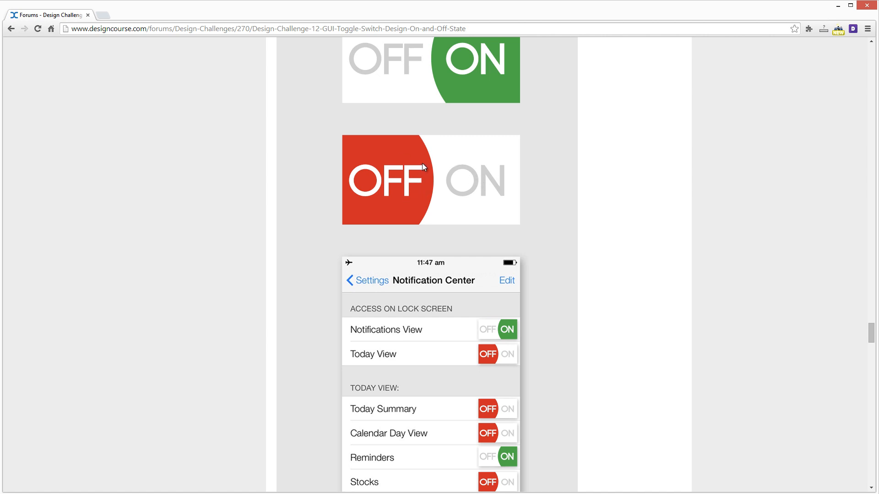
{"action": "mouse_move", "coordinate": [348, 179]}
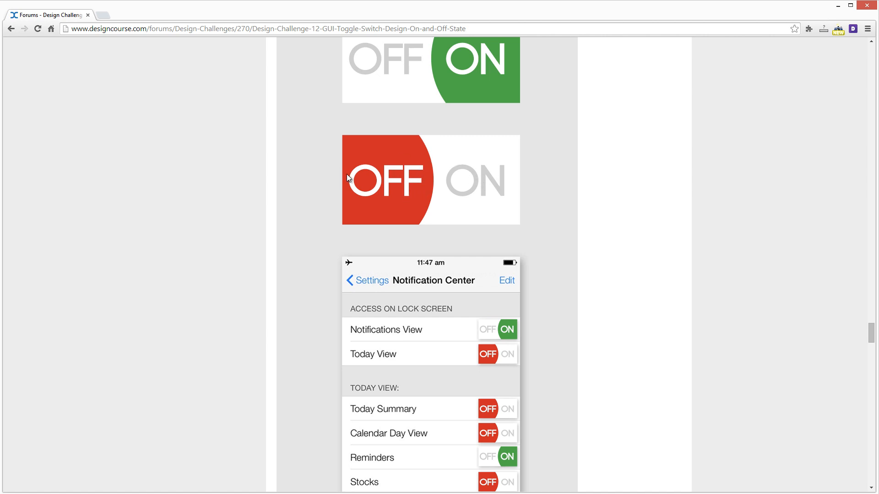
{"action": "scroll", "scroll_direction": "down", "scroll_amount": 3}
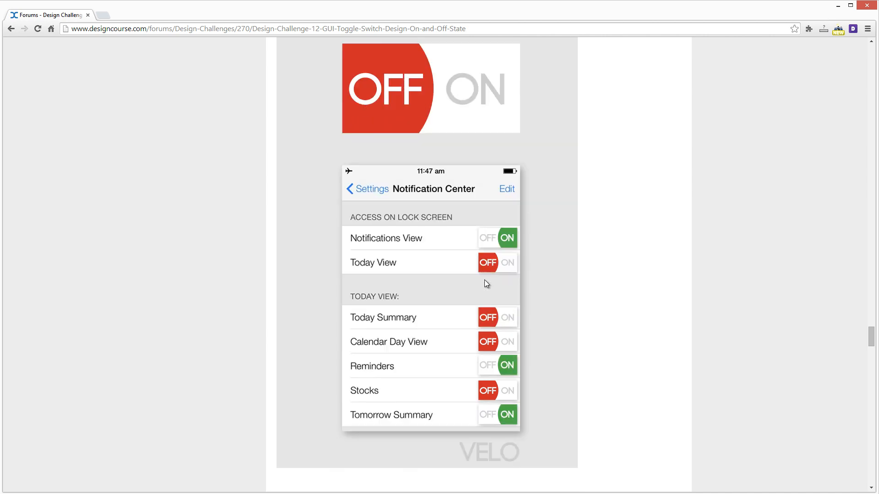
{"action": "scroll", "scroll_direction": "down", "scroll_amount": 3}
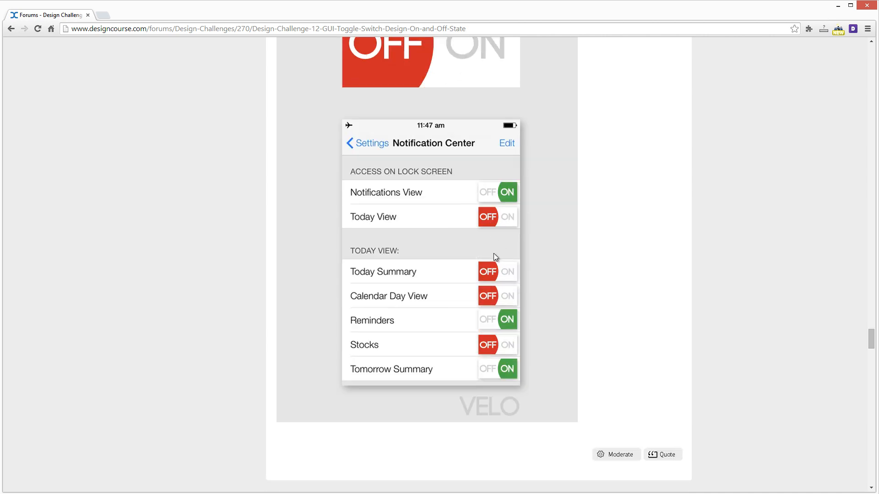
Scroll back and forth to compare the toggle tiles with their use in the Notification Center mockup
{"action": "scroll", "scroll_direction": "up", "scroll_amount": 3}
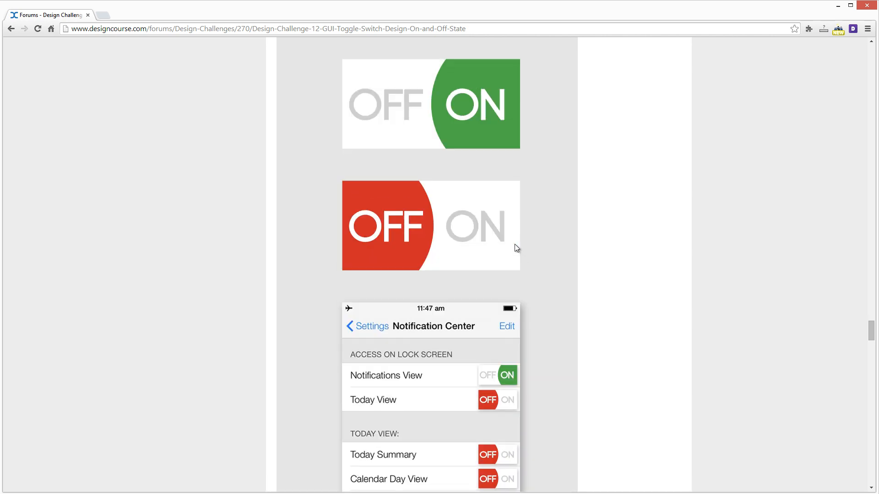
{"action": "scroll", "scroll_direction": "up", "scroll_amount": 3}
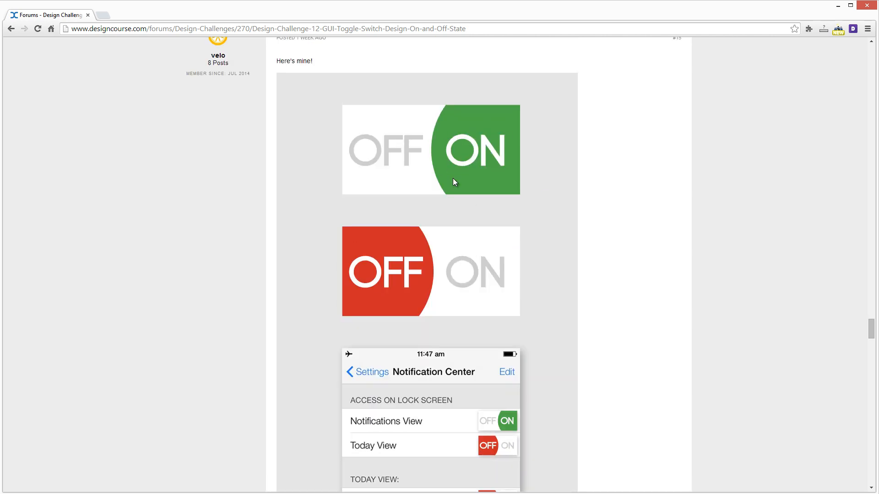
{"action": "scroll", "scroll_direction": "down", "scroll_amount": 3}
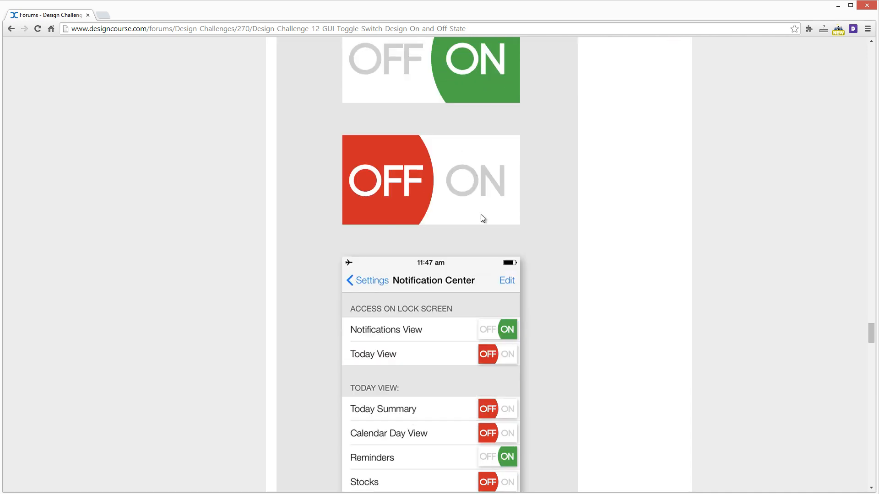
{"action": "scroll", "scroll_direction": "down", "scroll_amount": 3}
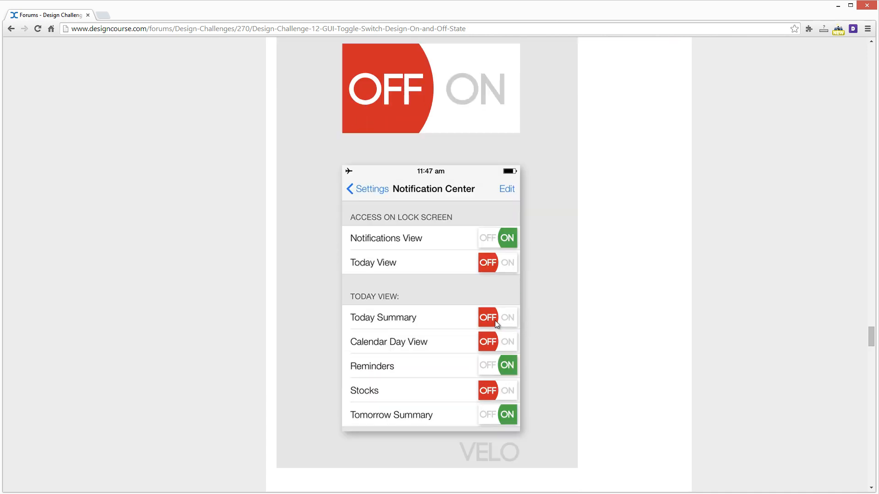
{"action": "scroll", "scroll_direction": "up", "scroll_amount": 3}
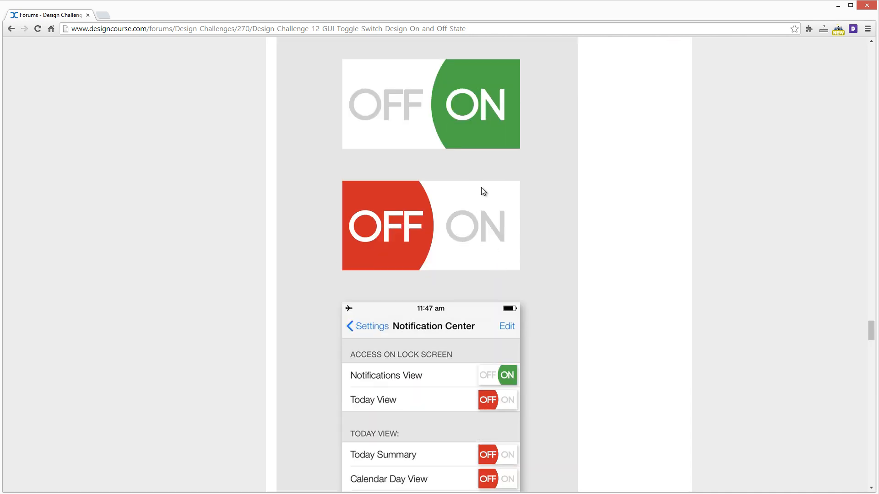
Scroll to Macoris's entry #16 dark pill toggles with green and grey power icons, with and without glow
{"action": "scroll", "scroll_direction": "down", "scroll_amount": 3}
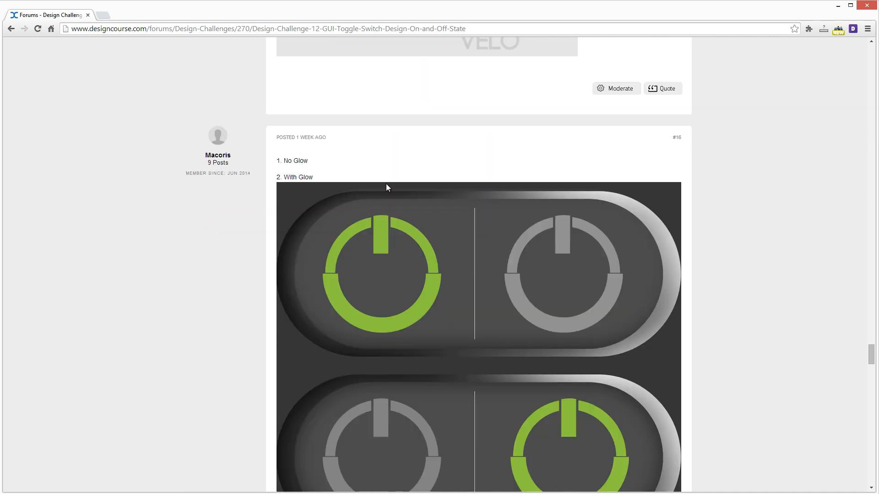
{"action": "mouse_move", "coordinate": [297, 161]}
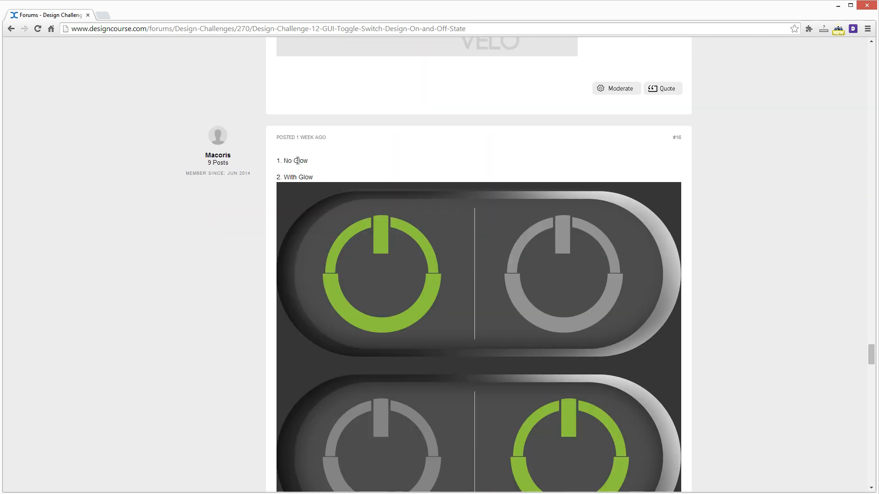
{"action": "mouse_move", "coordinate": [436, 238]}
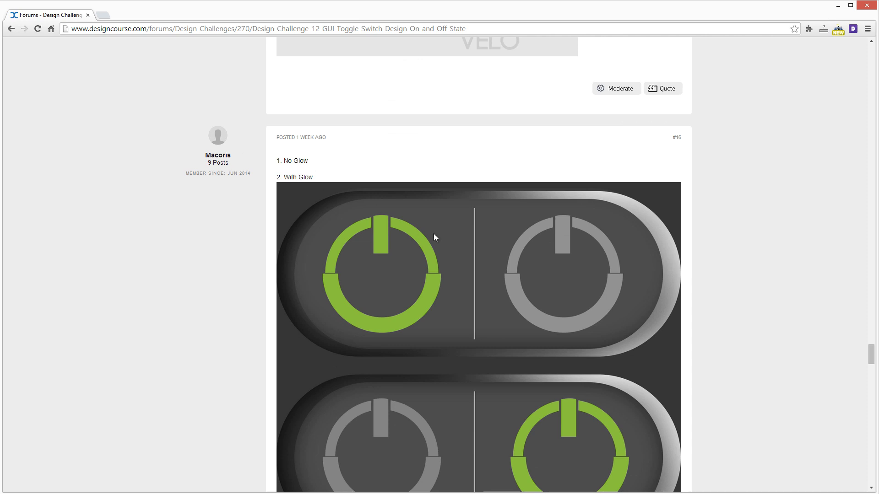
{"action": "scroll", "scroll_direction": "down", "scroll_amount": 3}
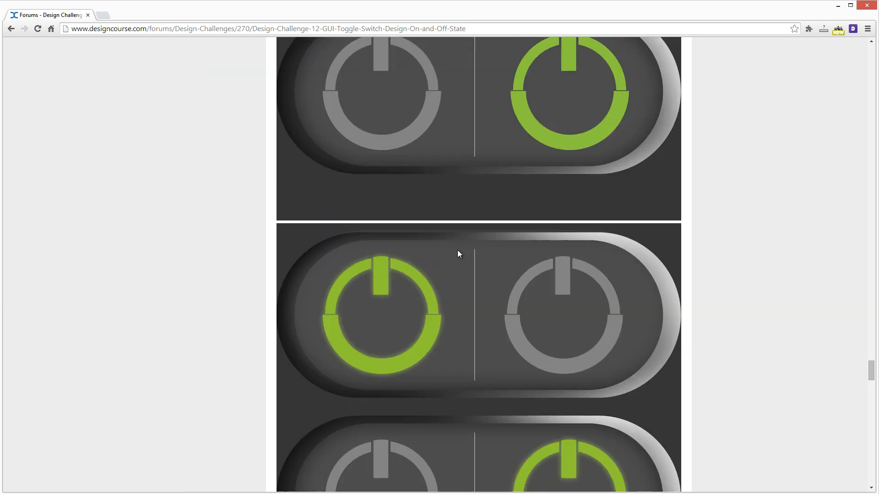
{"action": "scroll", "scroll_direction": "up", "scroll_amount": 3}
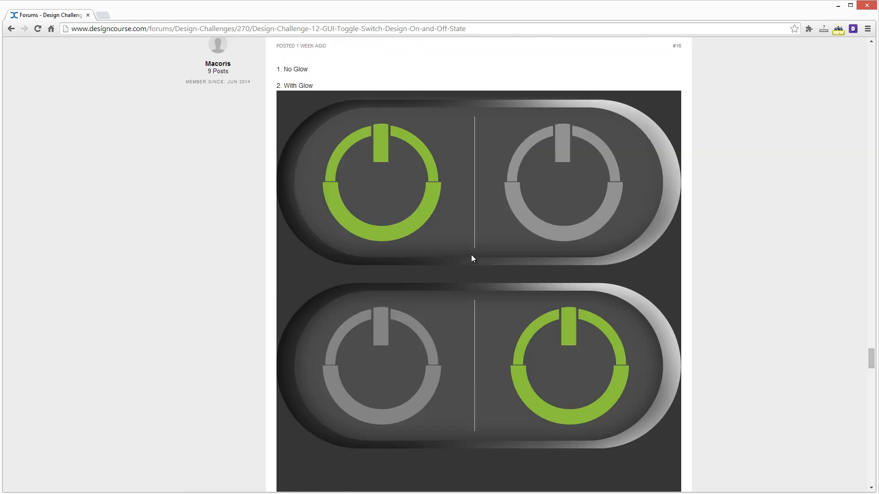
{"action": "mouse_move", "coordinate": [549, 255]}
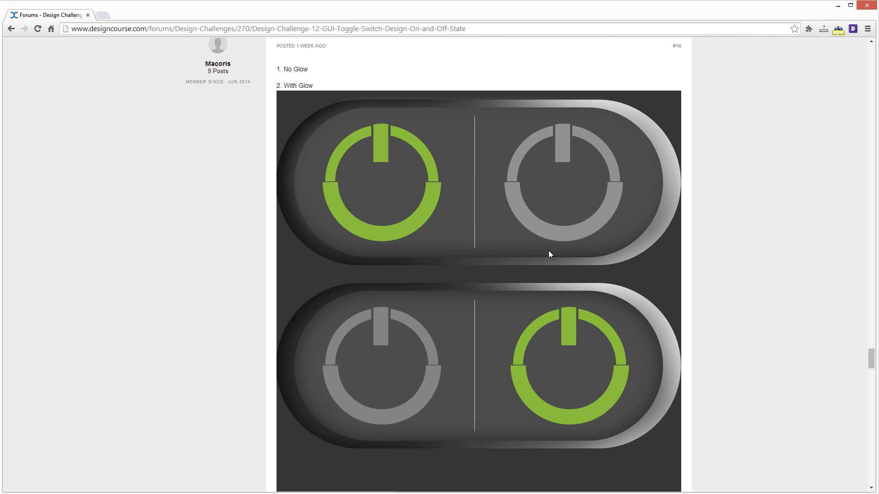
{"action": "mouse_move", "coordinate": [585, 111]}
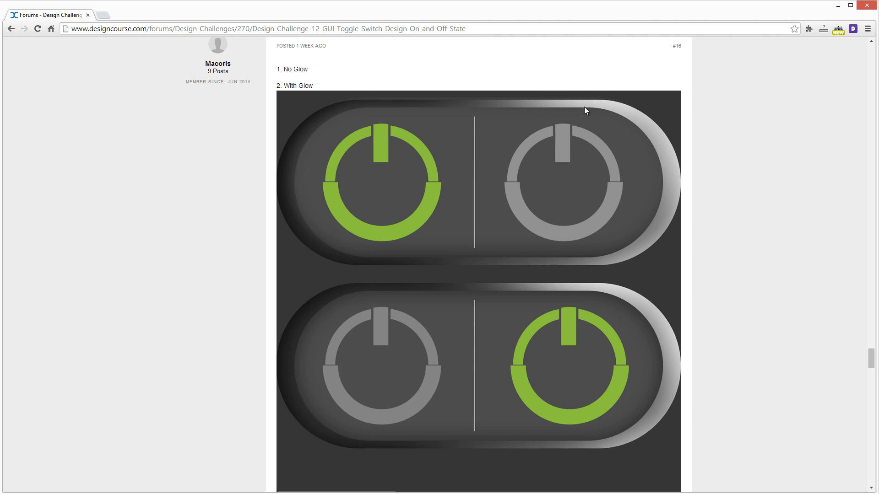
{"action": "mouse_move", "coordinate": [559, 109]}
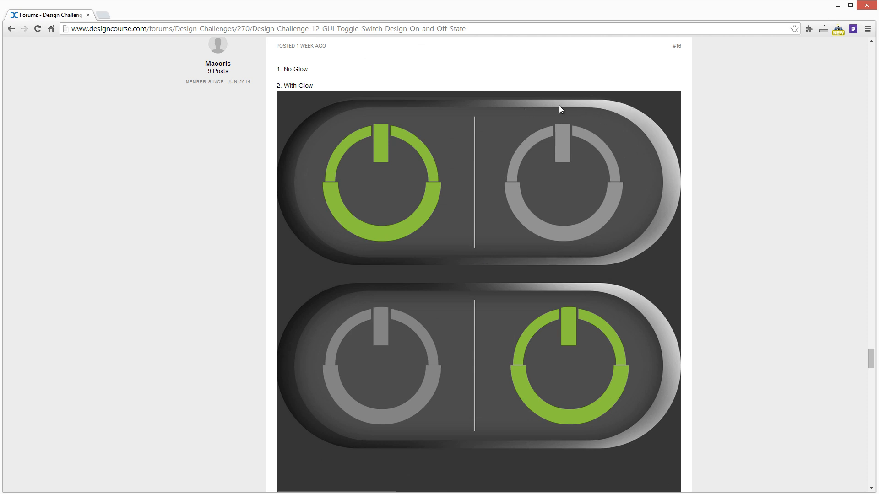
{"action": "mouse_move", "coordinate": [624, 121]}
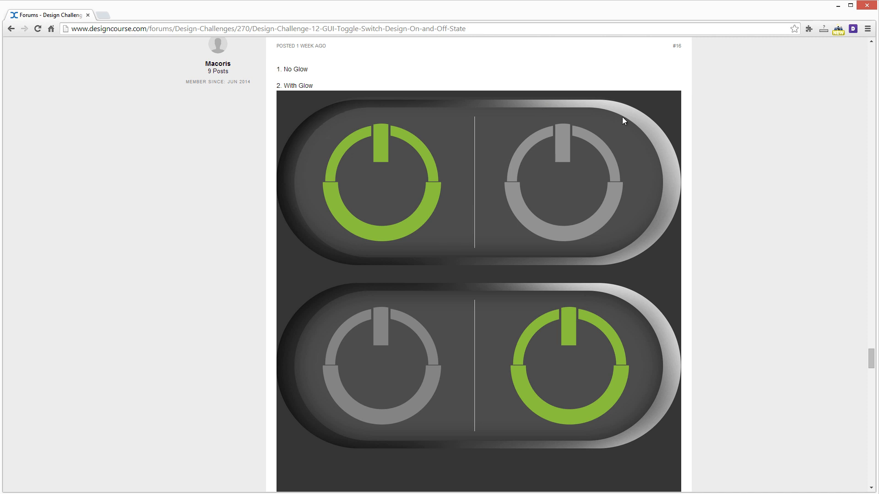
{"action": "mouse_move", "coordinate": [610, 109]}
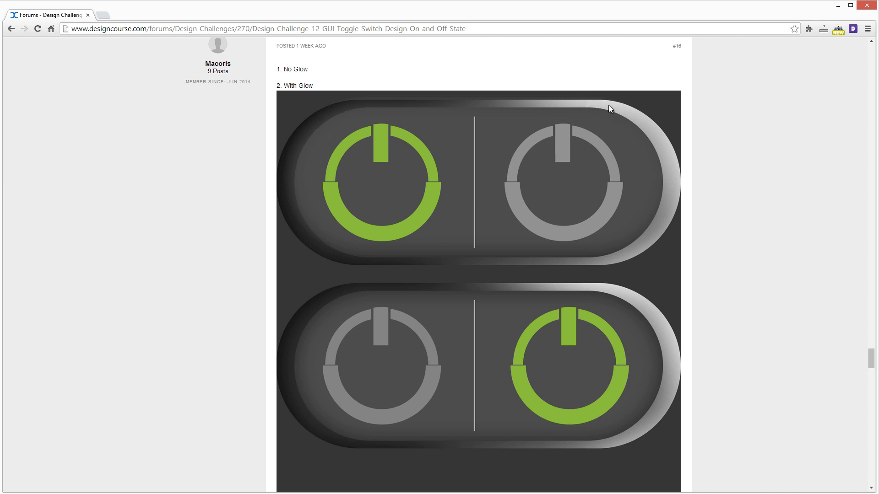
{"action": "mouse_move", "coordinate": [610, 113]}
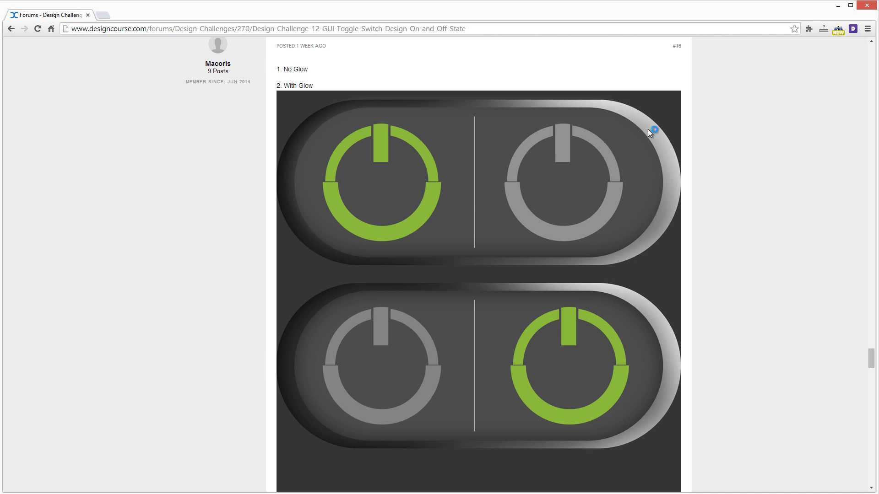
{"action": "mouse_move", "coordinate": [280, 177]}
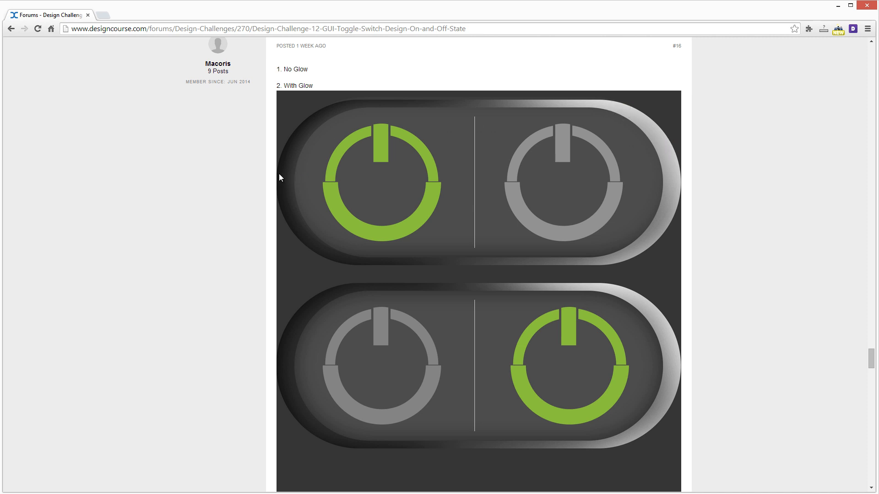
{"action": "mouse_move", "coordinate": [458, 110]}
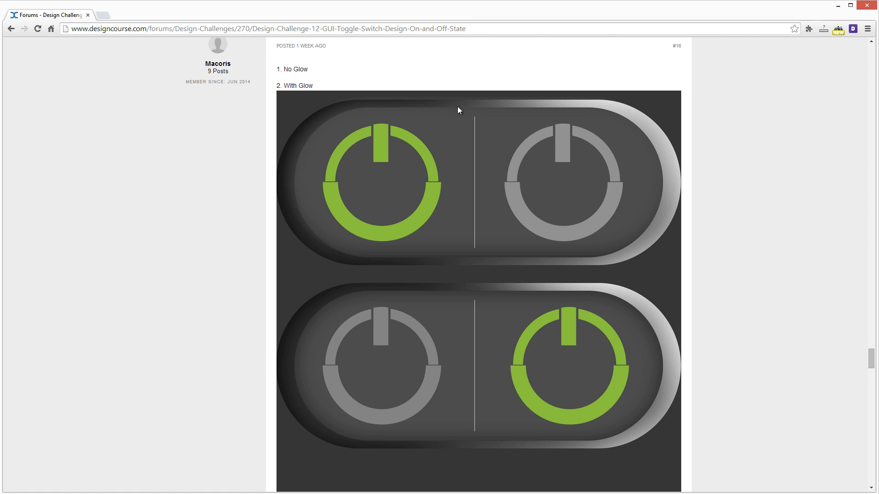
{"action": "mouse_move", "coordinate": [580, 192]}
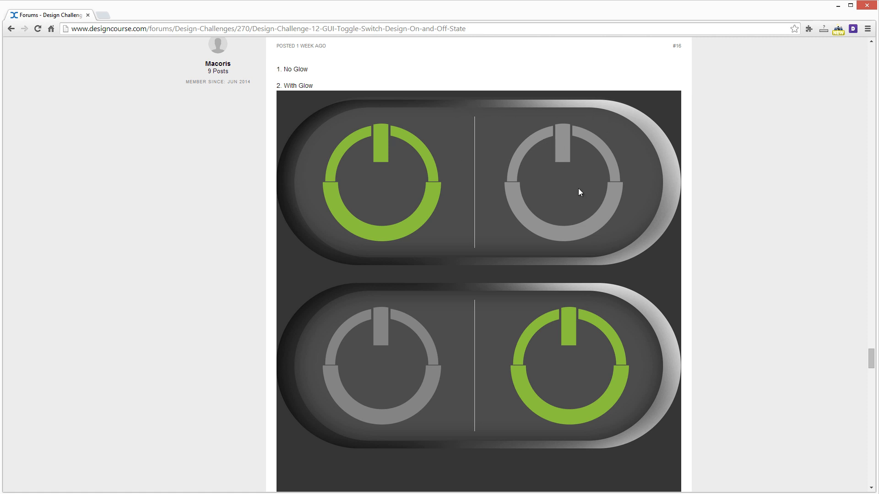
{"action": "mouse_move", "coordinate": [436, 158]}
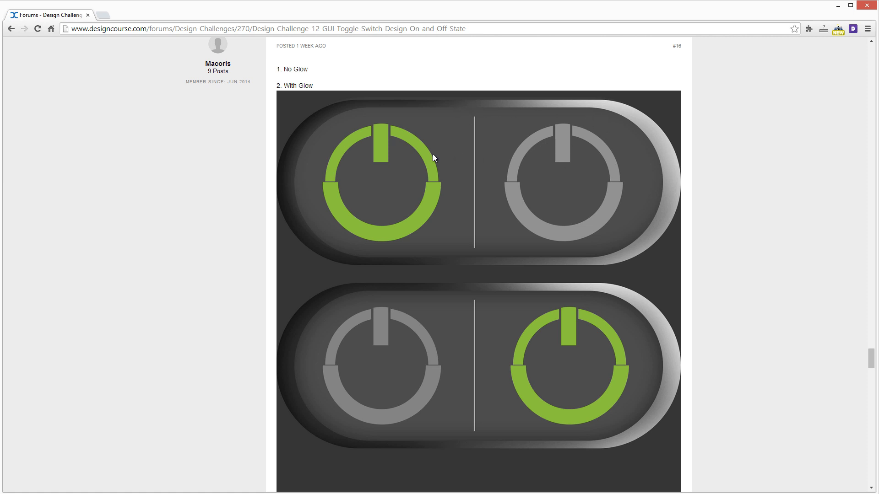
{"action": "mouse_move", "coordinate": [581, 219]}
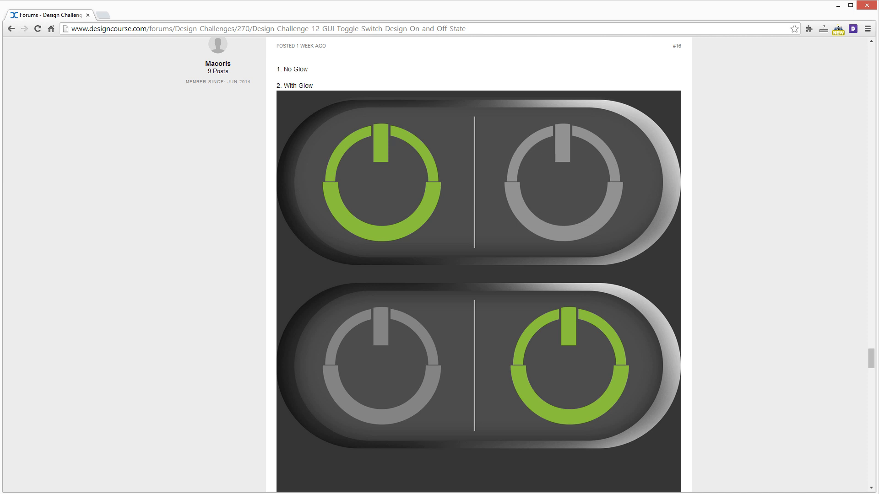
{"action": "mouse_move", "coordinate": [496, 128]}
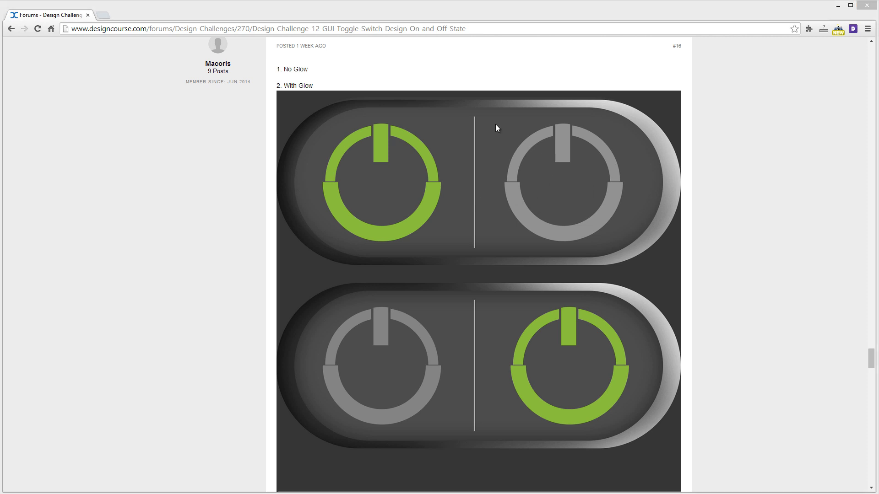
{"action": "mouse_move", "coordinate": [459, 177]}
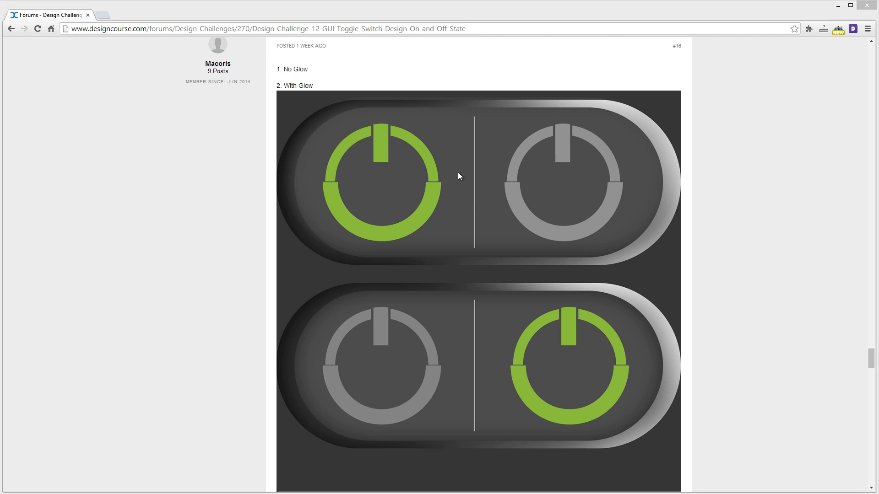
{"action": "mouse_move", "coordinate": [464, 179]}
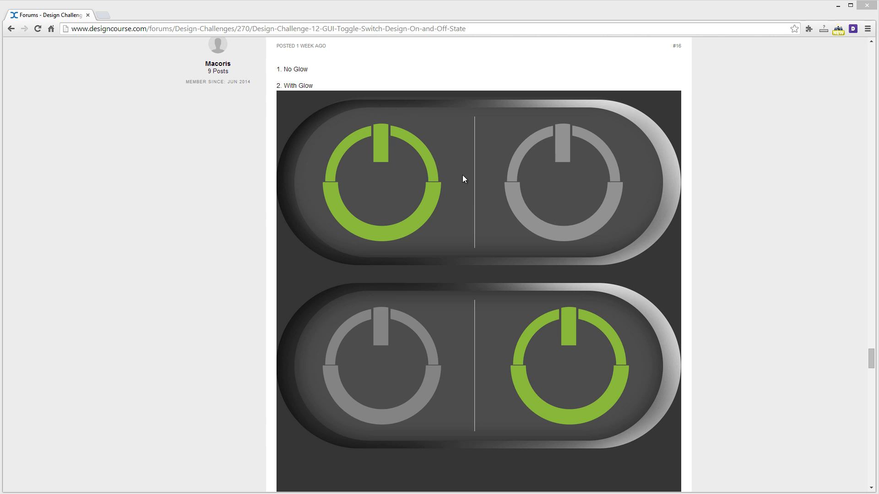
{"action": "mouse_move", "coordinate": [359, 128]}
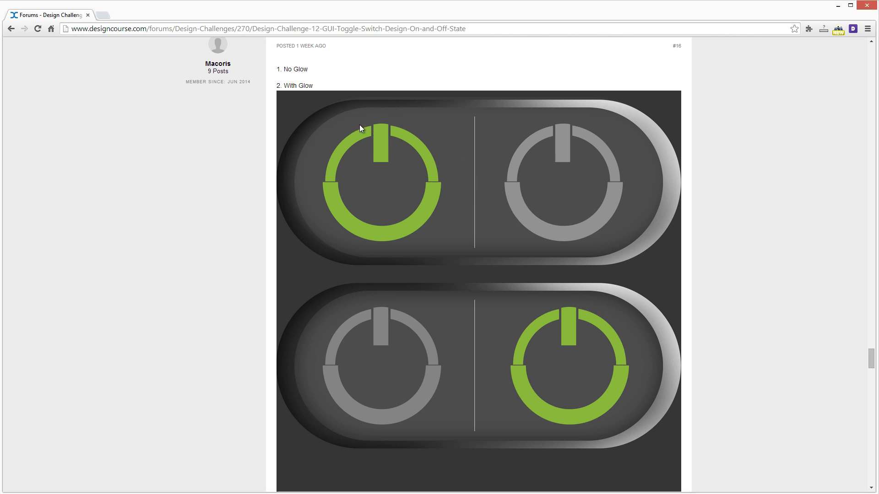
{"action": "mouse_move", "coordinate": [461, 184]}
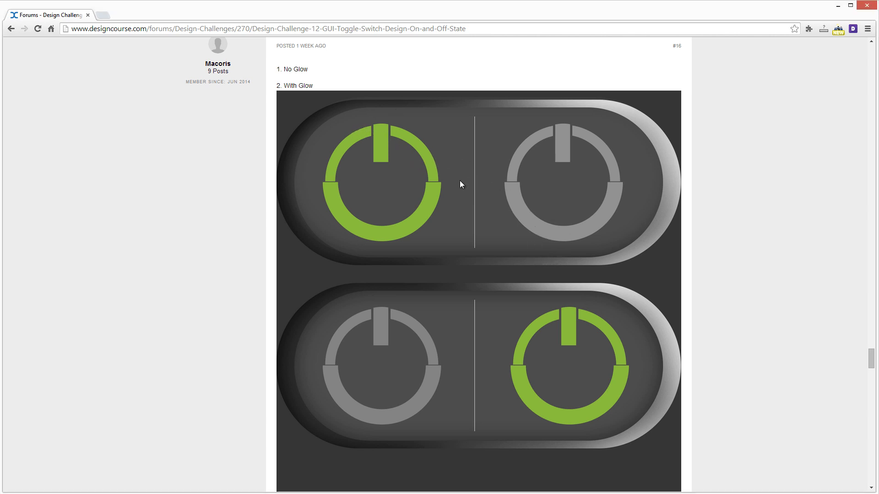
{"action": "mouse_move", "coordinate": [401, 172]}
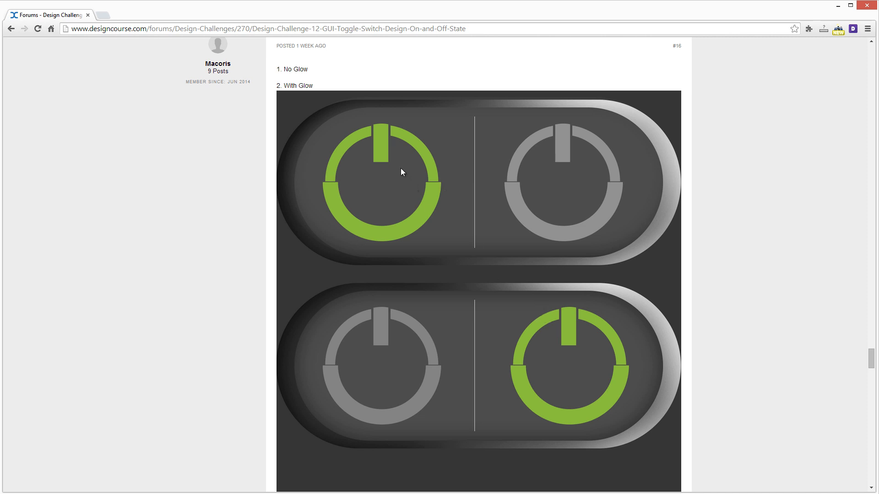
{"action": "mouse_move", "coordinate": [562, 378]}
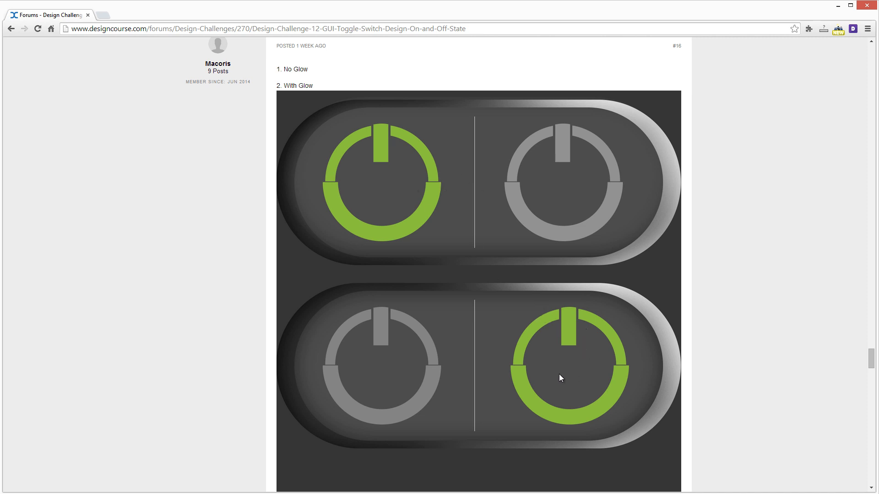
{"action": "mouse_move", "coordinate": [371, 76]}
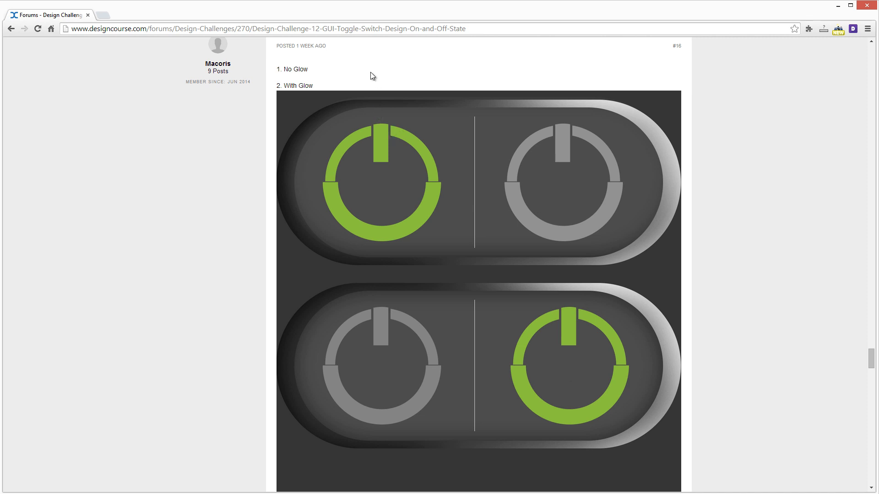
{"action": "mouse_move", "coordinate": [589, 281]}
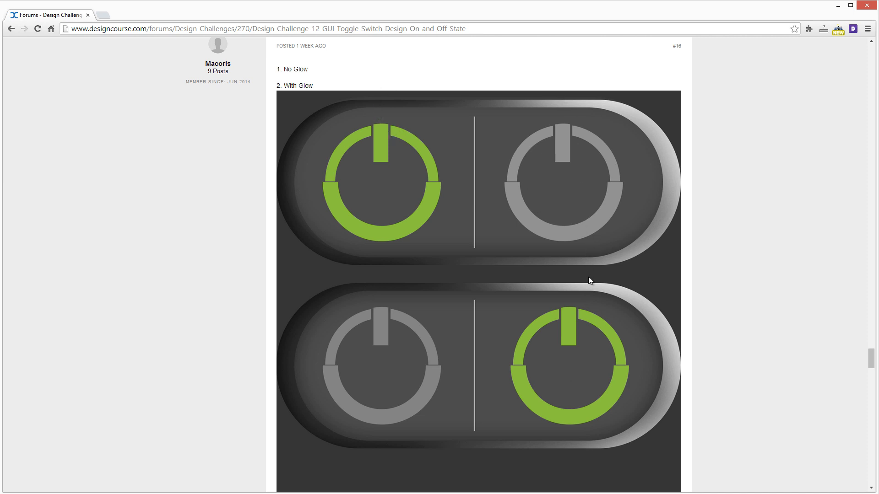
{"action": "mouse_move", "coordinate": [547, 263]}
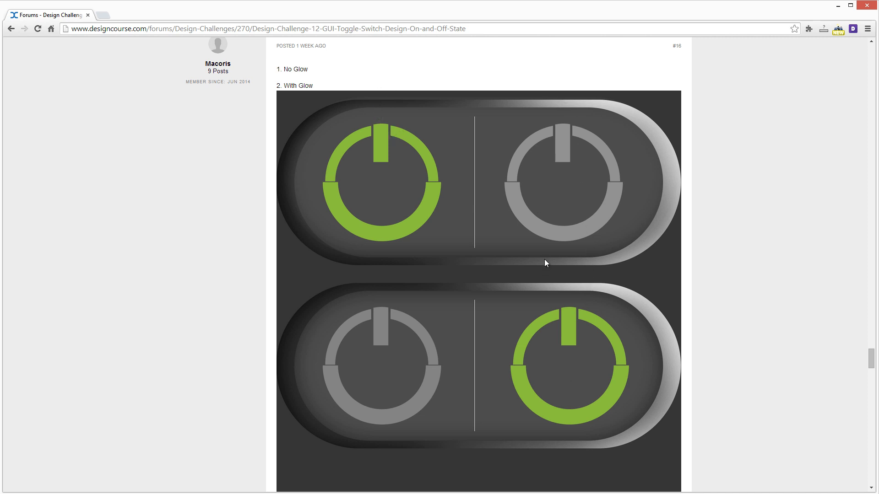
{"action": "scroll", "scroll_direction": "down", "scroll_amount": 3}
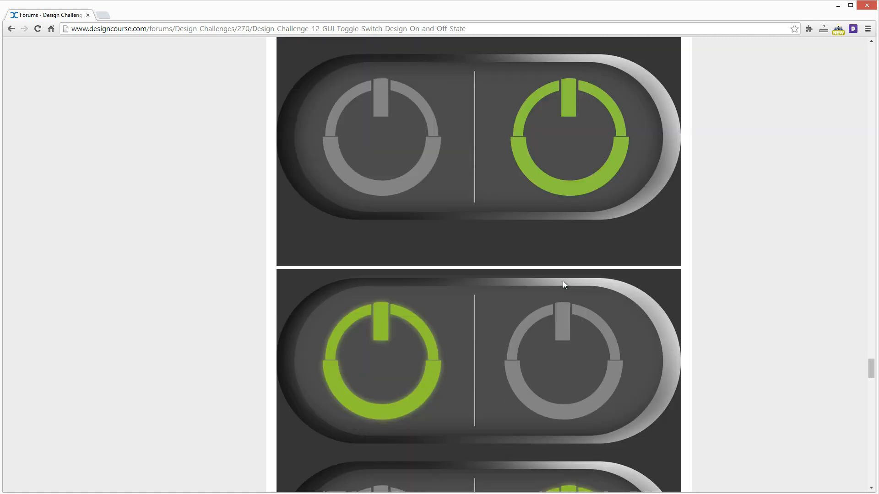
{"action": "scroll", "scroll_direction": "down", "scroll_amount": 3}
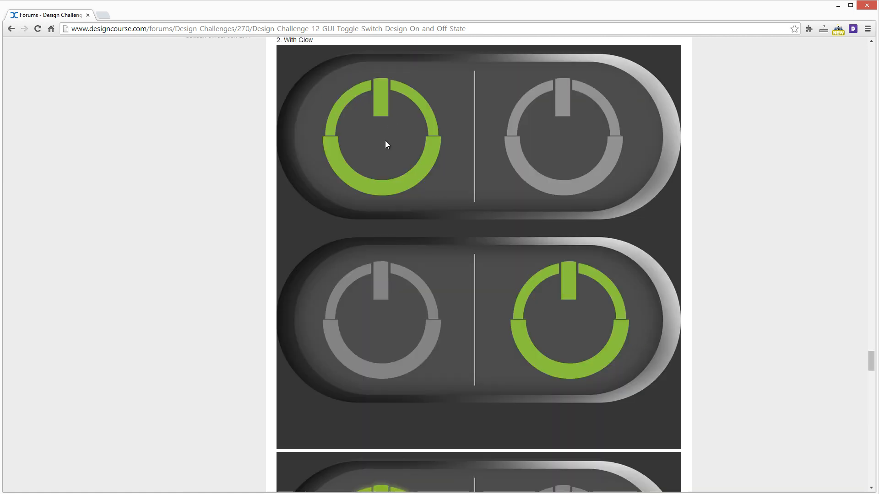
{"action": "scroll", "scroll_direction": "down", "scroll_amount": 3}
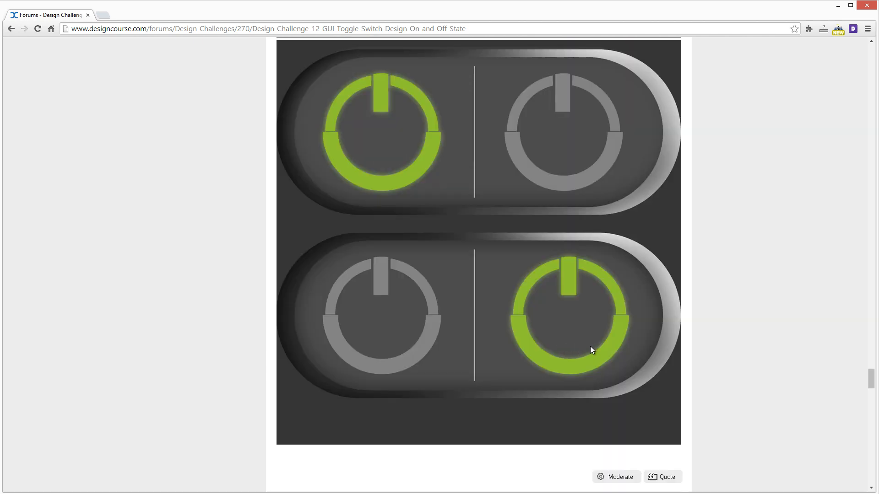
{"action": "scroll", "scroll_direction": "down", "scroll_amount": 3}
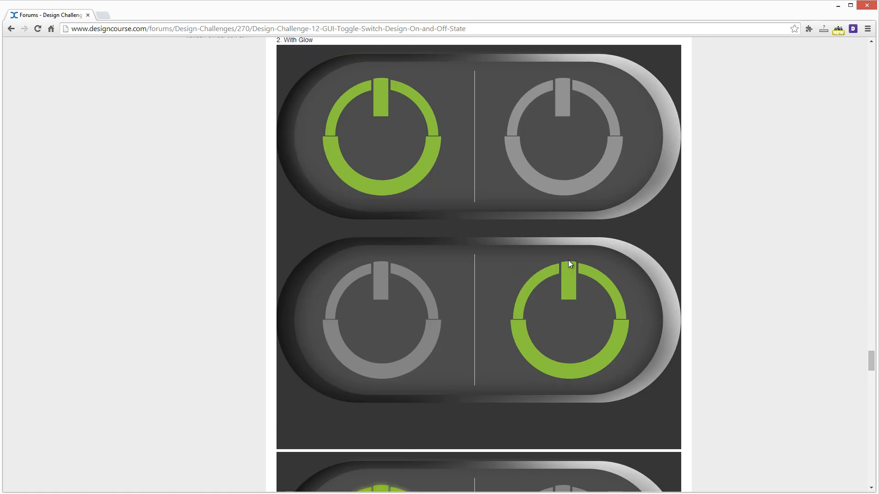
{"action": "scroll", "scroll_direction": "up", "scroll_amount": 3}
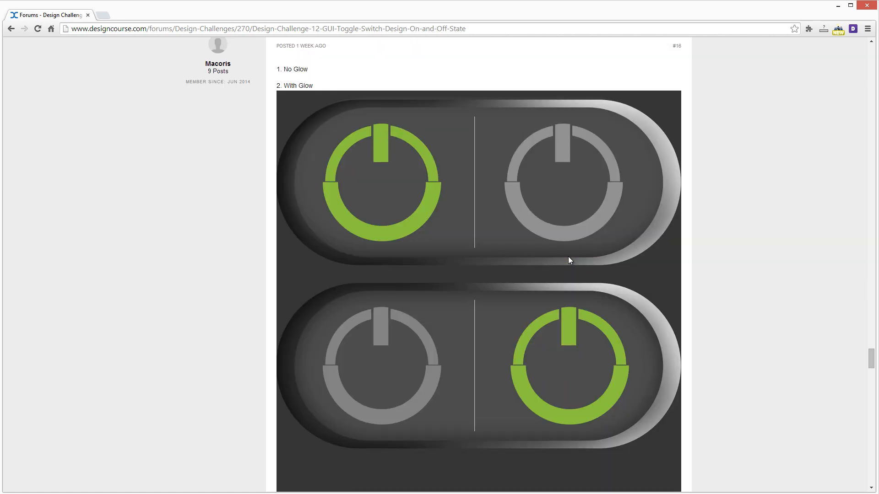
{"action": "mouse_move", "coordinate": [551, 173]}
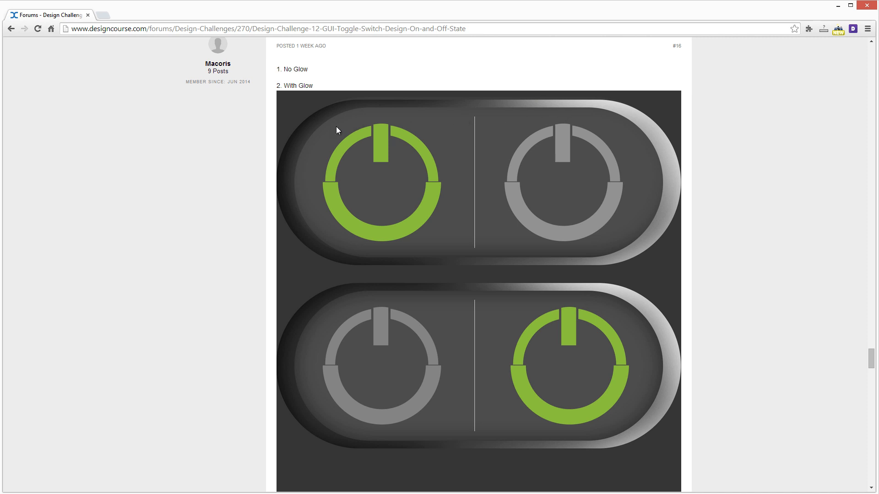
{"action": "mouse_move", "coordinate": [491, 260]}
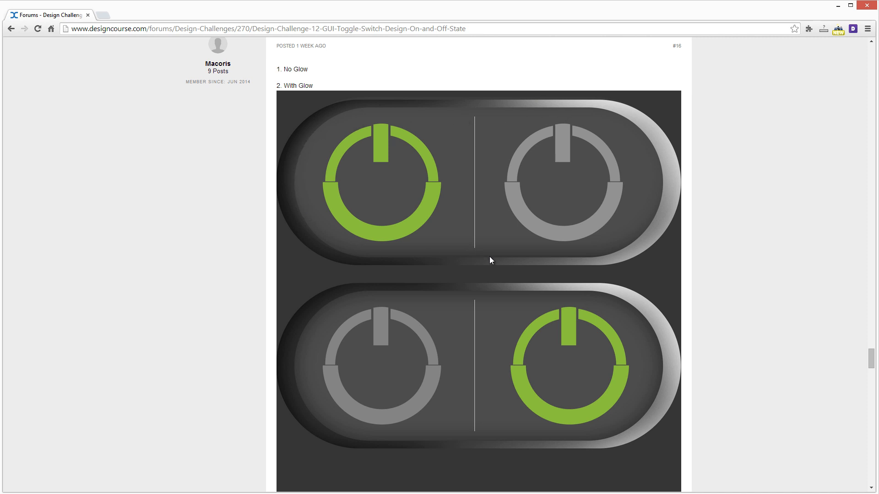
{"action": "mouse_move", "coordinate": [624, 300]}
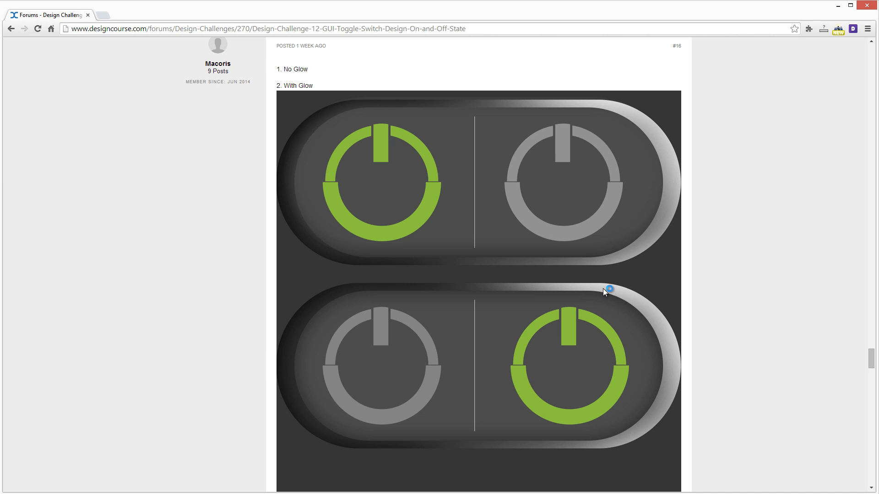
{"action": "mouse_move", "coordinate": [412, 164]}
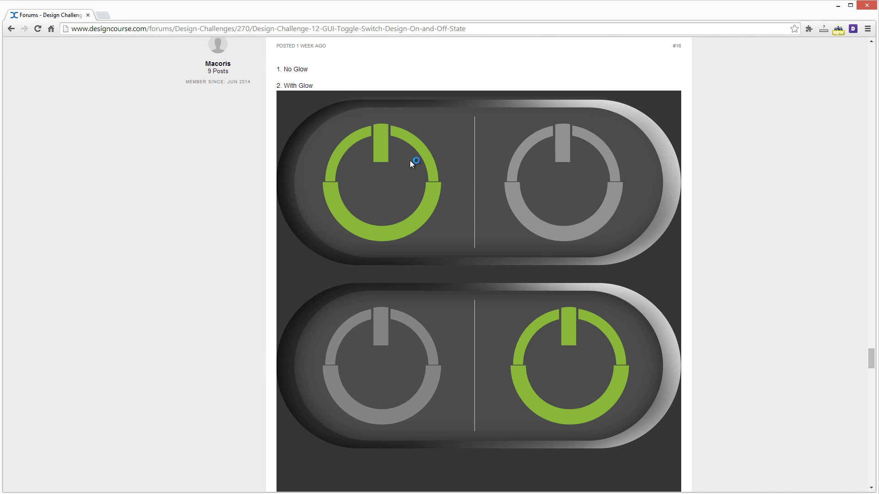
{"action": "mouse_move", "coordinate": [408, 224]}
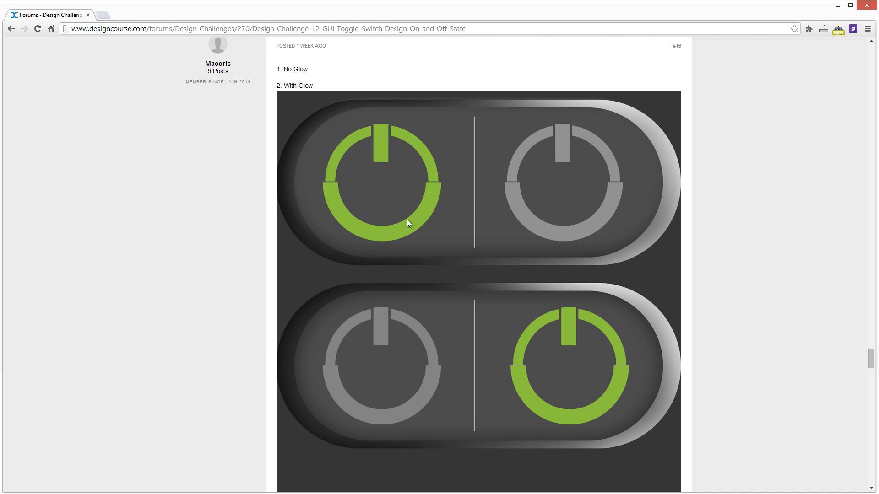
{"action": "scroll", "scroll_direction": "down", "scroll_amount": 3}
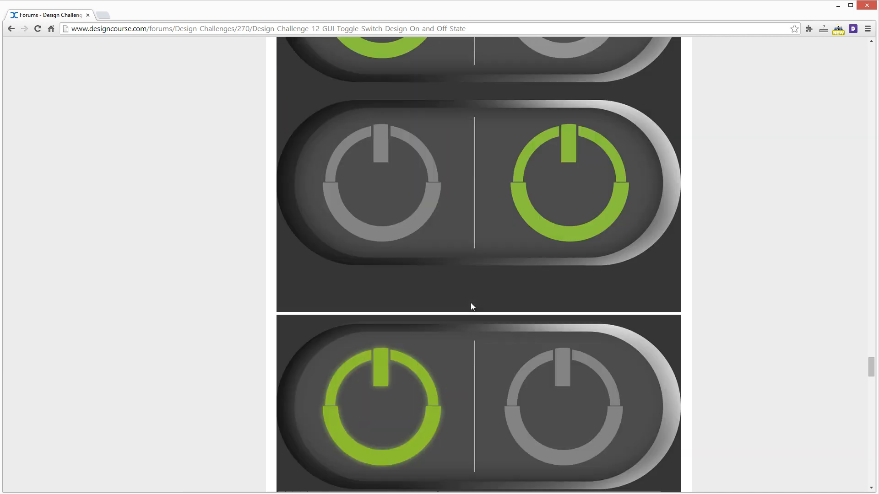
Scroll through entry #17's red X and green O arrow toggles and its Messages settings mockup
{"action": "scroll", "scroll_direction": "down", "scroll_amount": 3}
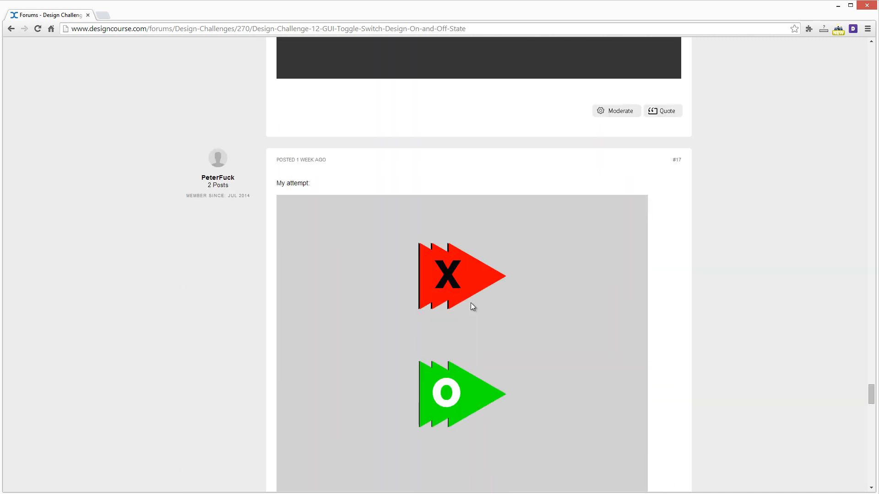
{"action": "scroll", "scroll_direction": "down", "scroll_amount": 3}
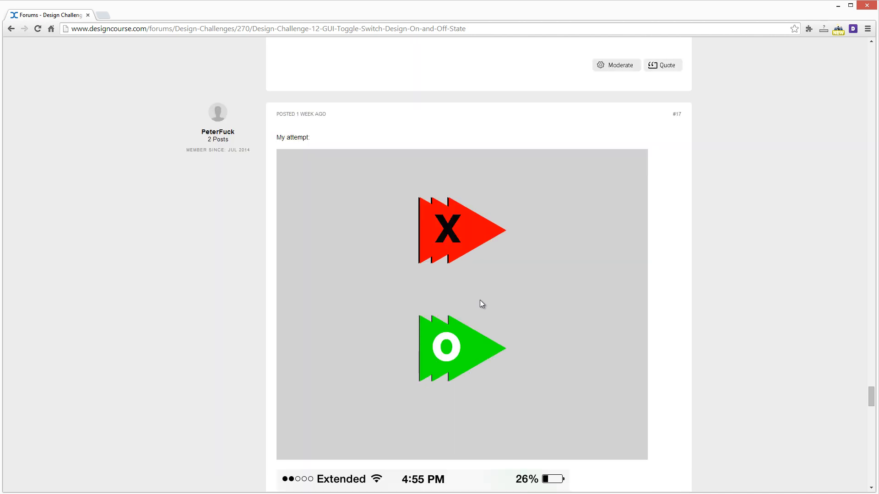
{"action": "scroll", "scroll_direction": "down", "scroll_amount": 3}
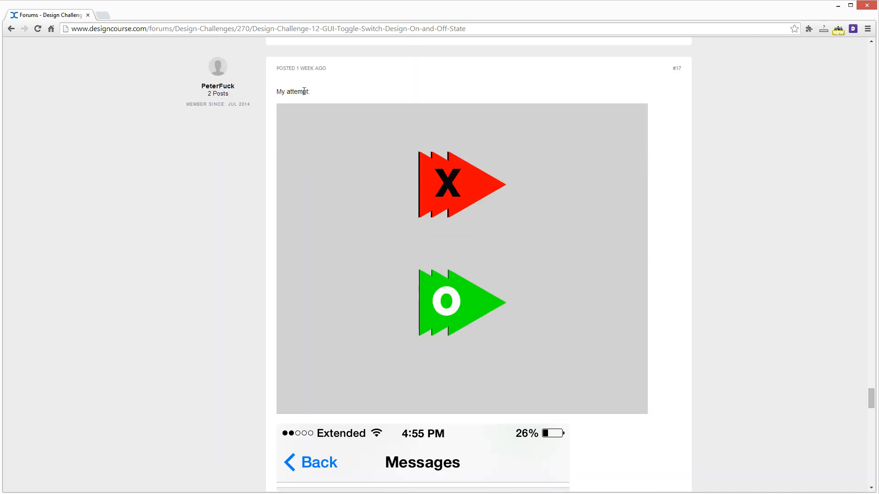
{"action": "scroll", "scroll_direction": "down", "scroll_amount": 3}
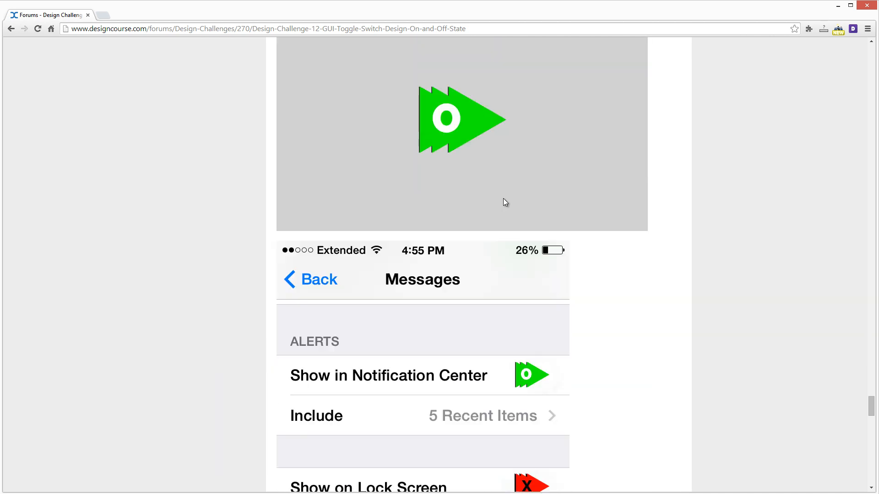
{"action": "scroll", "scroll_direction": "down", "scroll_amount": 3}
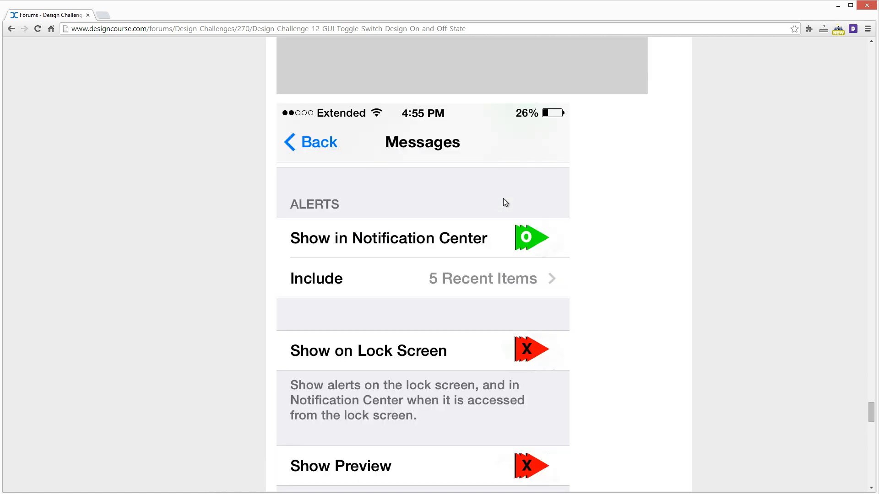
{"action": "scroll", "scroll_direction": "up", "scroll_amount": 3}
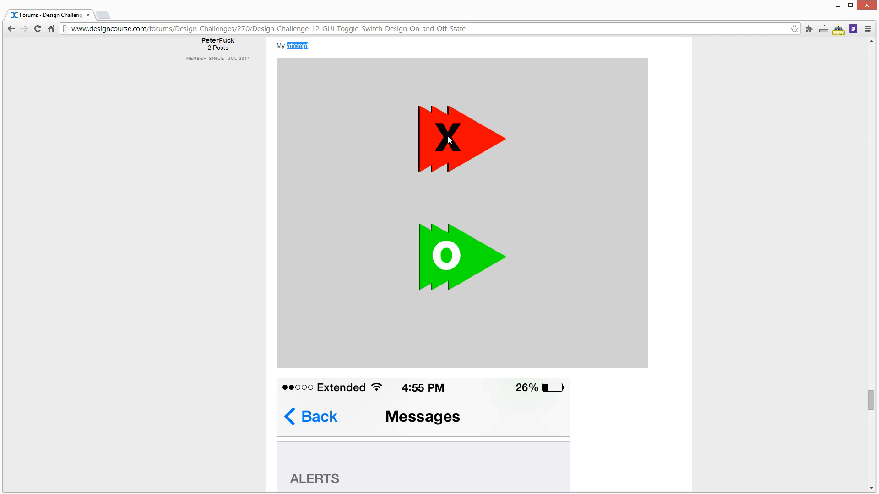
{"action": "mouse_move", "coordinate": [527, 142]}
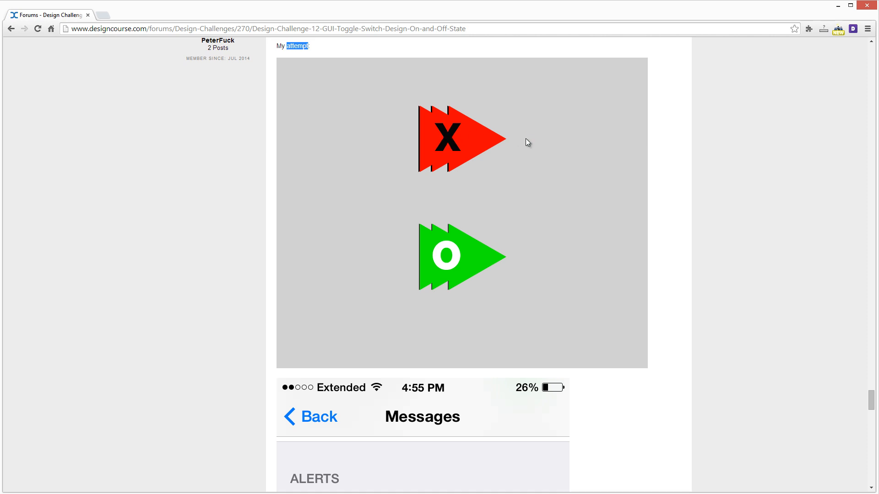
{"action": "scroll", "scroll_direction": "down", "scroll_amount": 3}
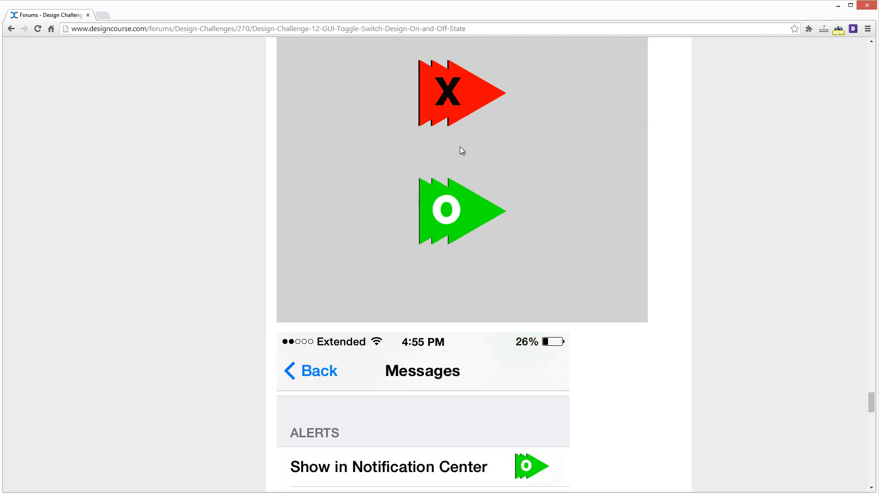
{"action": "scroll", "scroll_direction": "down", "scroll_amount": 3}
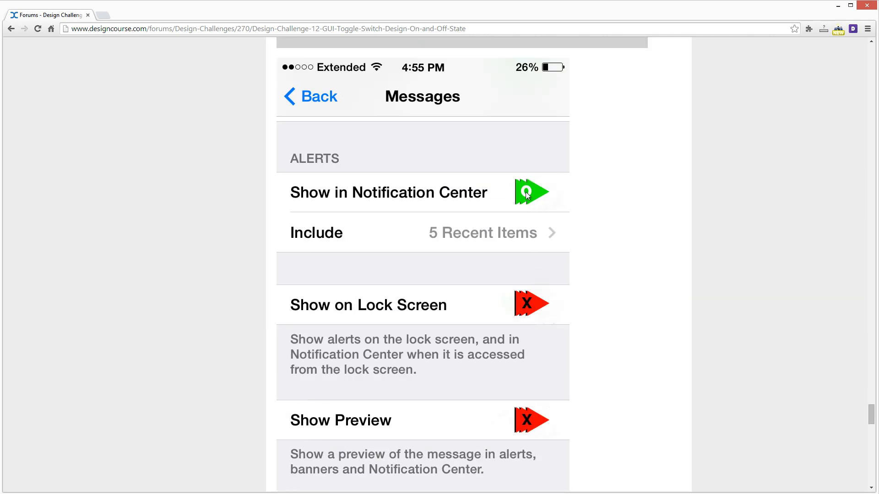
{"action": "mouse_move", "coordinate": [523, 202]}
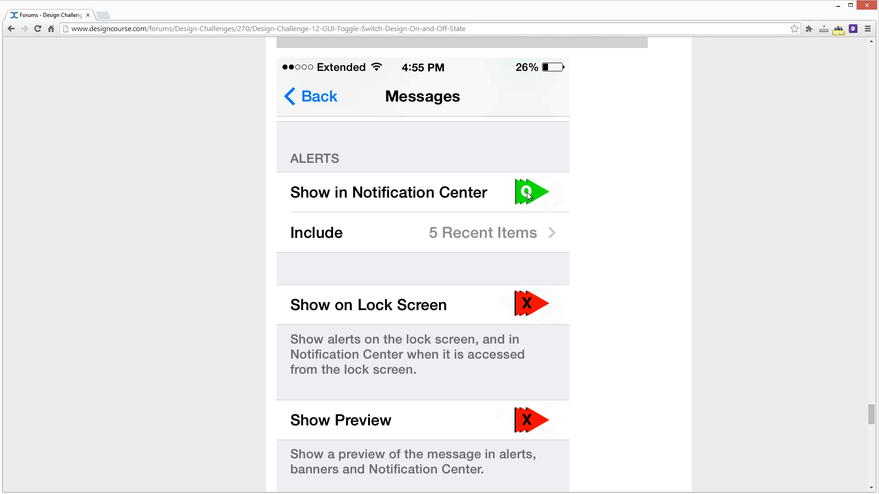
{"action": "scroll", "scroll_direction": "down", "scroll_amount": 3}
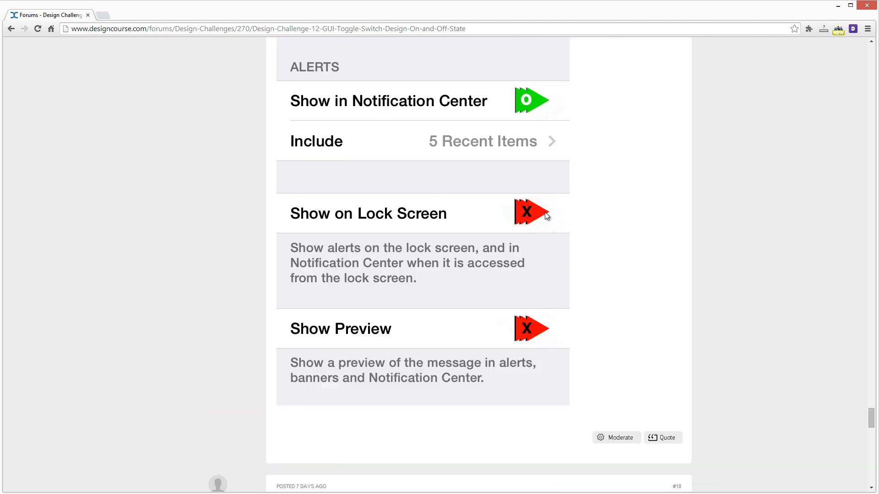
{"action": "scroll", "scroll_direction": "up", "scroll_amount": 3}
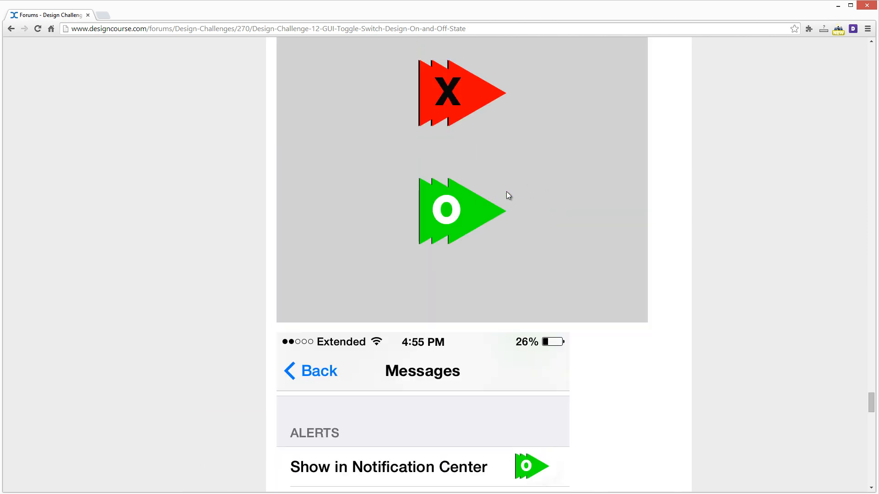
{"action": "scroll", "scroll_direction": "down", "scroll_amount": 3}
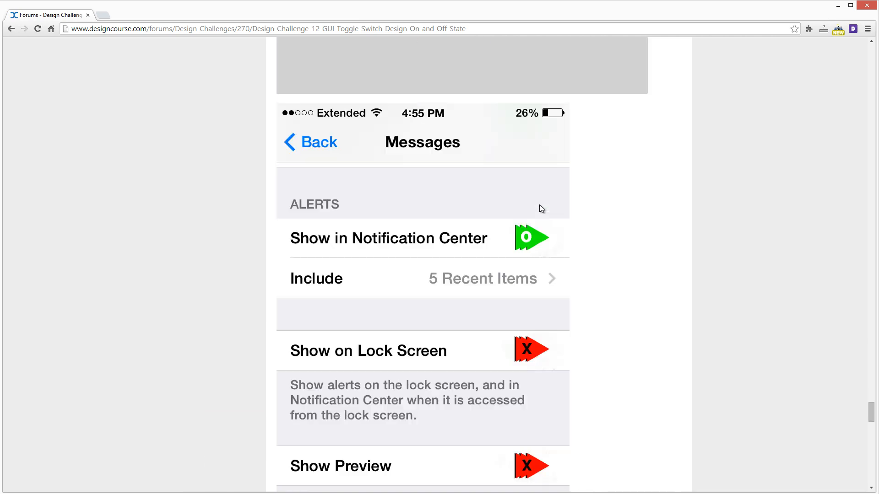
{"action": "scroll", "scroll_direction": "up", "scroll_amount": 3}
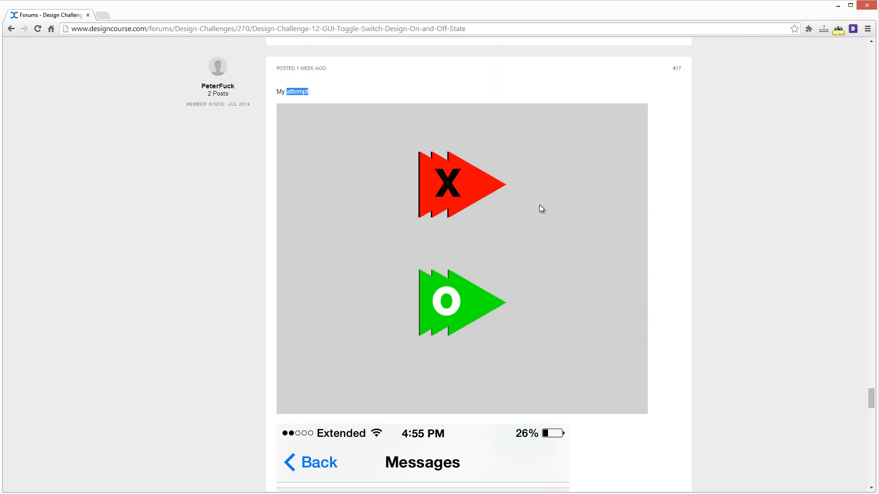
{"action": "scroll", "scroll_direction": "down", "scroll_amount": 3}
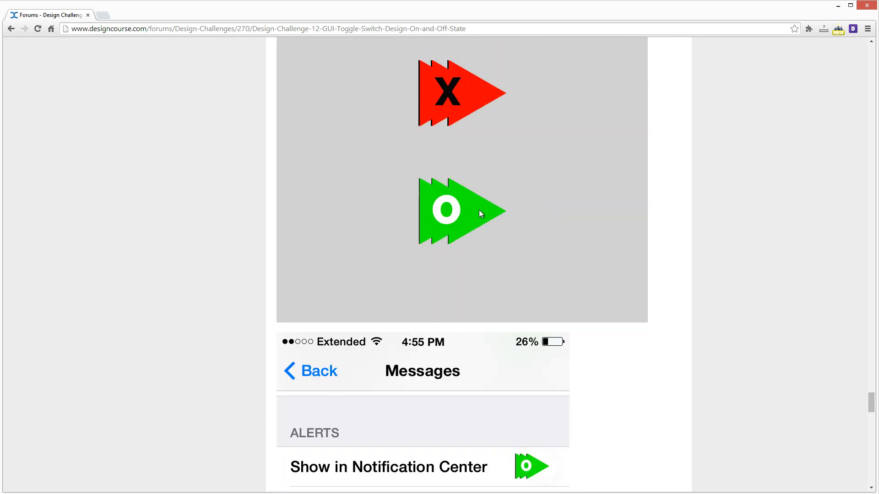
{"action": "mouse_move", "coordinate": [485, 170]}
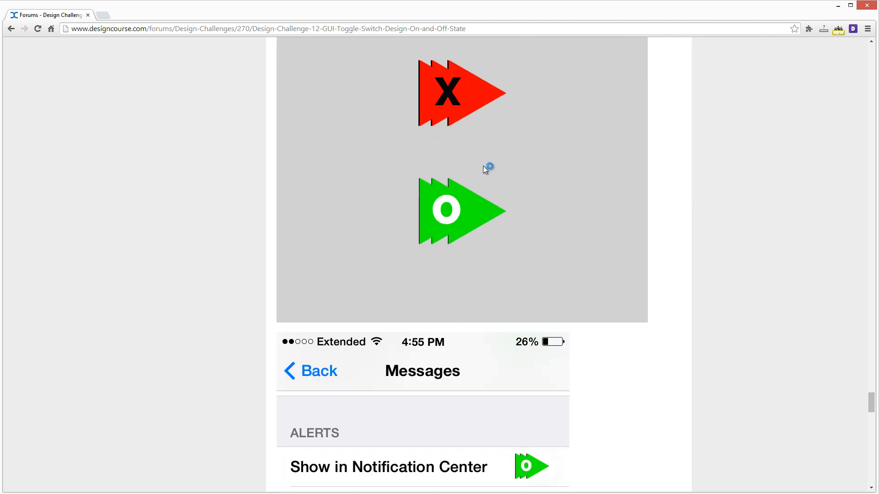
{"action": "mouse_move", "coordinate": [478, 199]}
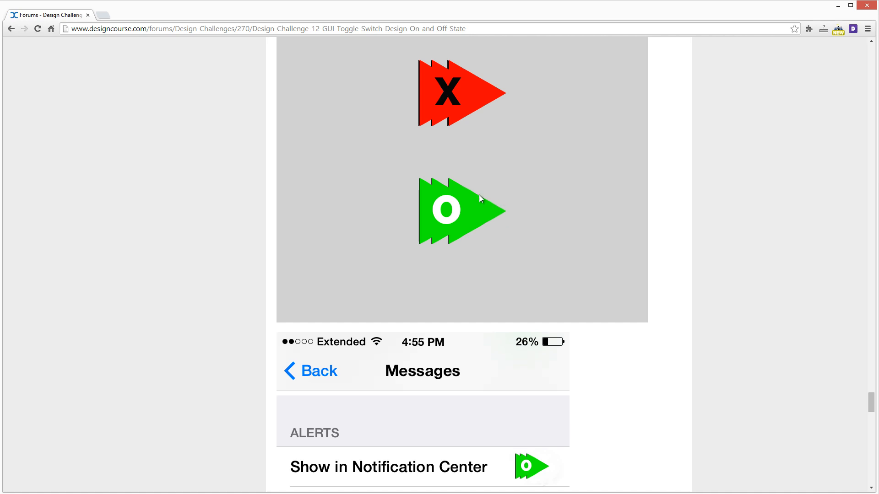
{"action": "scroll", "scroll_direction": "down", "scroll_amount": 3}
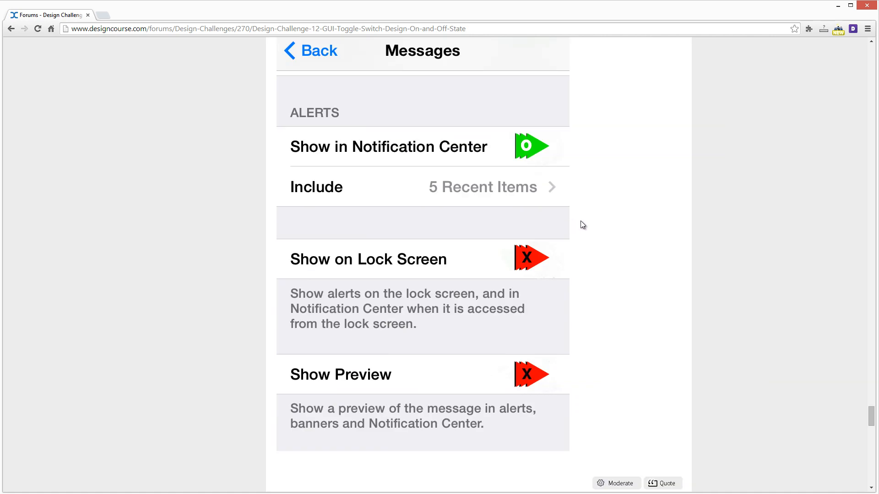
{"action": "scroll", "scroll_direction": "down", "scroll_amount": 3}
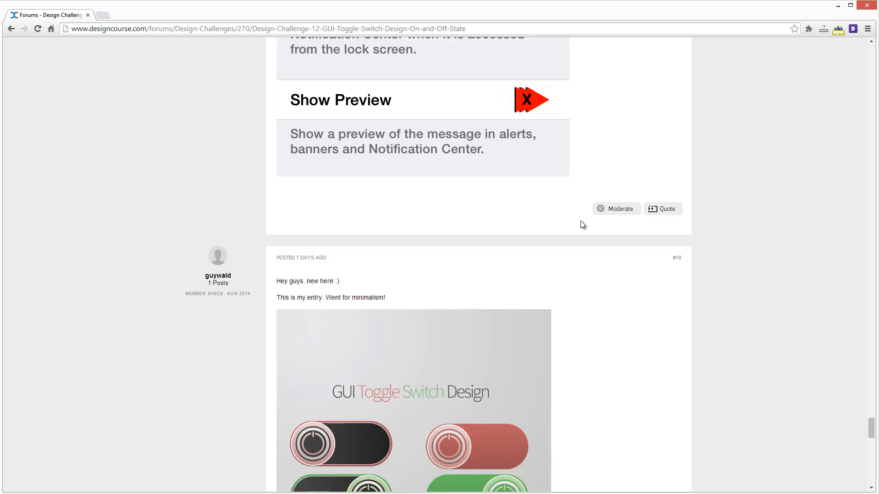
{"action": "scroll", "scroll_direction": "up", "scroll_amount": 3}
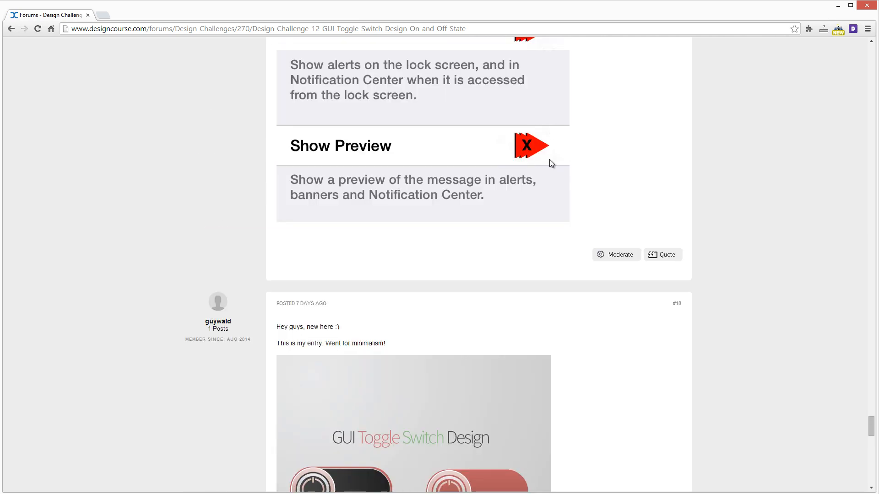
Scroll so guywald's entry #18 power-icon toggle image shows fully, with entry #19 starting below
{"action": "scroll", "scroll_direction": "down", "scroll_amount": 3}
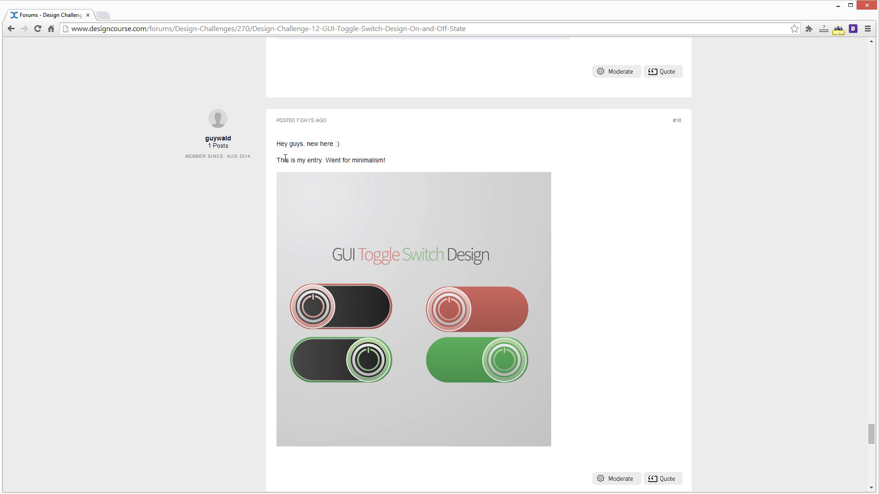
{"action": "mouse_move", "coordinate": [382, 160]}
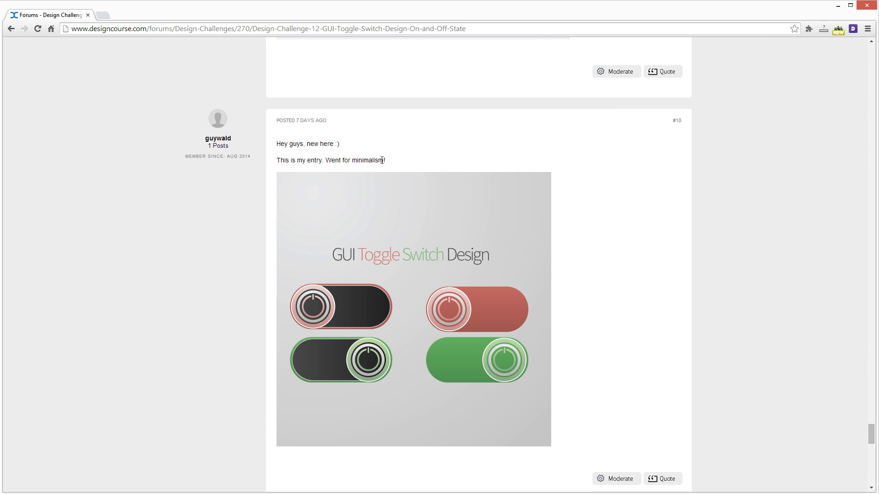
{"action": "scroll", "scroll_direction": "down", "scroll_amount": 3}
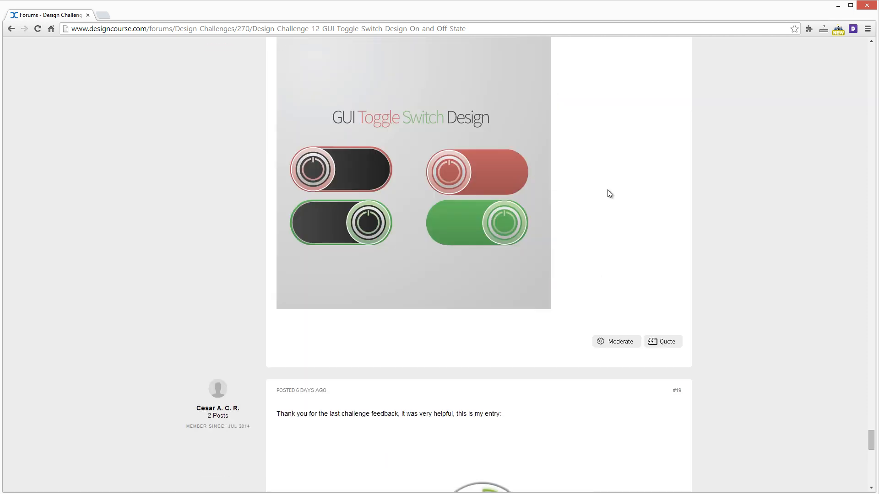
{"action": "mouse_move", "coordinate": [599, 190]}
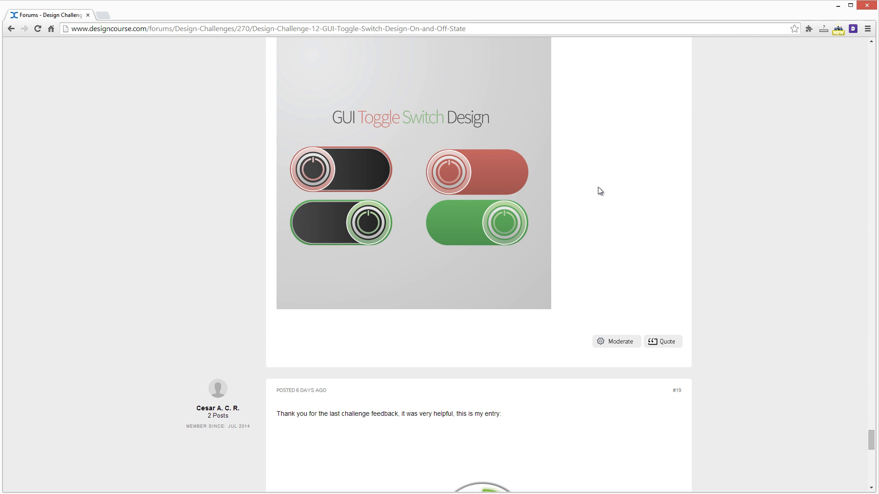
{"action": "mouse_move", "coordinate": [314, 158]}
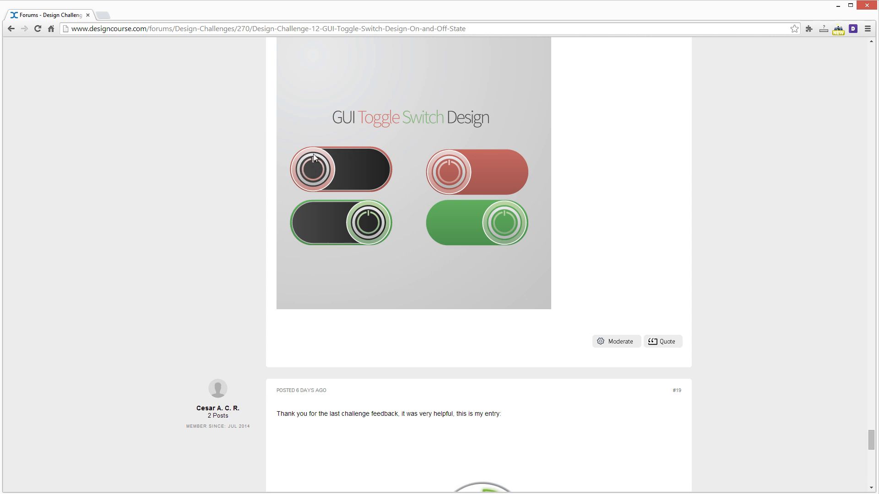
{"action": "mouse_move", "coordinate": [294, 156]}
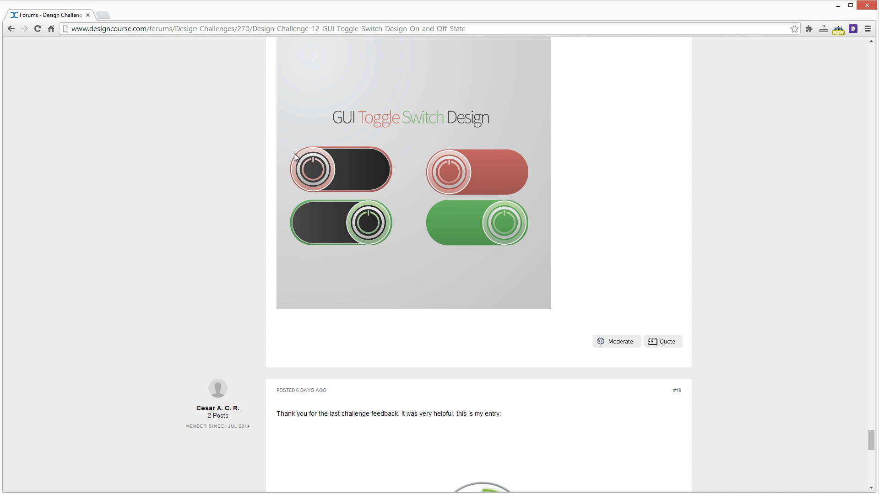
{"action": "mouse_move", "coordinate": [330, 172]}
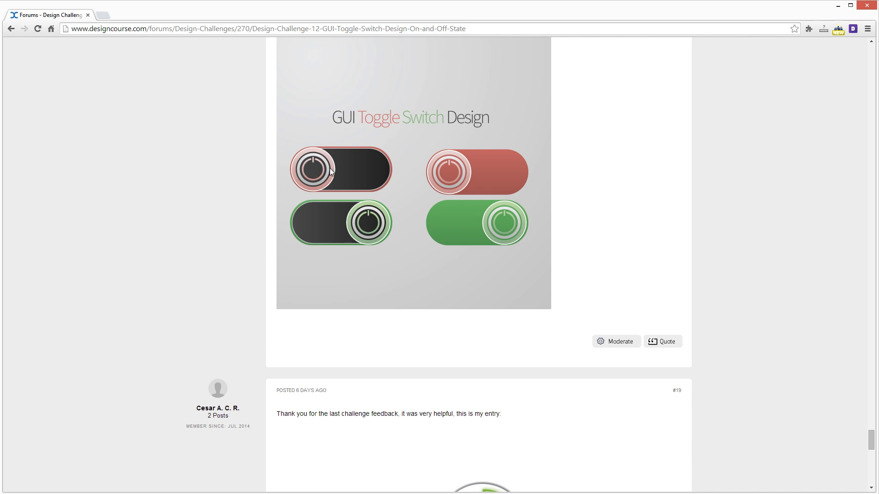
{"action": "mouse_move", "coordinate": [858, 167]}
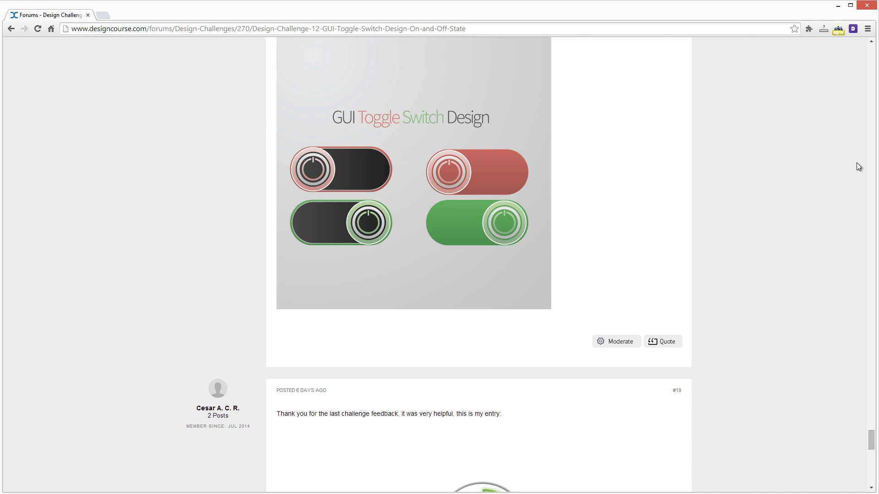
{"action": "mouse_move", "coordinate": [335, 182]}
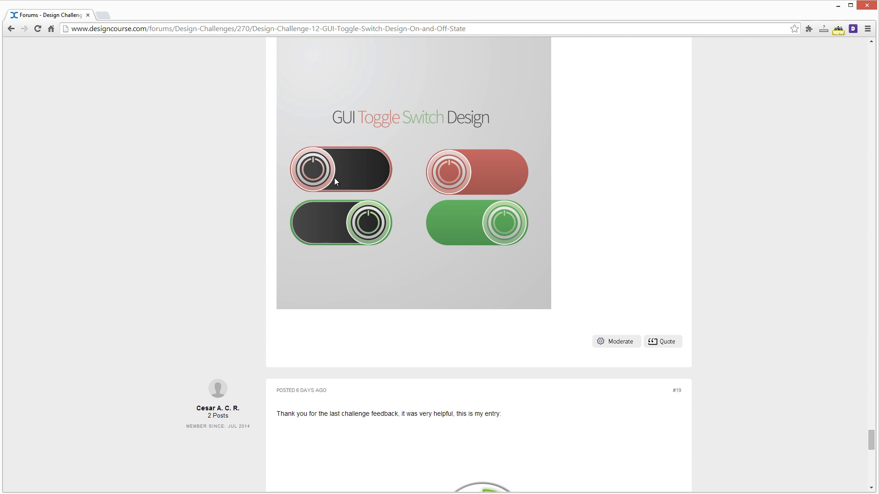
{"action": "mouse_move", "coordinate": [361, 152]}
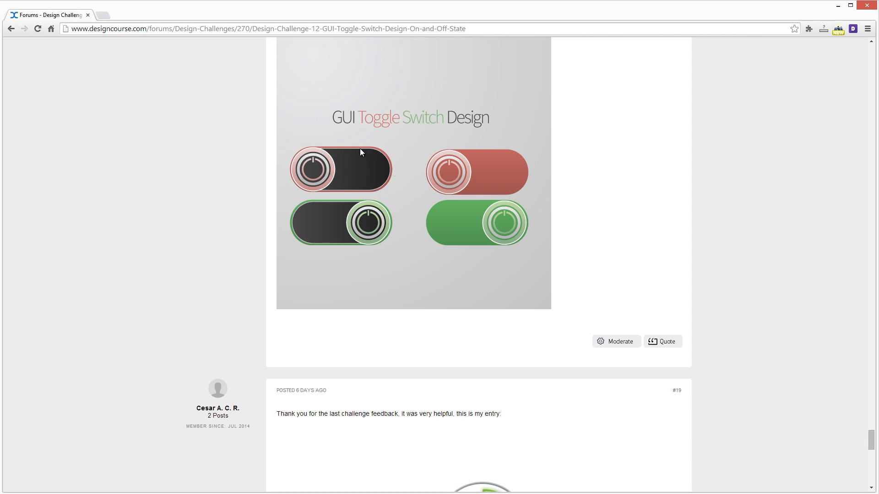
{"action": "mouse_move", "coordinate": [507, 232]}
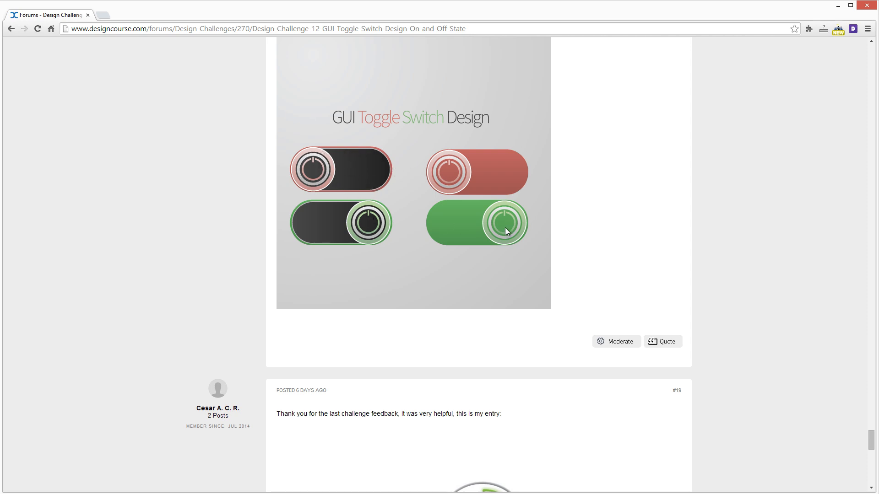
{"action": "mouse_move", "coordinate": [482, 195]}
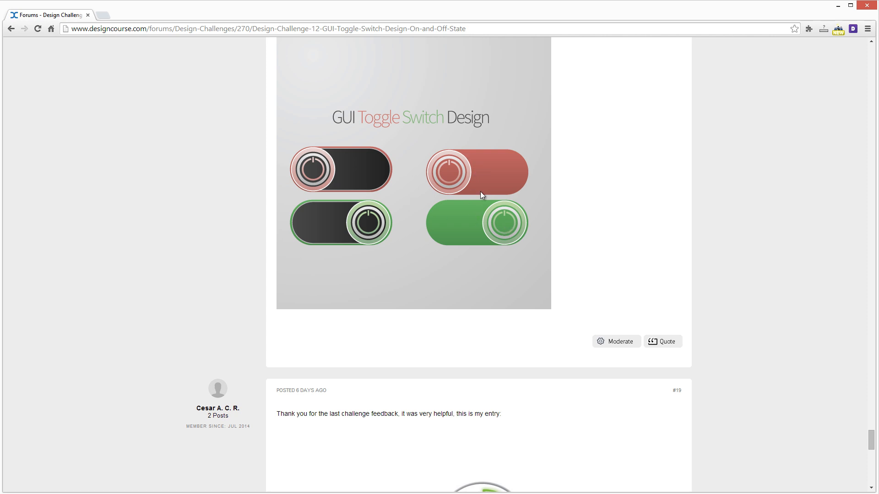
{"action": "mouse_move", "coordinate": [380, 192]}
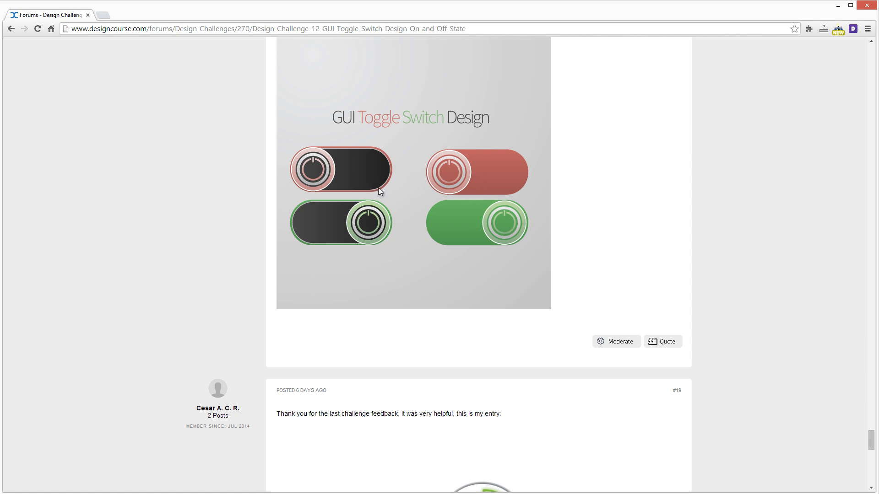
{"action": "mouse_move", "coordinate": [345, 152]}
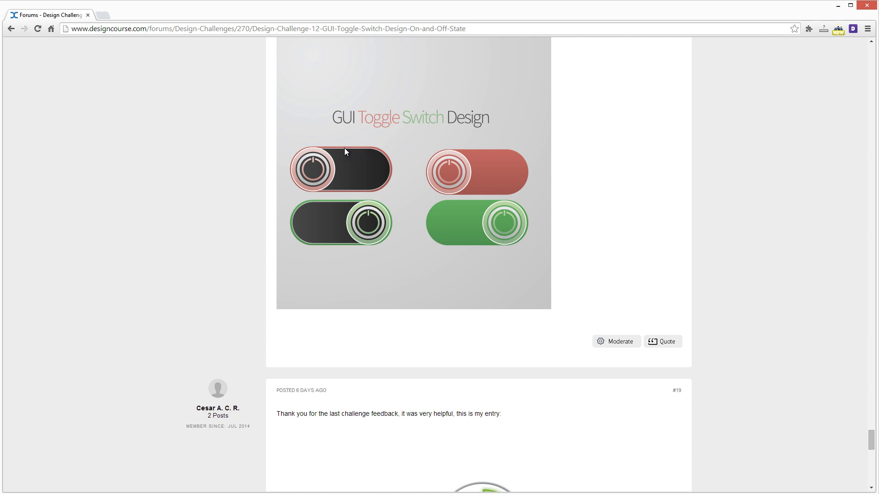
{"action": "mouse_move", "coordinate": [385, 153]}
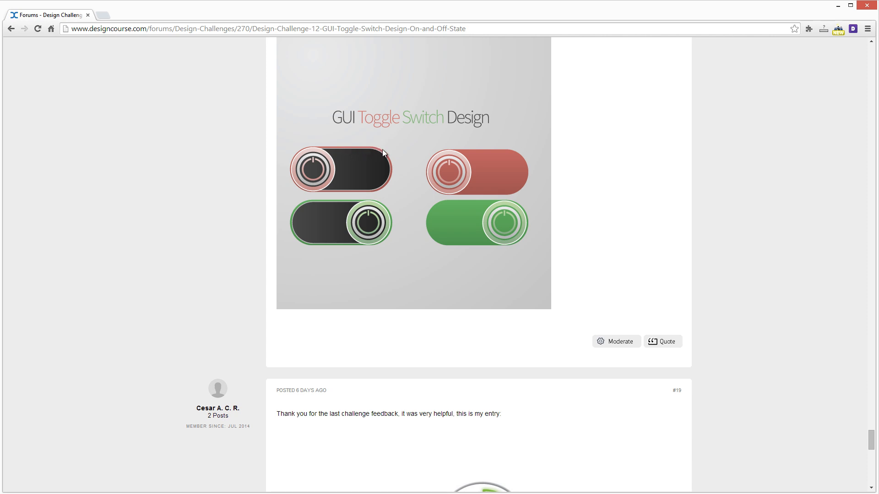
{"action": "mouse_move", "coordinate": [328, 196]}
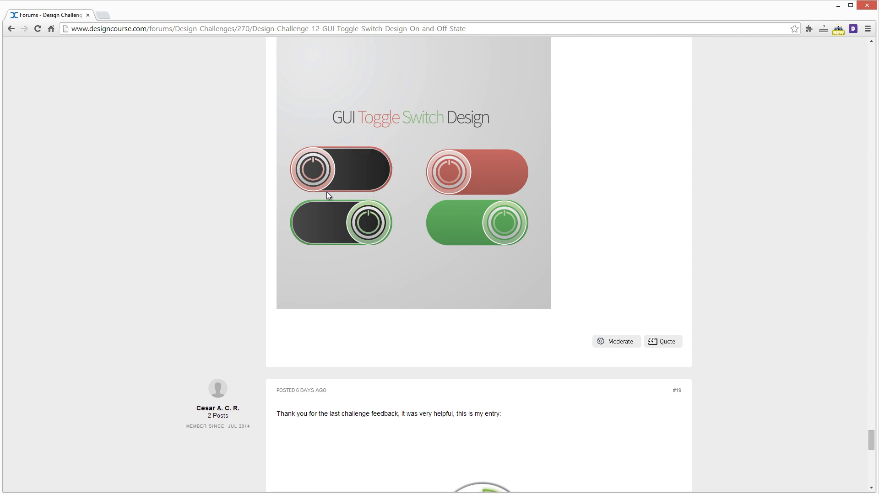
{"action": "mouse_move", "coordinate": [355, 193]}
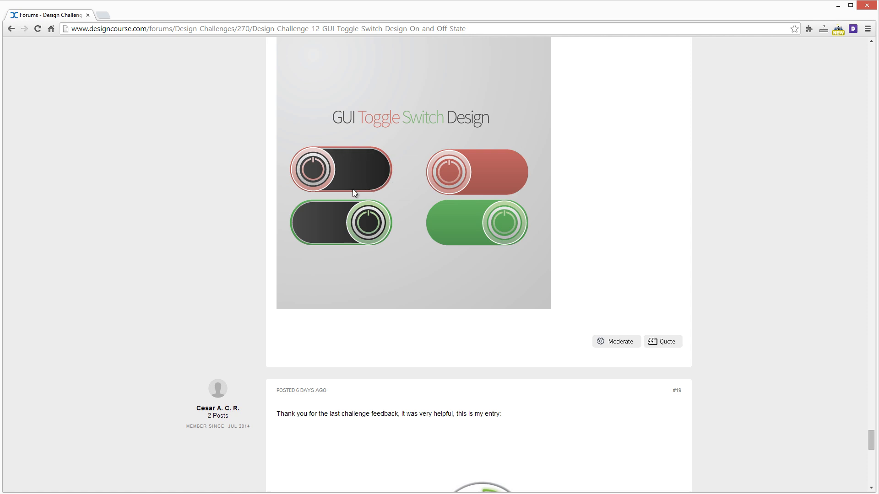
{"action": "mouse_move", "coordinate": [344, 197]}
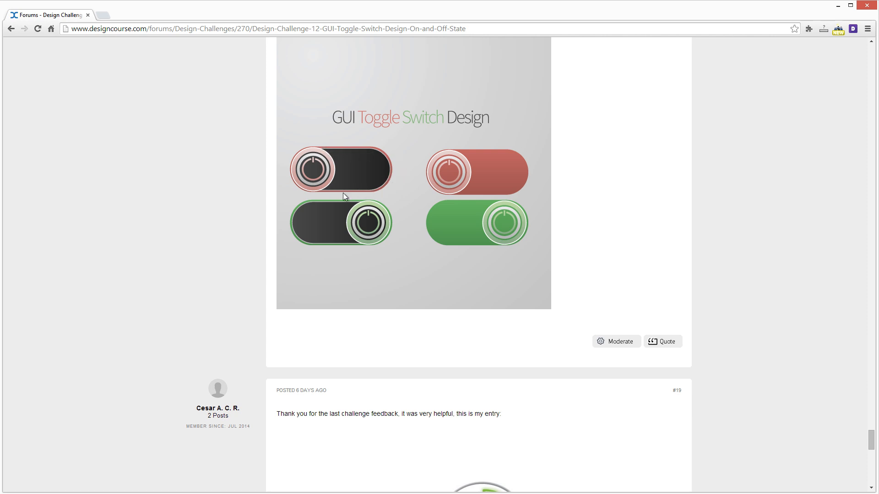
{"action": "mouse_move", "coordinate": [434, 174]}
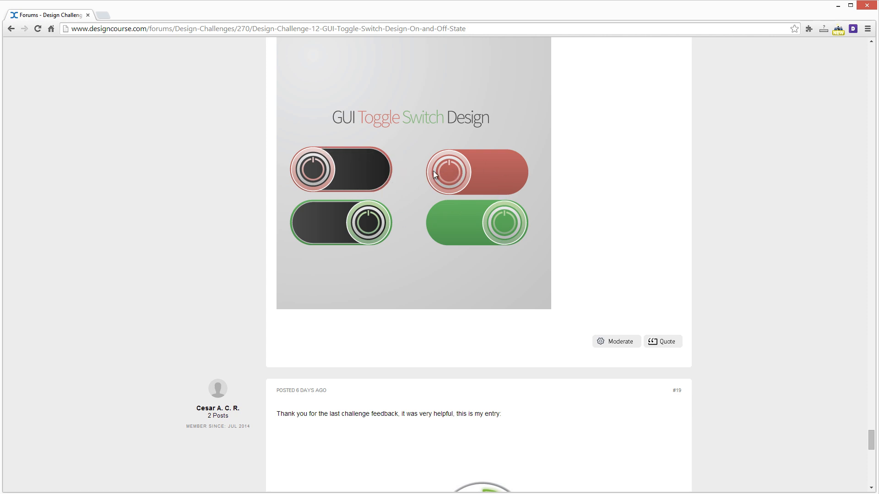
{"action": "mouse_move", "coordinate": [501, 229]}
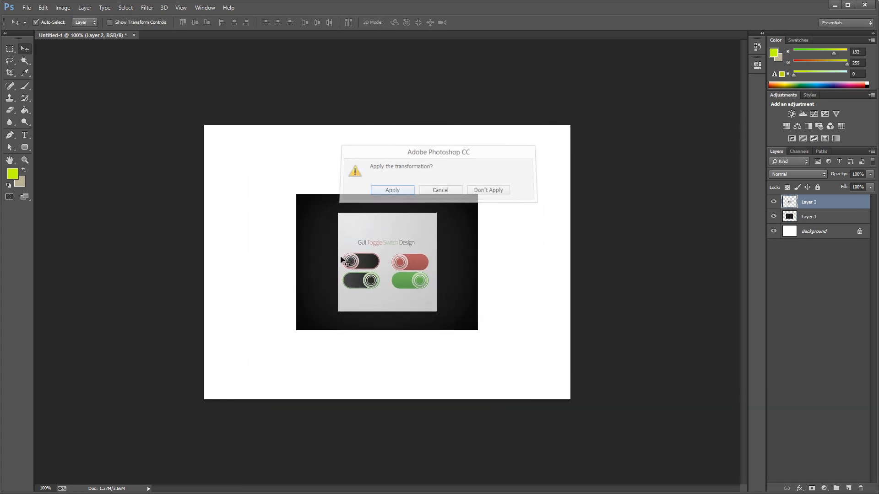
{"action": "left_click", "coordinate": [392, 190]}
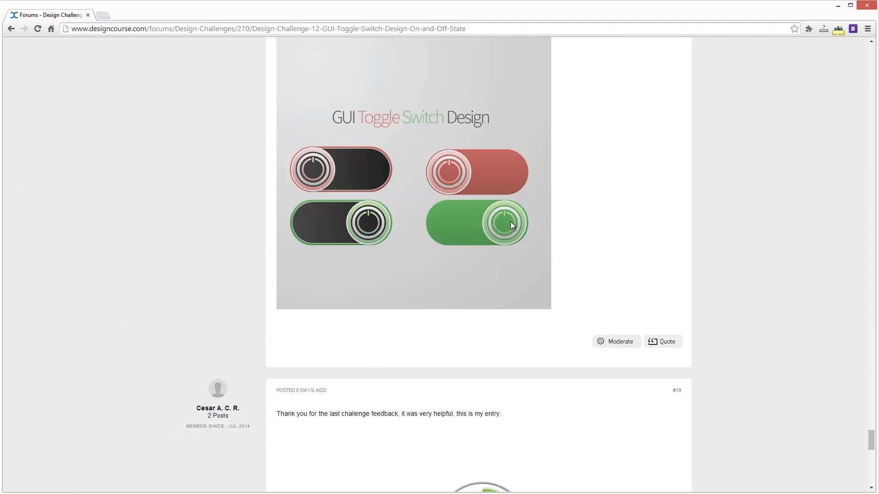
{"action": "scroll", "scroll_direction": "down", "scroll_amount": 3}
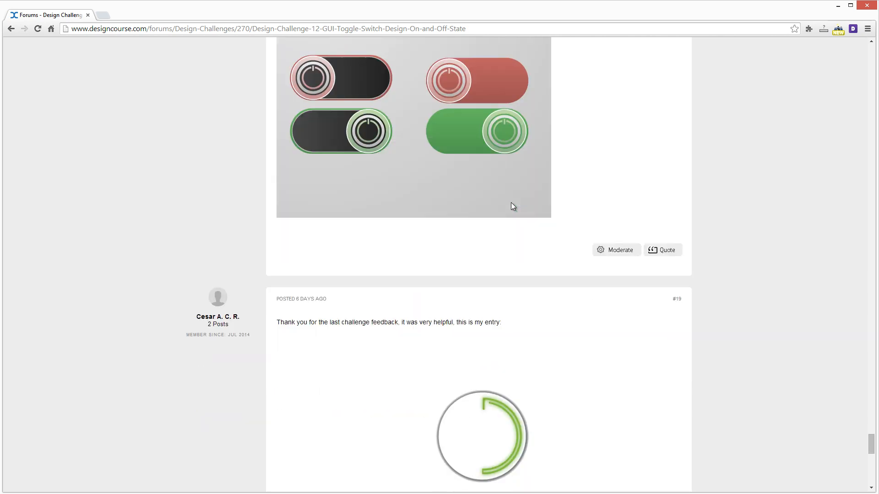
{"action": "scroll", "scroll_direction": "down", "scroll_amount": 3}
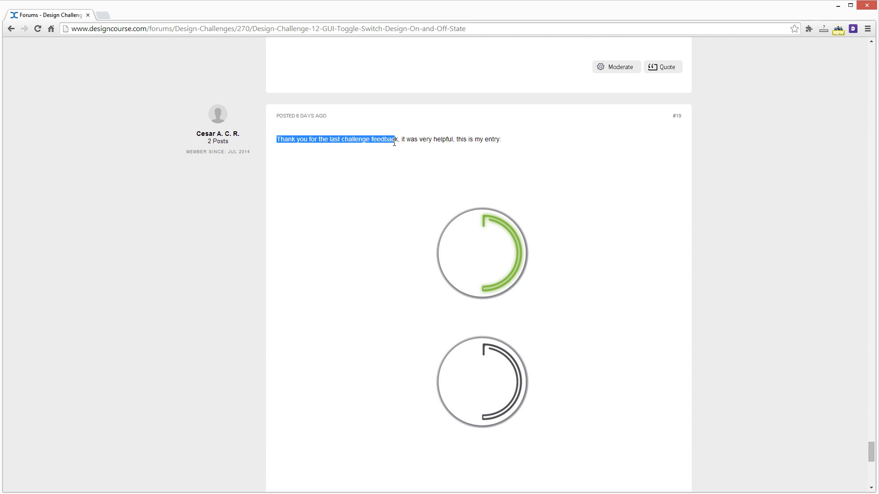
Review entry #19's green-ring and dark-ring circular toggle designs
{"action": "scroll", "scroll_direction": "down", "scroll_amount": 3}
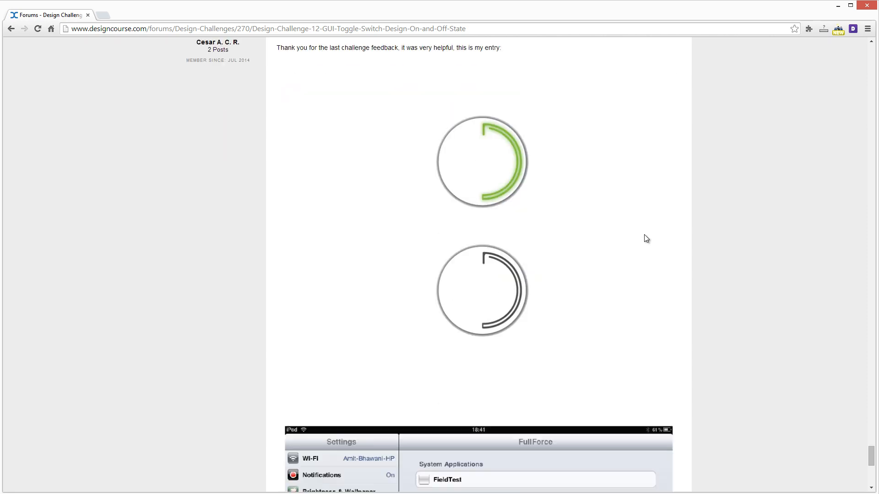
{"action": "scroll", "scroll_direction": "up", "scroll_amount": 3}
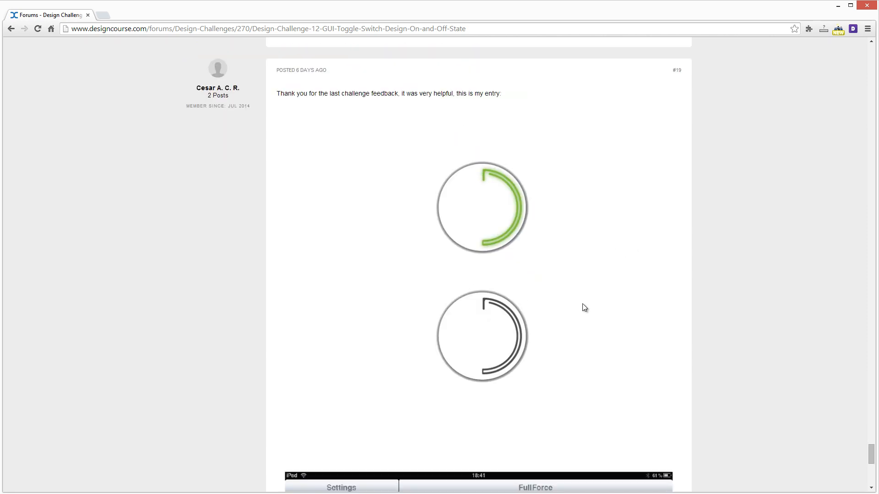
{"action": "scroll", "scroll_direction": "down", "scroll_amount": 3}
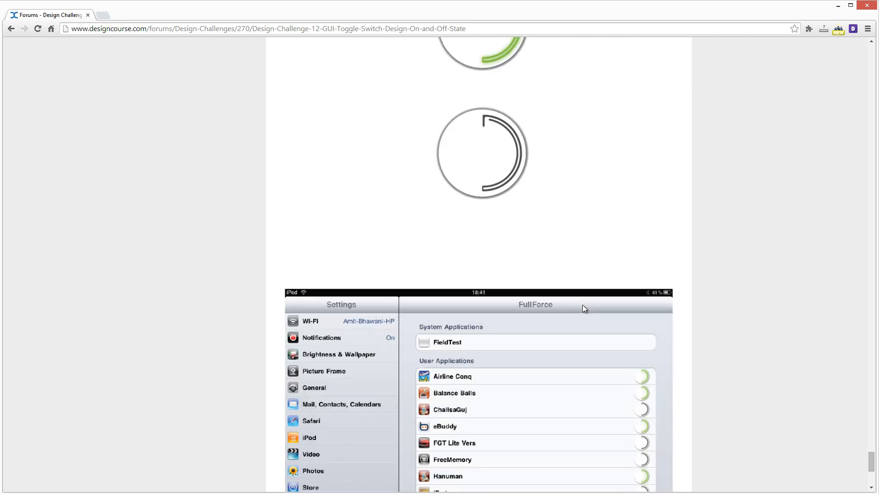
{"action": "scroll", "scroll_direction": "up", "scroll_amount": 3}
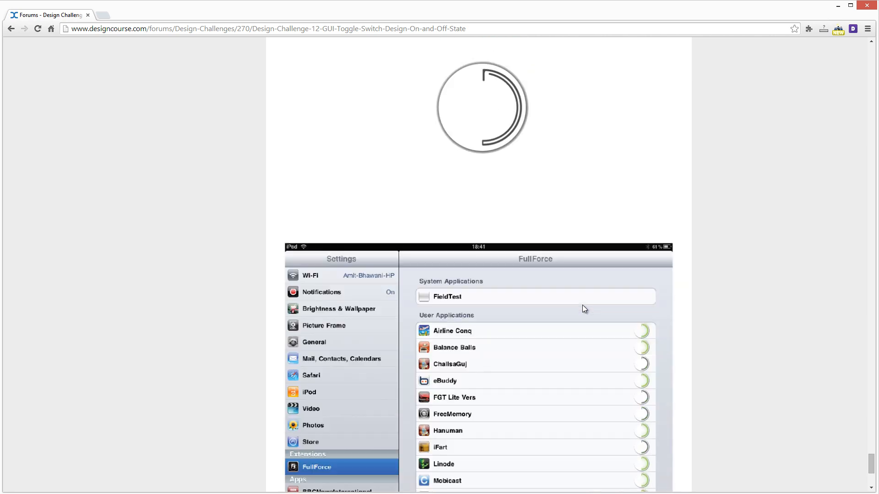
{"action": "scroll", "scroll_direction": "down", "scroll_amount": 3}
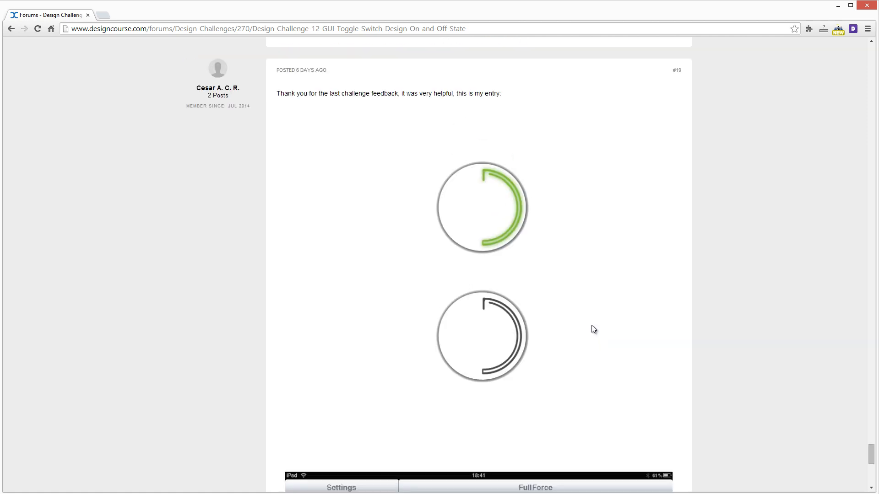
{"action": "scroll", "scroll_direction": "down", "scroll_amount": 3}
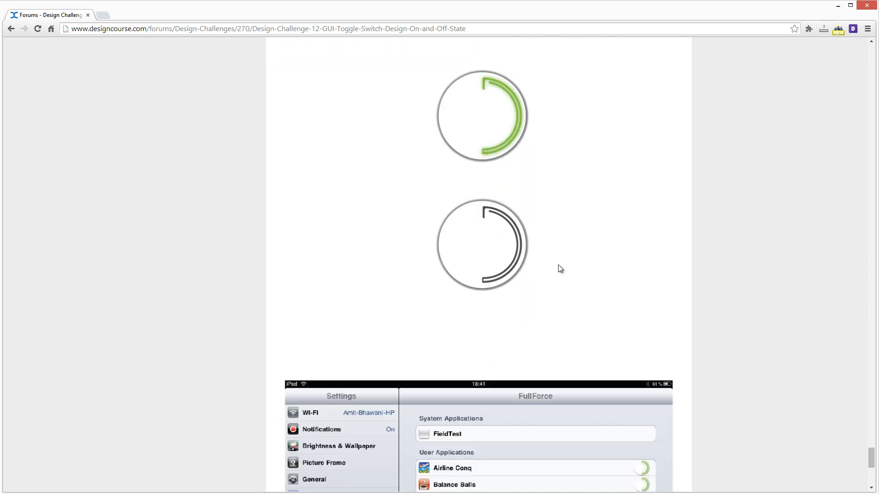
Scroll through the FullForce settings mockup listing app toggles with the circular rings
{"action": "scroll", "scroll_direction": "down", "scroll_amount": 3}
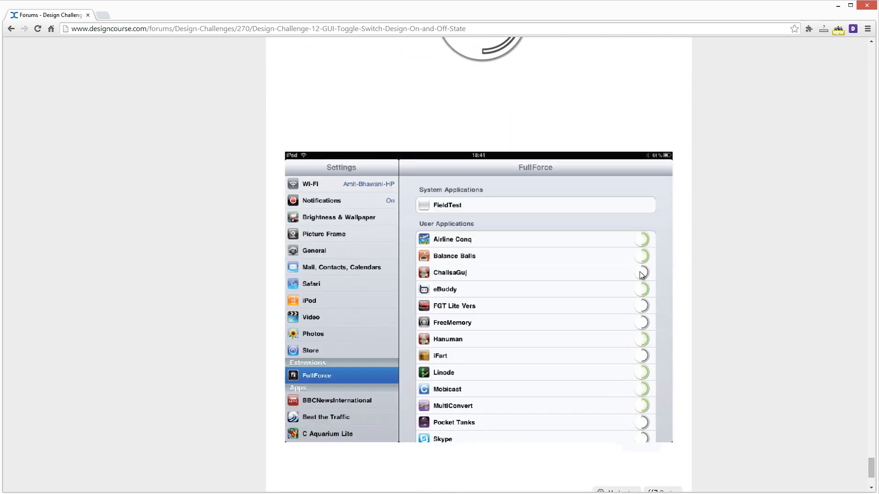
{"action": "mouse_move", "coordinate": [645, 281]}
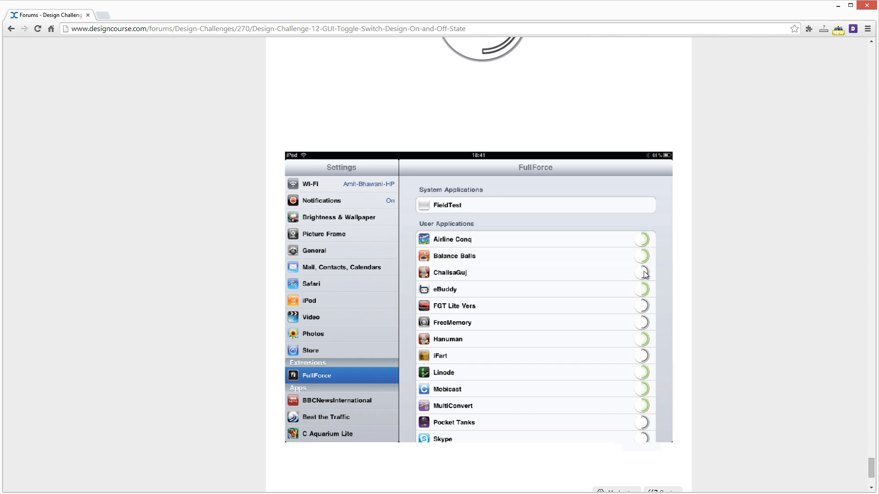
{"action": "mouse_move", "coordinate": [644, 277]}
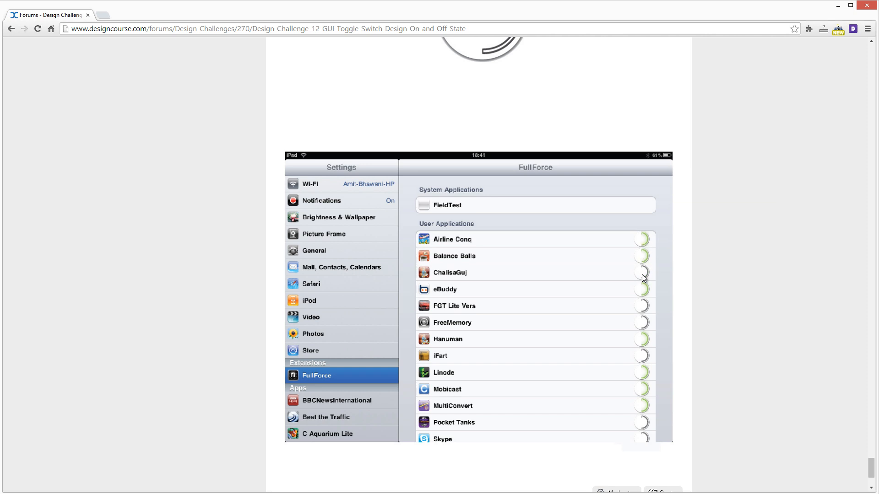
{"action": "scroll", "scroll_direction": "up", "scroll_amount": 3}
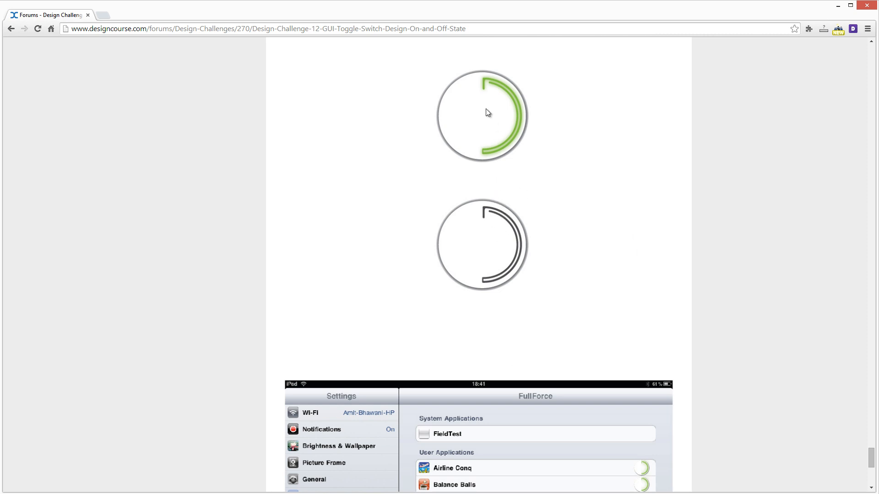
{"action": "mouse_move", "coordinate": [487, 214]}
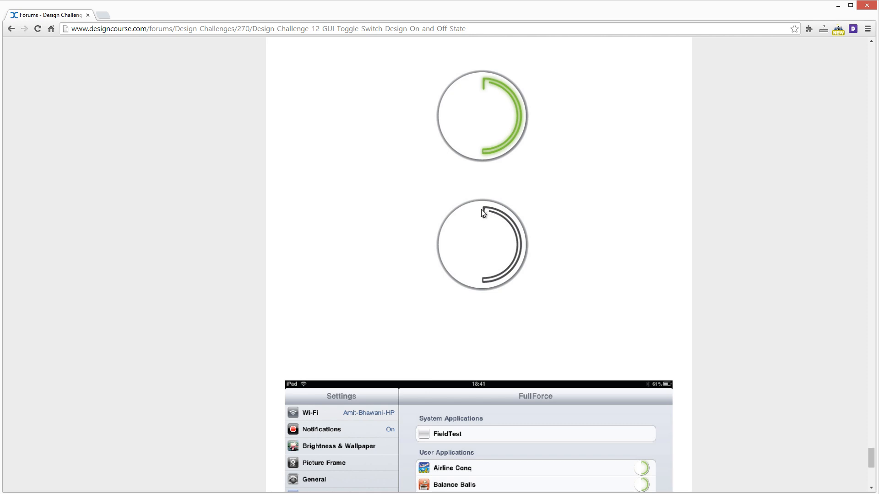
{"action": "mouse_move", "coordinate": [513, 149]}
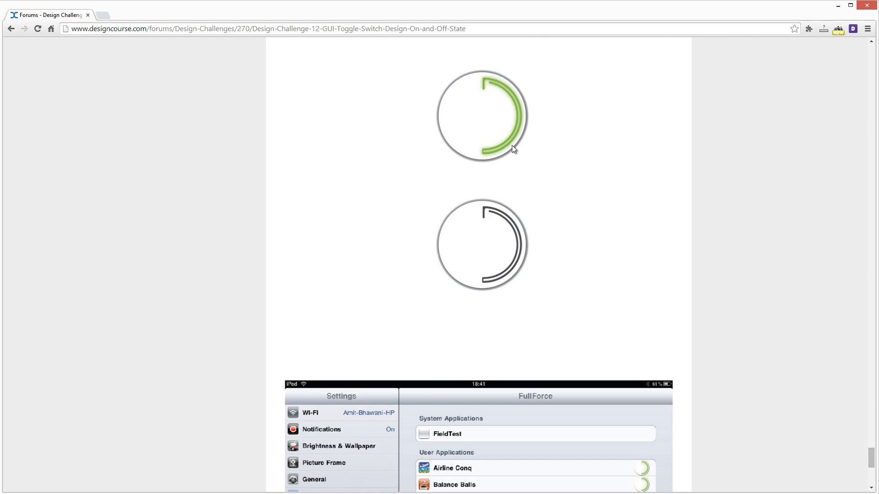
{"action": "scroll", "scroll_direction": "down", "scroll_amount": 3}
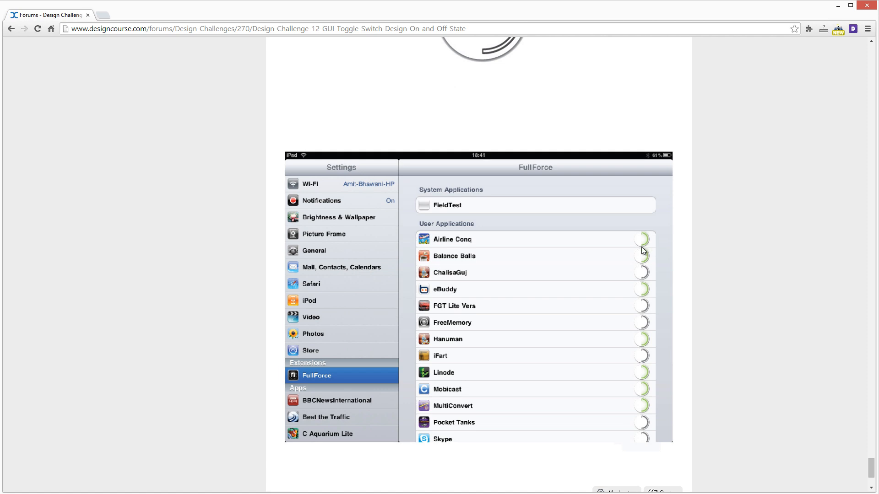
{"action": "mouse_move", "coordinate": [644, 237]}
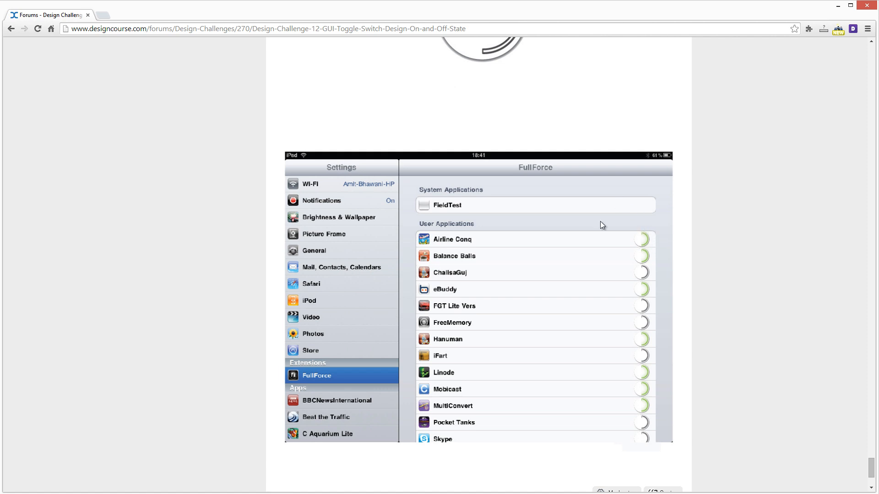
{"action": "scroll", "scroll_direction": "down", "scroll_amount": 3}
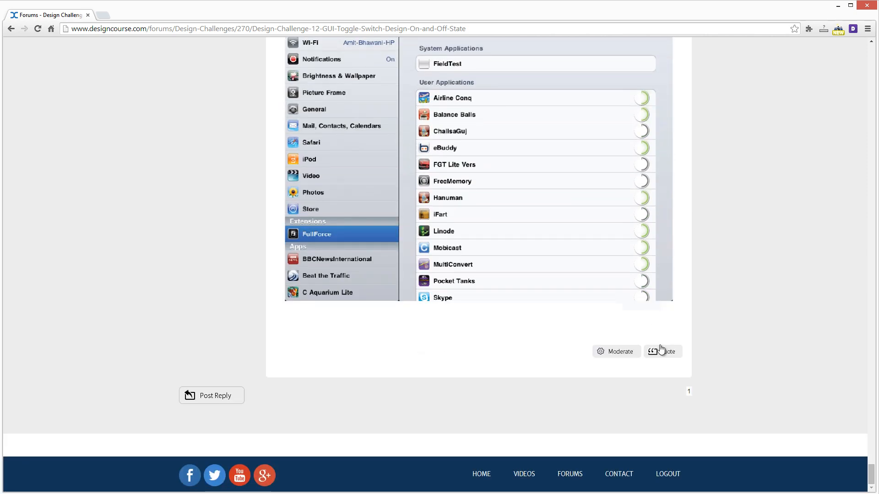
{"action": "scroll", "scroll_direction": "up", "scroll_amount": 3}
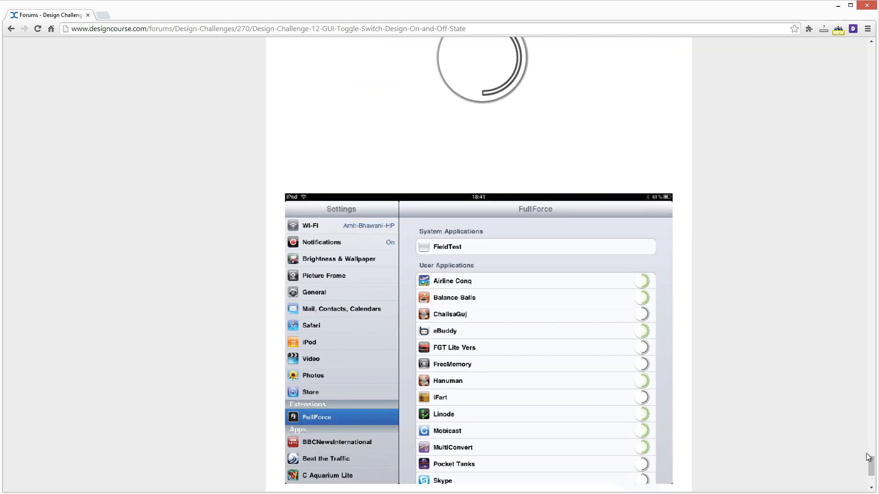
Return to the top of the thread and scroll into the challenge's opening post and requirements
{"action": "scroll", "scroll_direction": "up", "scroll_amount": 3}
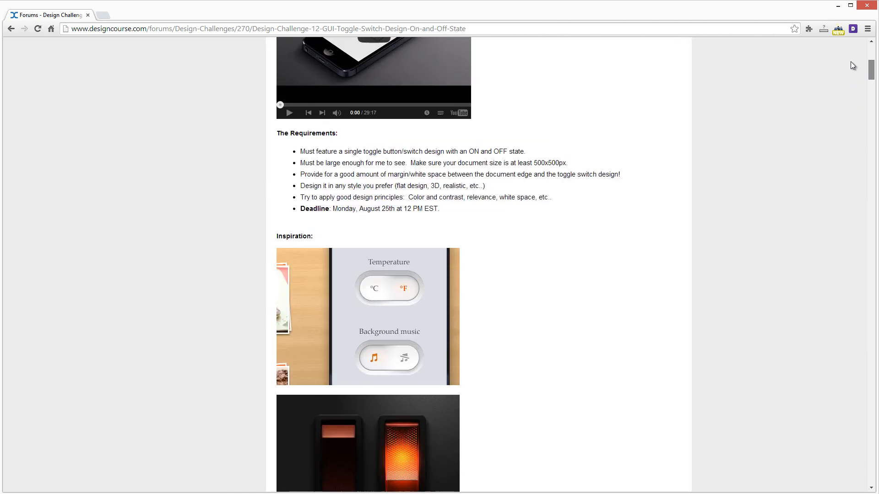
{"action": "scroll", "scroll_direction": "up", "scroll_amount": 3}
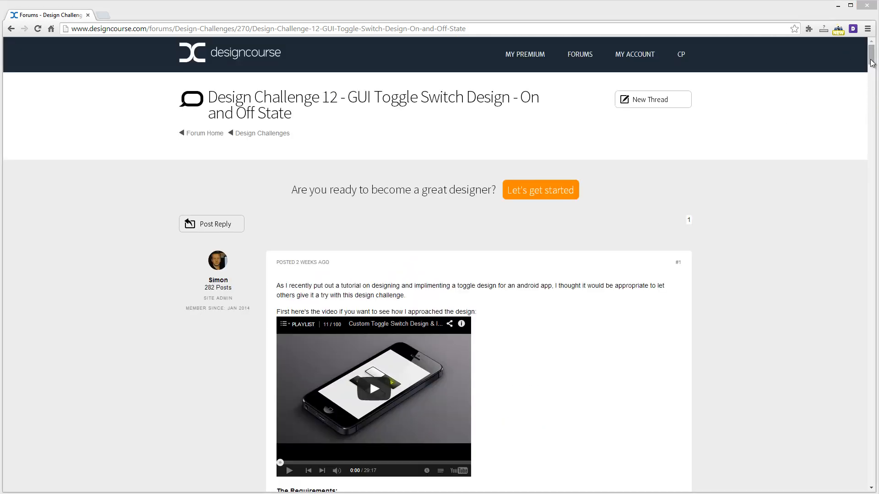
{"action": "scroll", "scroll_direction": "down", "scroll_amount": 3}
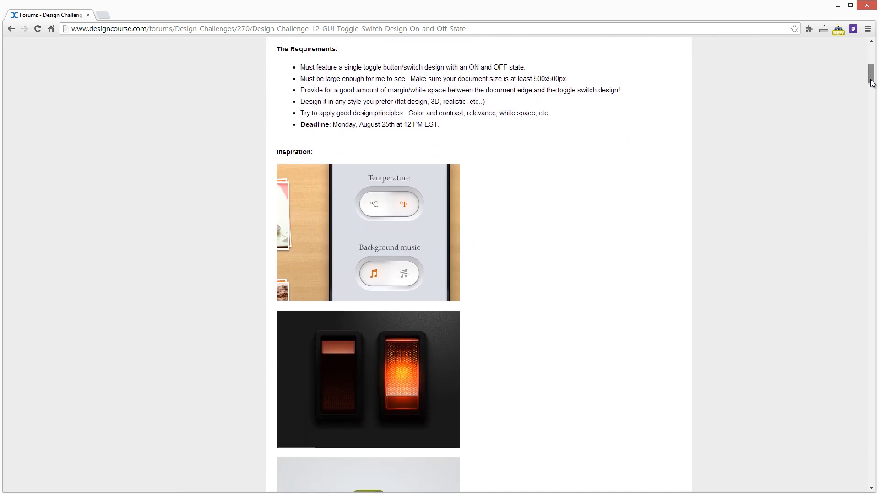
{"action": "scroll", "scroll_direction": "down", "scroll_amount": 3}
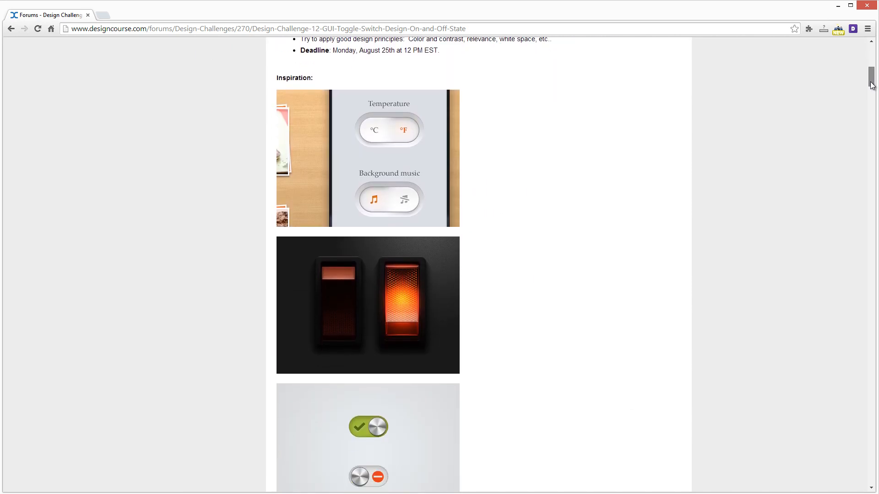
{"action": "scroll", "scroll_direction": "down", "scroll_amount": 3}
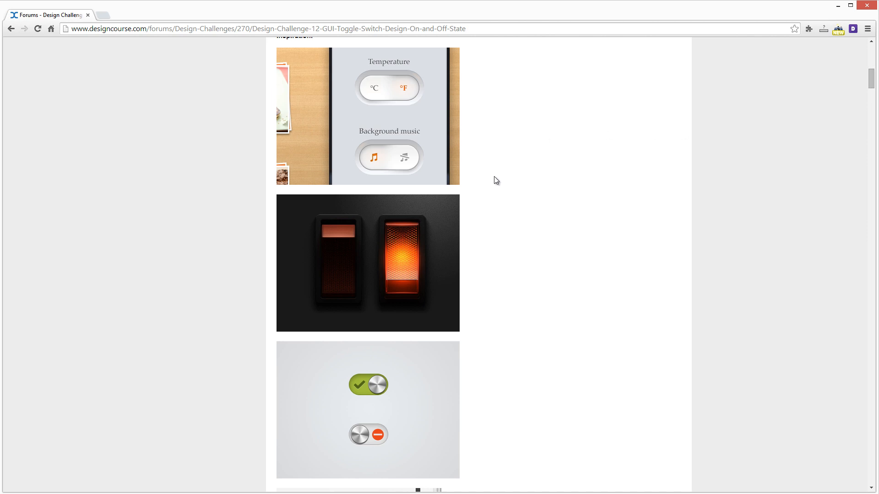
{"action": "mouse_move", "coordinate": [398, 223]}
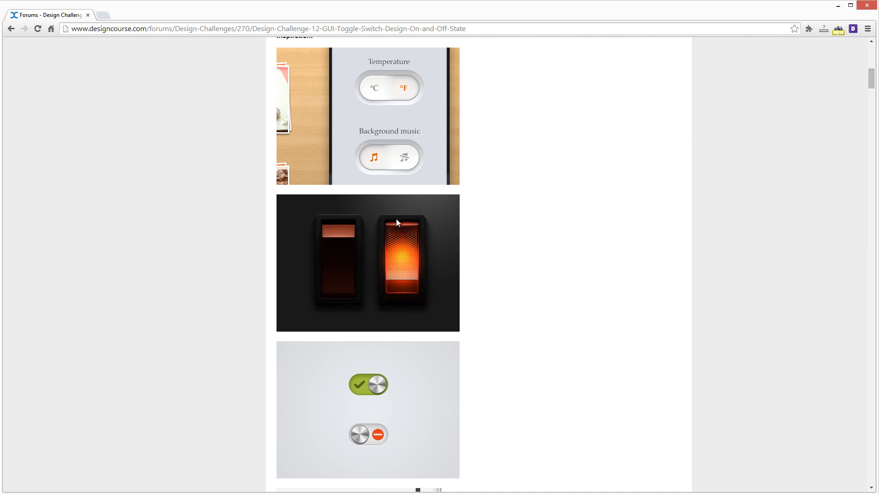
Scroll through the opening post's inspiration images to its closing 'Good luck!' note
{"action": "scroll", "scroll_direction": "down", "scroll_amount": 3}
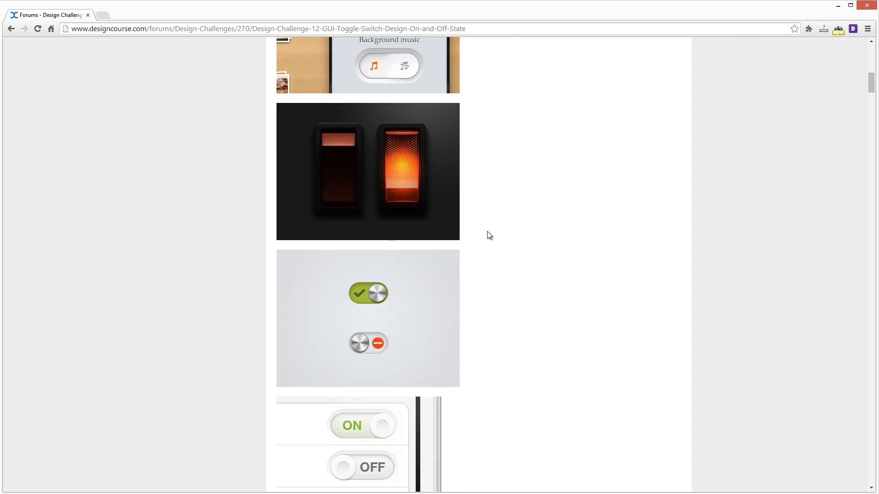
{"action": "scroll", "scroll_direction": "up", "scroll_amount": 3}
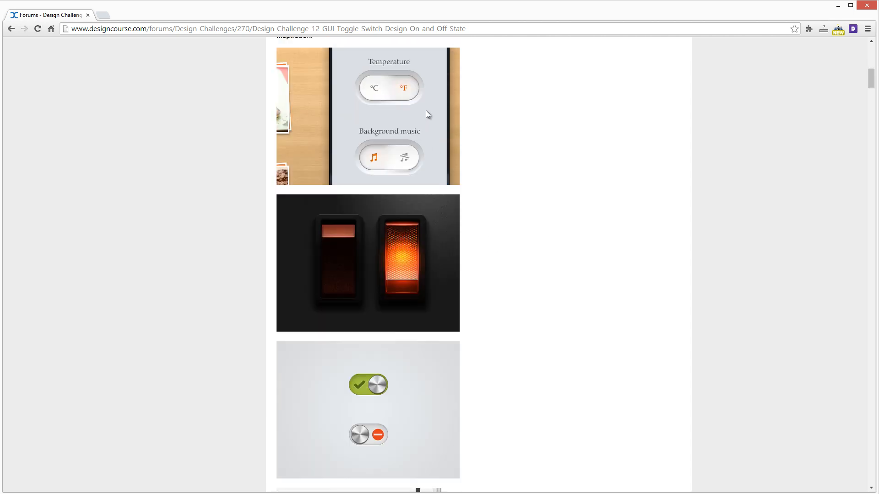
{"action": "mouse_move", "coordinate": [485, 124]}
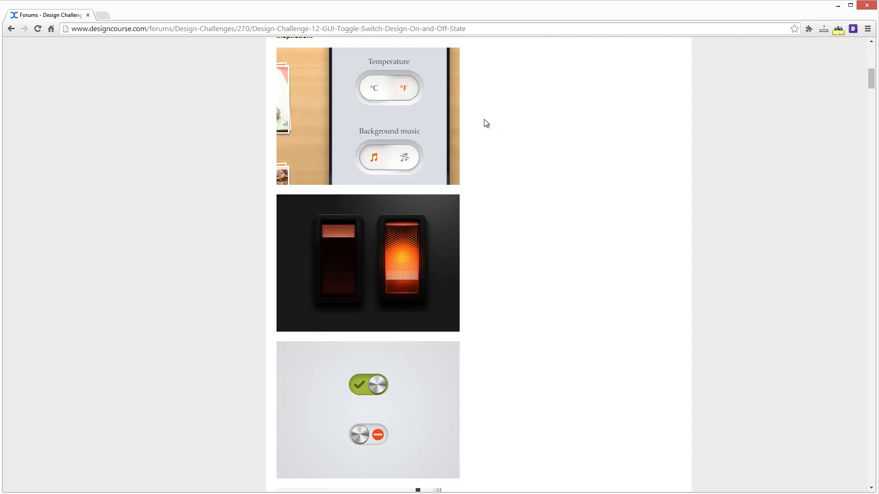
{"action": "scroll", "scroll_direction": "down", "scroll_amount": 3}
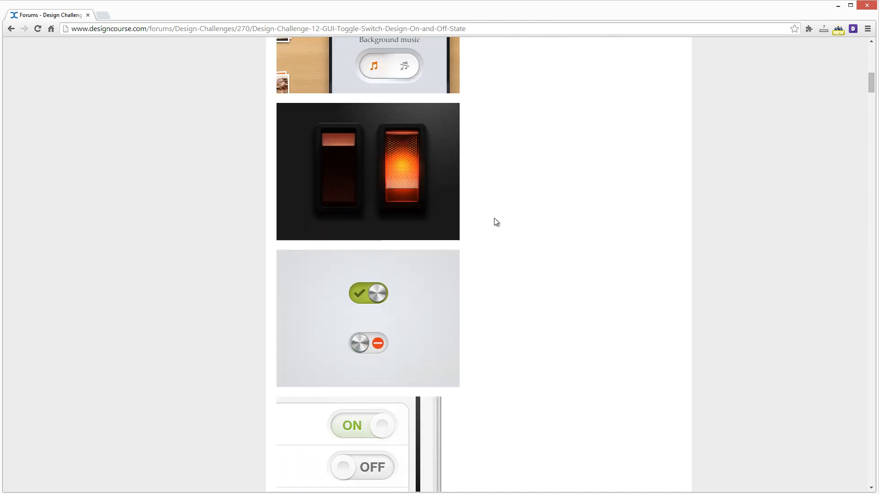
{"action": "scroll", "scroll_direction": "down", "scroll_amount": 3}
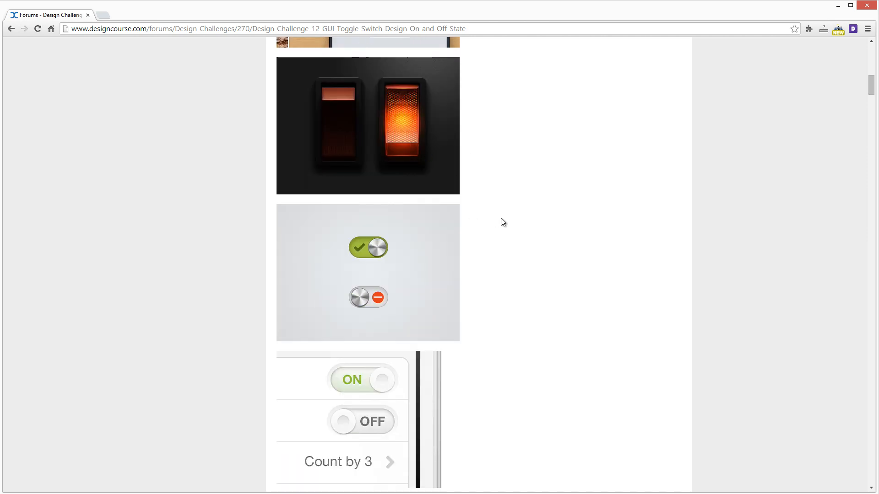
{"action": "scroll", "scroll_direction": "down", "scroll_amount": 3}
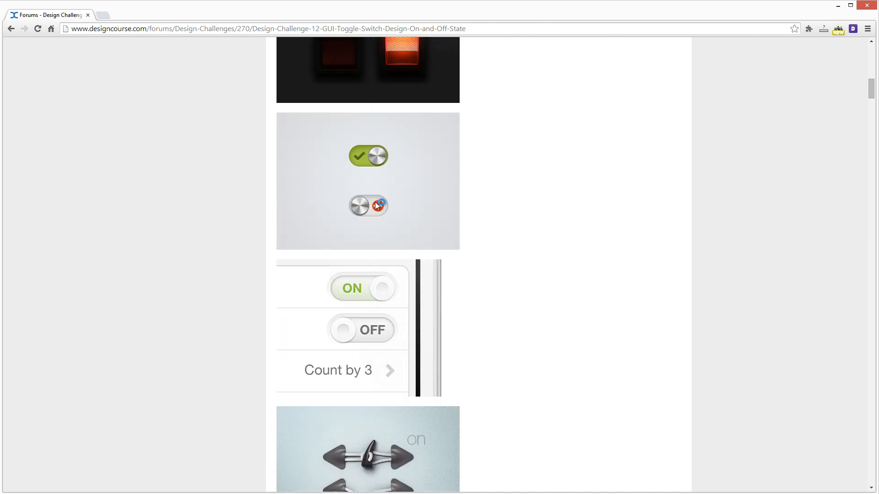
{"action": "scroll", "scroll_direction": "down", "scroll_amount": 3}
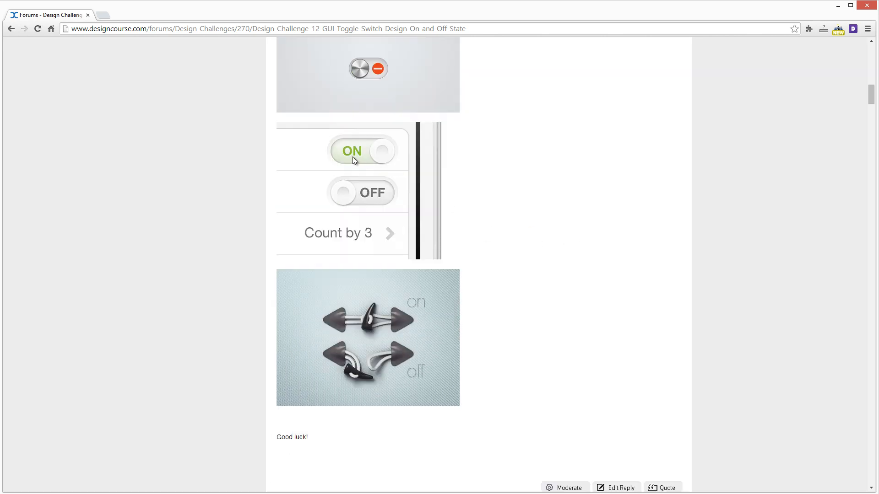
{"action": "mouse_move", "coordinate": [365, 156]}
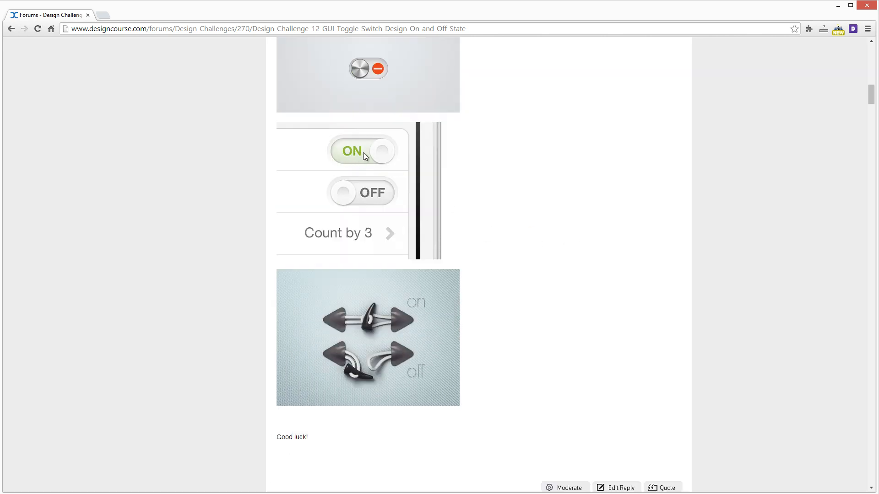
{"action": "mouse_move", "coordinate": [375, 338]}
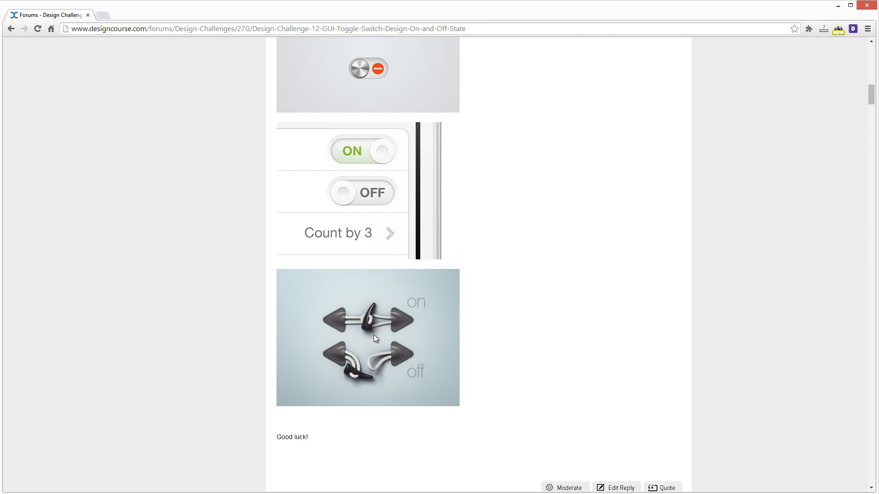
{"action": "mouse_move", "coordinate": [586, 362]}
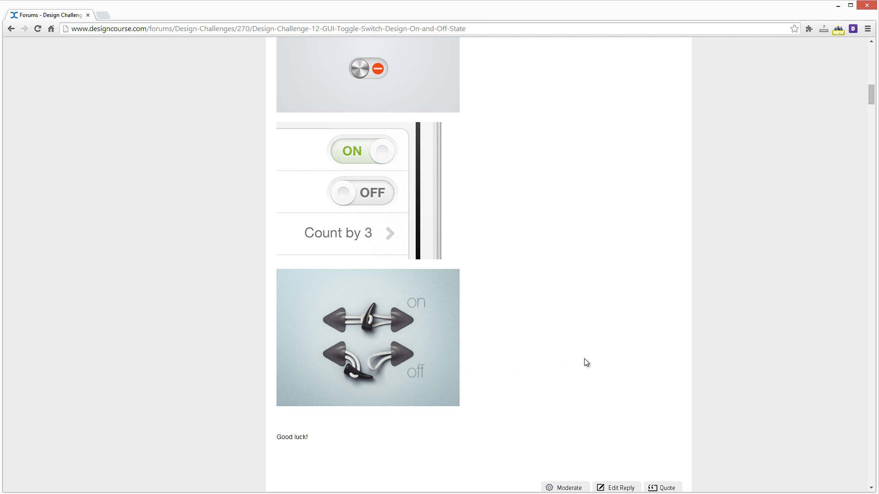
Skim down past entries #4 to #12's glowing blue ON/OFF switch, then nudge back up
{"action": "scroll", "scroll_direction": "down", "scroll_amount": 3}
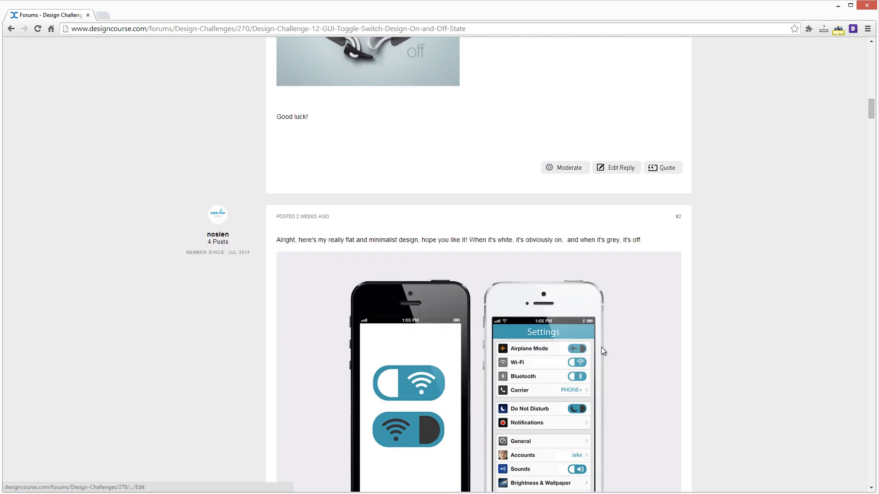
{"action": "scroll", "scroll_direction": "down", "scroll_amount": 3}
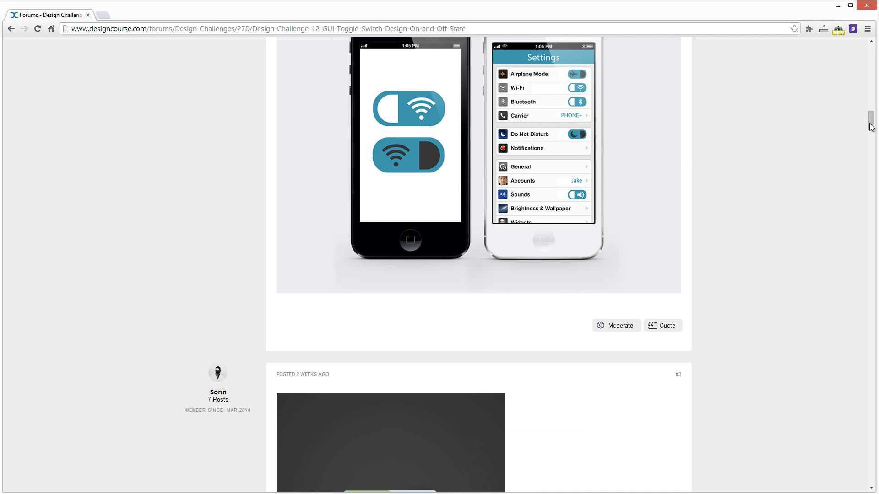
{"action": "scroll", "scroll_direction": "down", "scroll_amount": 3}
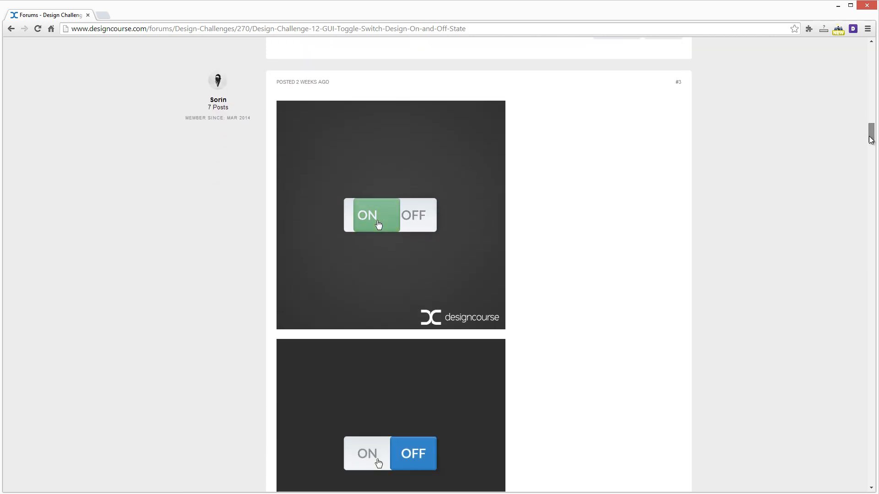
{"action": "scroll", "scroll_direction": "down", "scroll_amount": 3}
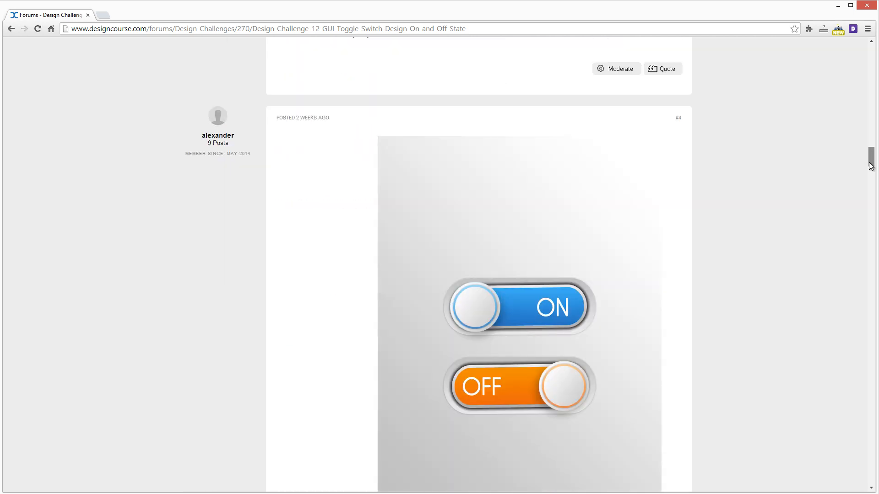
{"action": "scroll", "scroll_direction": "down", "scroll_amount": 3}
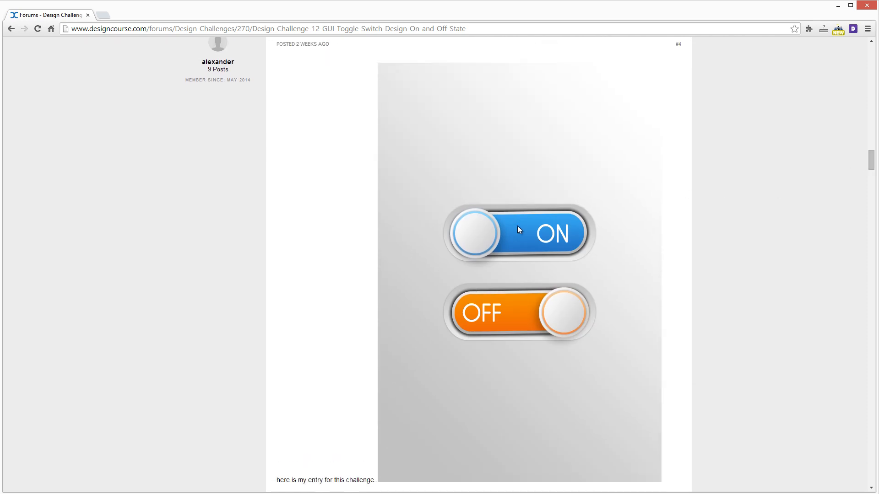
{"action": "scroll", "scroll_direction": "down", "scroll_amount": 3}
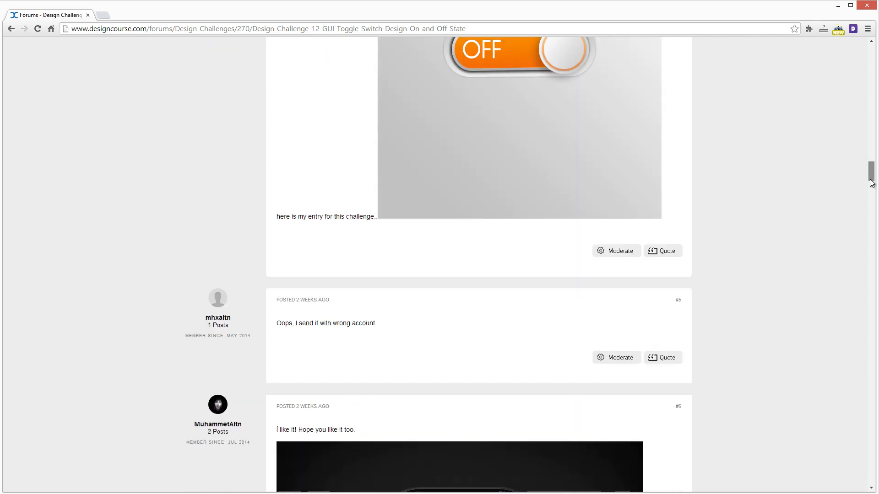
{"action": "scroll", "scroll_direction": "down", "scroll_amount": 3}
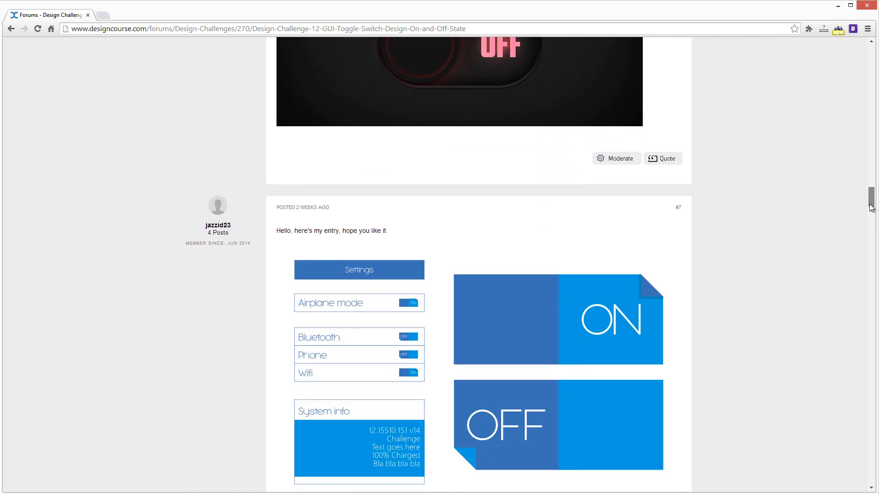
{"action": "scroll", "scroll_direction": "down", "scroll_amount": 3}
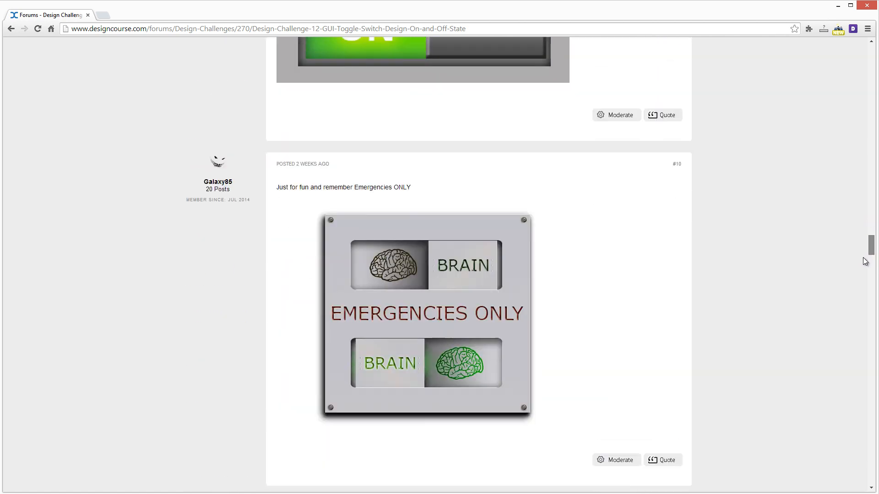
{"action": "scroll", "scroll_direction": "down", "scroll_amount": 3}
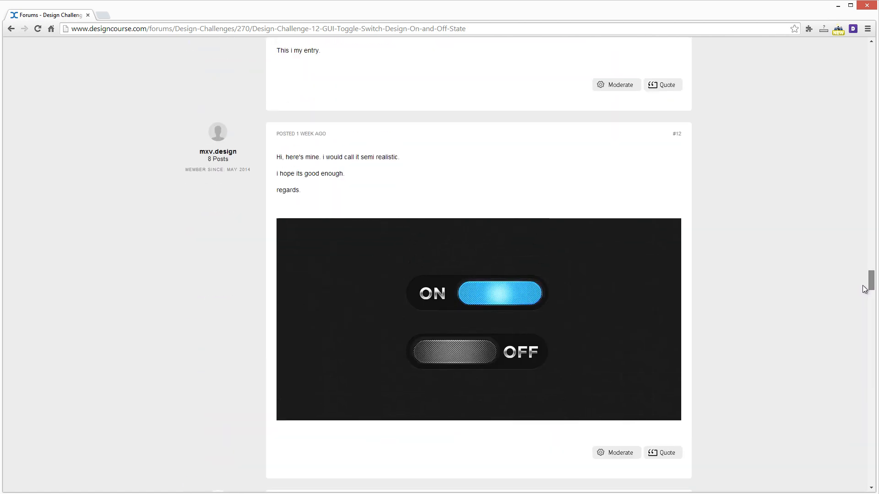
{"action": "scroll", "scroll_direction": "down", "scroll_amount": 3}
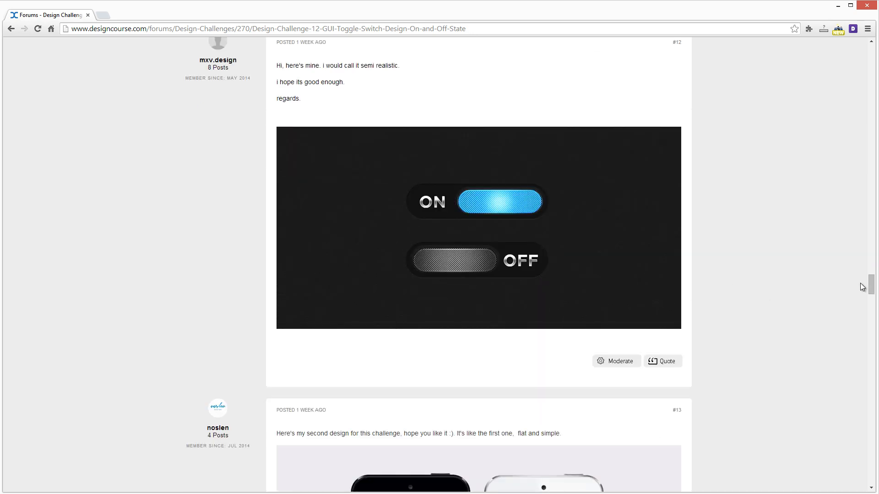
{"action": "scroll", "scroll_direction": "up", "scroll_amount": 3}
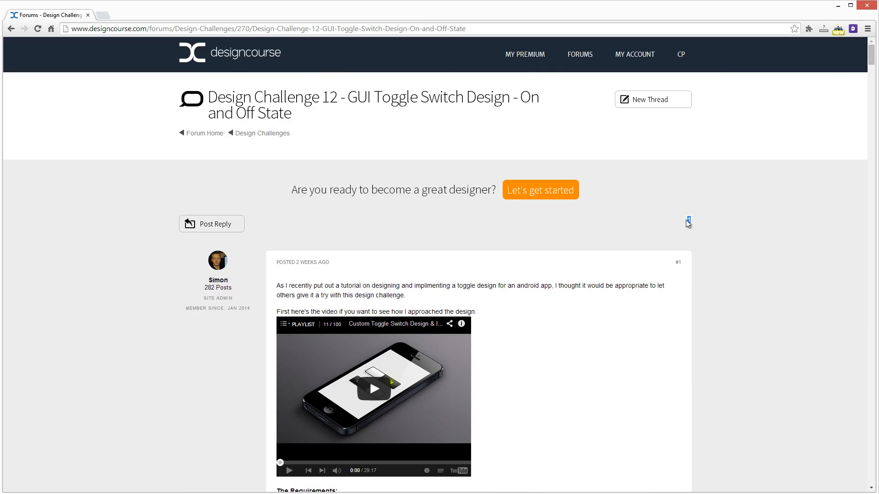
{"action": "mouse_move", "coordinate": [698, 227]}
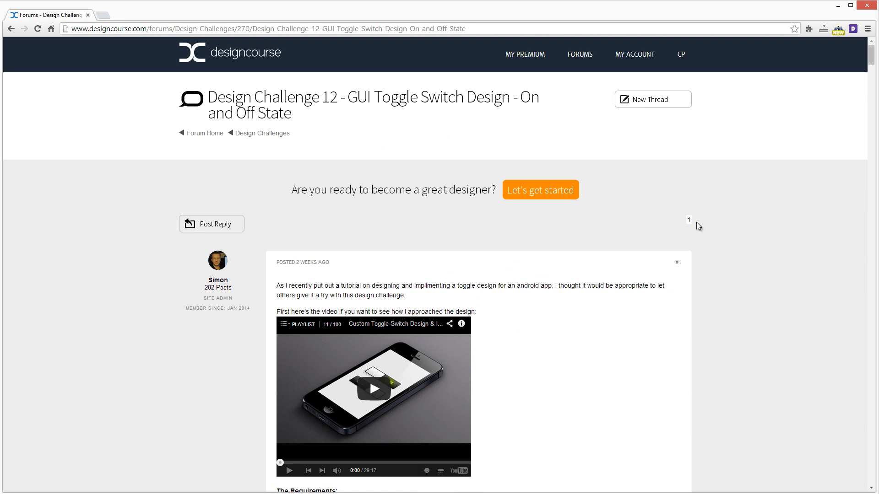
{"action": "mouse_move", "coordinate": [595, 224]}
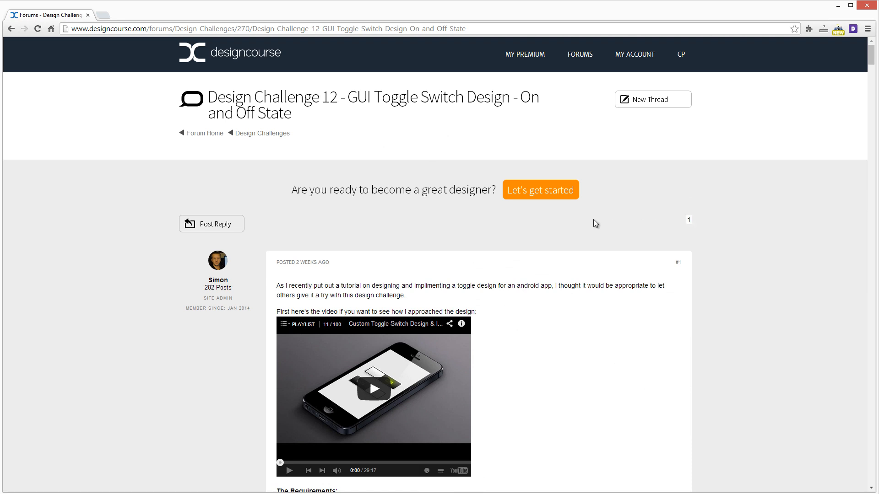
{"action": "mouse_move", "coordinate": [751, 263]}
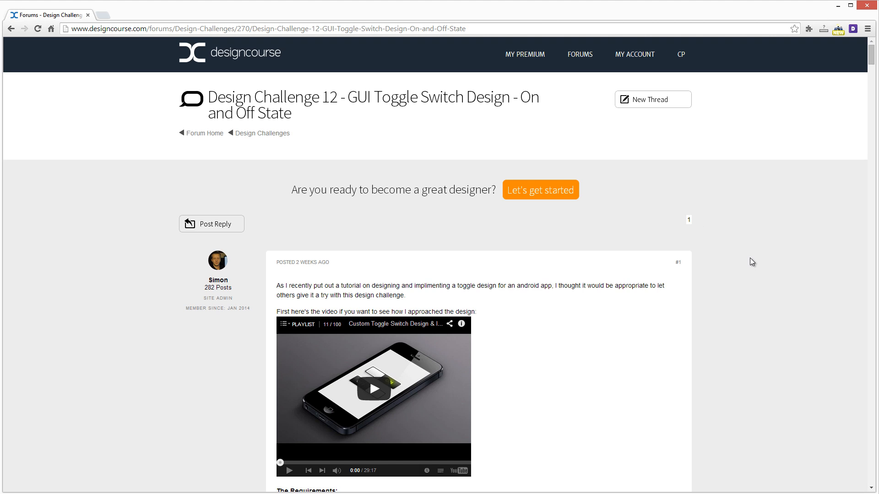
Navigate a new tab to facebook.com to reach the Designcourse.com Facebook page
{"action": "type", "text": "facebook.com/designcourses"}
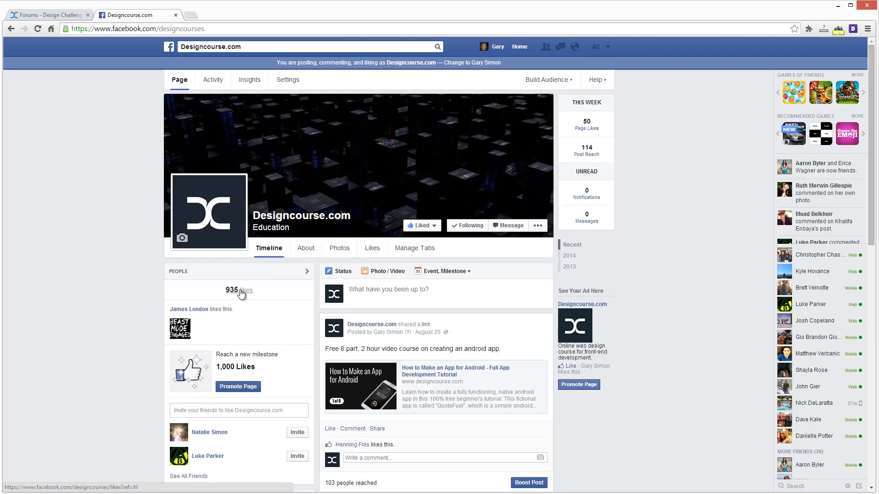
{"action": "mouse_move", "coordinate": [104, 97]}
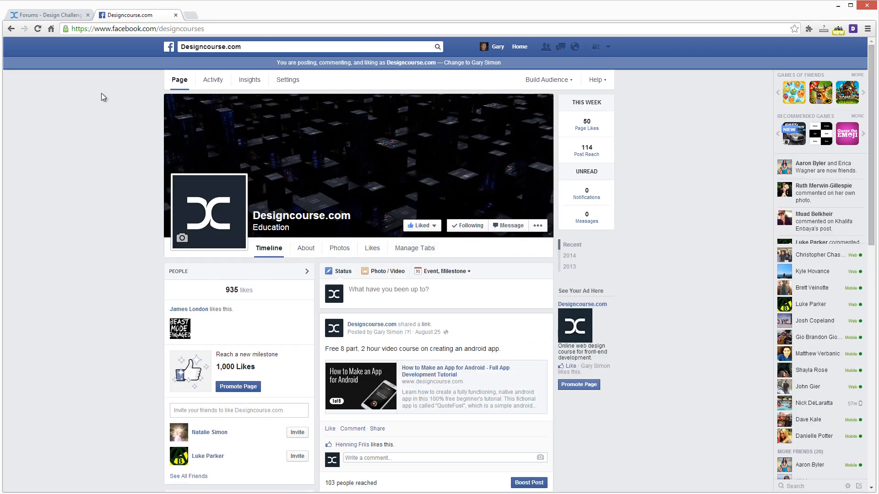
Switch back to the Forums – Design Challenges tab showing the Challenge 12 thread
{"action": "left_click", "coordinate": [48, 15]}
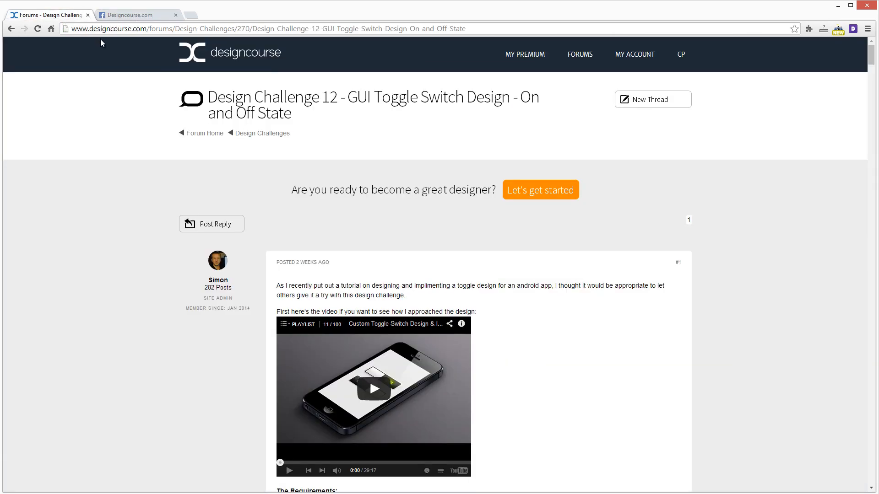
{"action": "mouse_move", "coordinate": [164, 232]}
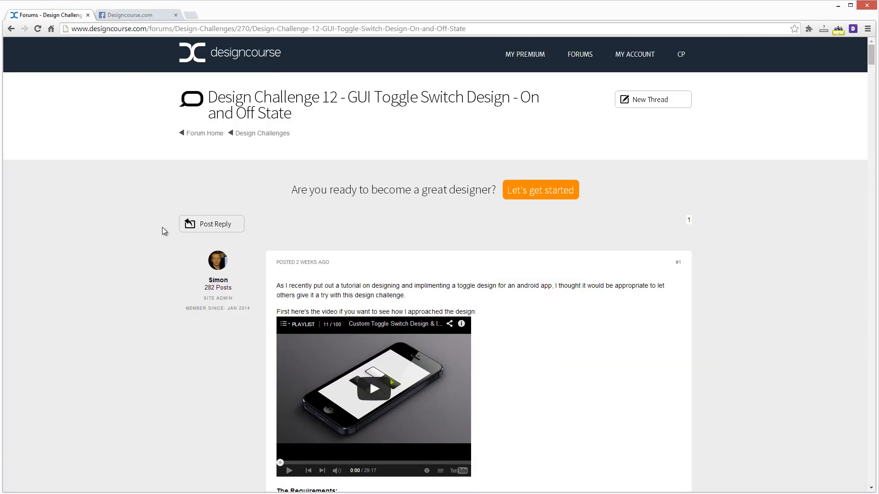
{"action": "mouse_move", "coordinate": [211, 403]}
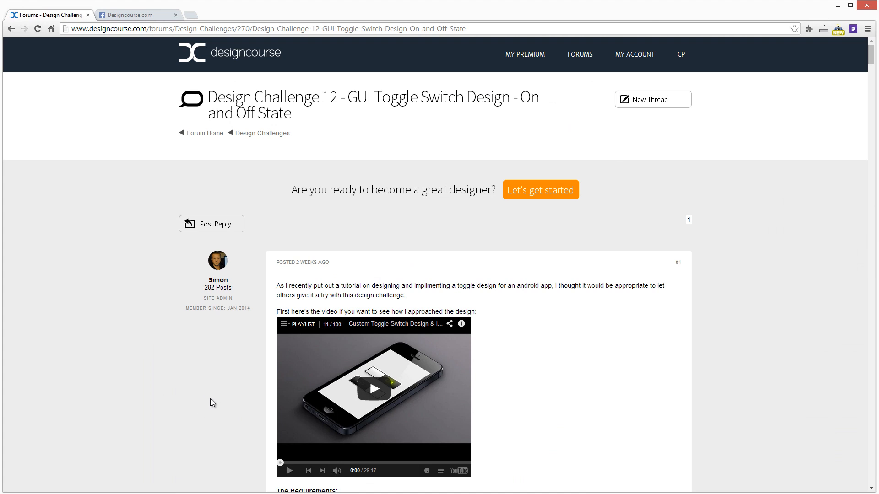
{"action": "mouse_move", "coordinate": [242, 276]}
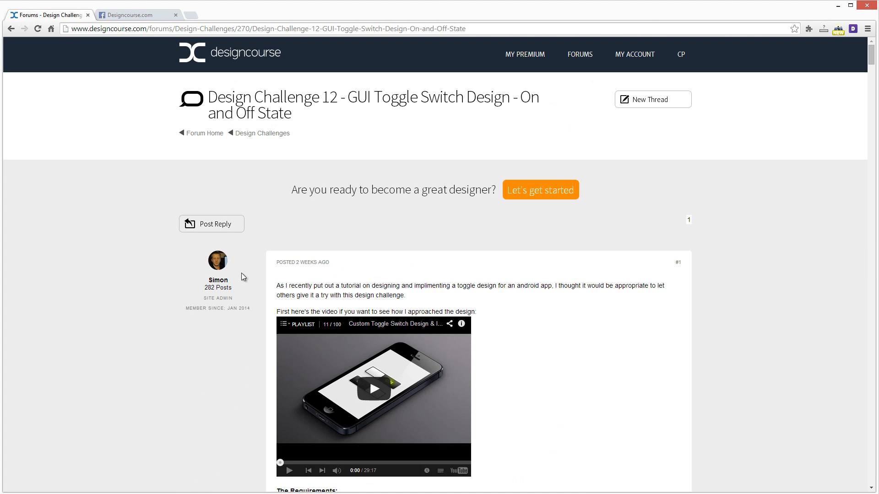
{"action": "mouse_move", "coordinate": [91, 186]}
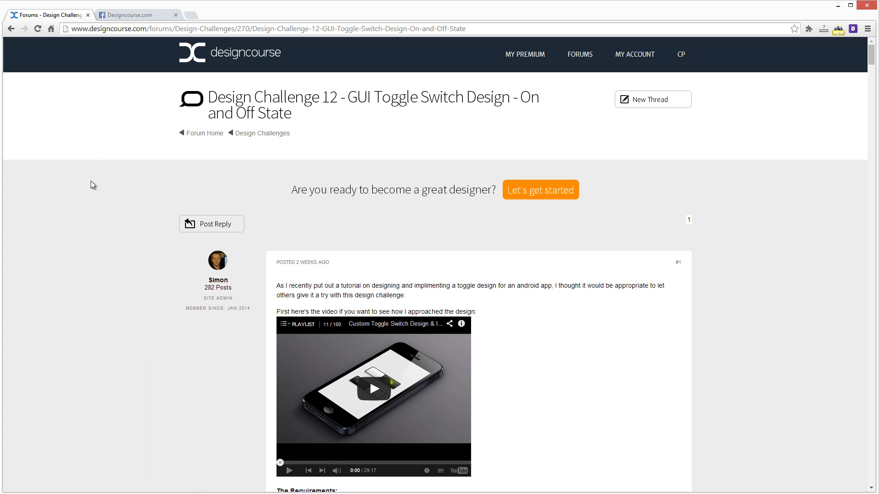
{"action": "mouse_move", "coordinate": [103, 206]}
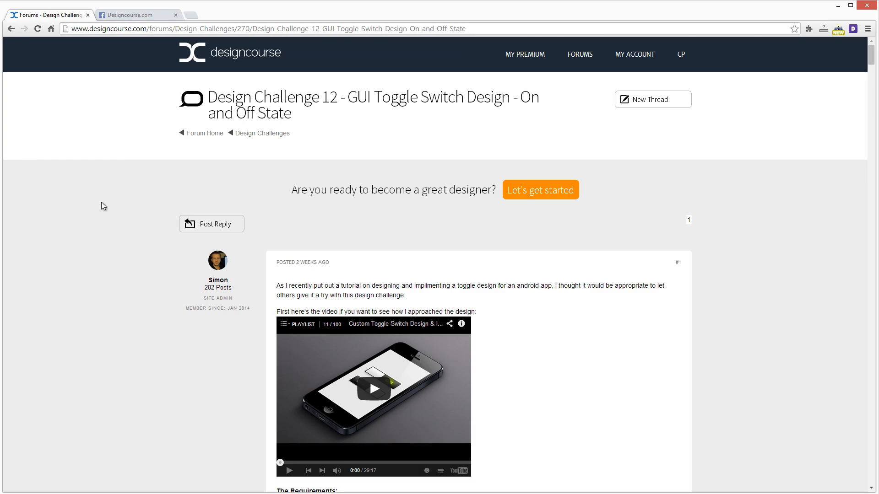